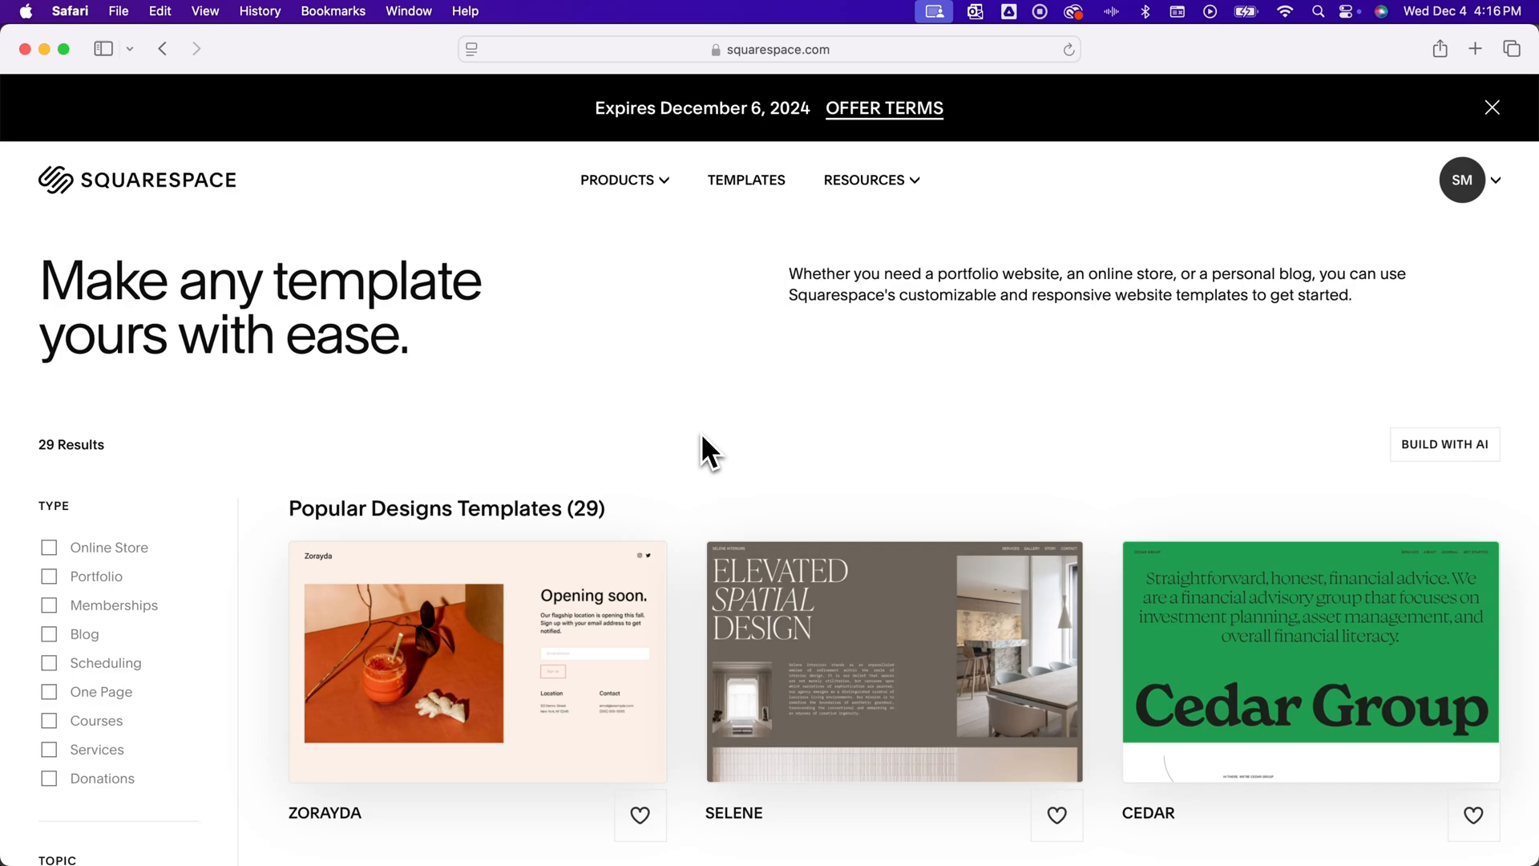
- Filter the template gallery to Portfolio and browse the matching templates
{"action": "scroll", "scroll_direction": "down", "scroll_amount": 3}
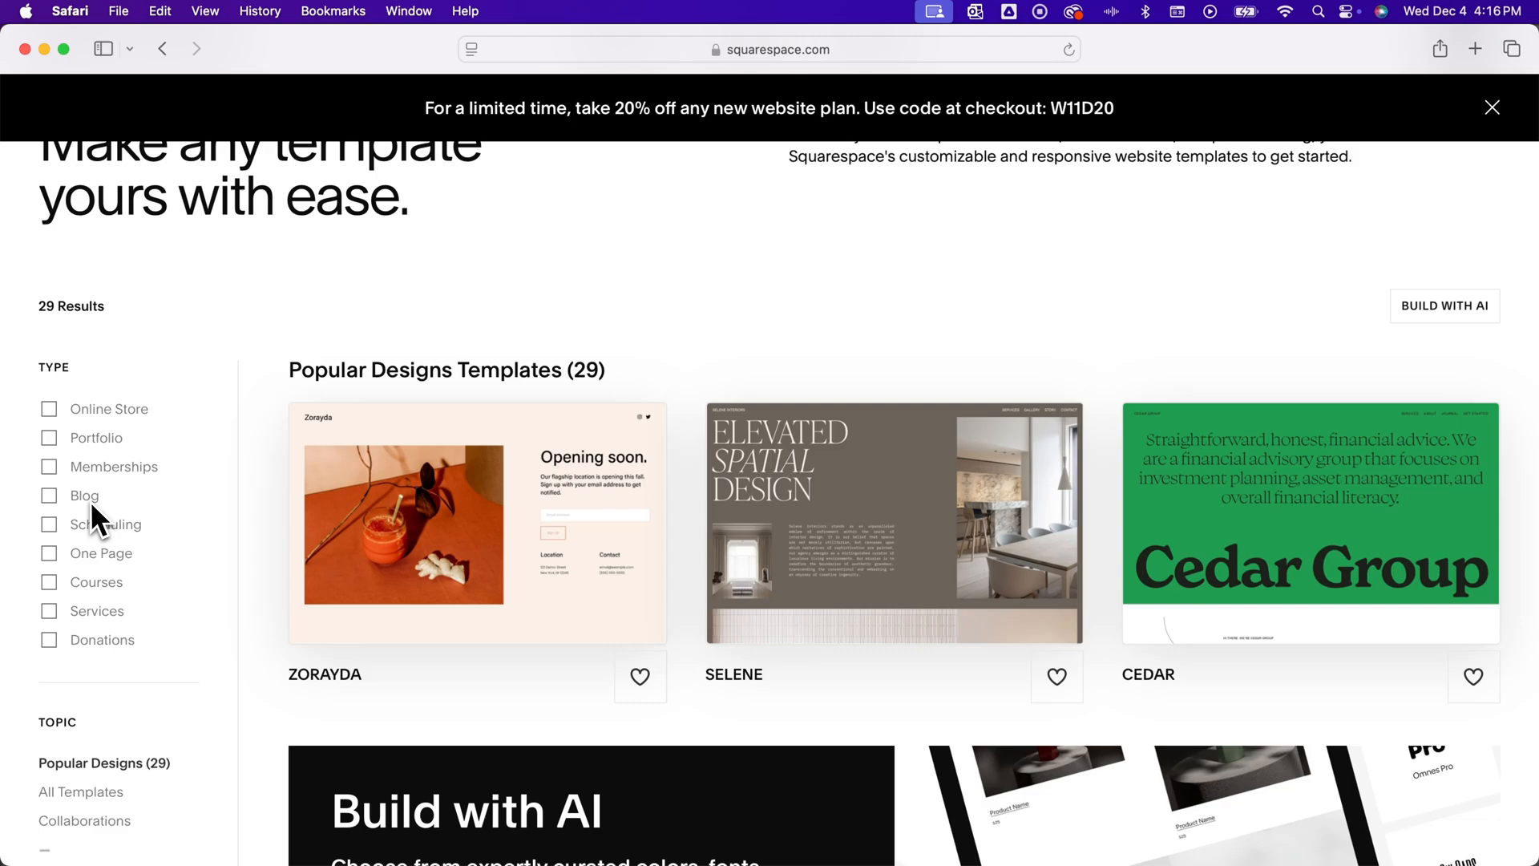
{"action": "mouse_move", "coordinate": [119, 630]}
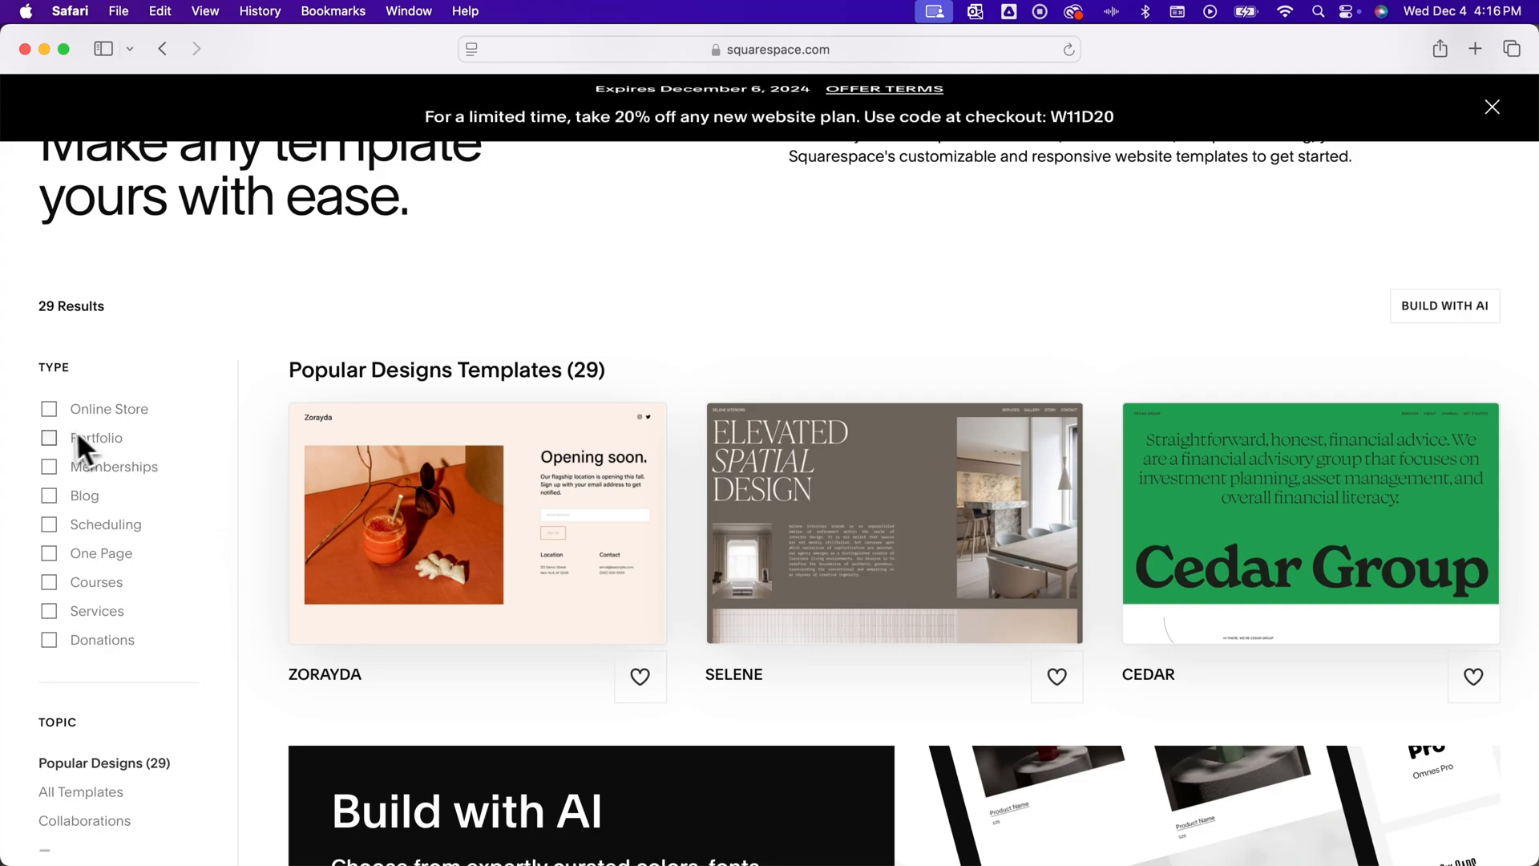
{"action": "left_click", "coordinate": [48, 438]}
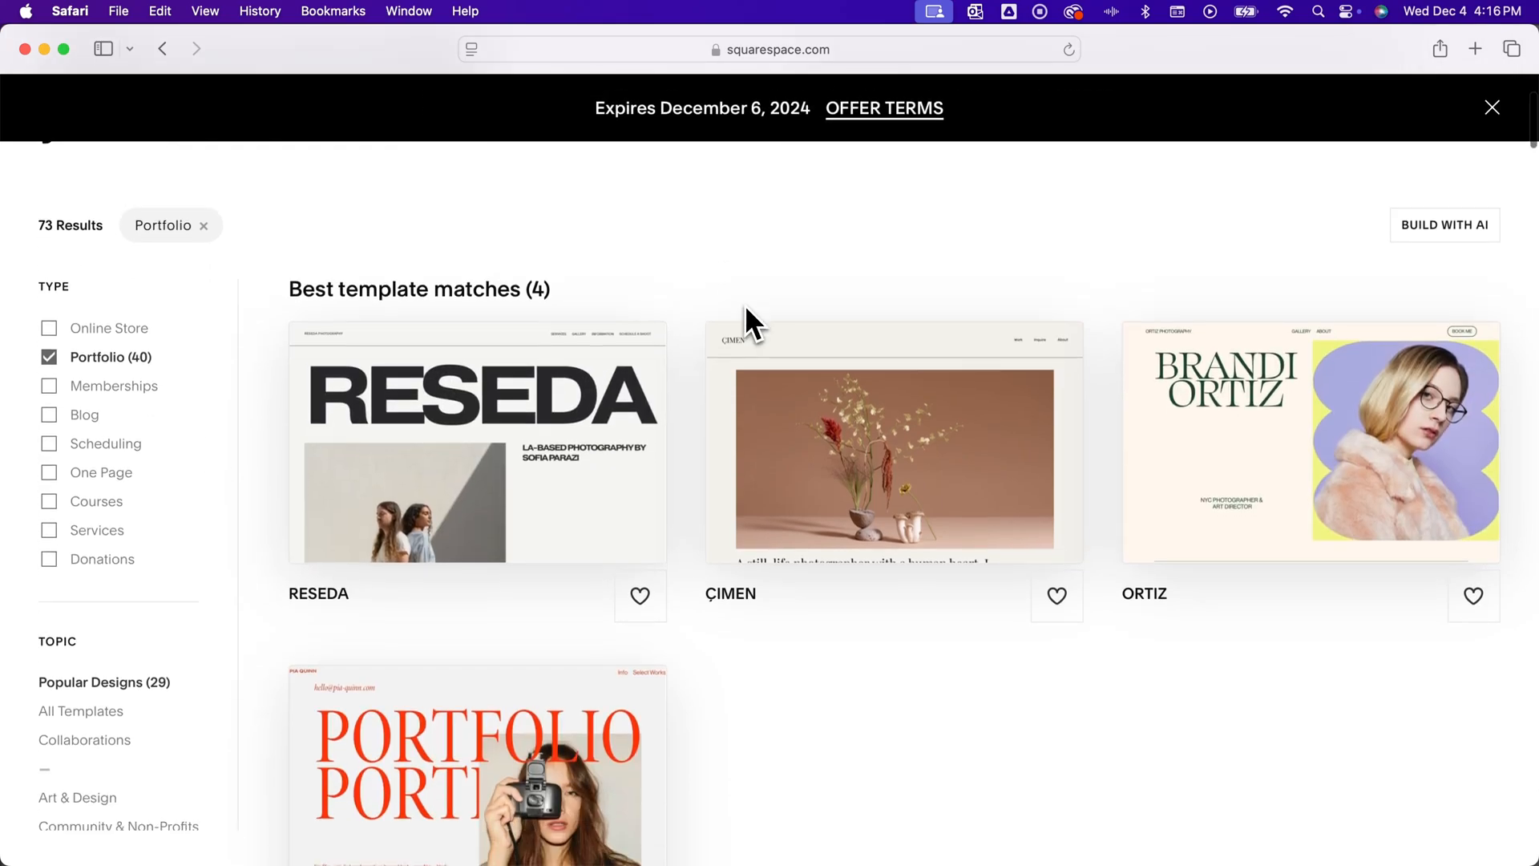
{"action": "scroll", "scroll_direction": "down", "scroll_amount": 3}
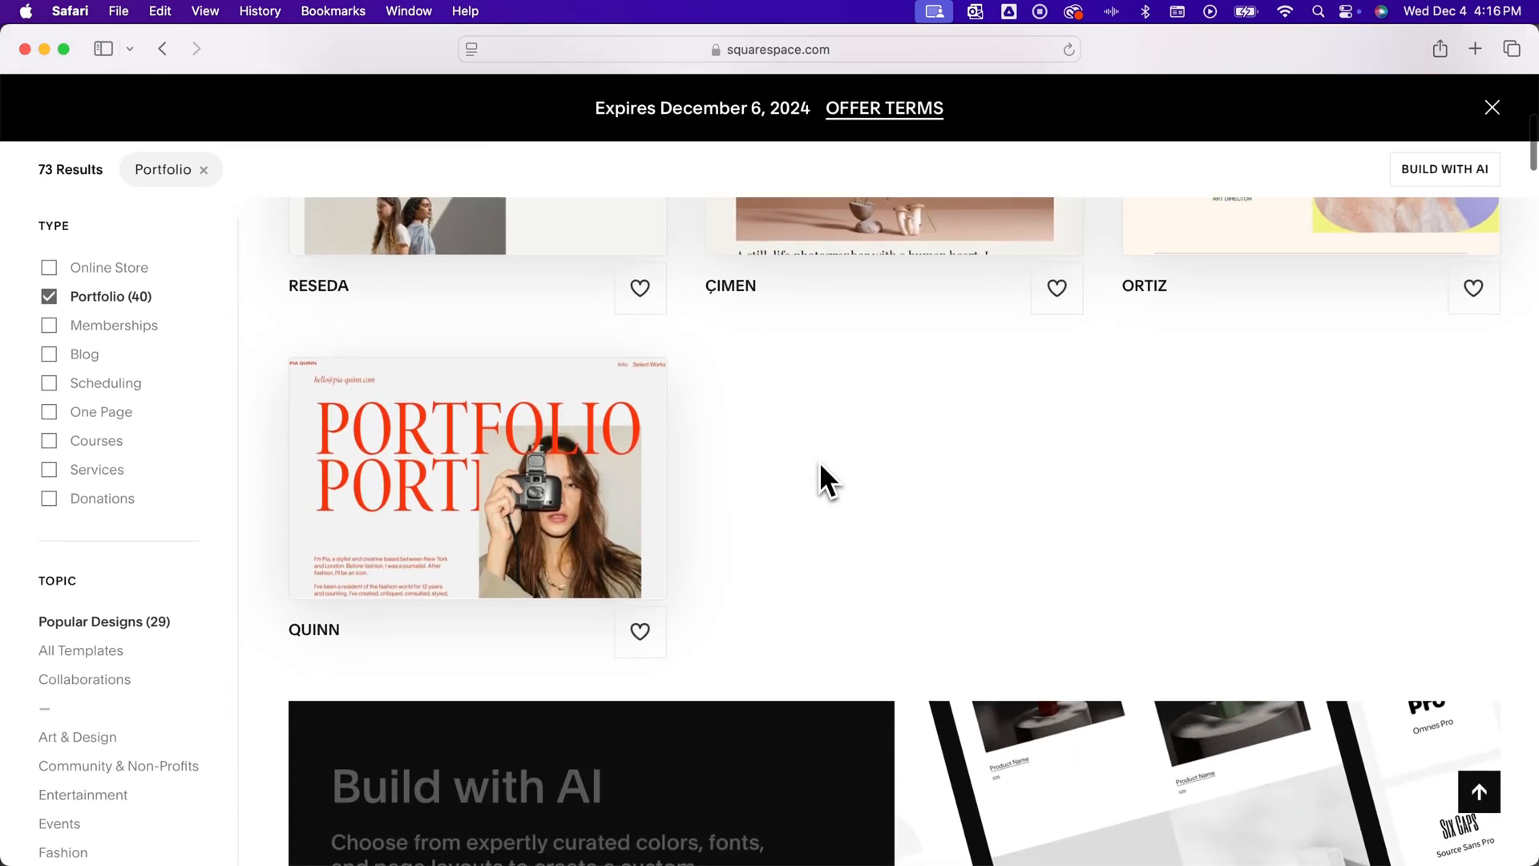
{"action": "scroll", "scroll_direction": "up", "scroll_amount": 3}
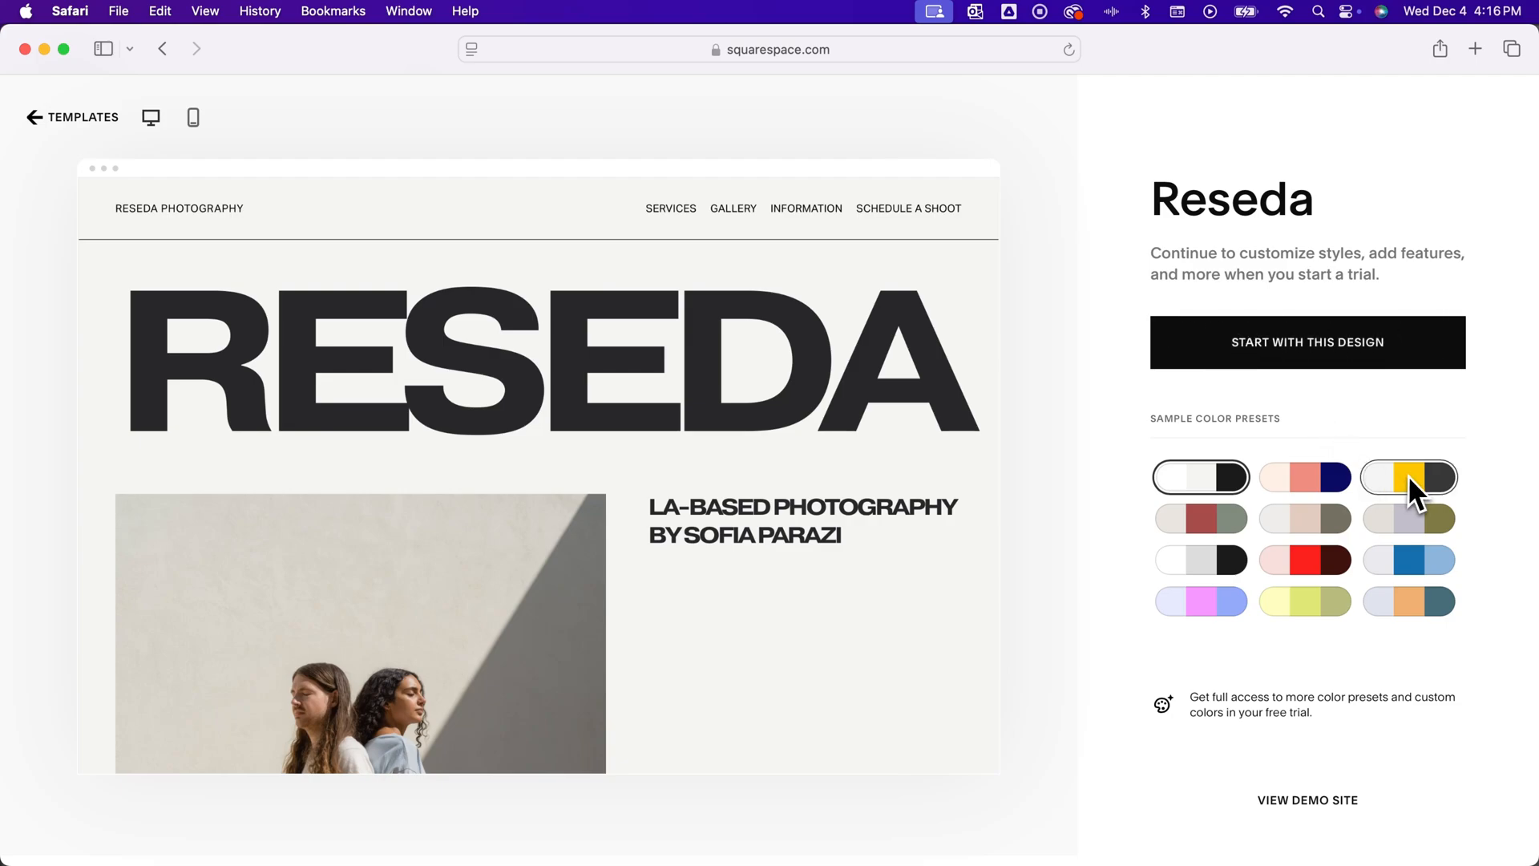
- Sample the yellow and another colour preset on the Reseda preview
{"action": "left_click", "coordinate": [1305, 518]}
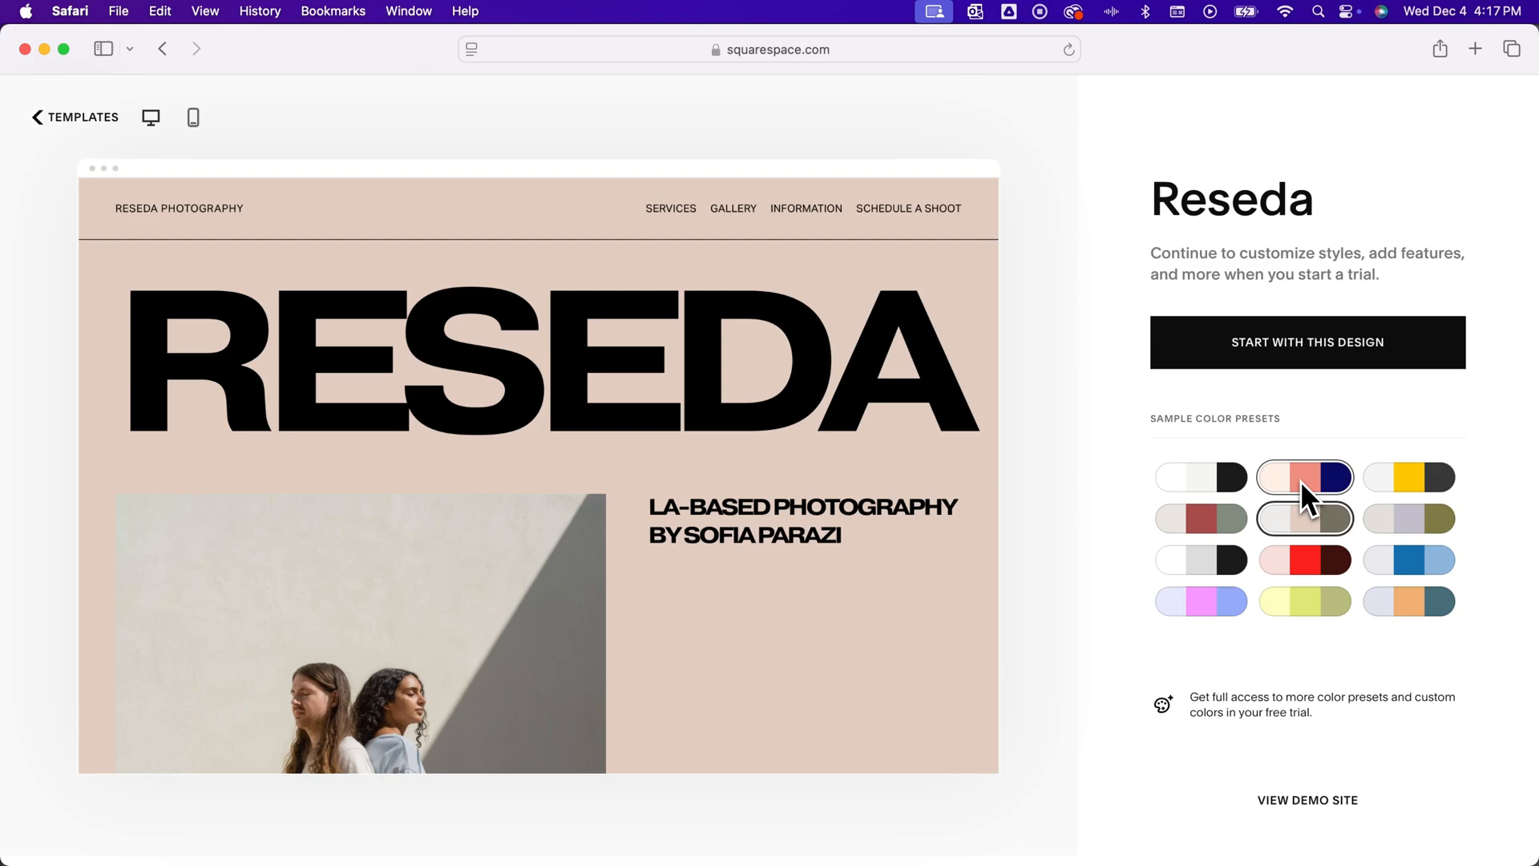
{"action": "left_click", "coordinate": [1201, 478]}
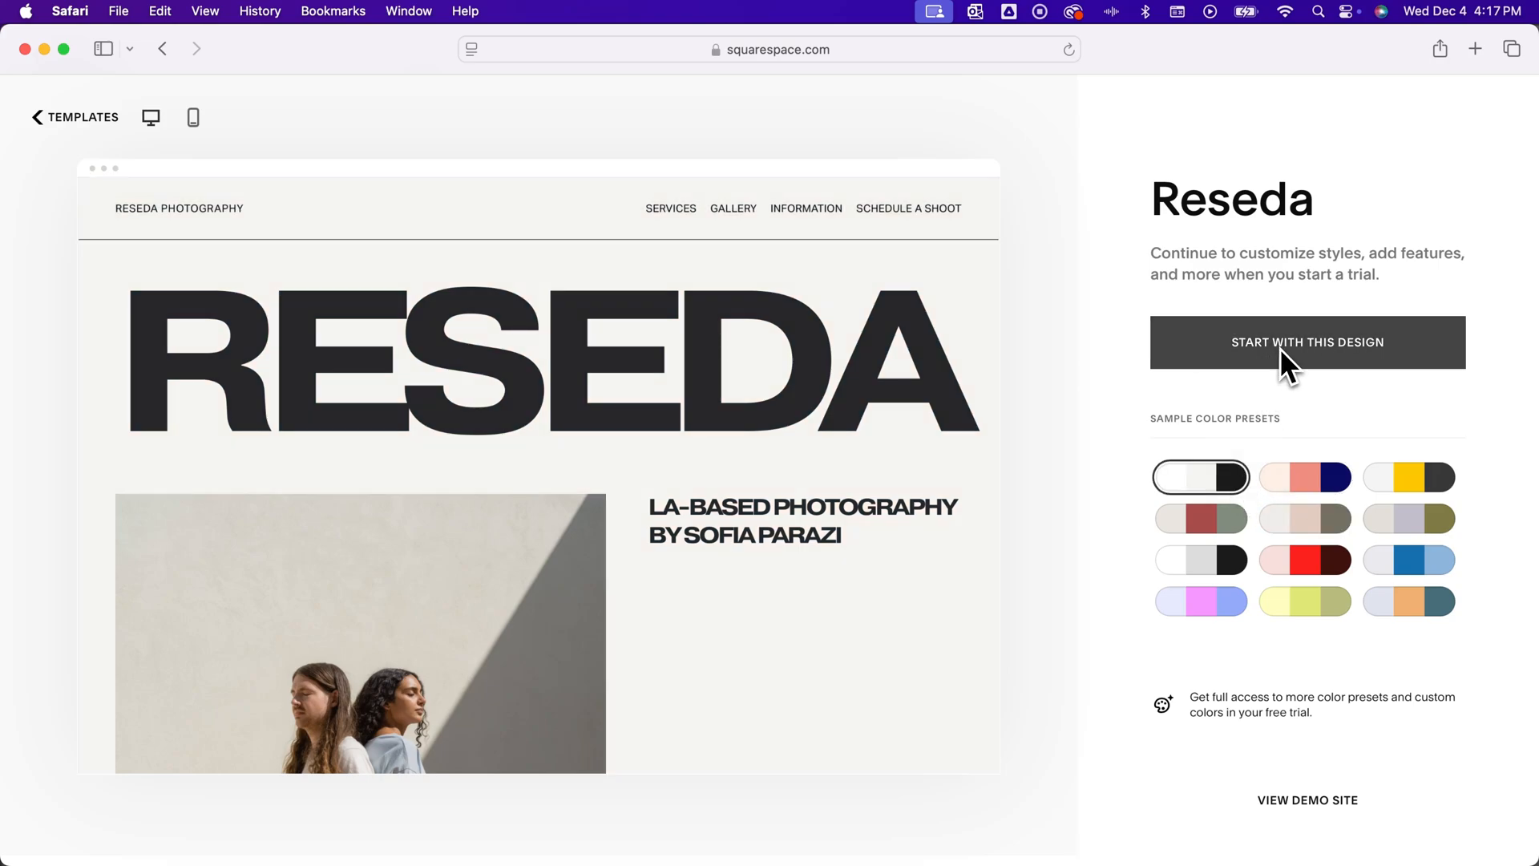
- Start a new site from the Reseda design and dismiss the selling and invoicing popups
{"action": "left_click", "coordinate": [1308, 342]}
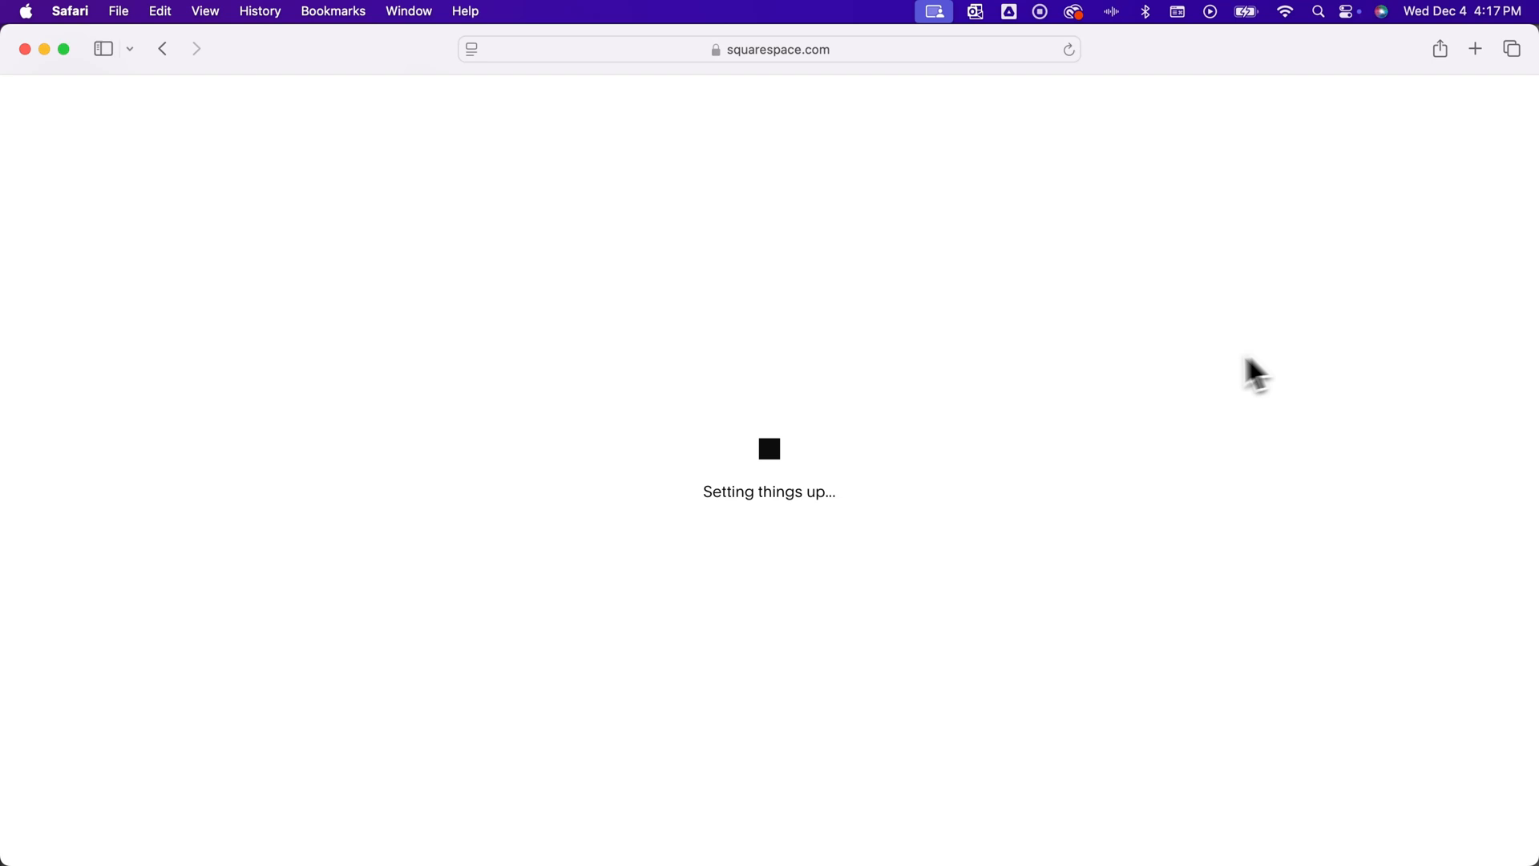
{"action": "mouse_move", "coordinate": [936, 401]}
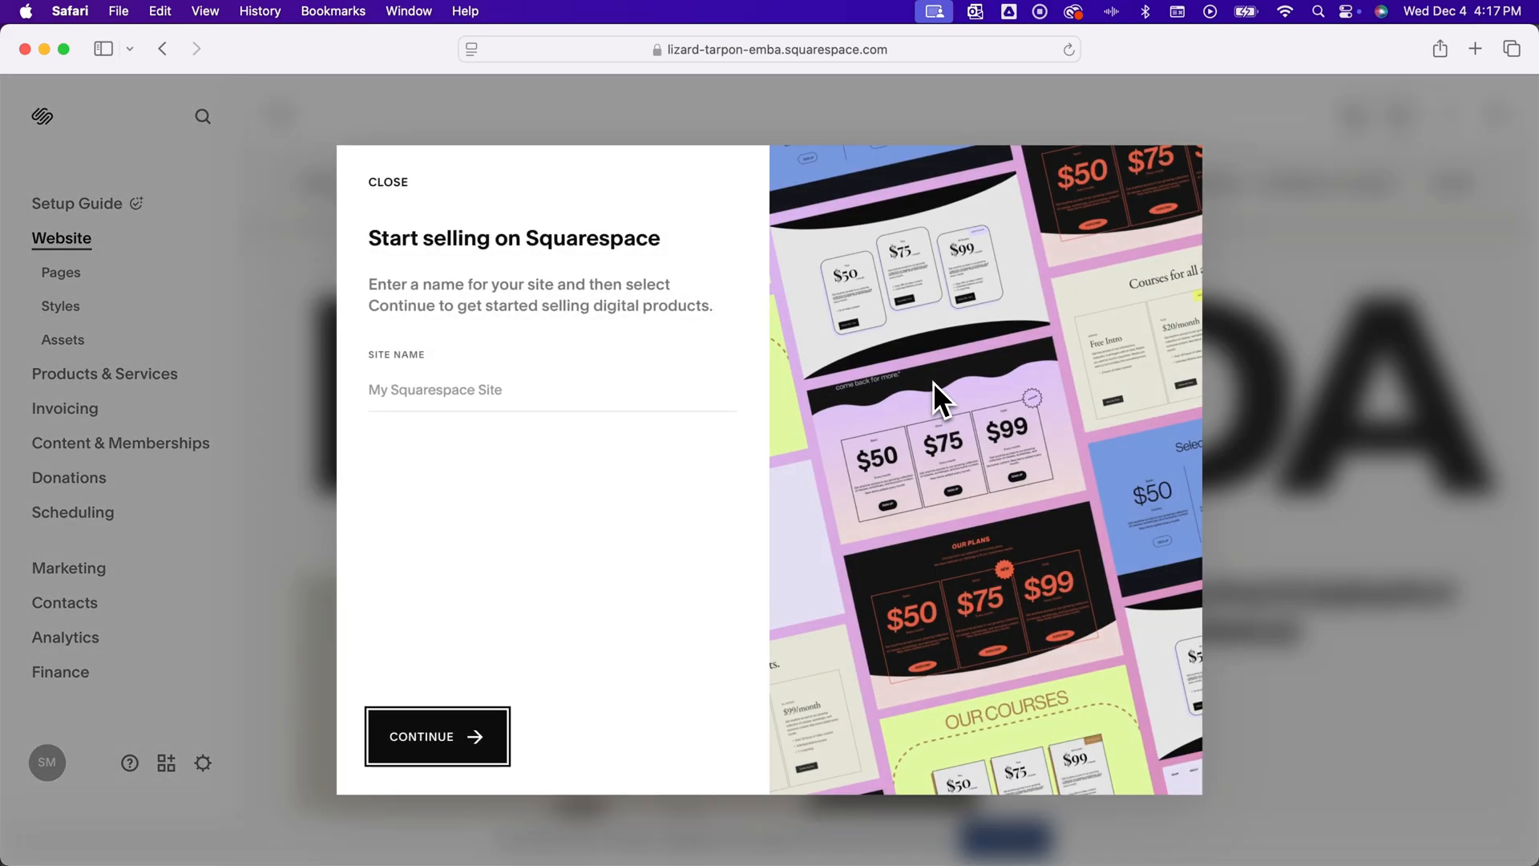
{"action": "mouse_move", "coordinate": [391, 182]}
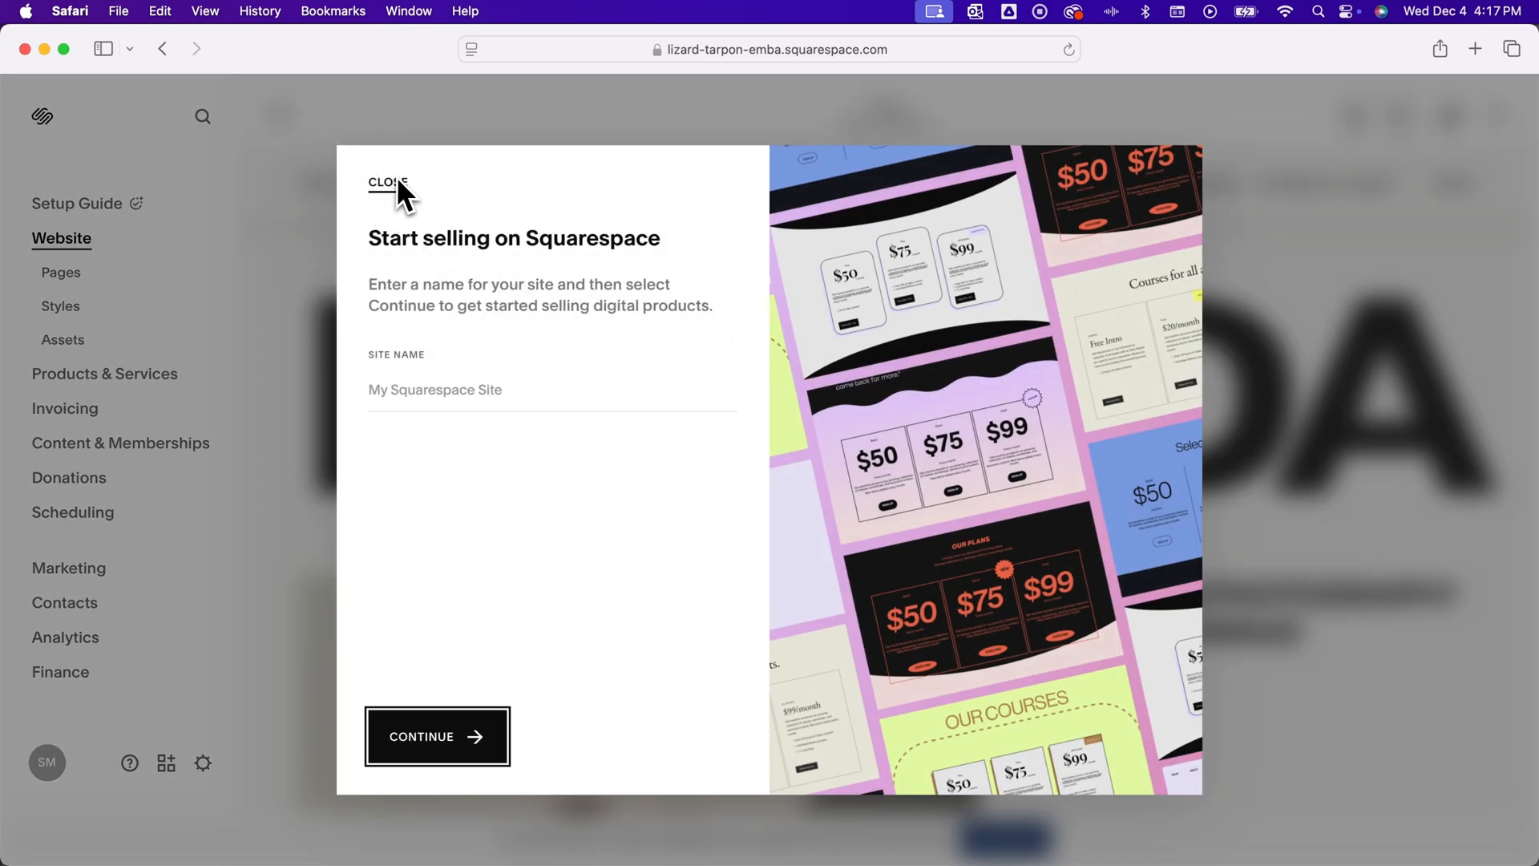
{"action": "left_click", "coordinate": [388, 182]}
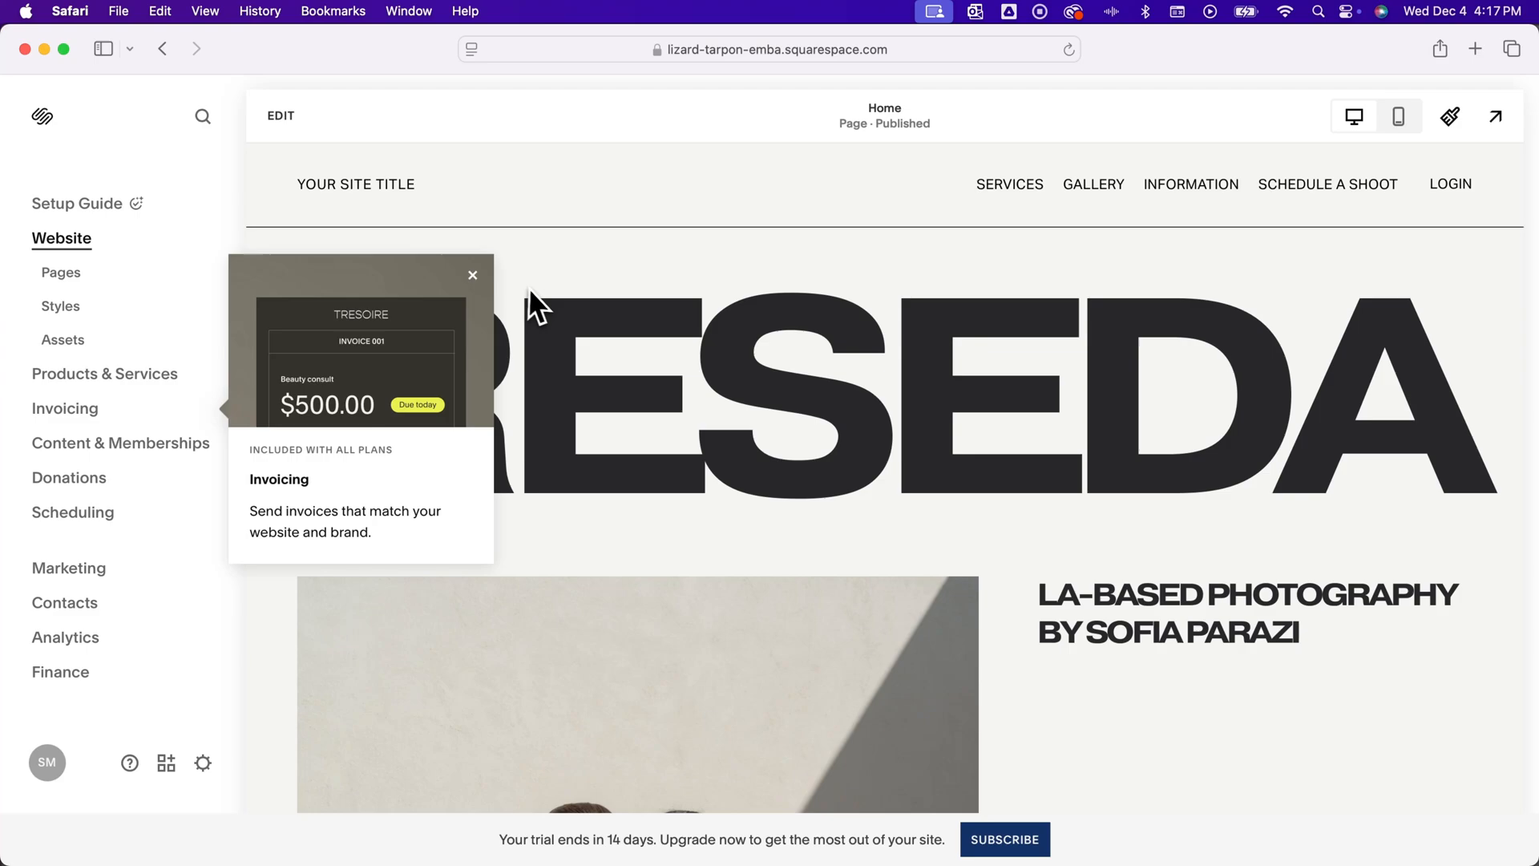
{"action": "left_click", "coordinate": [471, 276]}
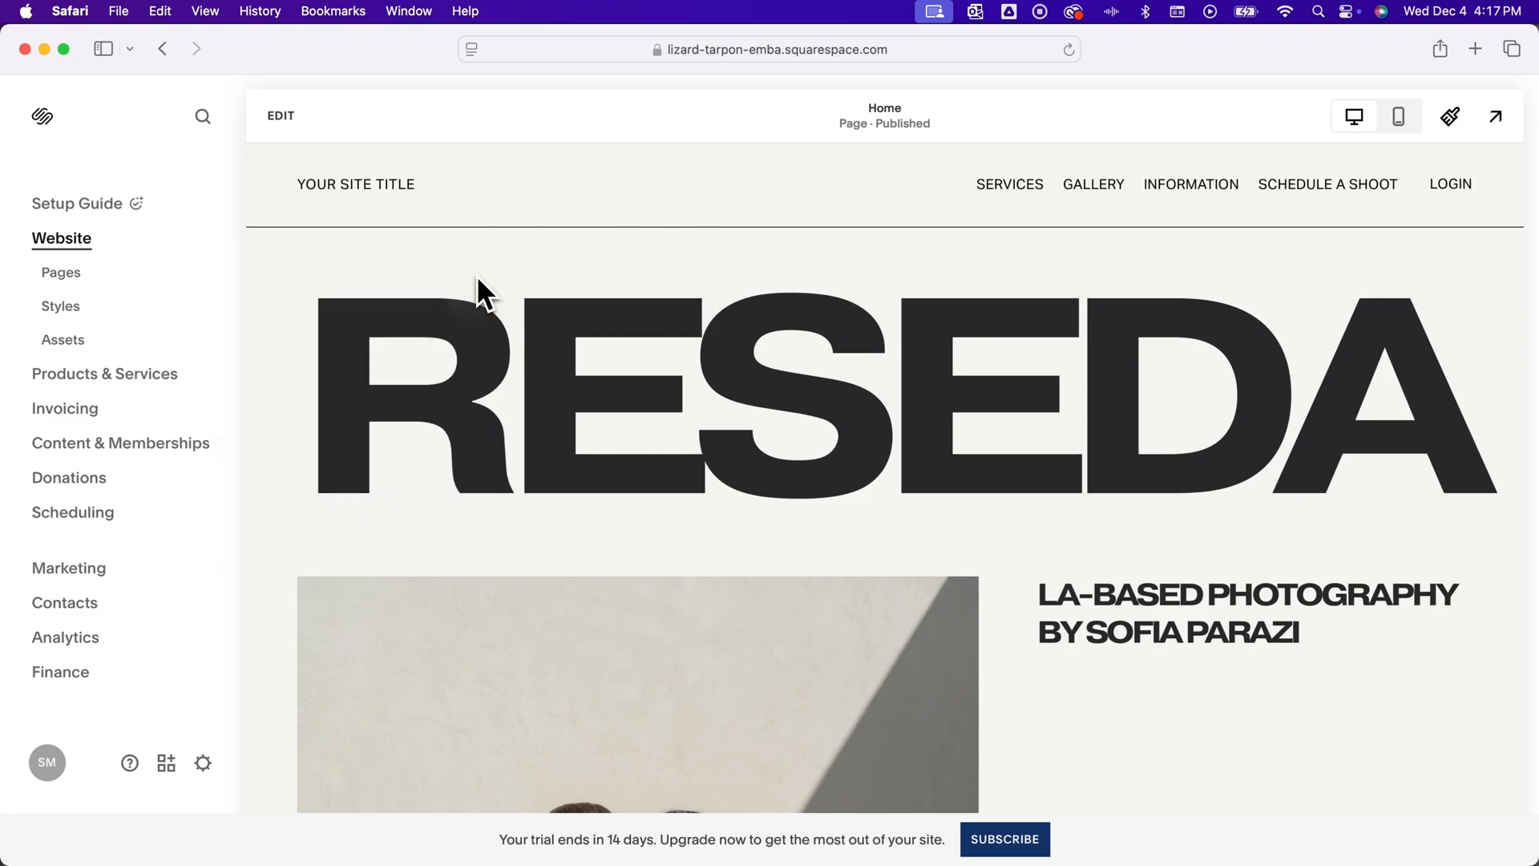
{"action": "mouse_move", "coordinate": [136, 285]}
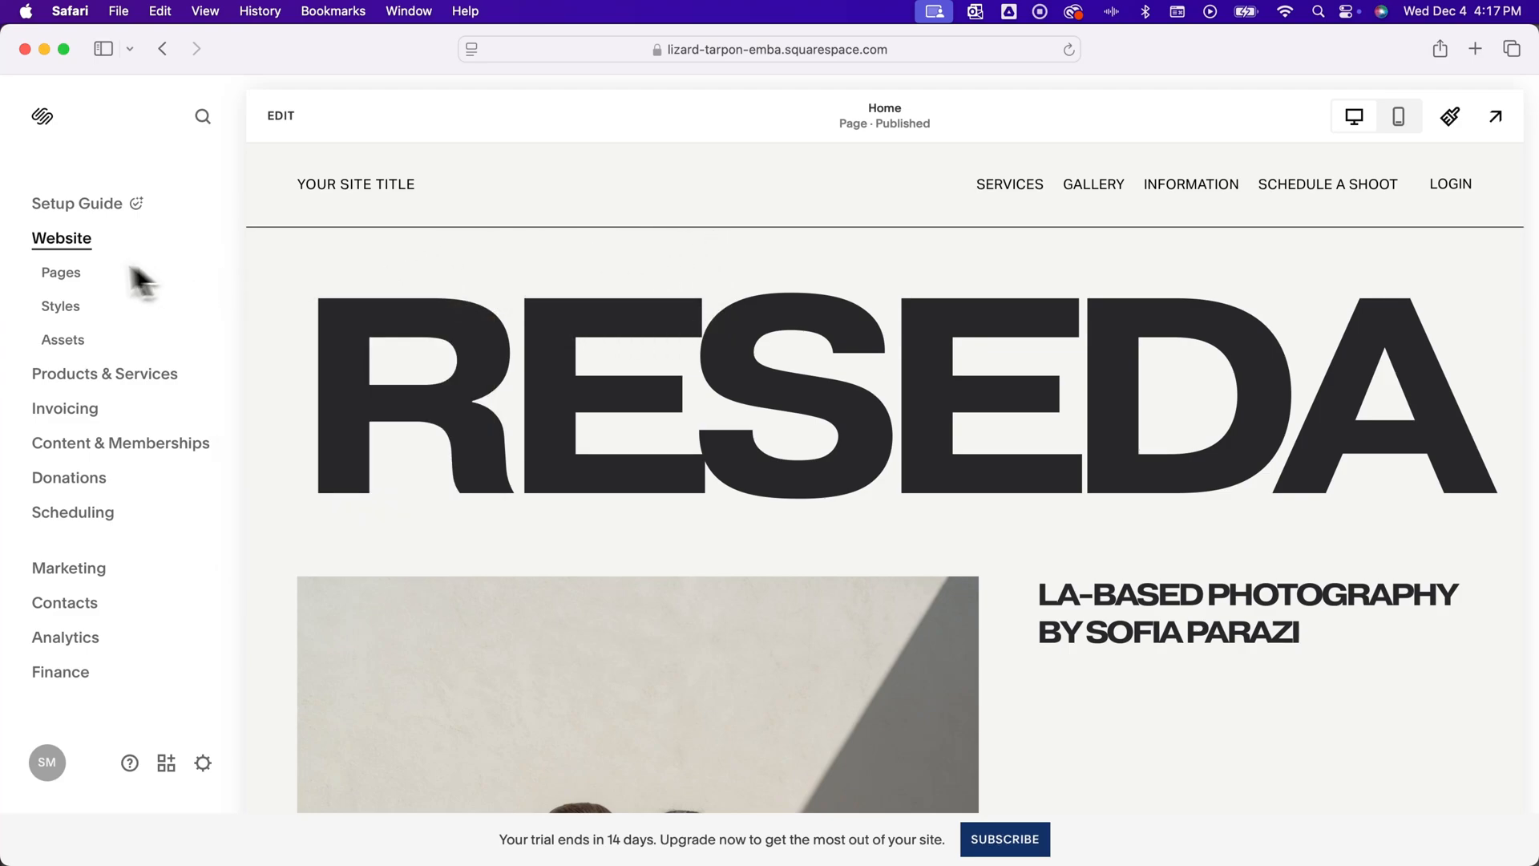
{"action": "mouse_move", "coordinate": [77, 420]}
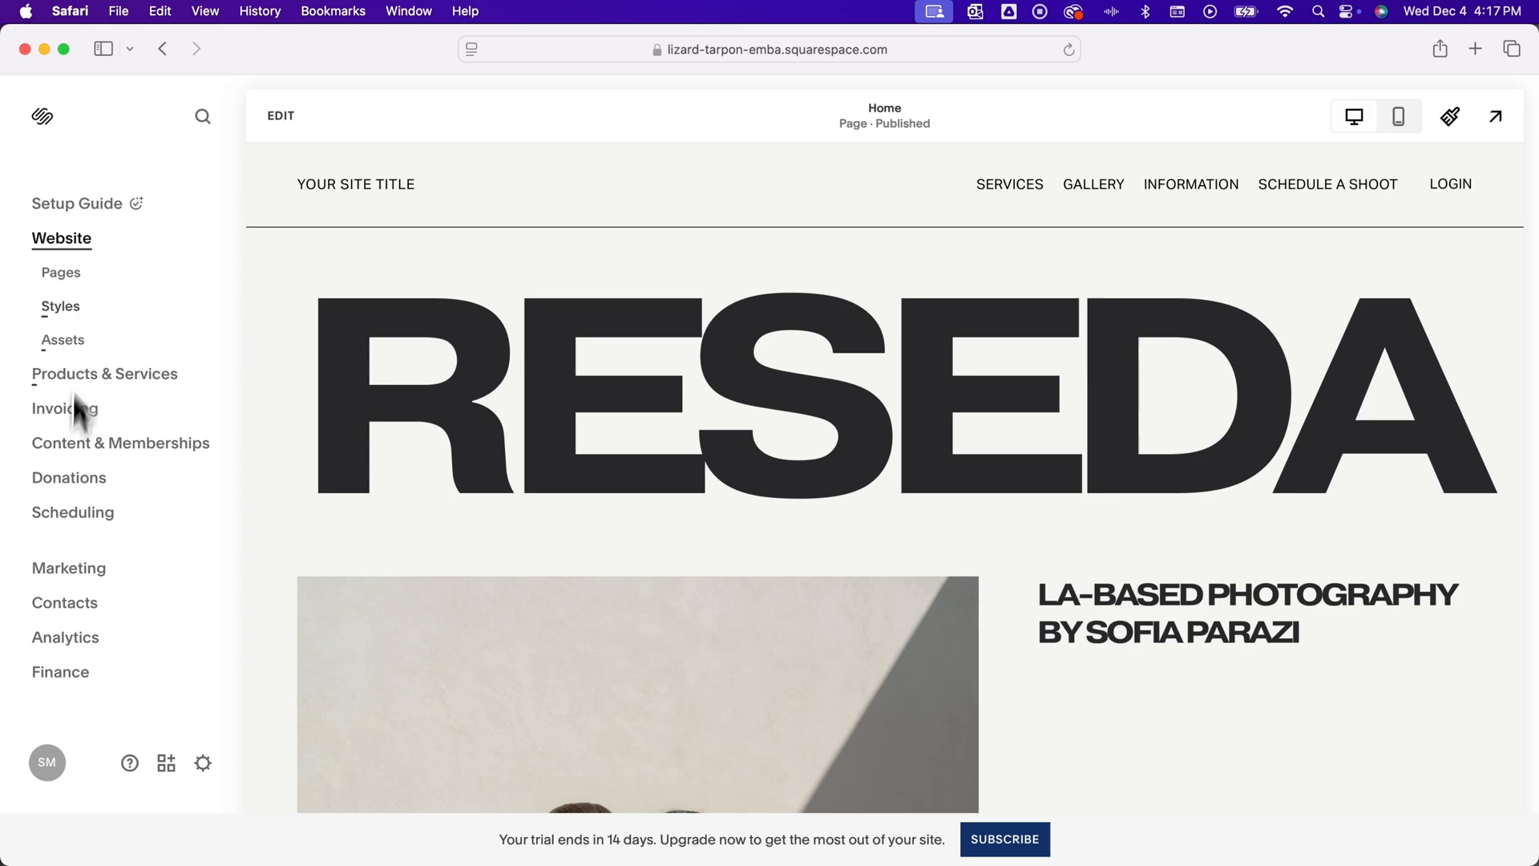
{"action": "mouse_move", "coordinate": [170, 622]}
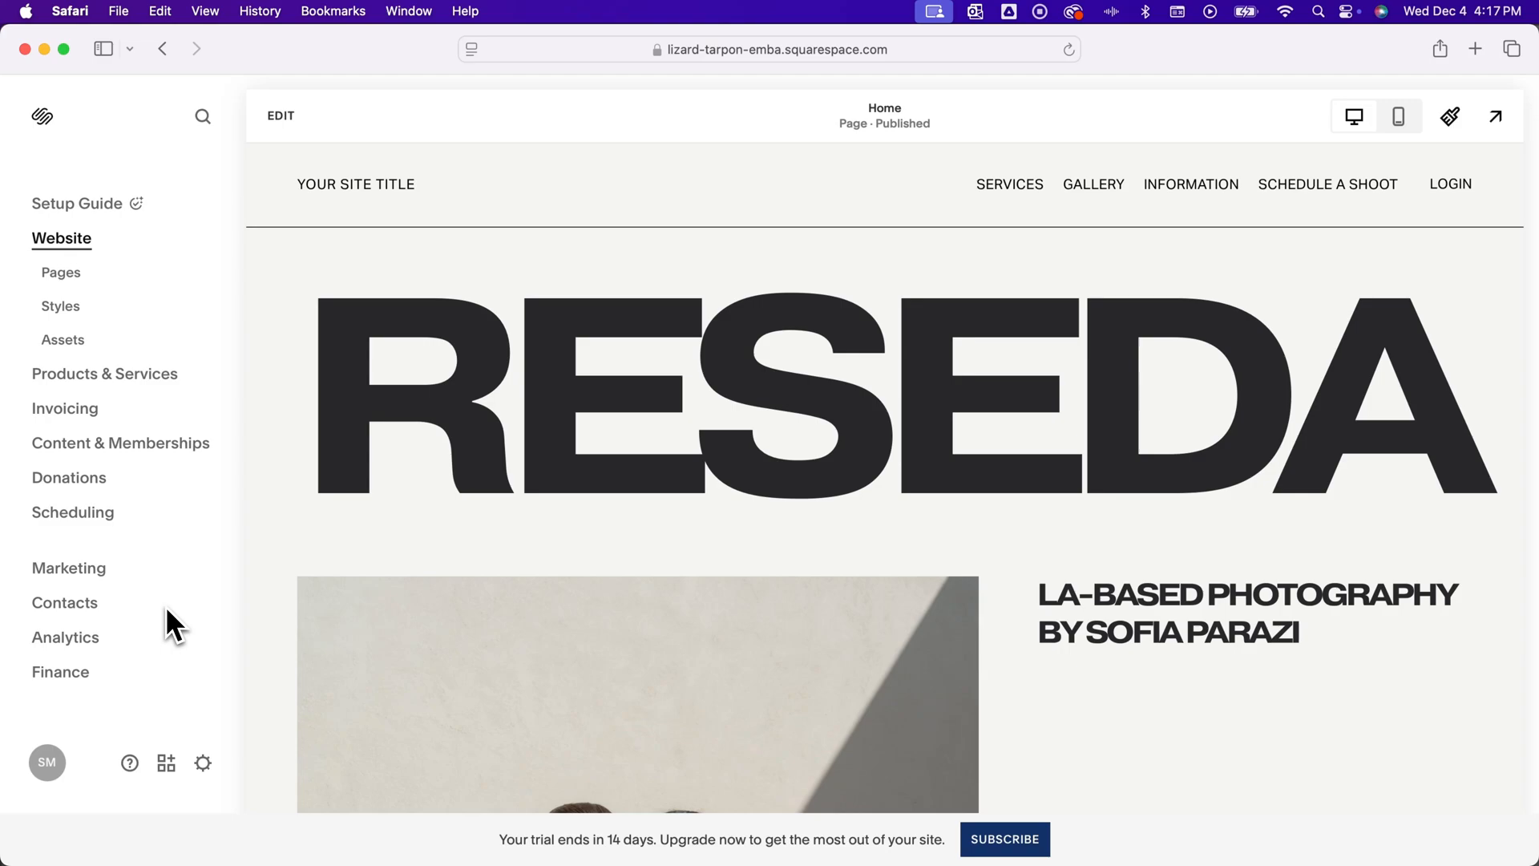
{"action": "mouse_move", "coordinate": [189, 625]}
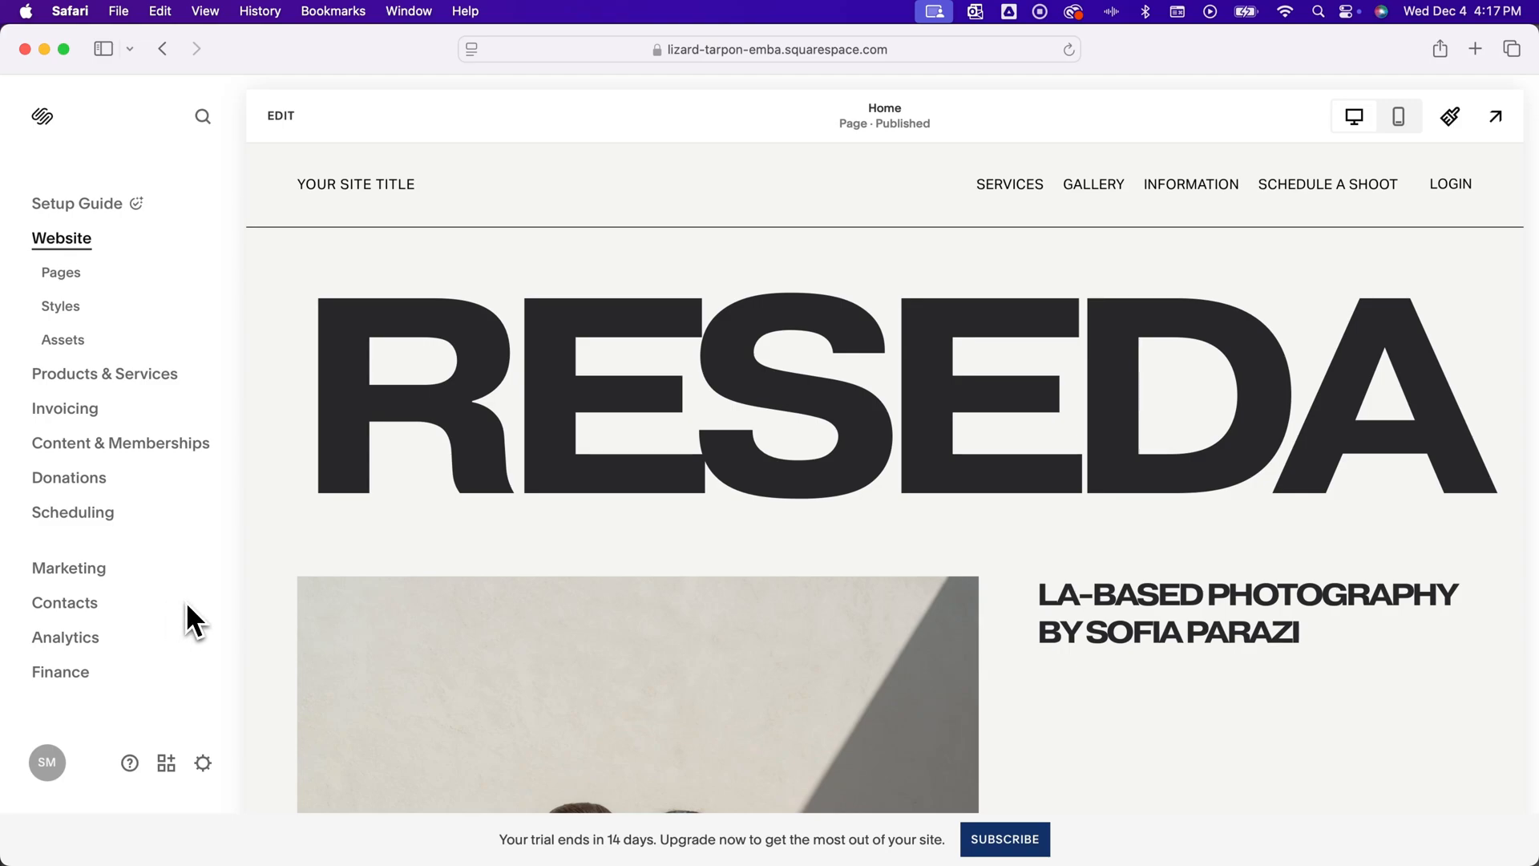
{"action": "mouse_move", "coordinate": [153, 473]}
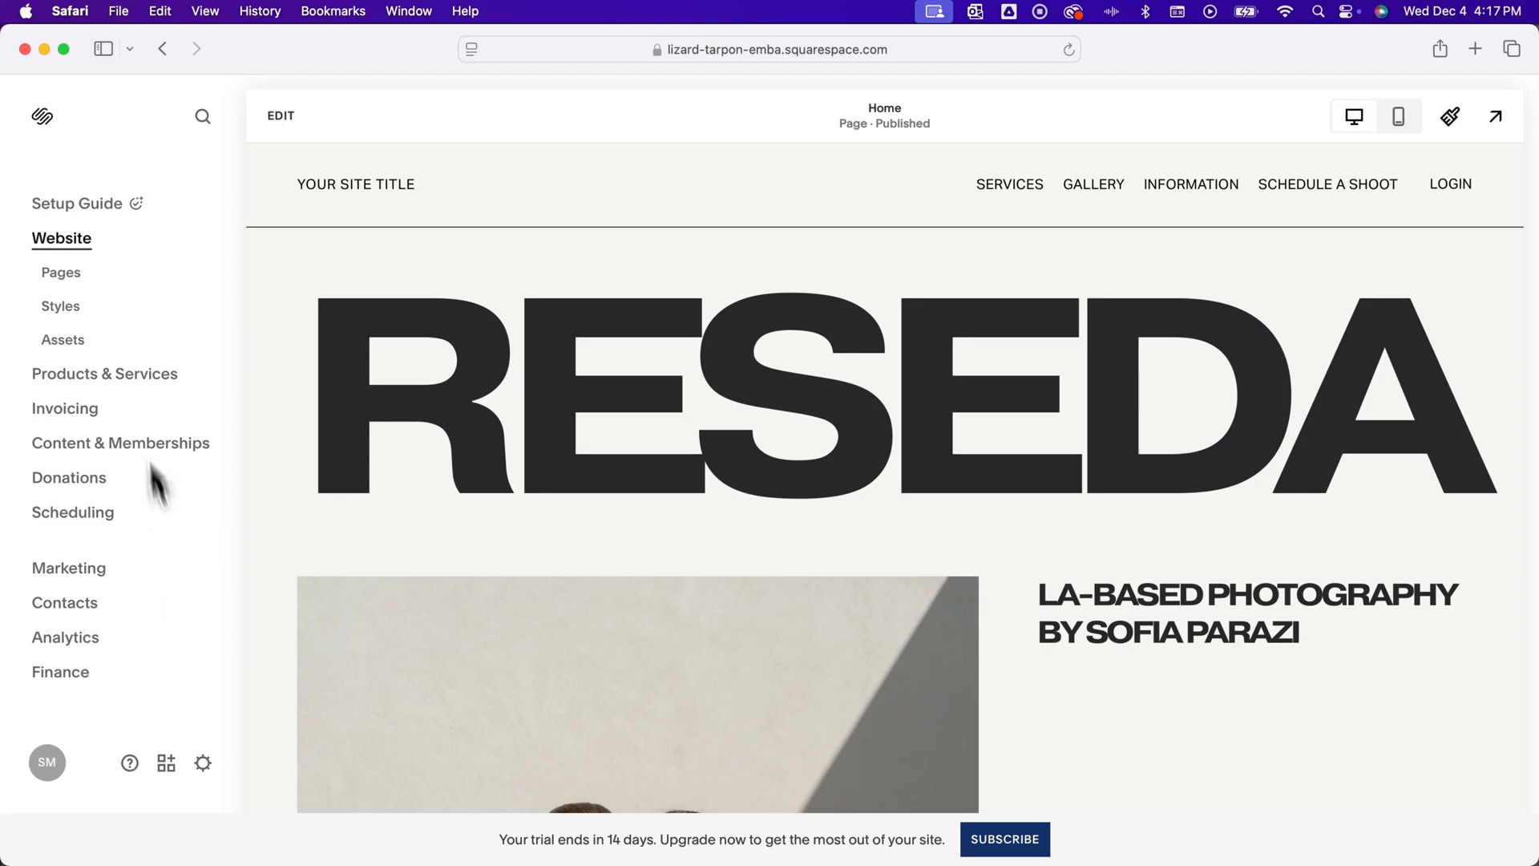
{"action": "mouse_move", "coordinate": [507, 269]}
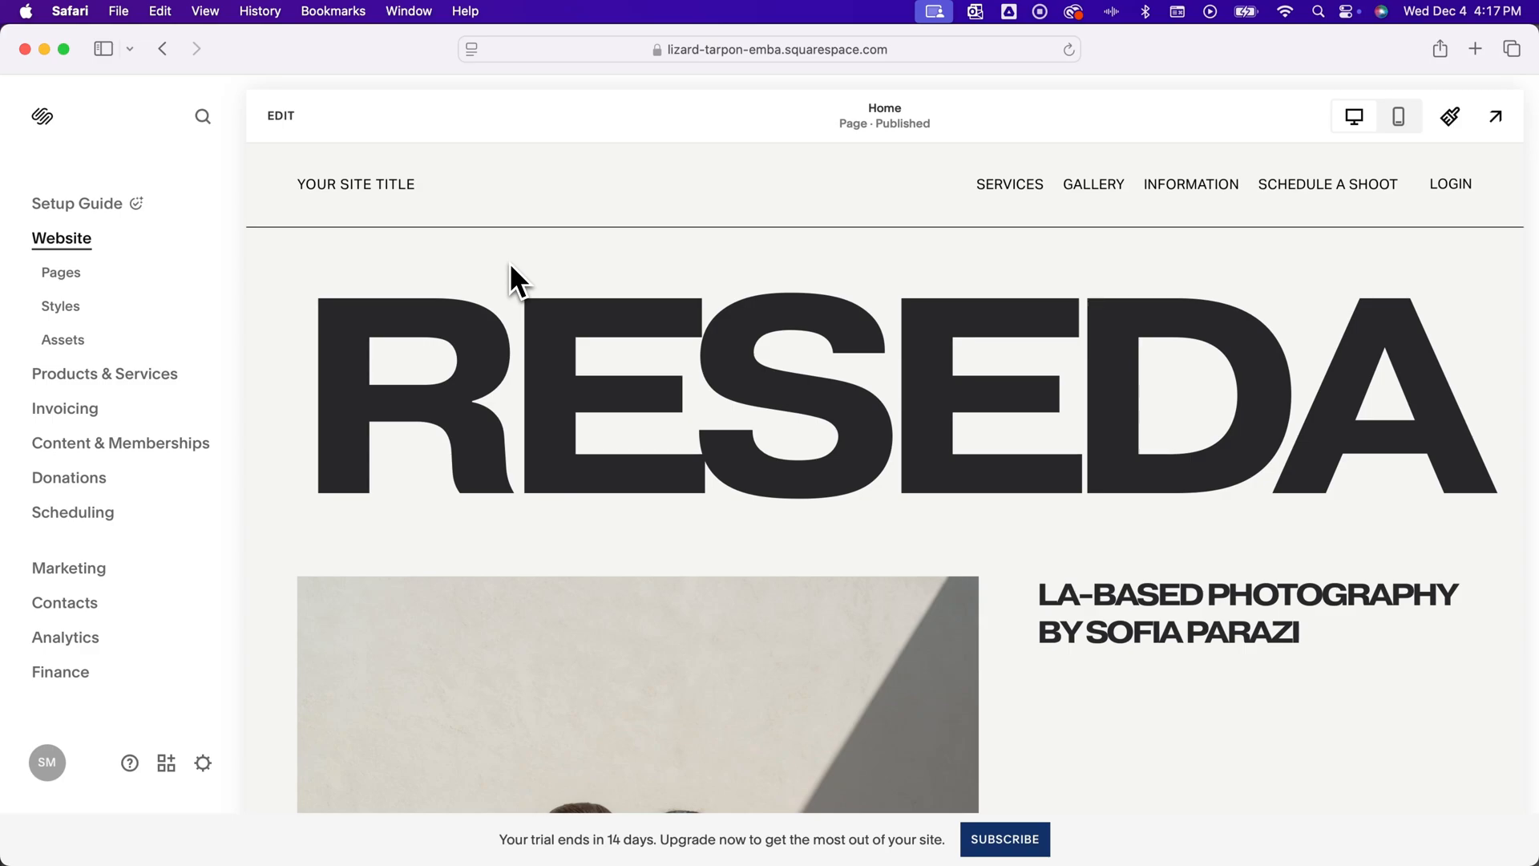
{"action": "mouse_move", "coordinate": [878, 861]}
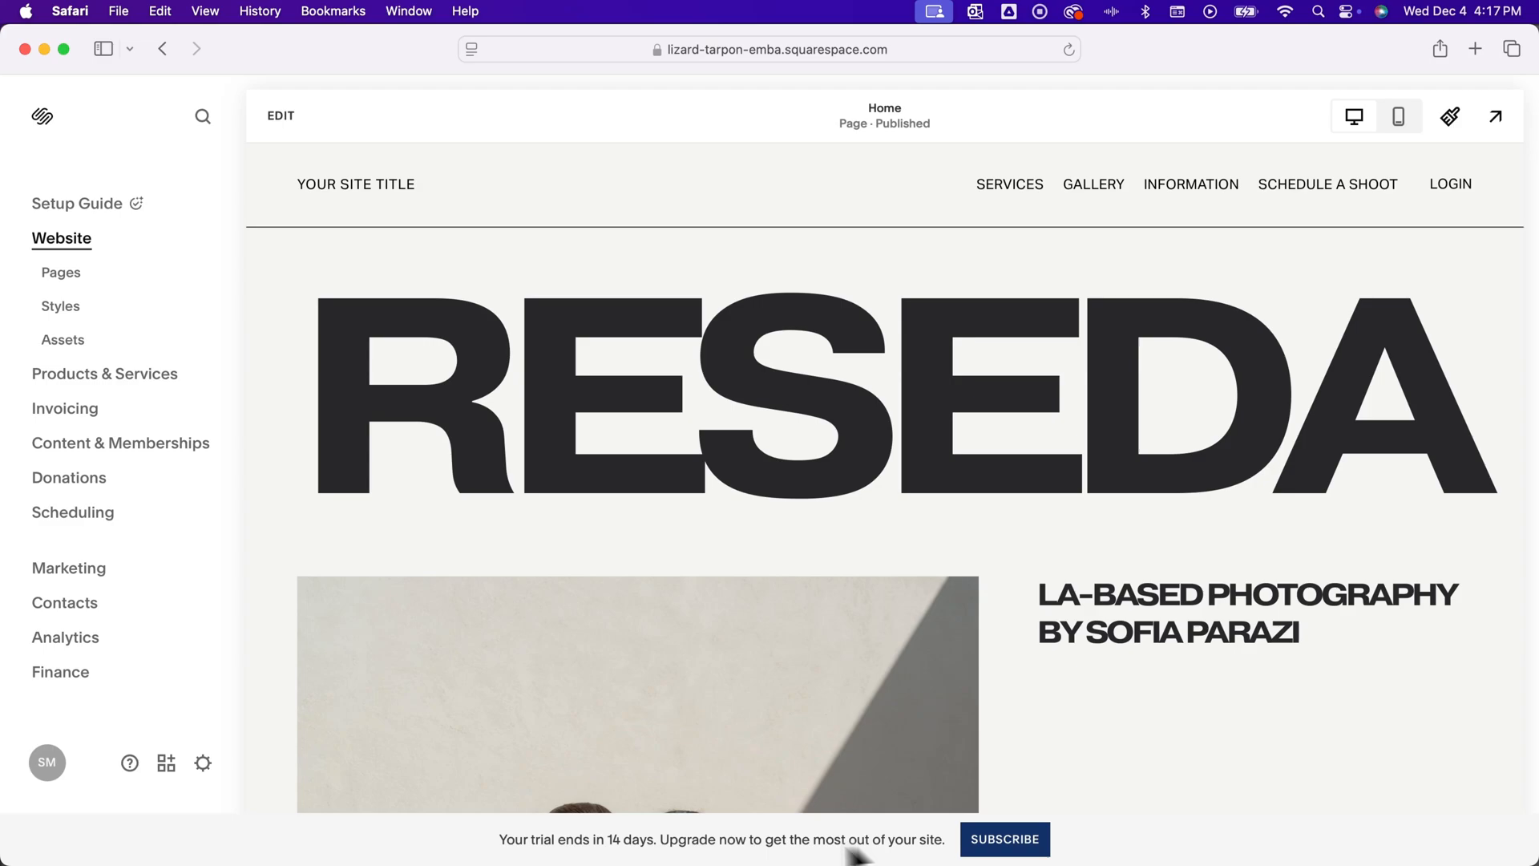
{"action": "mouse_move", "coordinate": [602, 856]}
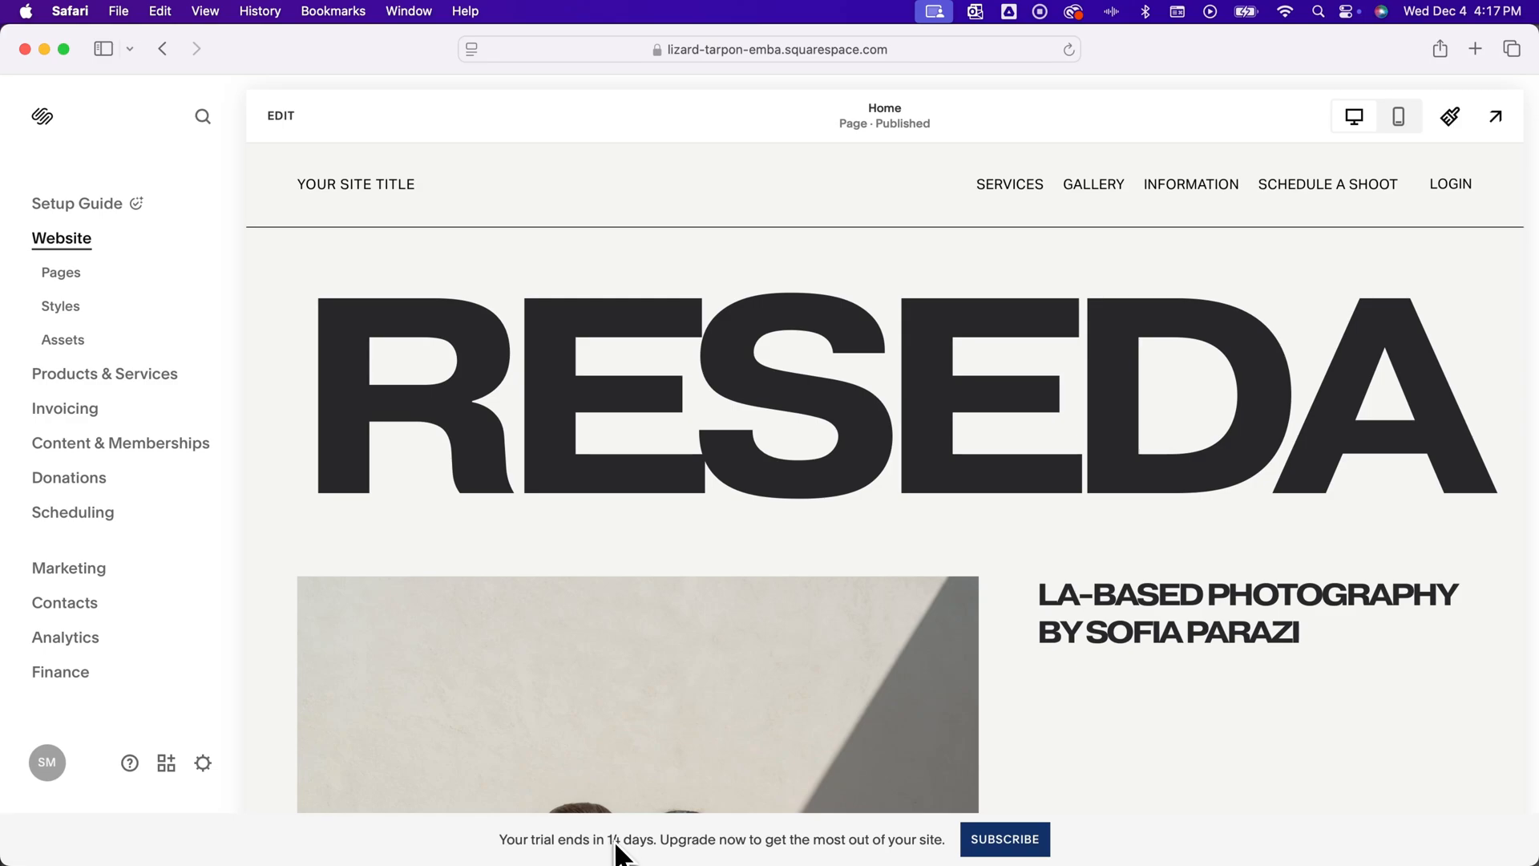
- Review the Basic, Business, Plus and Advanced plans from the trial banner's Subscribe link
{"action": "left_click", "coordinate": [1005, 861]}
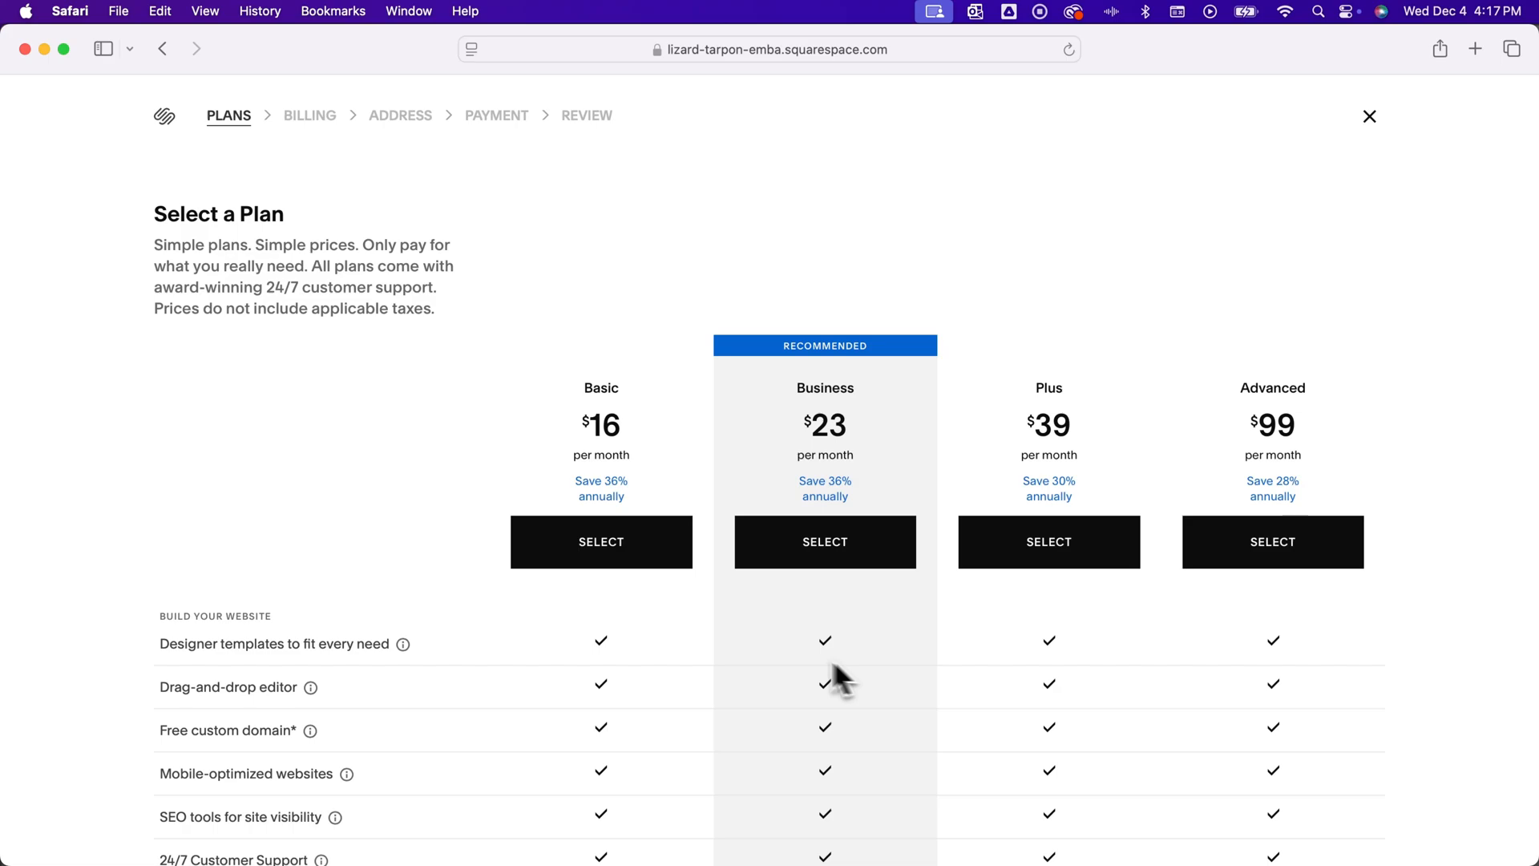
{"action": "scroll", "scroll_direction": "down", "scroll_amount": 3}
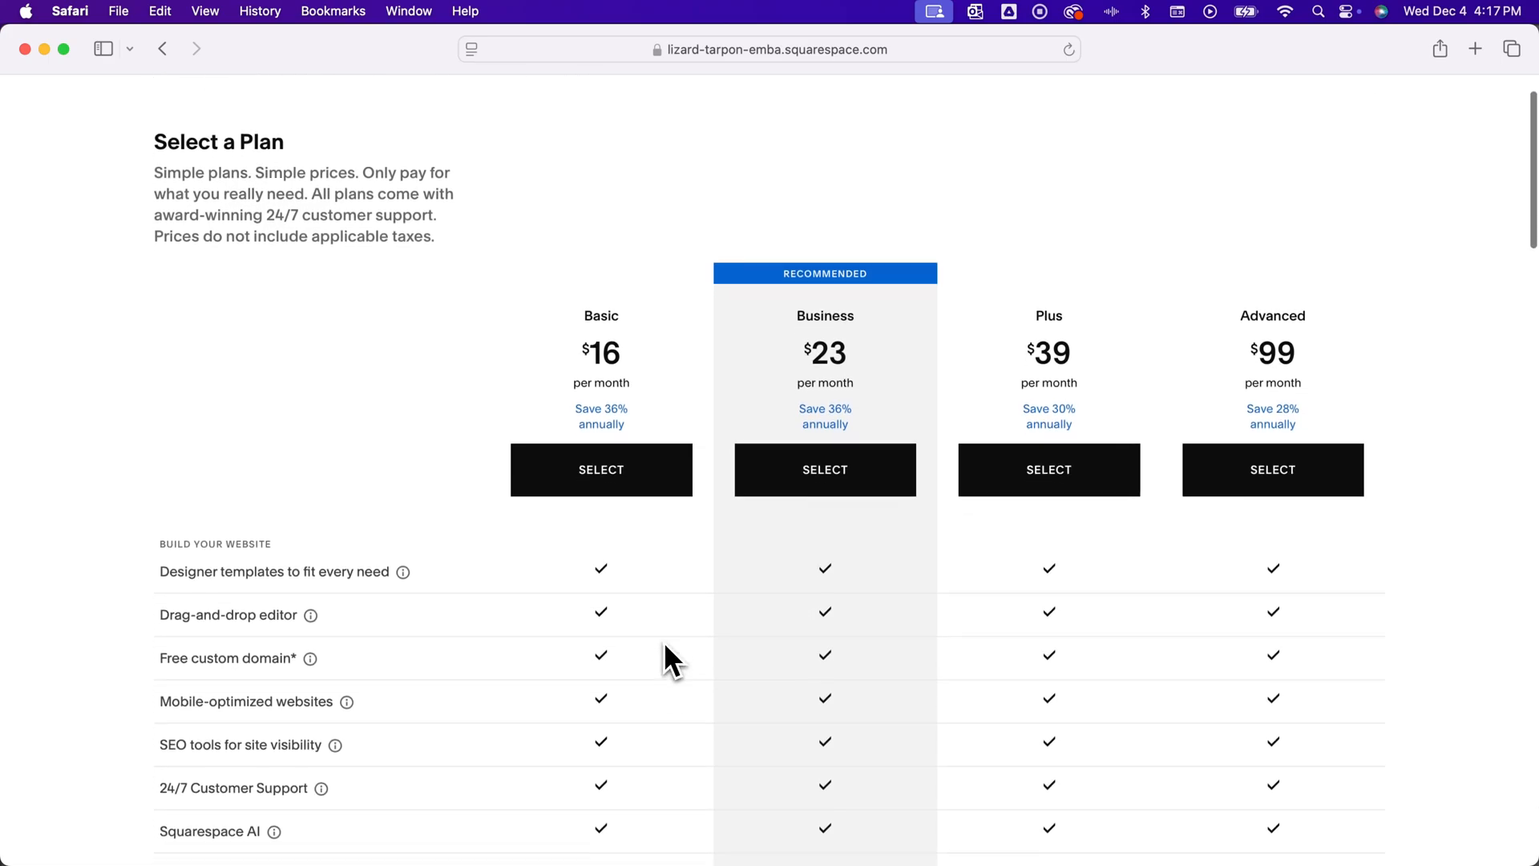
{"action": "scroll", "scroll_direction": "down", "scroll_amount": 3}
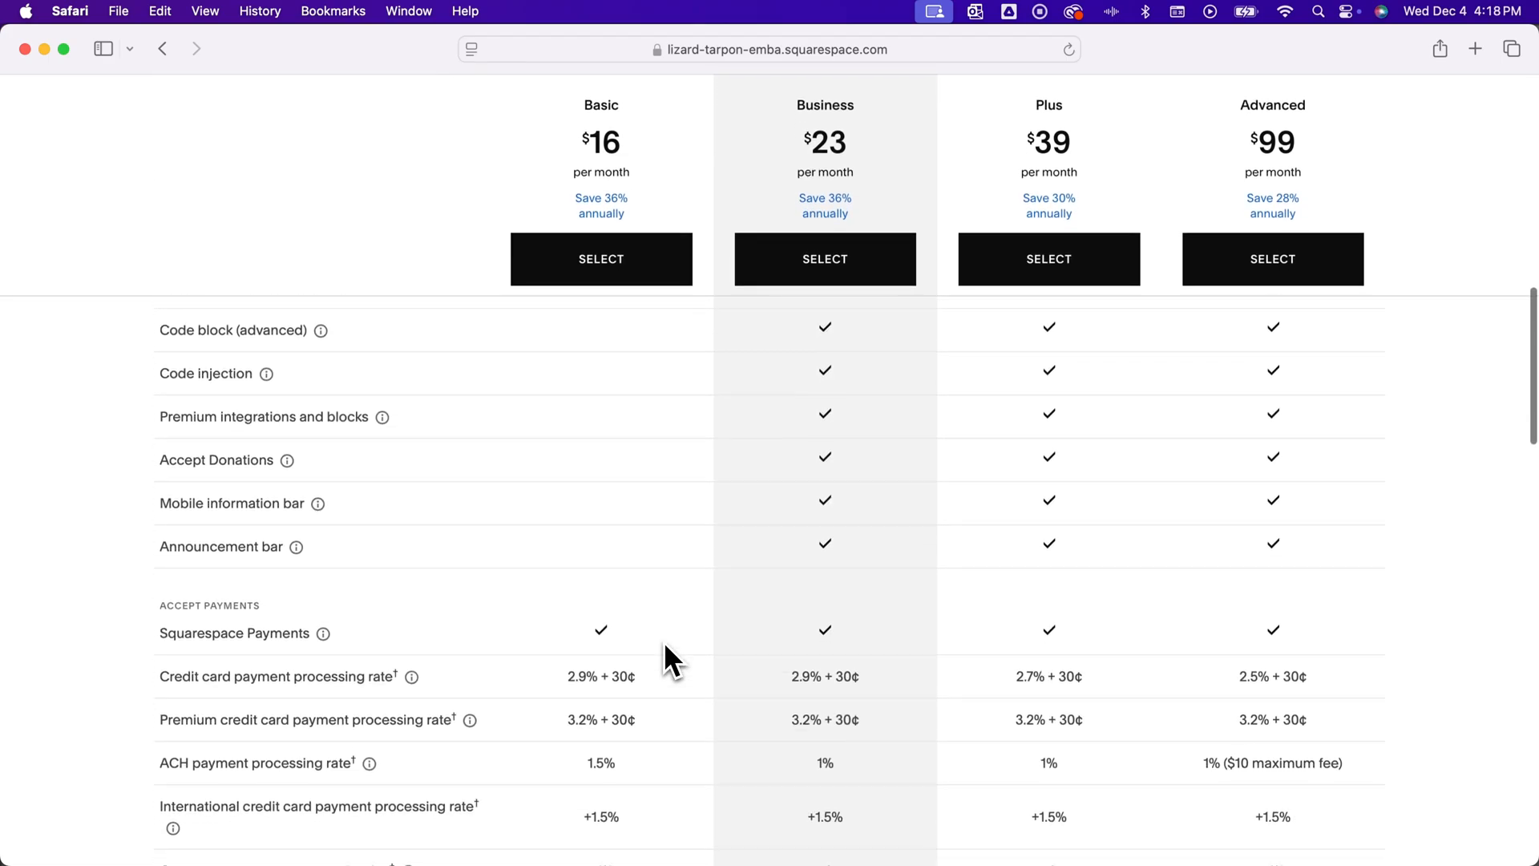
{"action": "scroll", "scroll_direction": "down", "scroll_amount": 3}
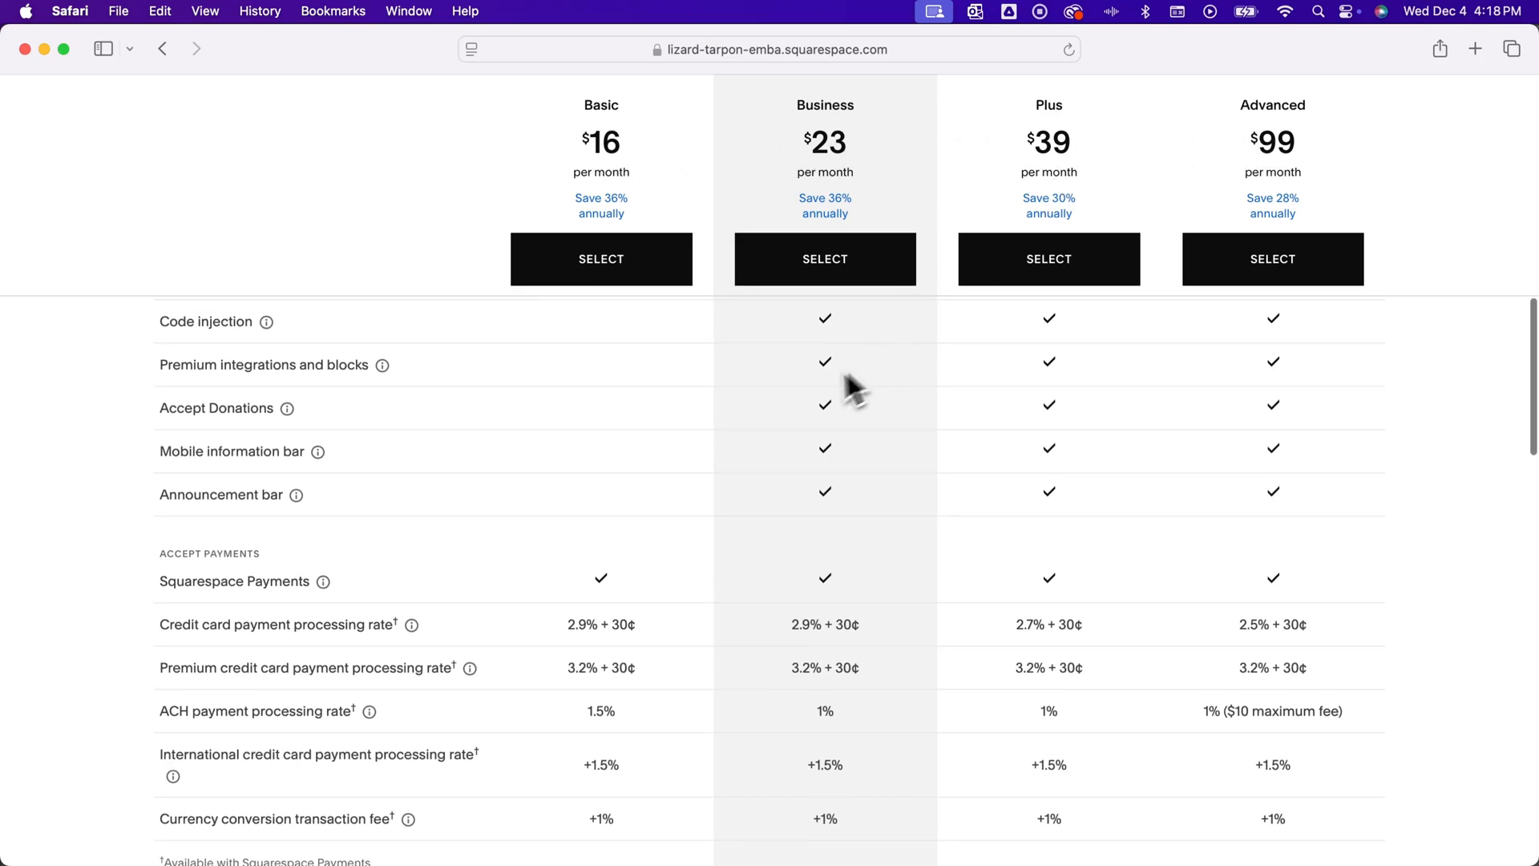
{"action": "scroll", "scroll_direction": "up", "scroll_amount": 3}
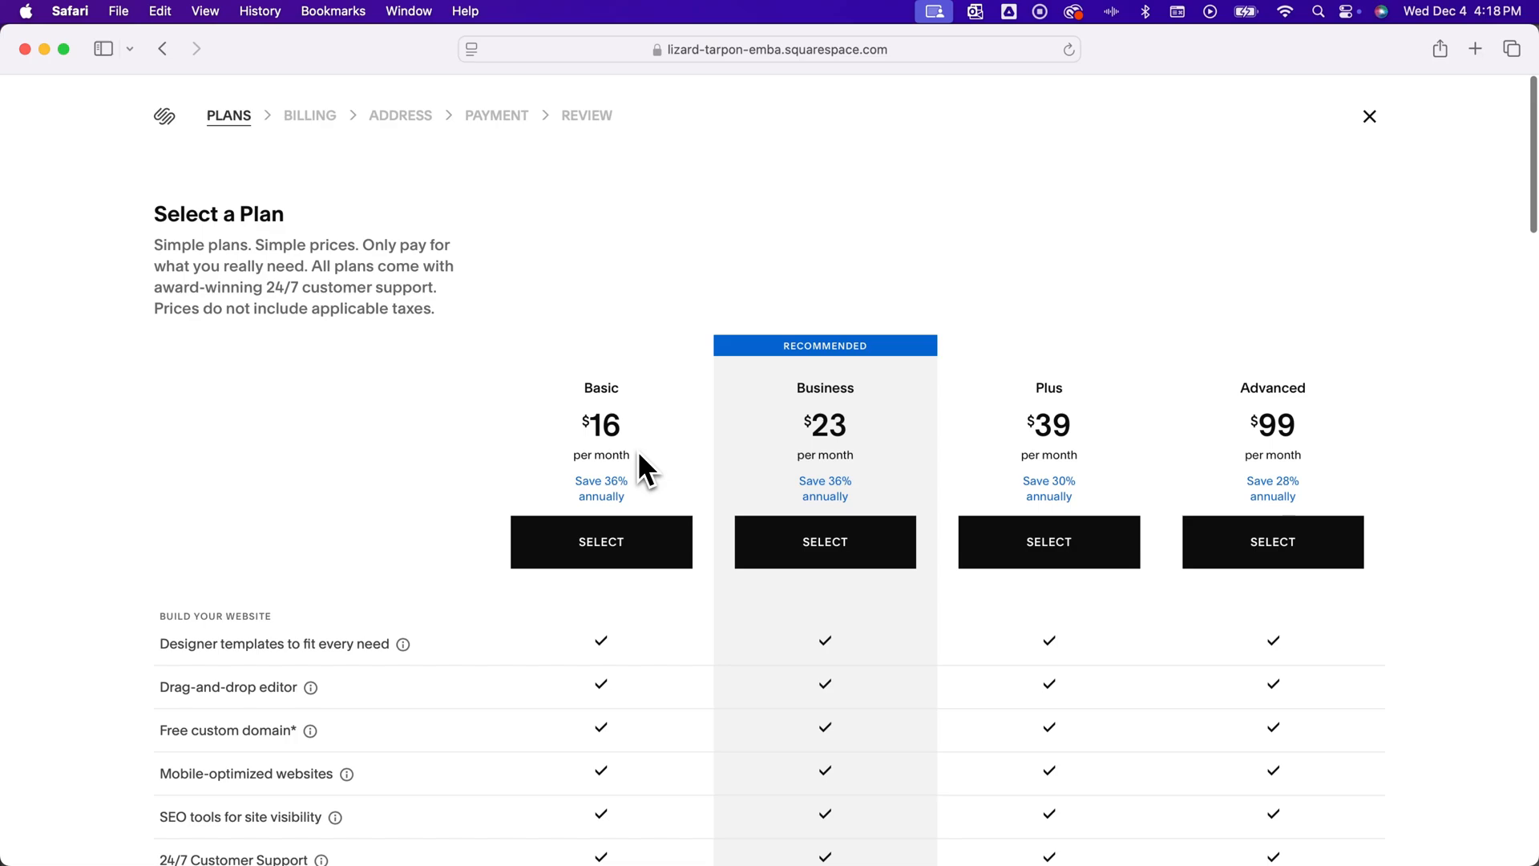
{"action": "mouse_move", "coordinate": [1294, 454]}
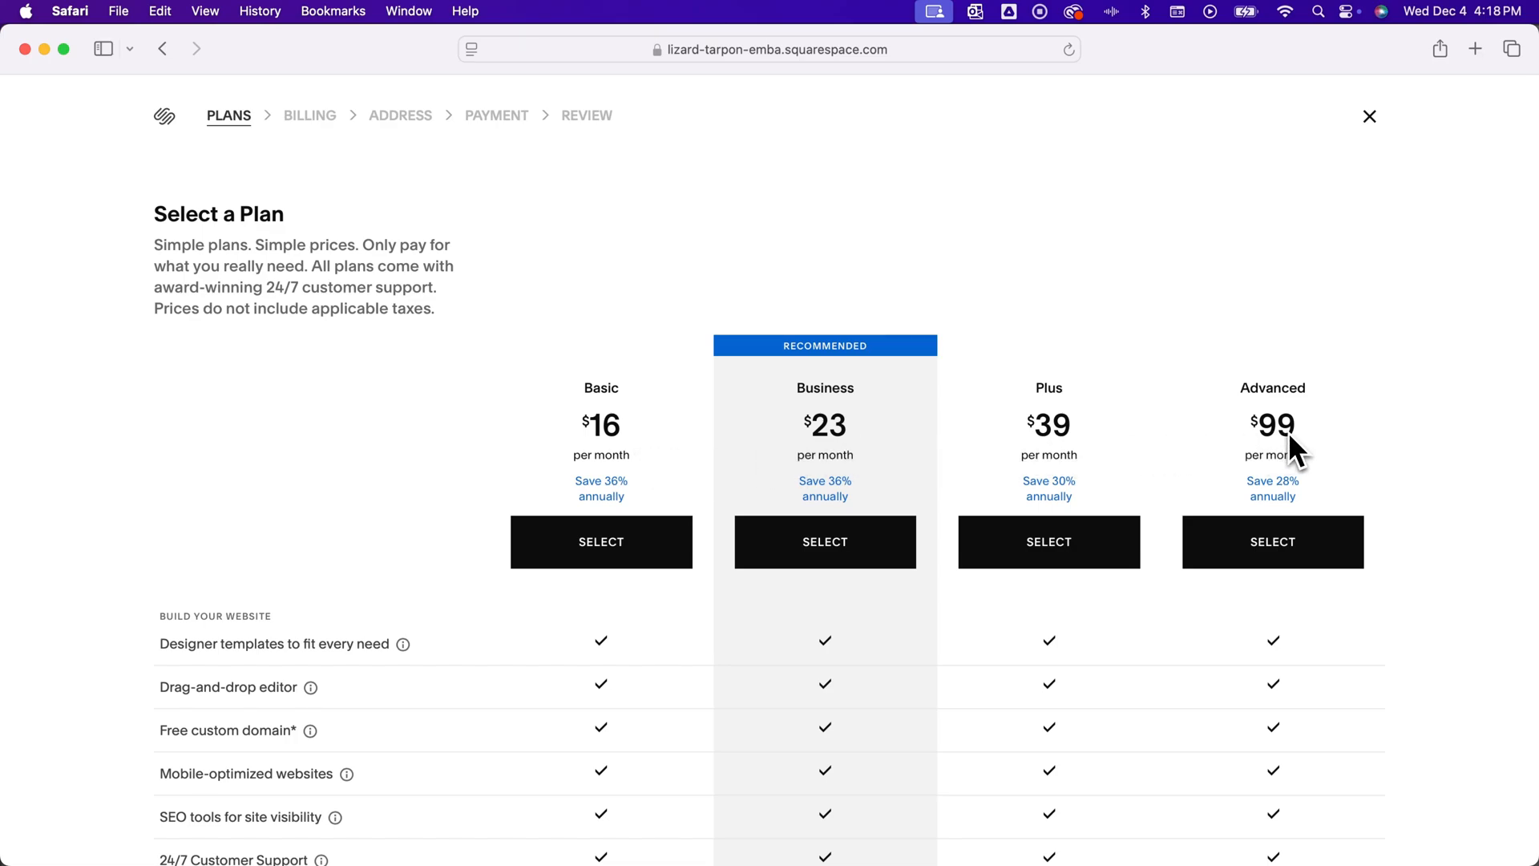
{"action": "mouse_move", "coordinate": [610, 445]}
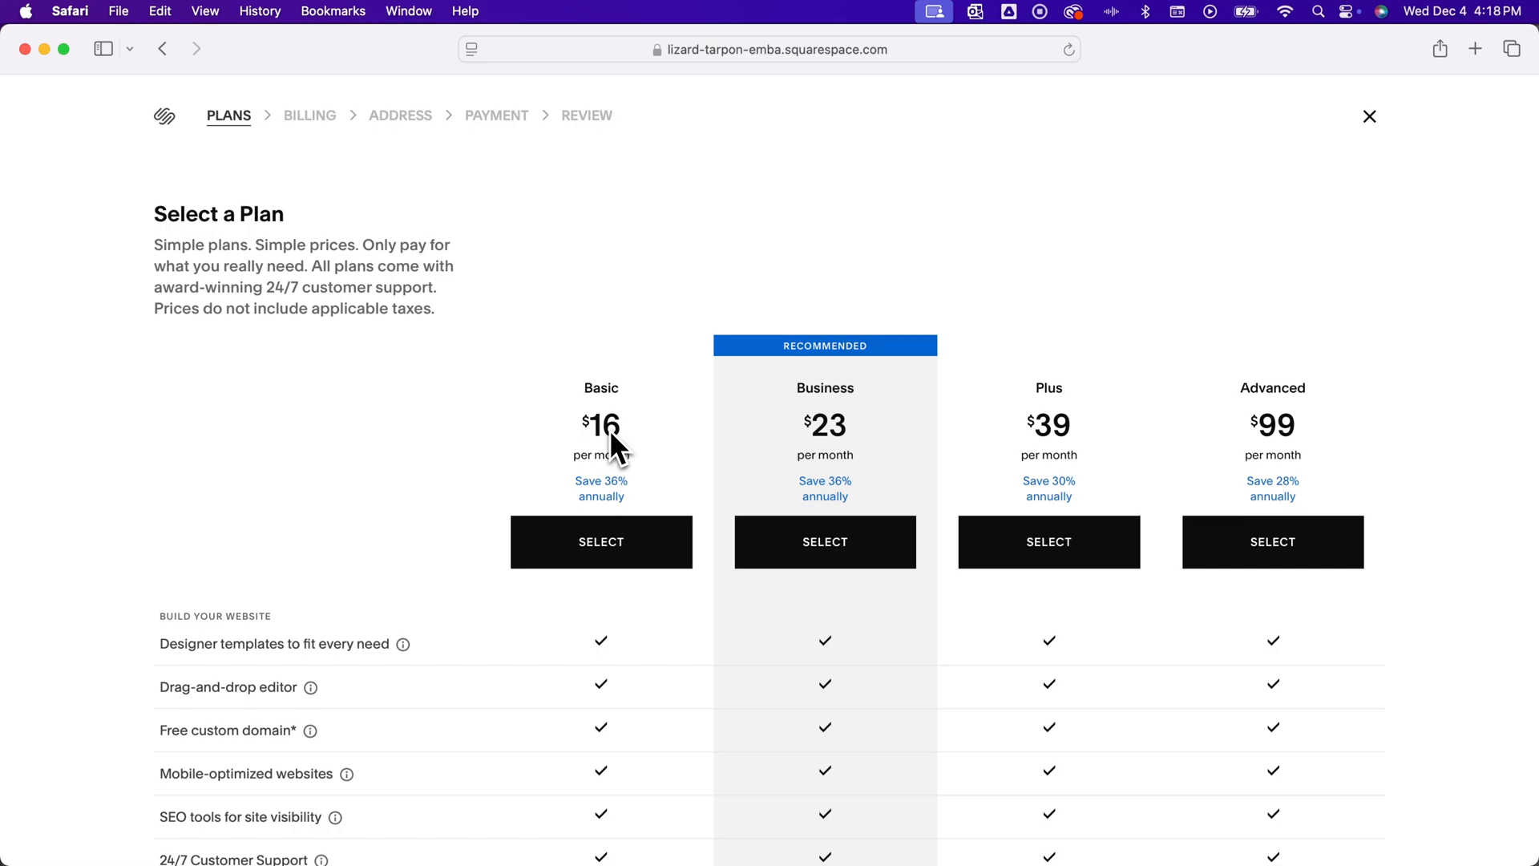
{"action": "mouse_move", "coordinate": [826, 436]}
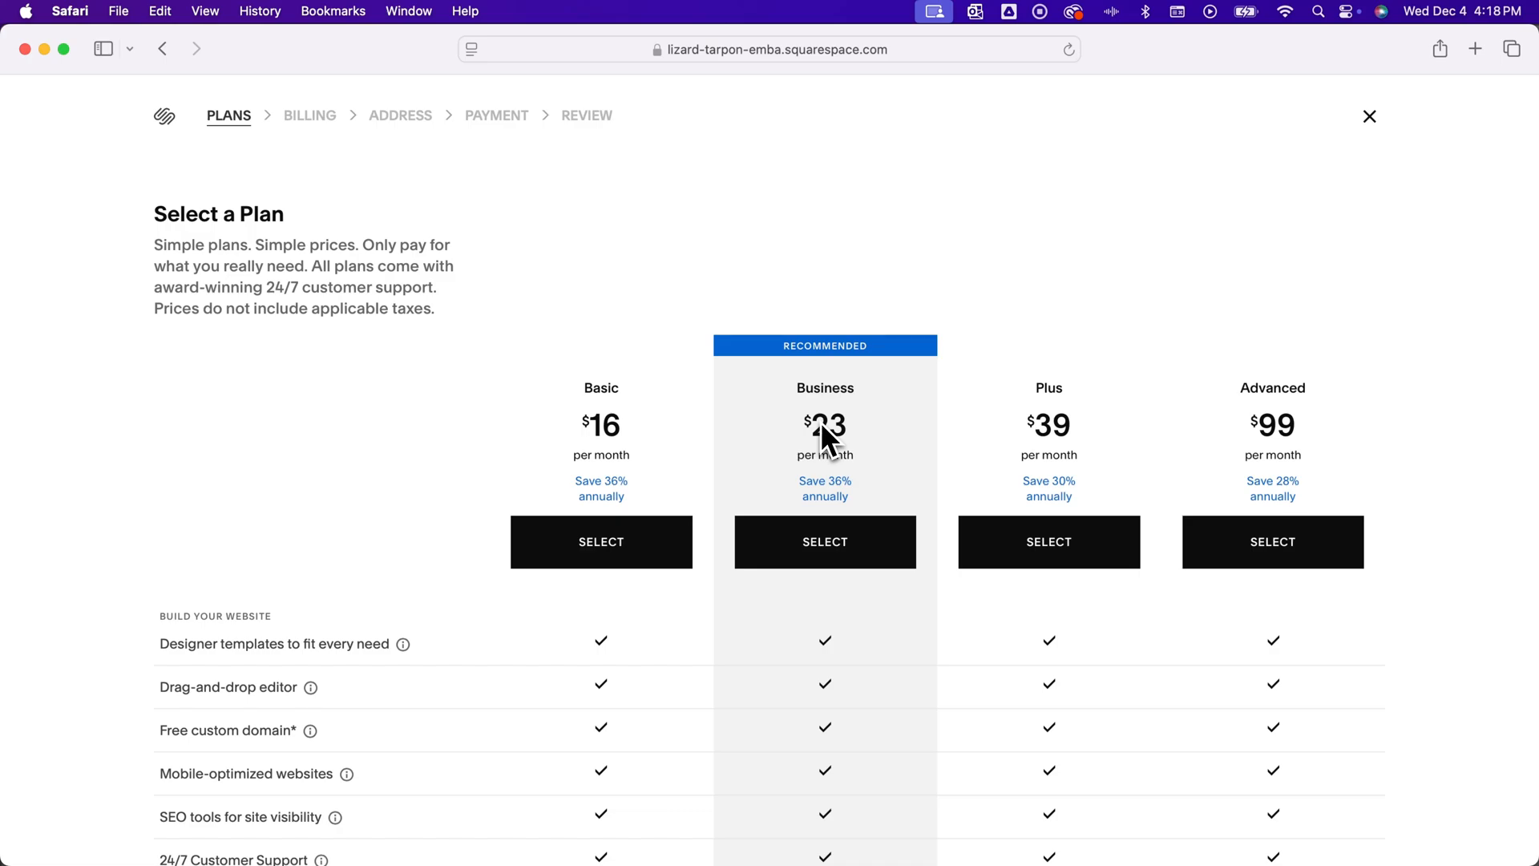
{"action": "mouse_move", "coordinate": [1365, 198]}
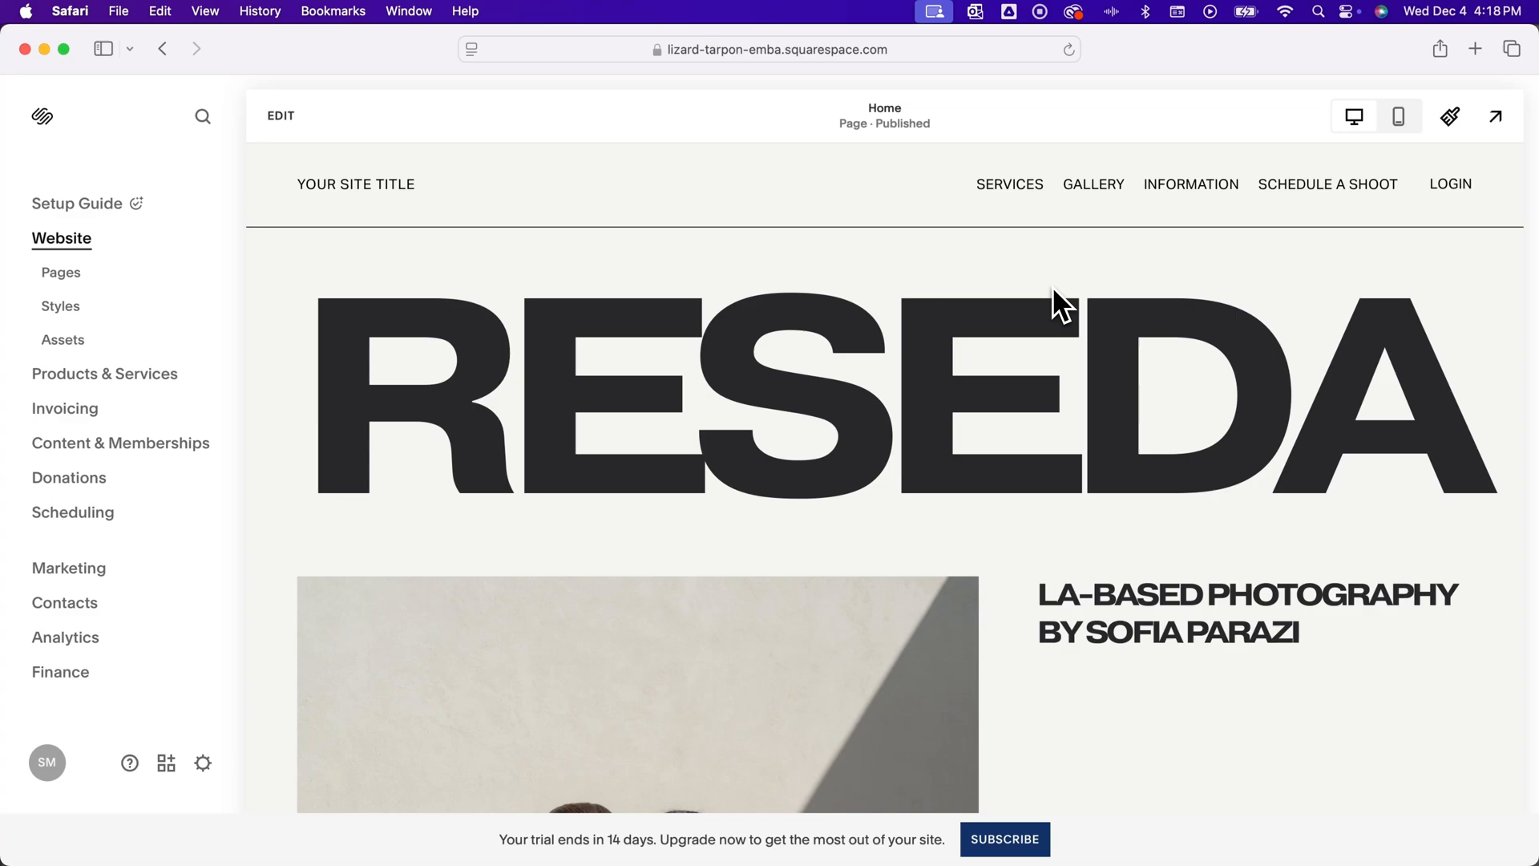
{"action": "mouse_move", "coordinate": [1049, 298]}
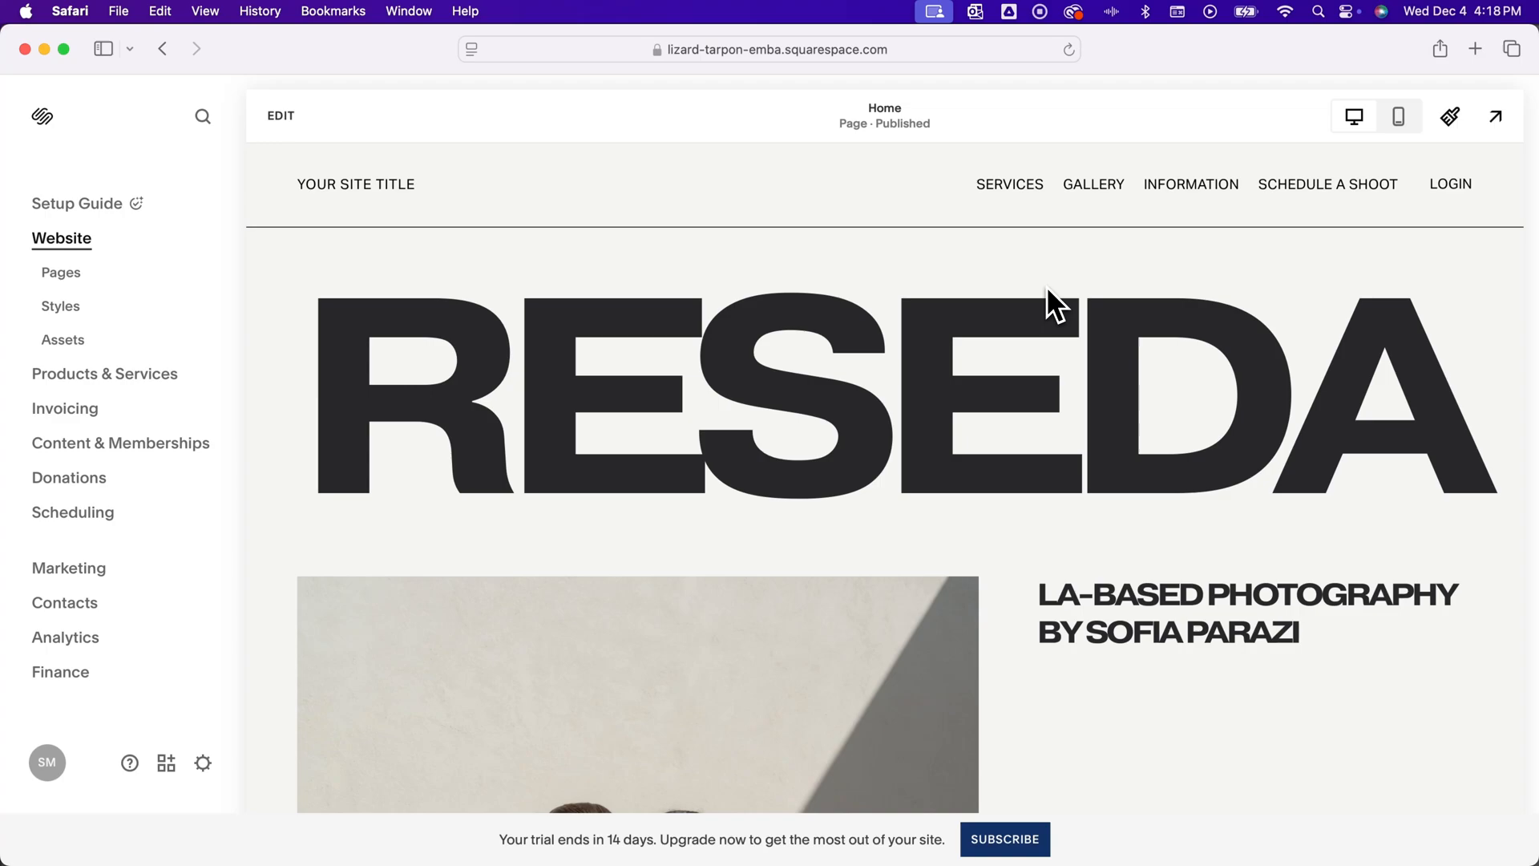
{"action": "mouse_move", "coordinate": [947, 308]}
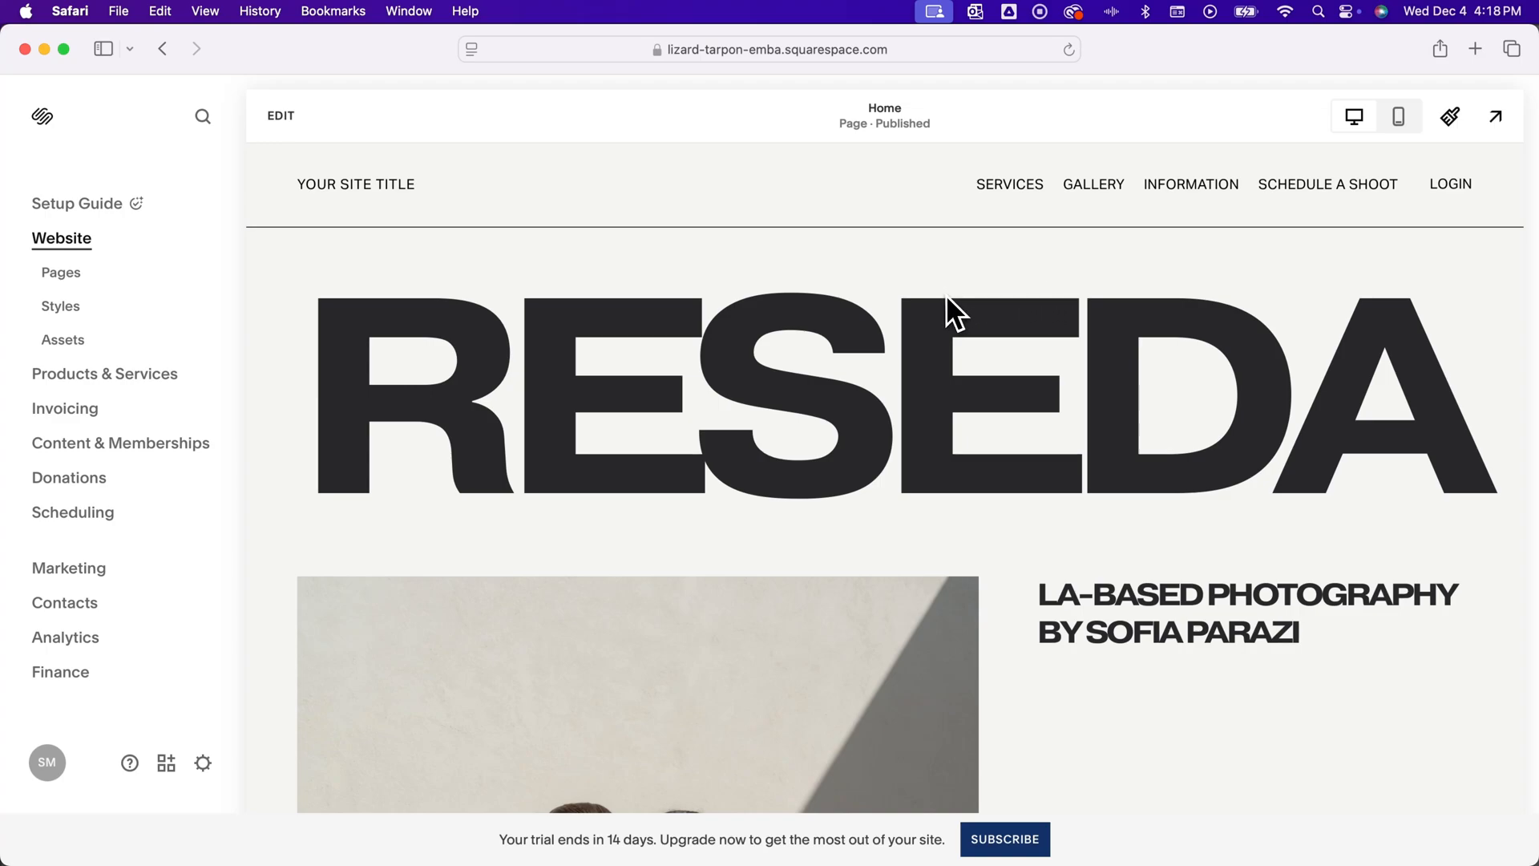
{"action": "mouse_move", "coordinate": [81, 238]}
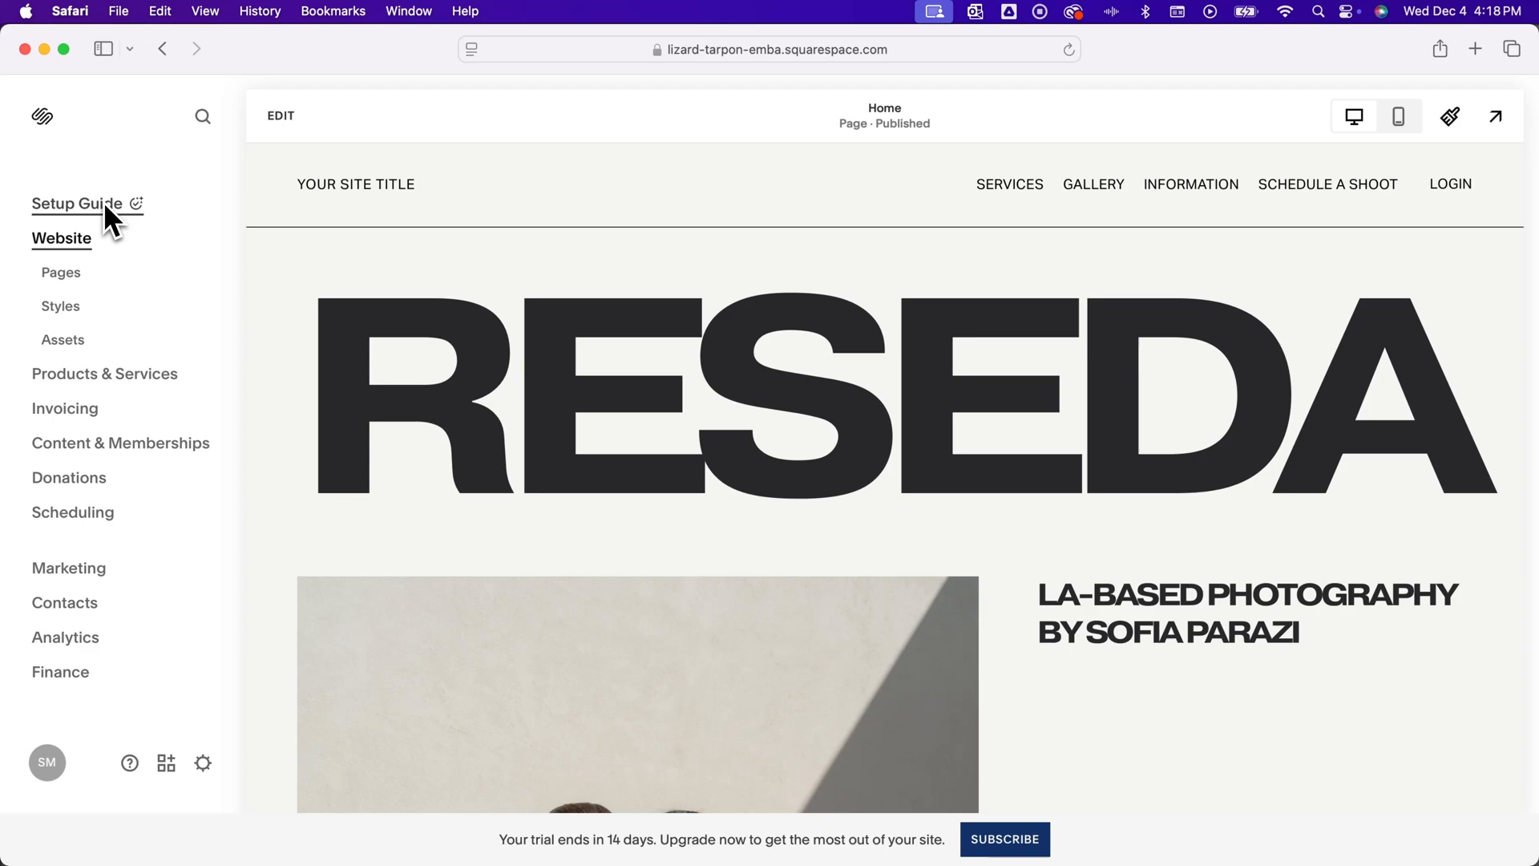
{"action": "mouse_move", "coordinate": [281, 121]}
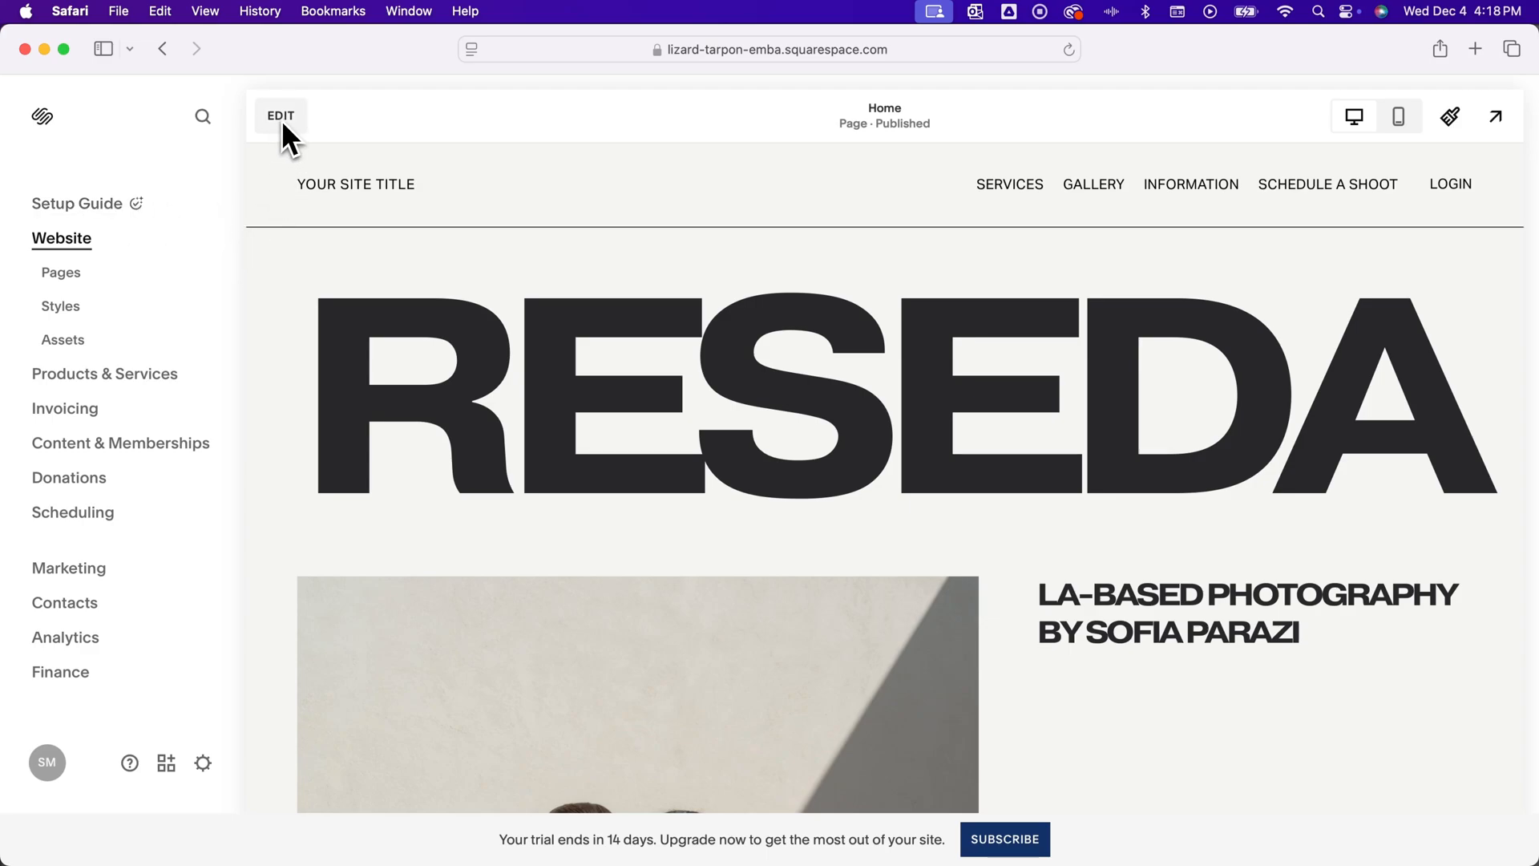
- Enter Home page editing and browse the Site Styles theme list
{"action": "left_click", "coordinate": [280, 115]}
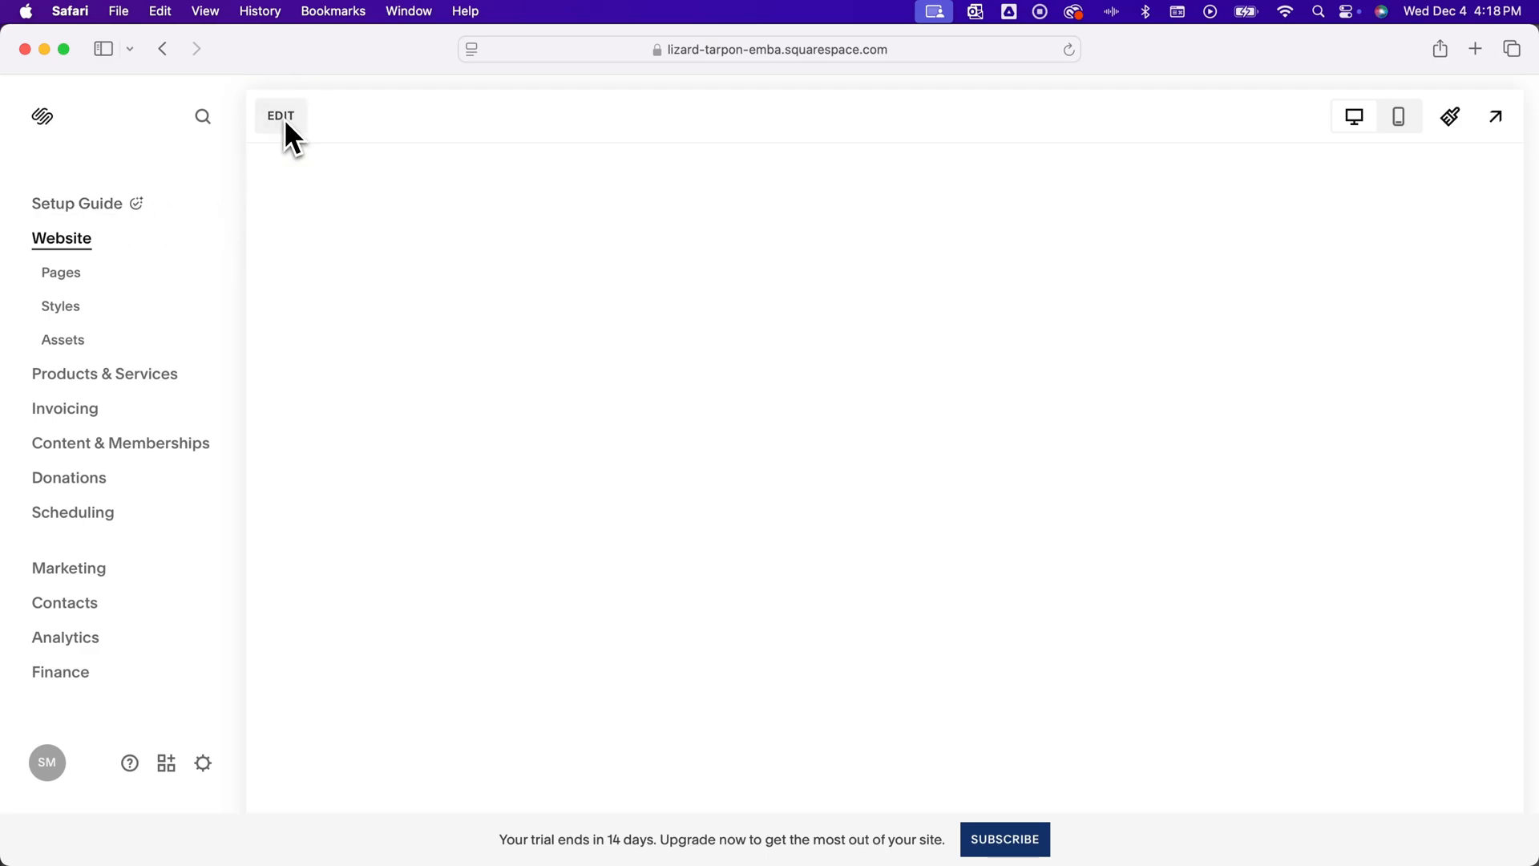
{"action": "left_click", "coordinate": [283, 116]}
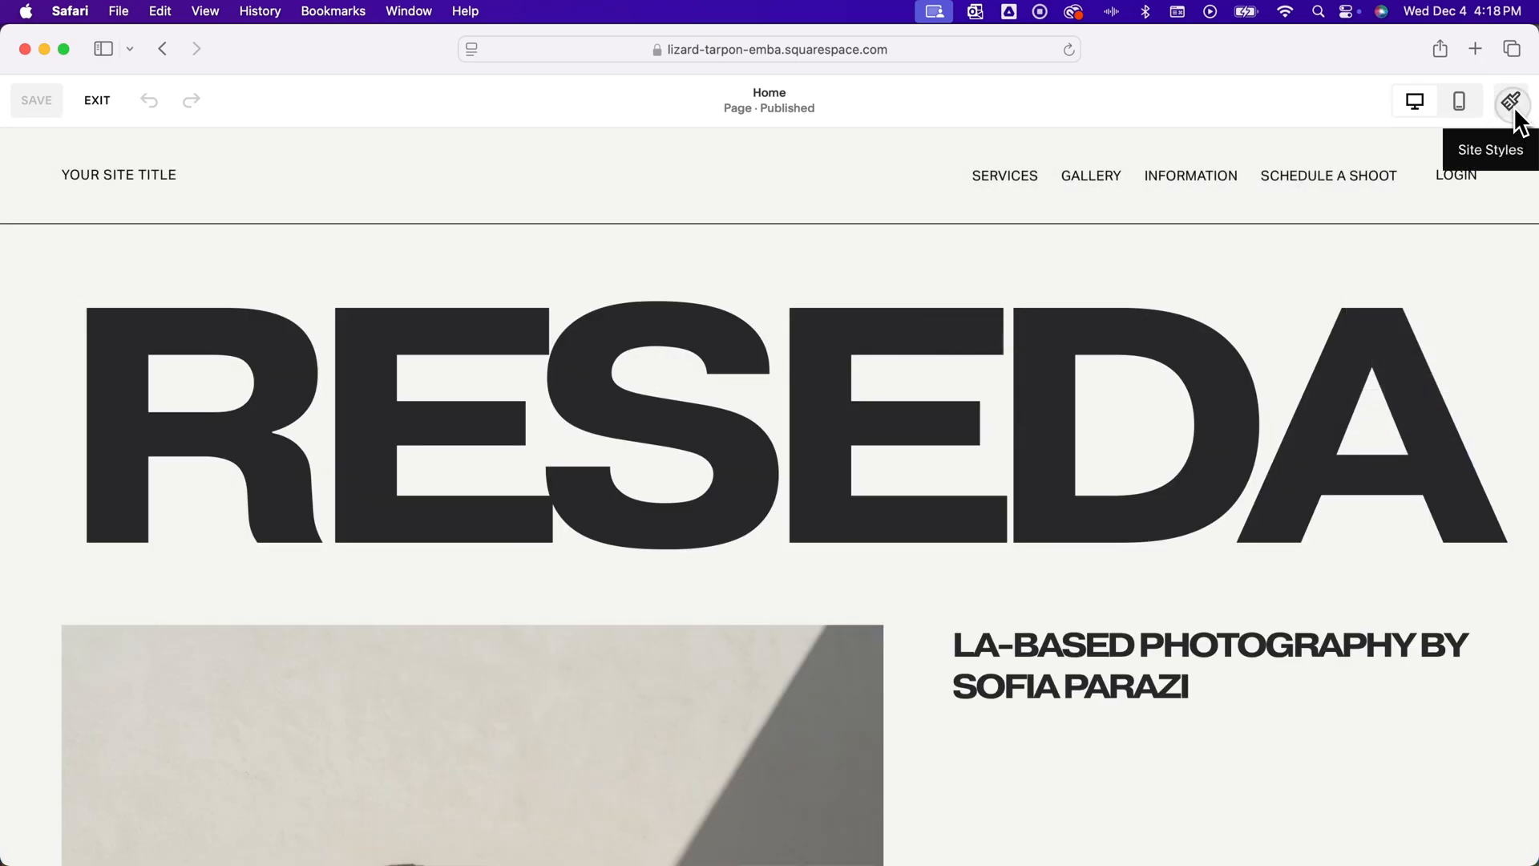
{"action": "left_click", "coordinate": [1511, 99]}
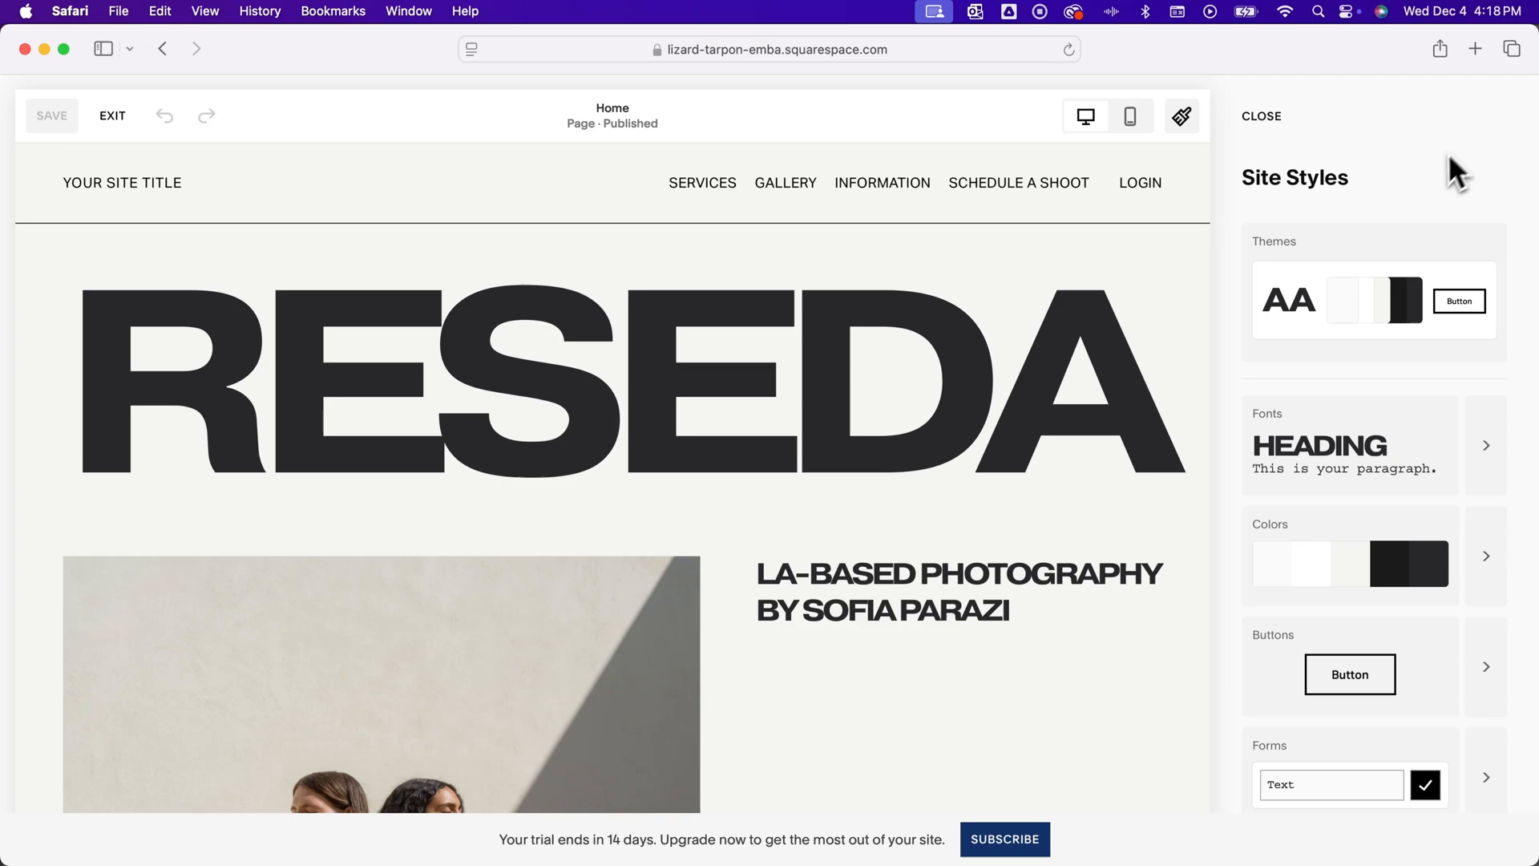
{"action": "mouse_move", "coordinate": [1398, 232]}
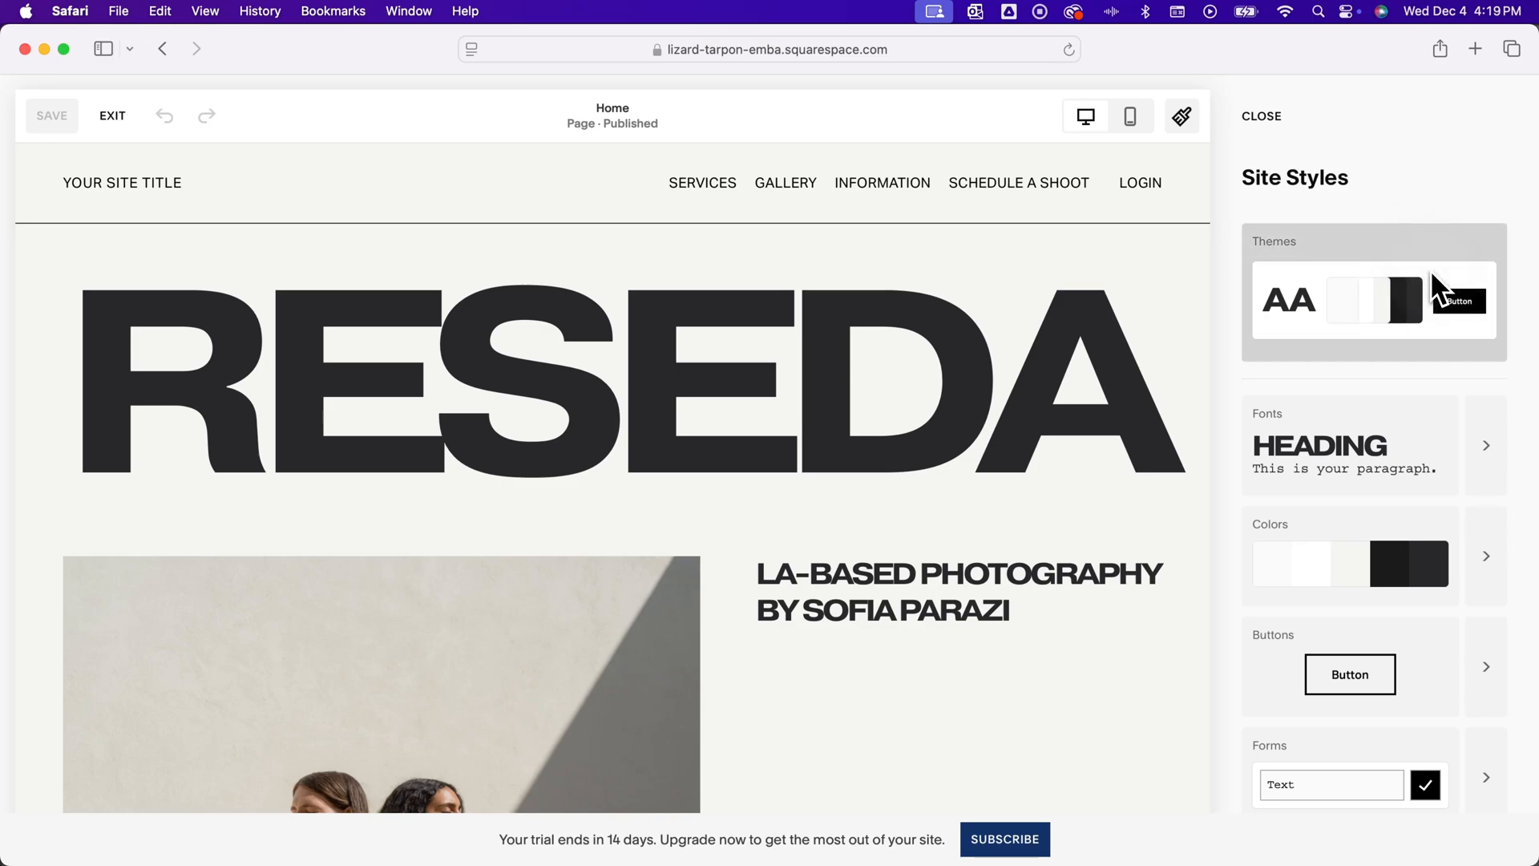
{"action": "left_click", "coordinate": [1373, 302]}
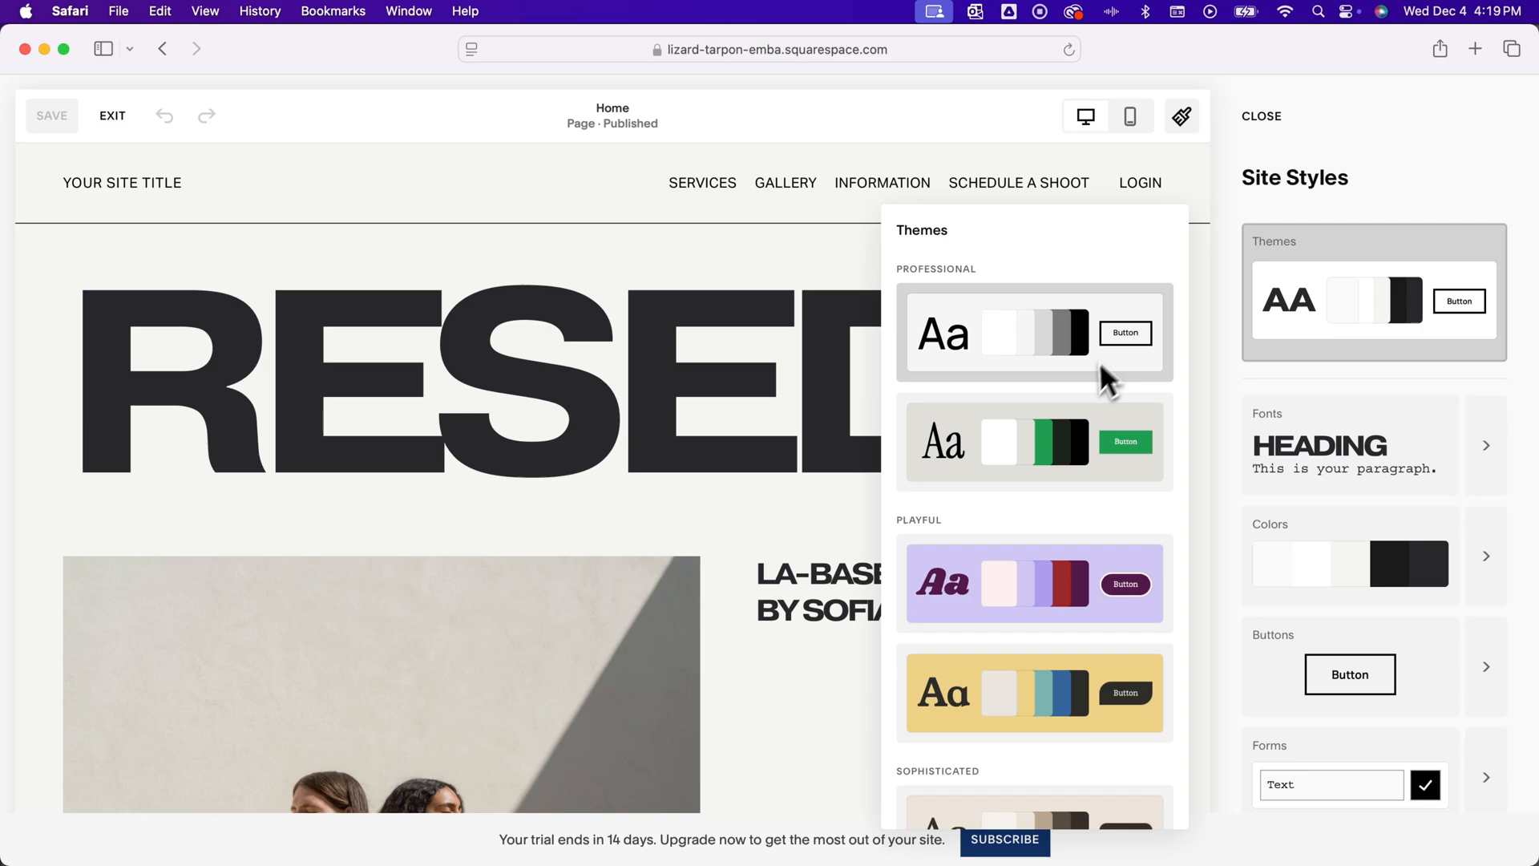
{"action": "scroll", "scroll_direction": "down", "scroll_amount": 3}
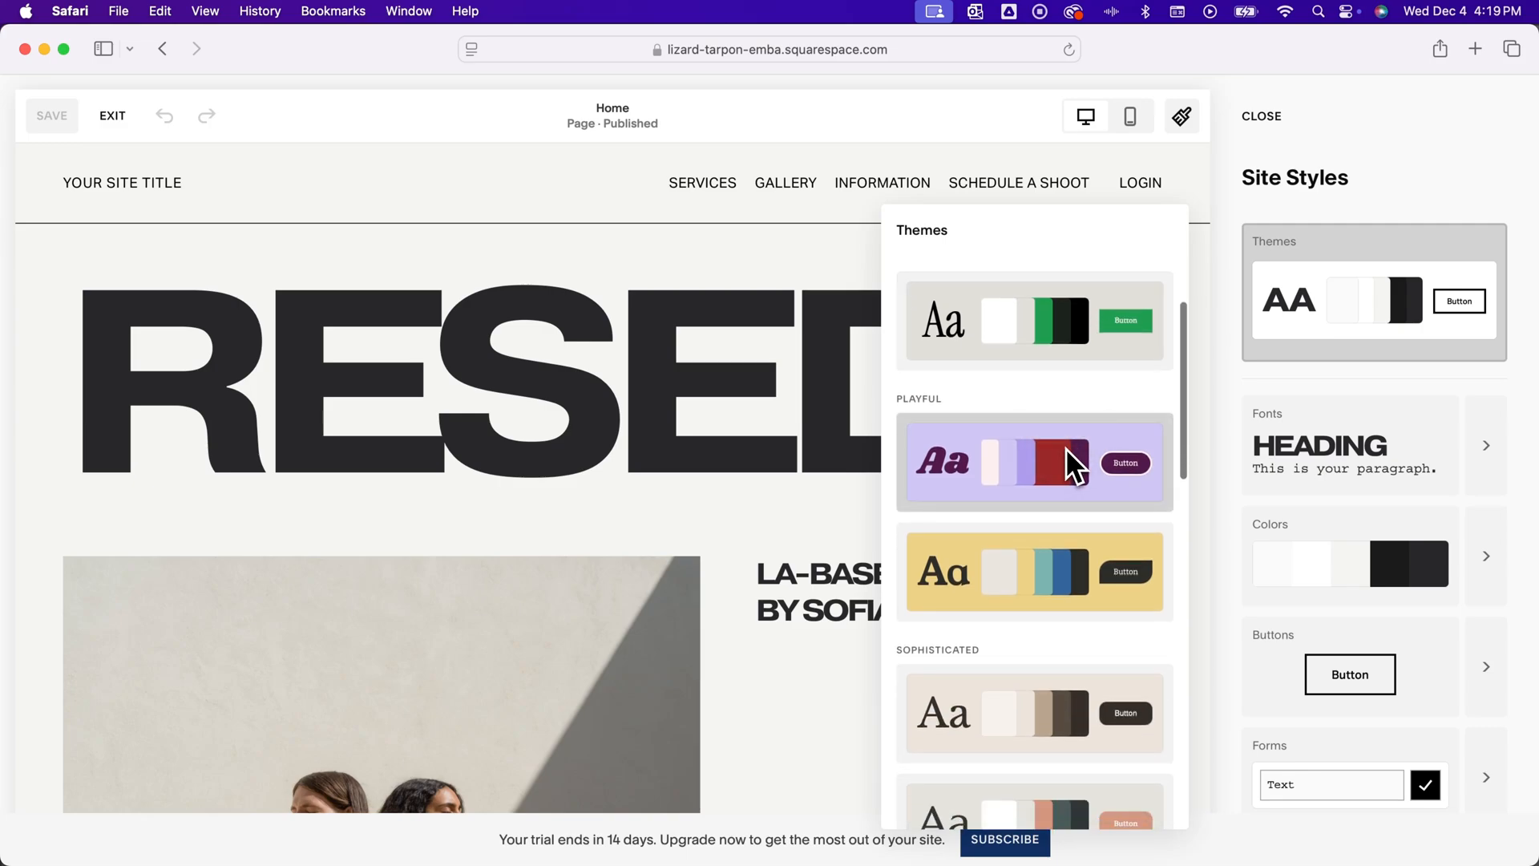
- Apply the purple Playful theme and return to the full page view
{"action": "left_click", "coordinate": [1058, 461]}
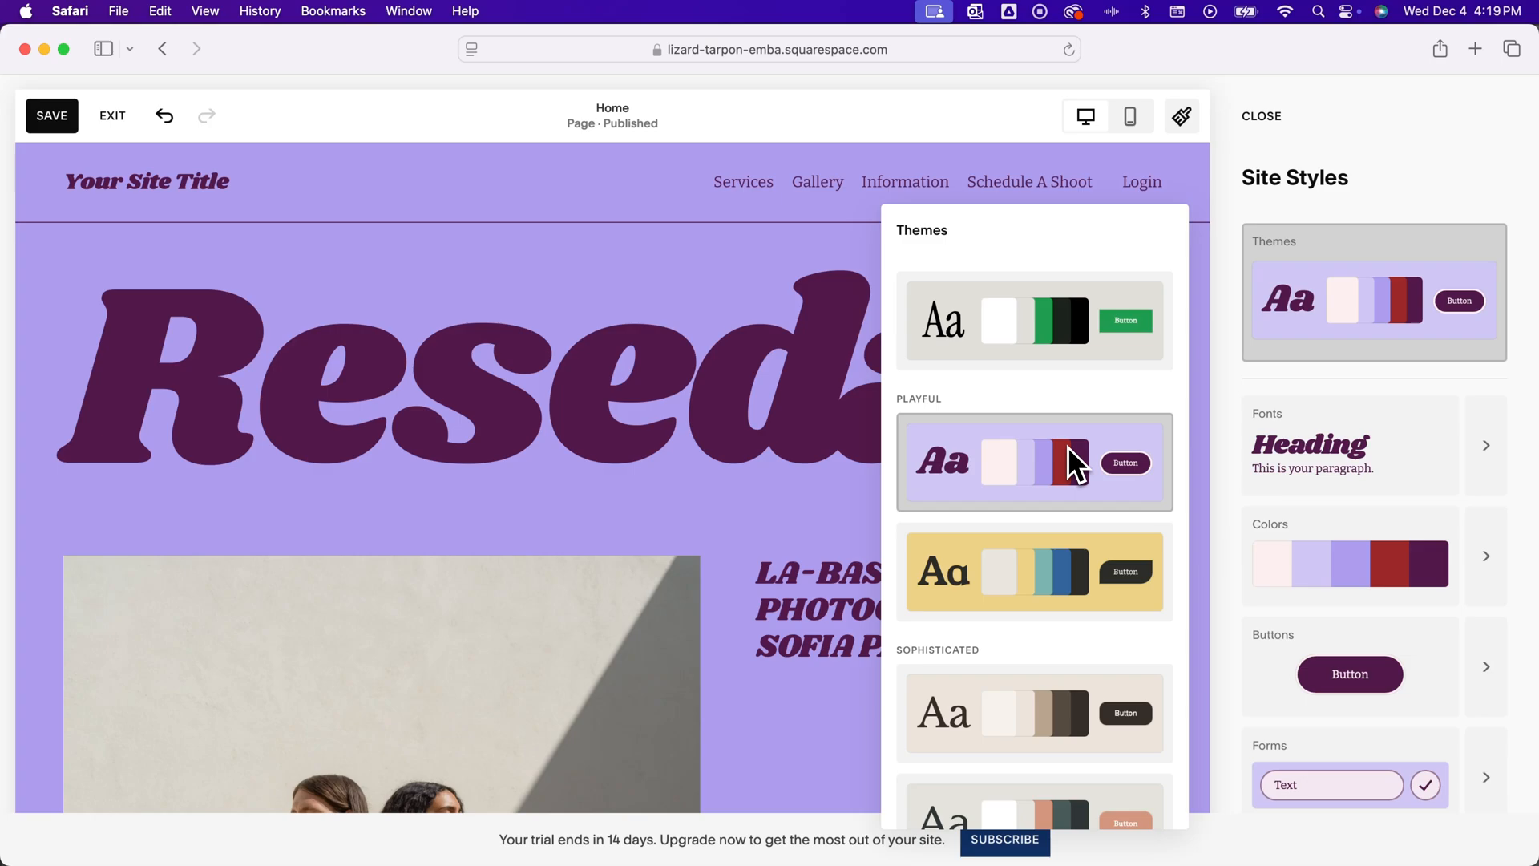
{"action": "left_click", "coordinate": [1034, 462]}
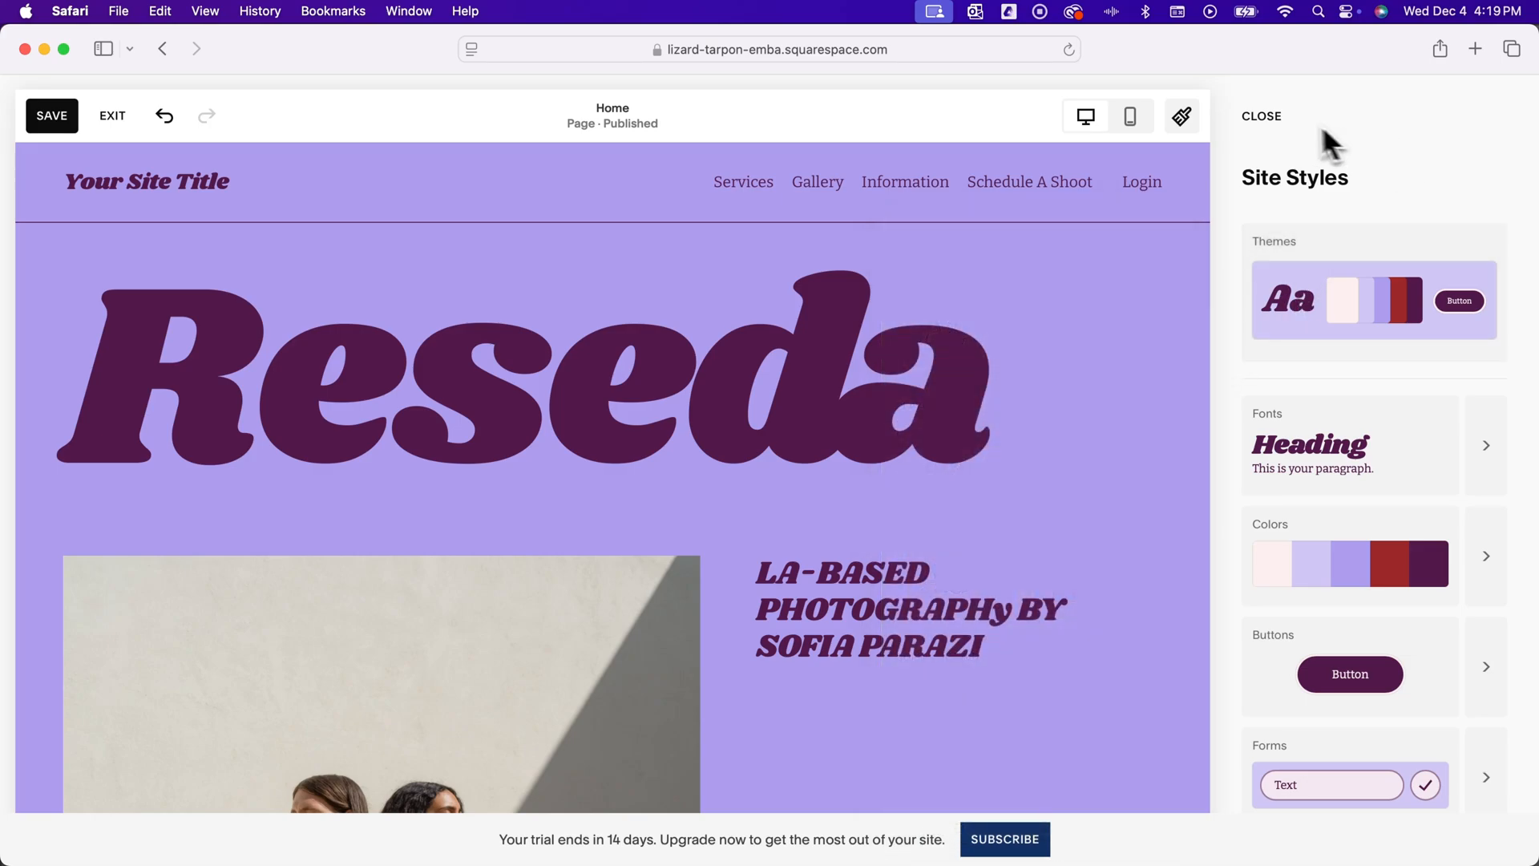
{"action": "left_click", "coordinate": [1260, 115]}
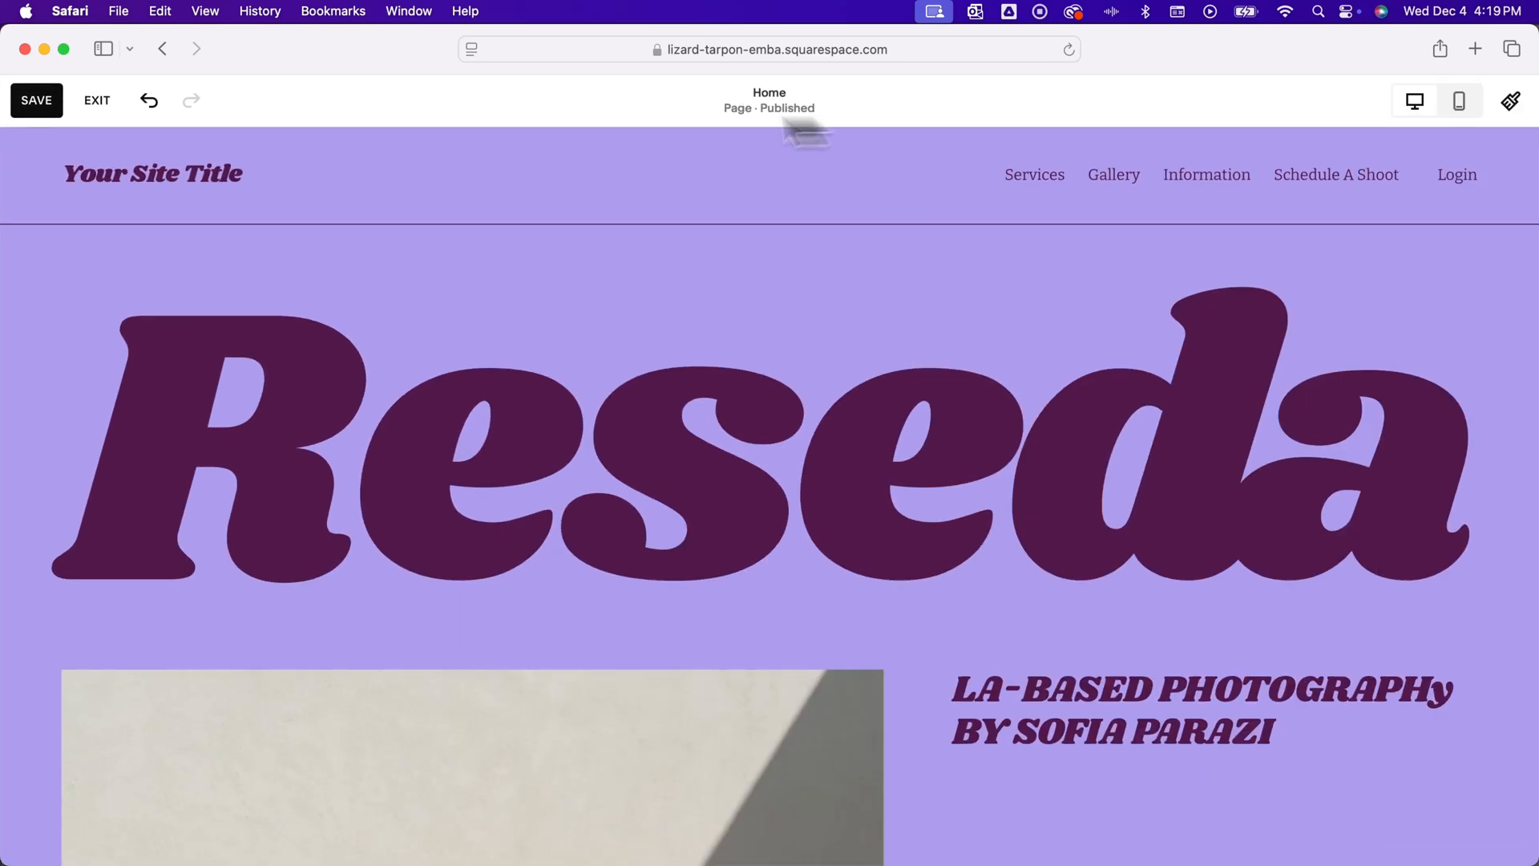
{"action": "mouse_move", "coordinate": [35, 100]}
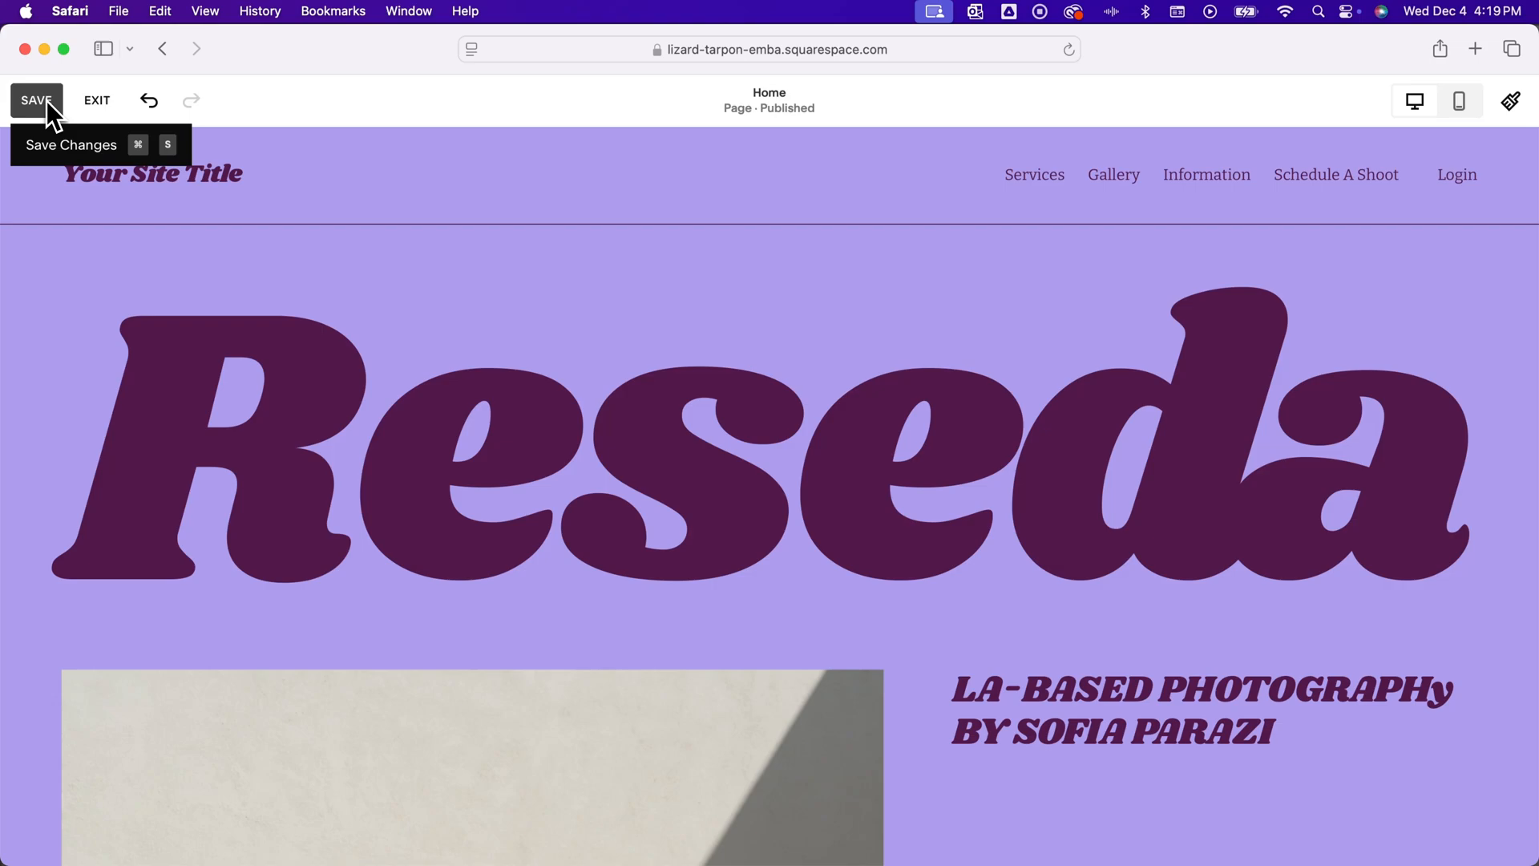
- Save the theme change and scroll through the Home page sections
{"action": "left_click", "coordinate": [893, 428]}
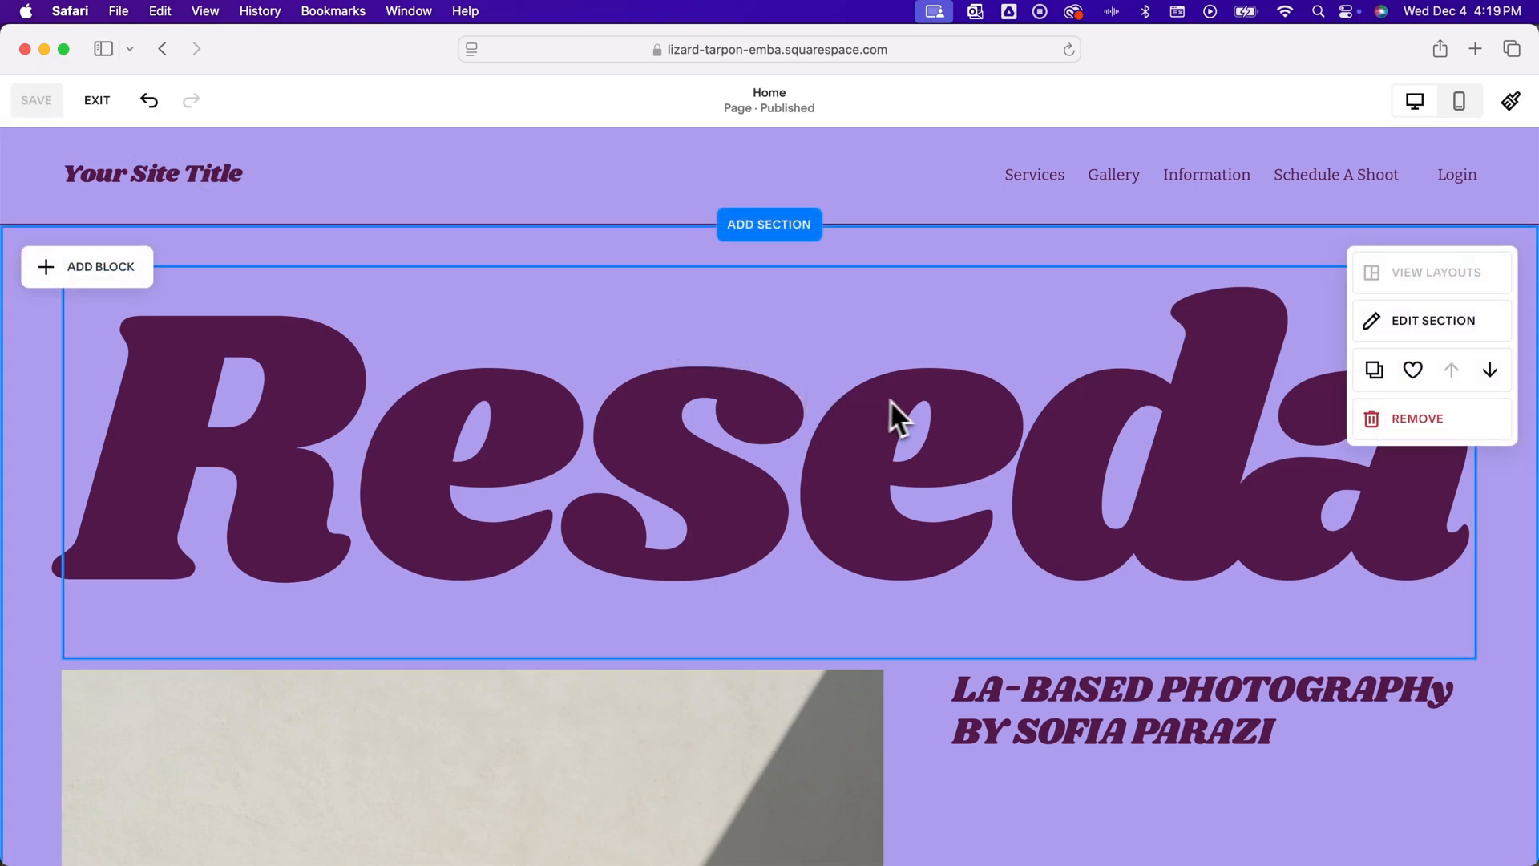
{"action": "mouse_move", "coordinate": [859, 342]}
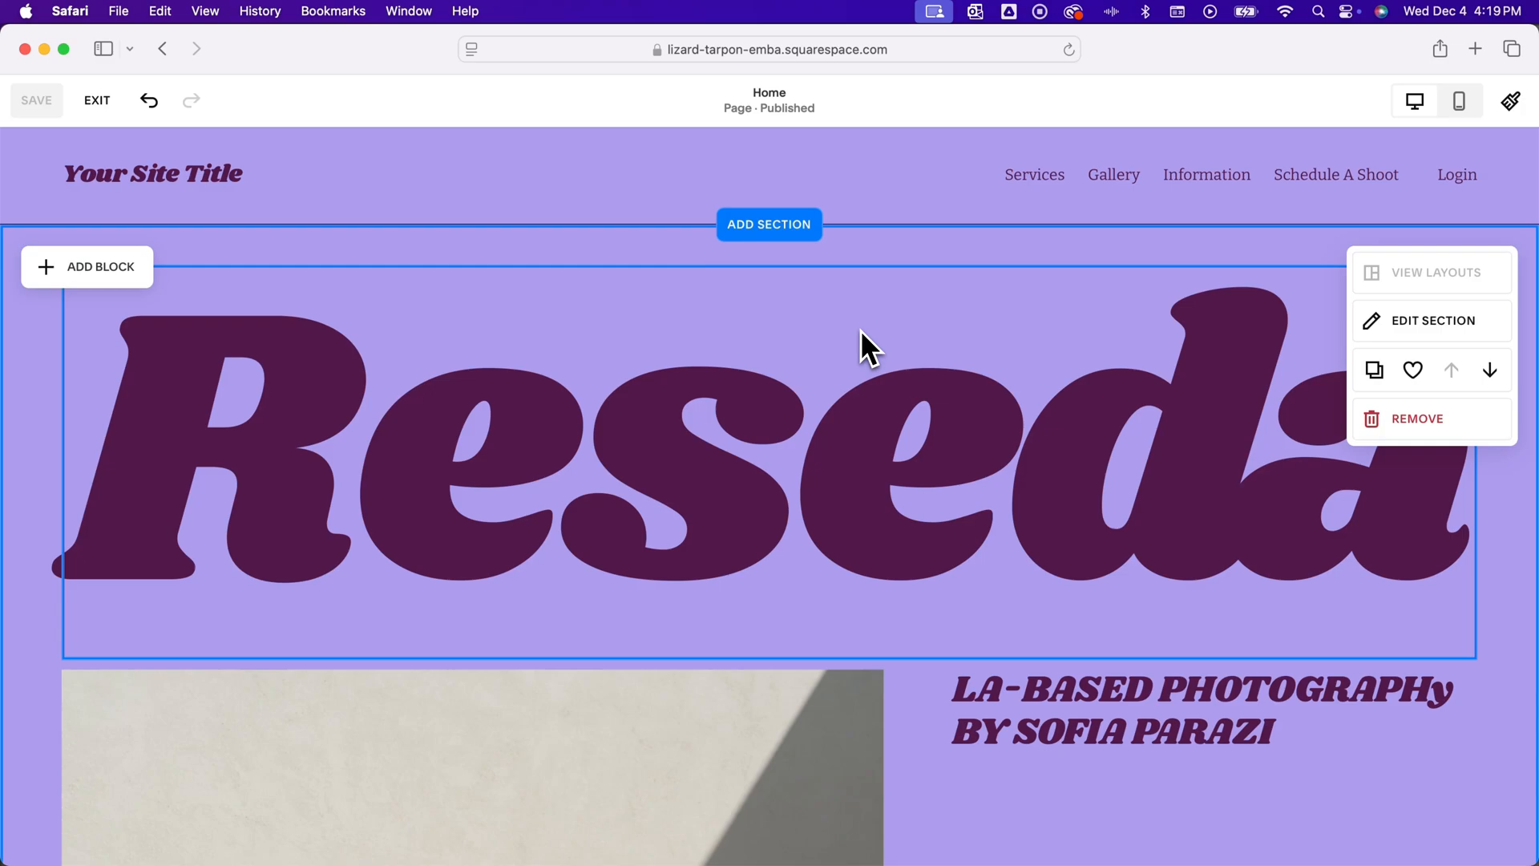
{"action": "scroll", "scroll_direction": "down", "scroll_amount": 3}
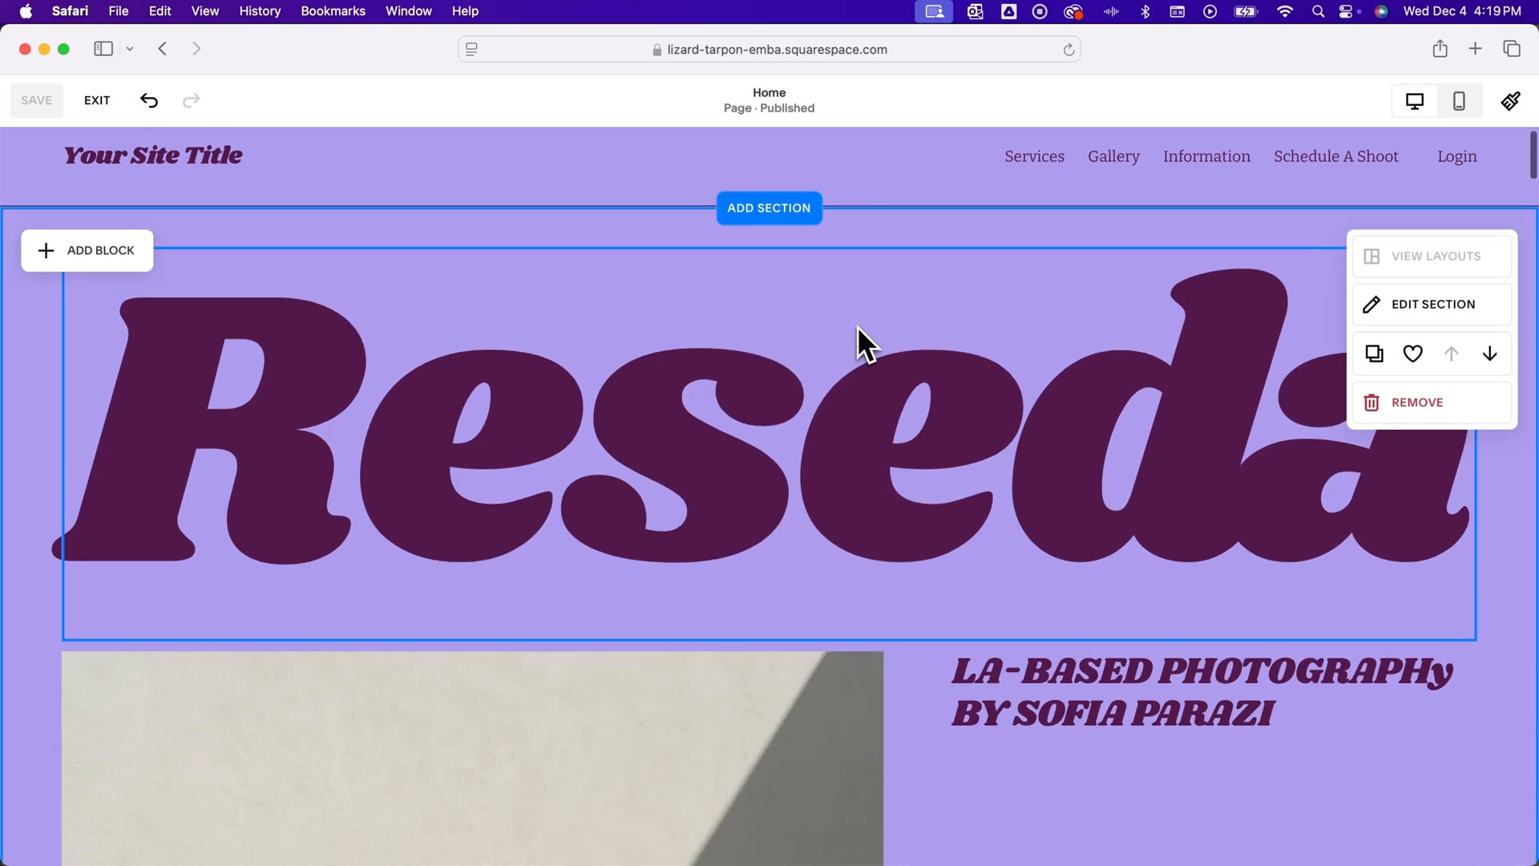
{"action": "scroll", "scroll_direction": "down", "scroll_amount": 3}
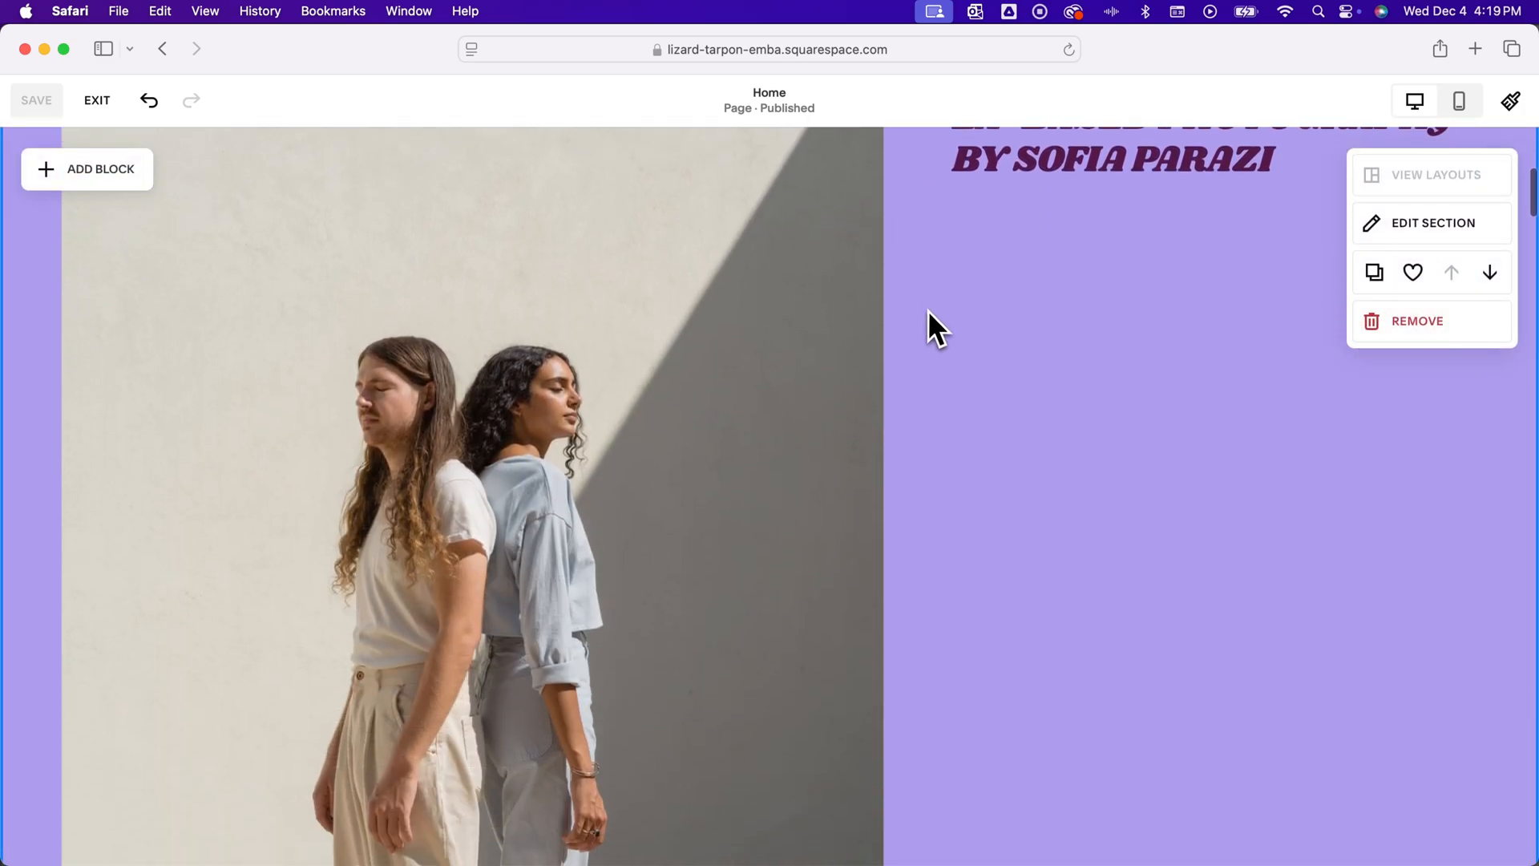
{"action": "scroll", "scroll_direction": "down", "scroll_amount": 3}
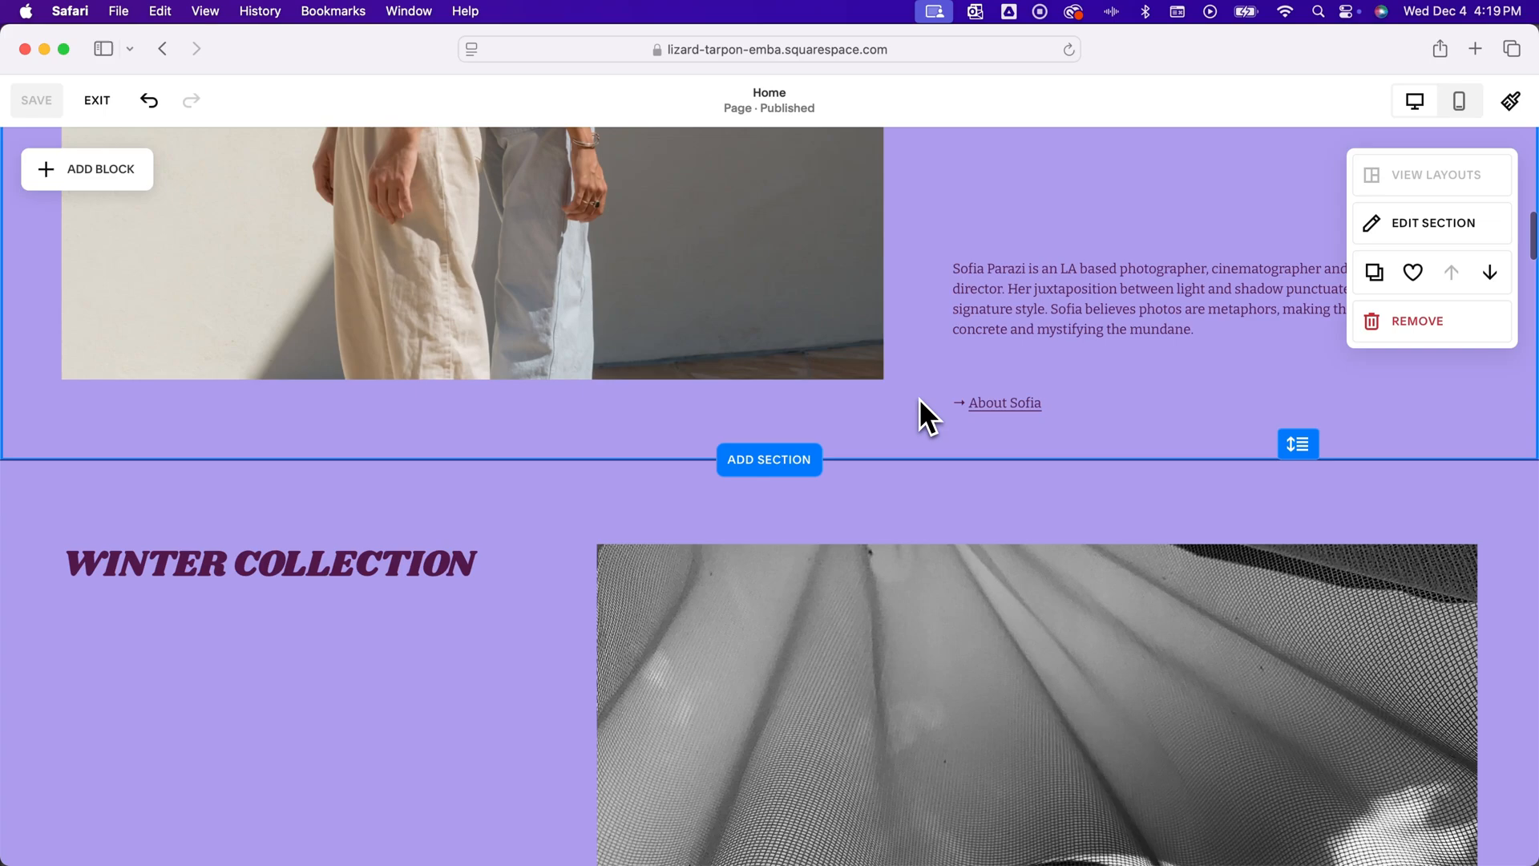
{"action": "scroll", "scroll_direction": "up", "scroll_amount": 3}
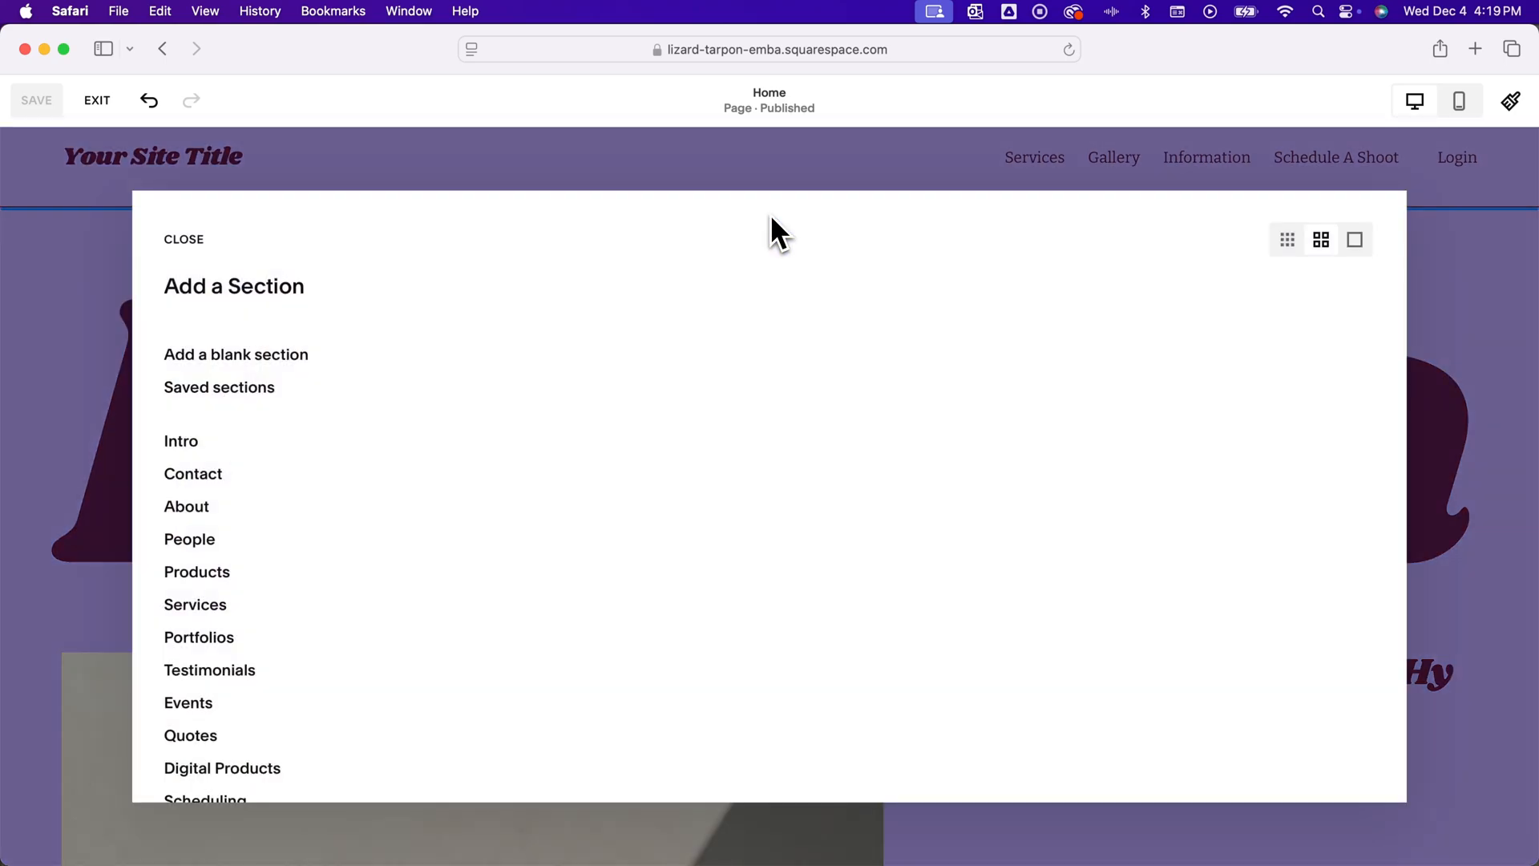
- Insert a blank section at the top of the Home page and drag it taller
{"action": "left_click", "coordinate": [179, 441]}
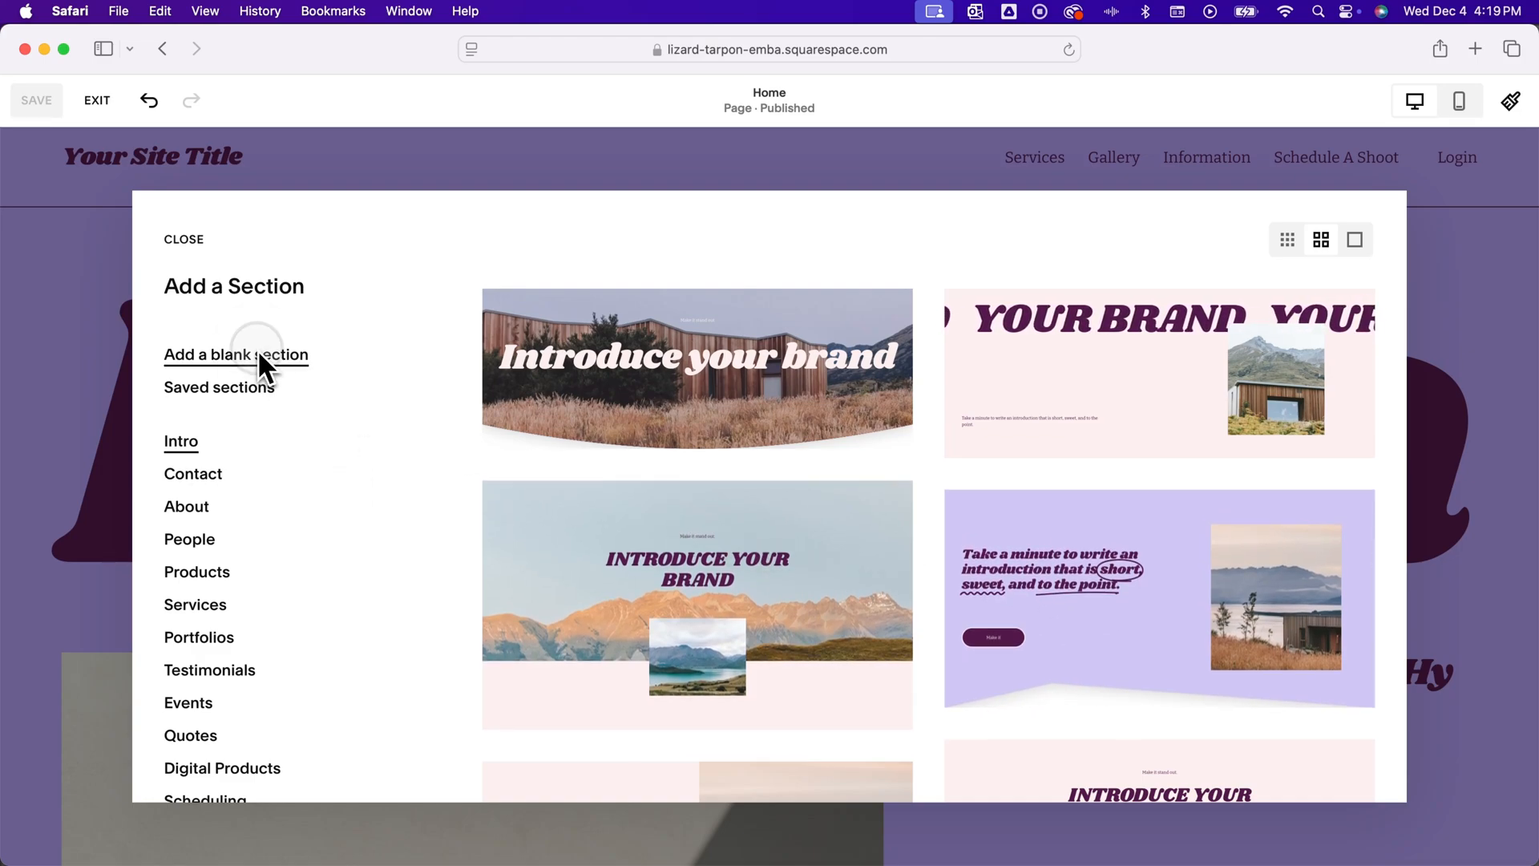
{"action": "left_click", "coordinate": [234, 354]}
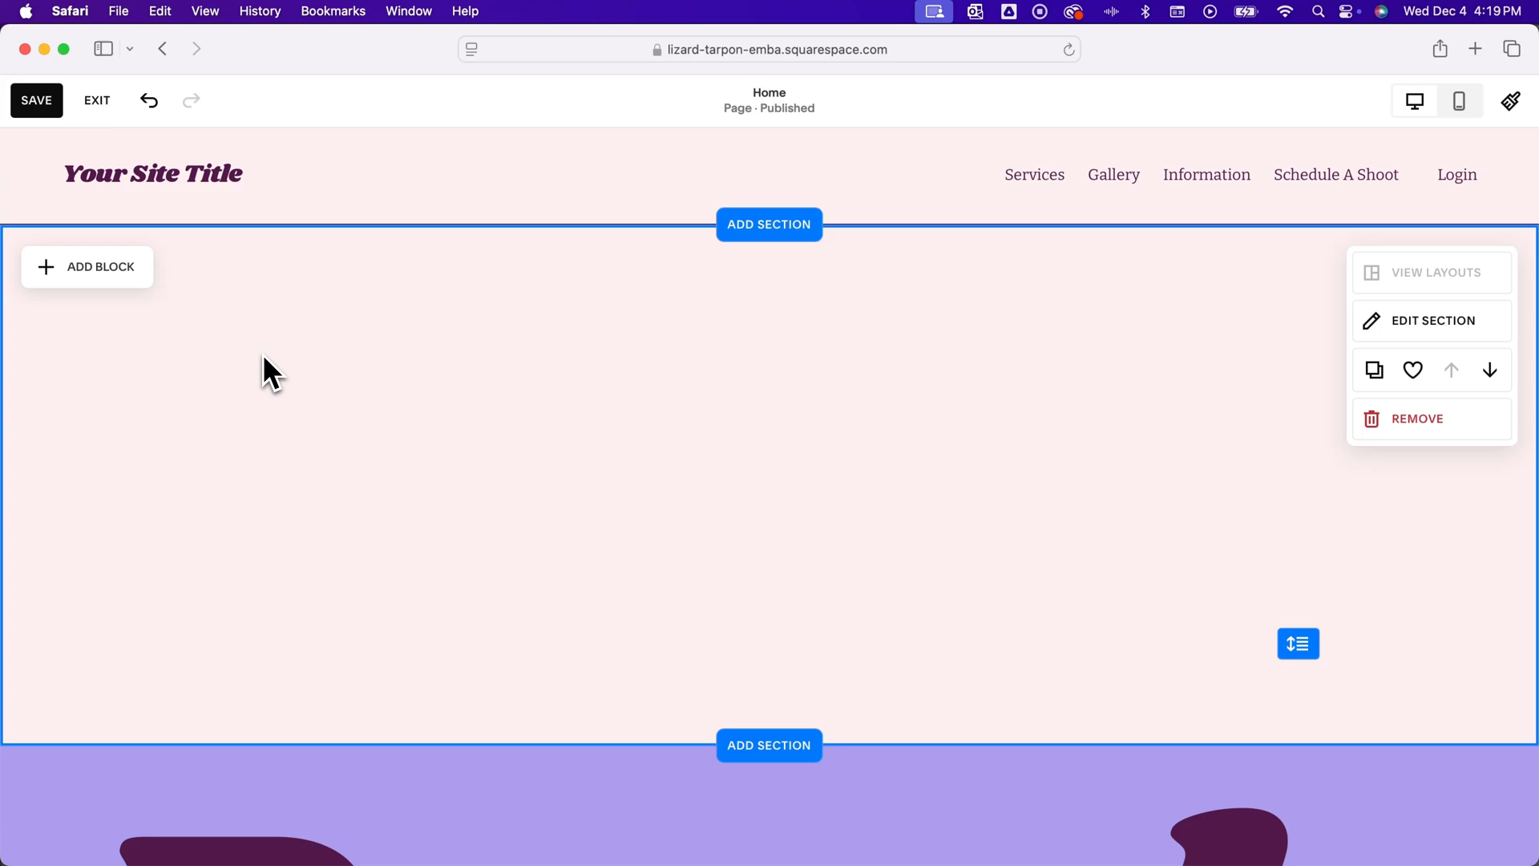
{"action": "mouse_move", "coordinate": [781, 442]}
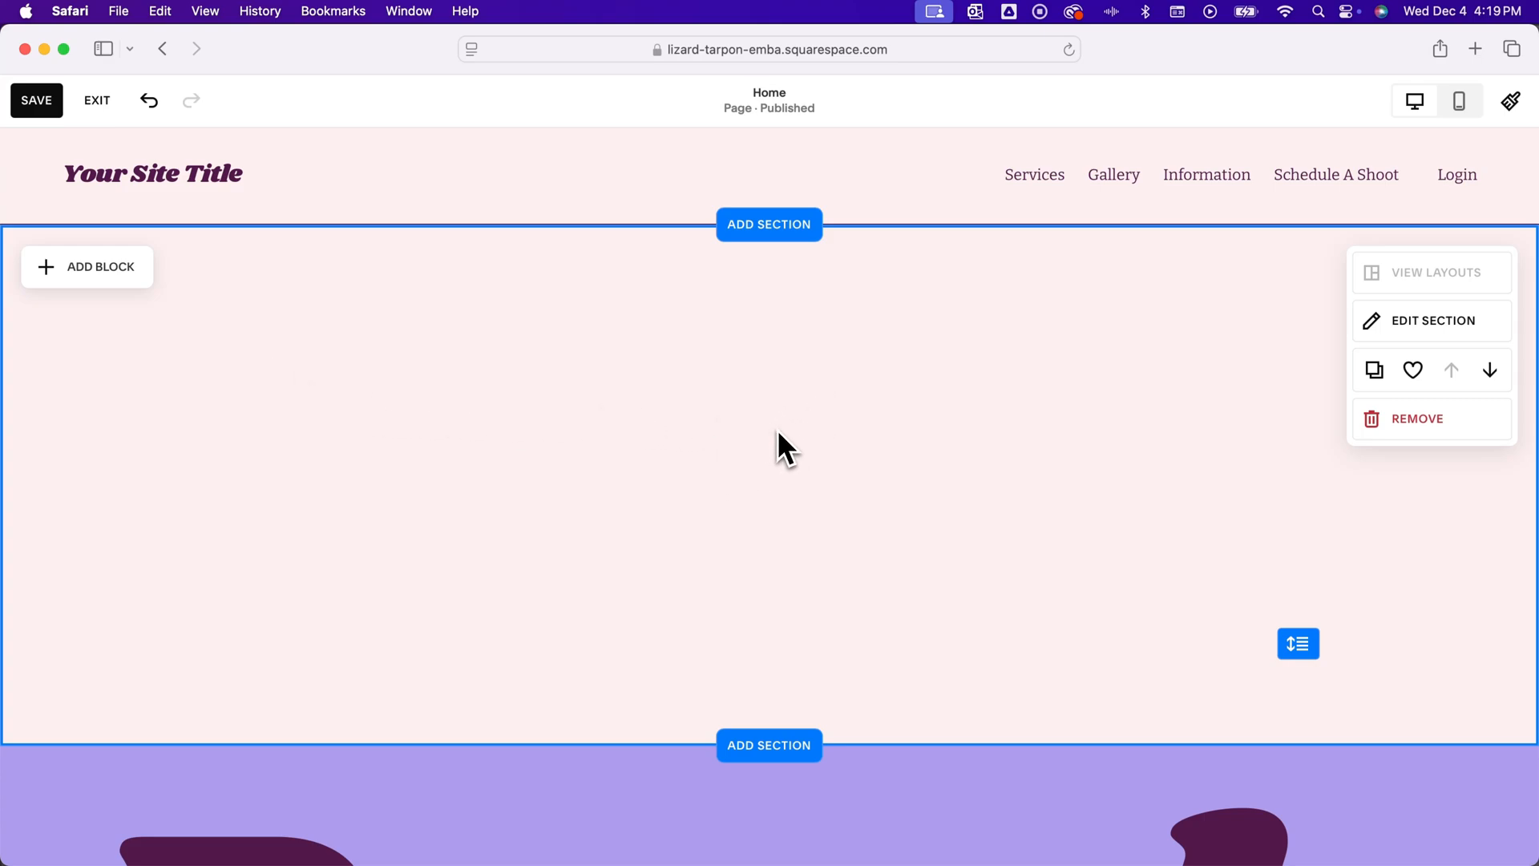
{"action": "mouse_move", "coordinate": [926, 505]}
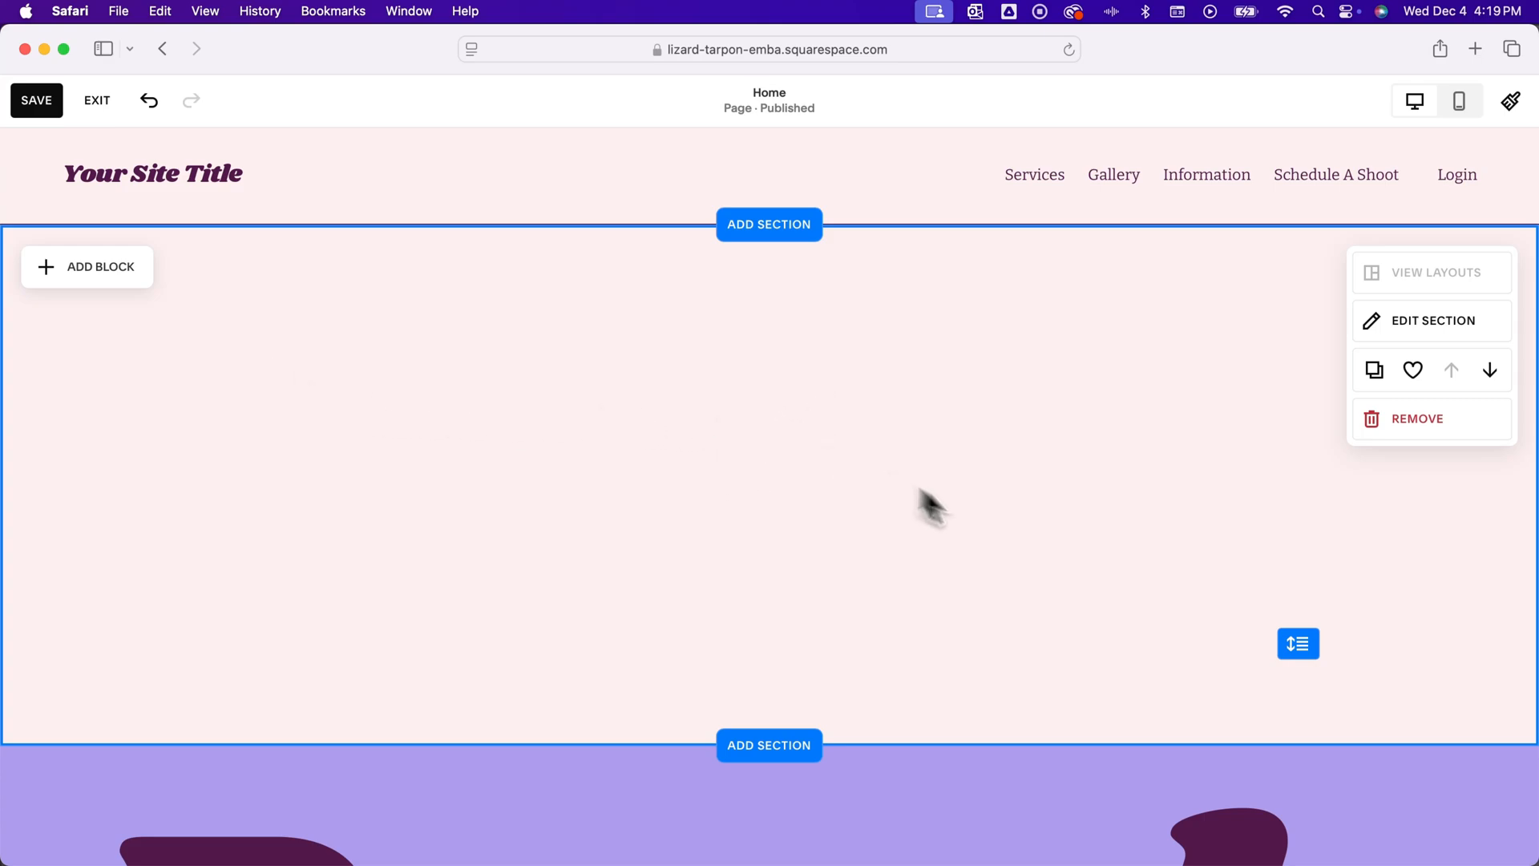
{"action": "mouse_move", "coordinate": [1302, 672]}
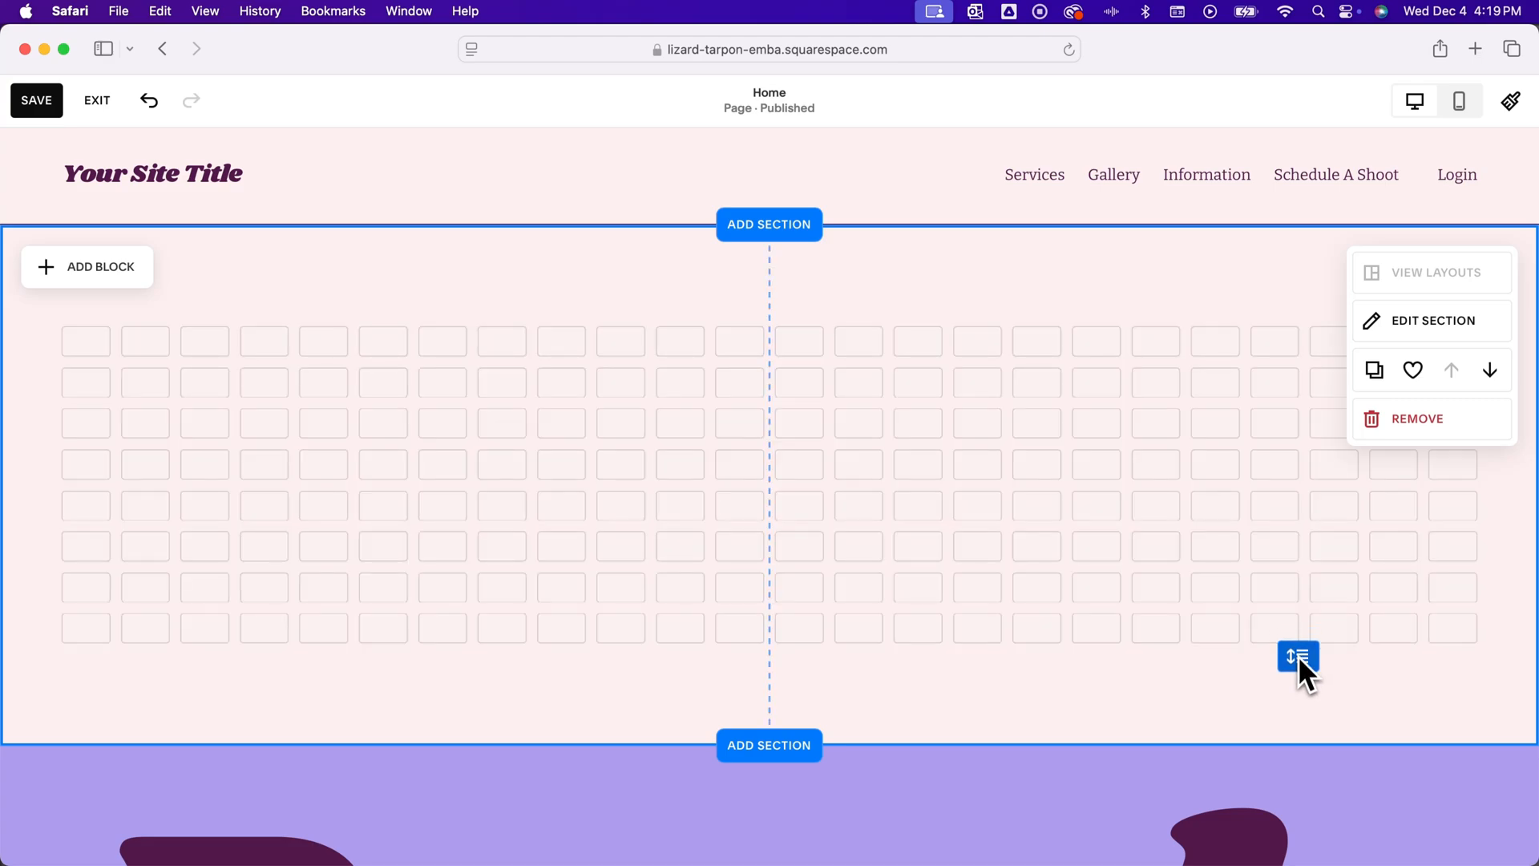
{"action": "left_click_drag", "start_coordinate": [1297, 657], "coordinate": [1297, 448]}
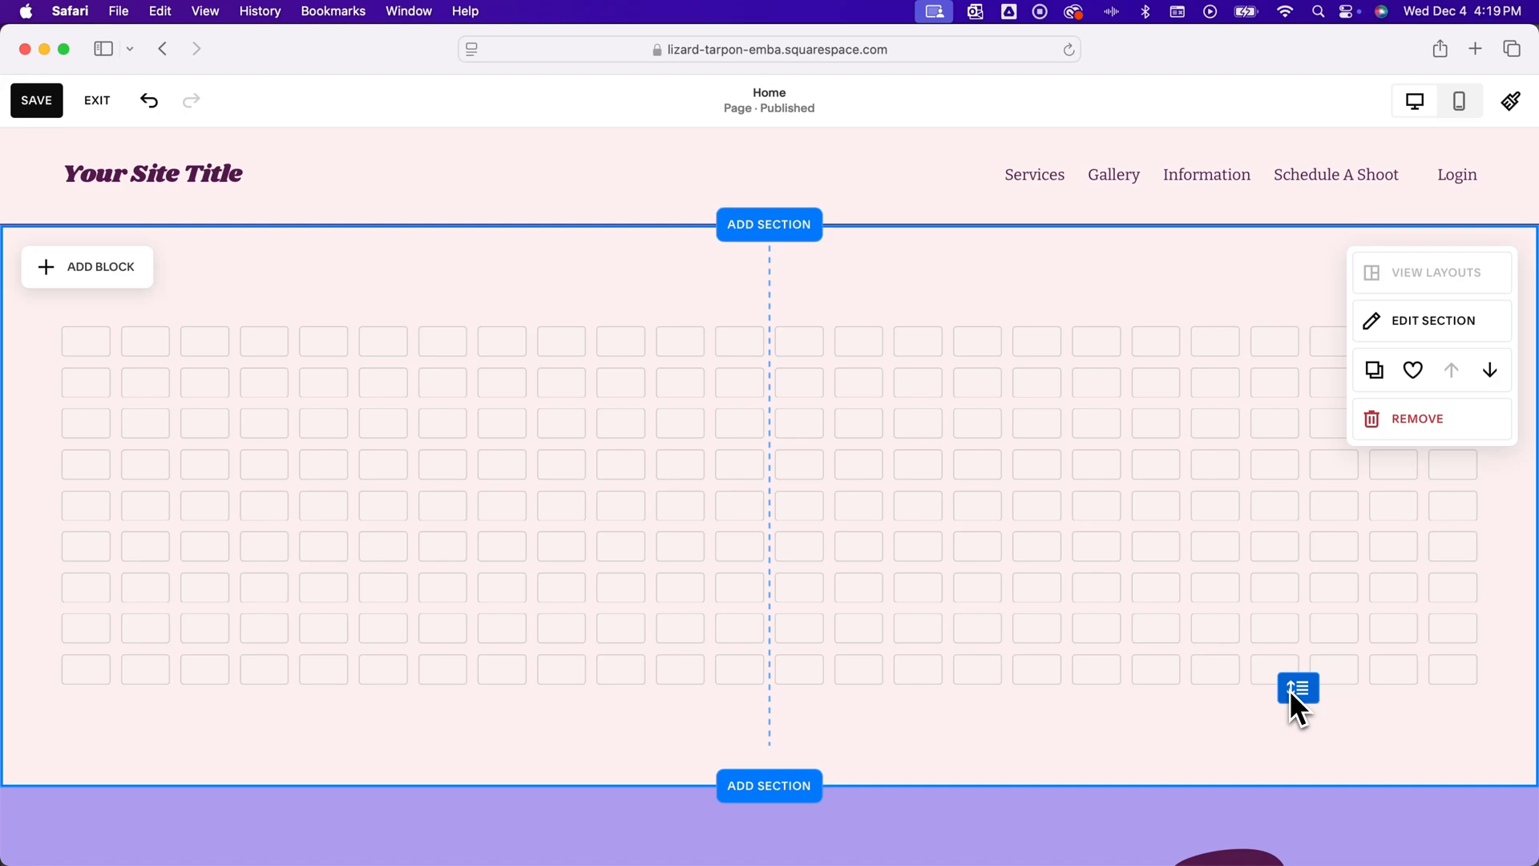
{"action": "left_click", "coordinate": [87, 266]}
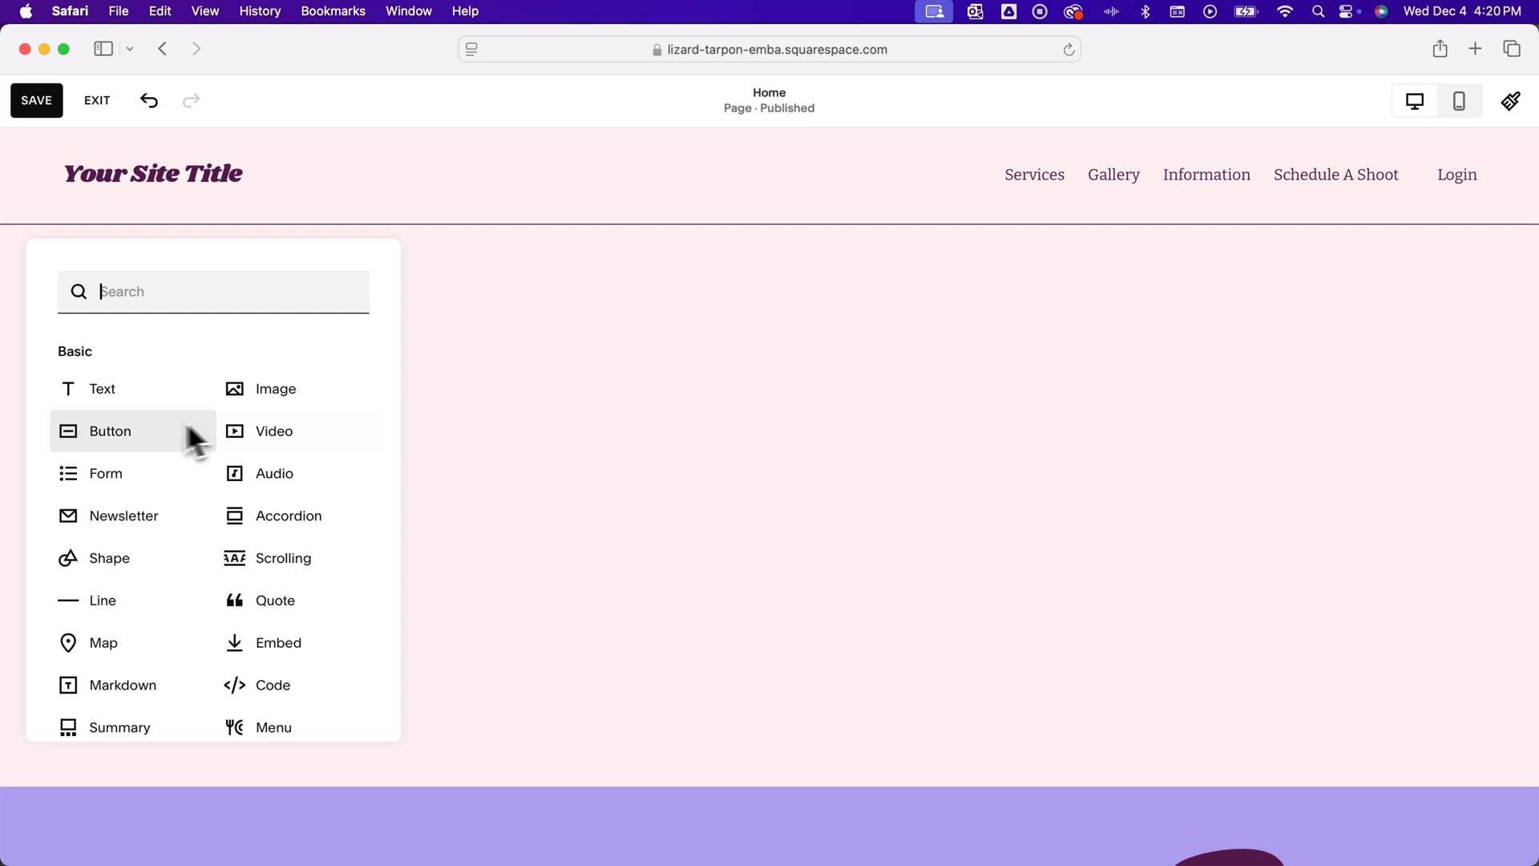
{"action": "scroll", "scroll_direction": "down", "scroll_amount": 3}
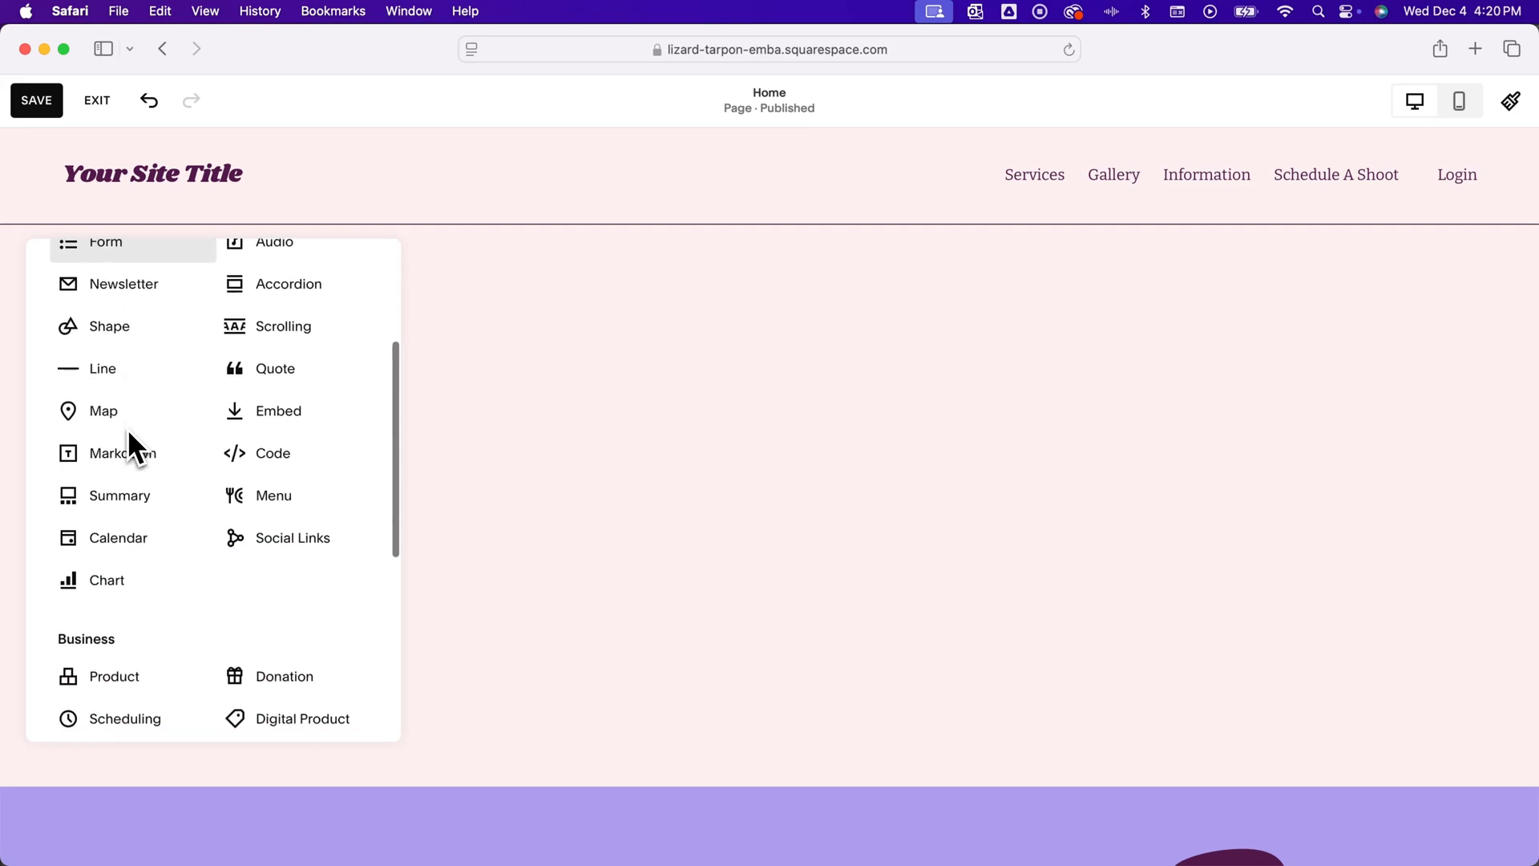
{"action": "scroll", "scroll_direction": "down", "scroll_amount": 3}
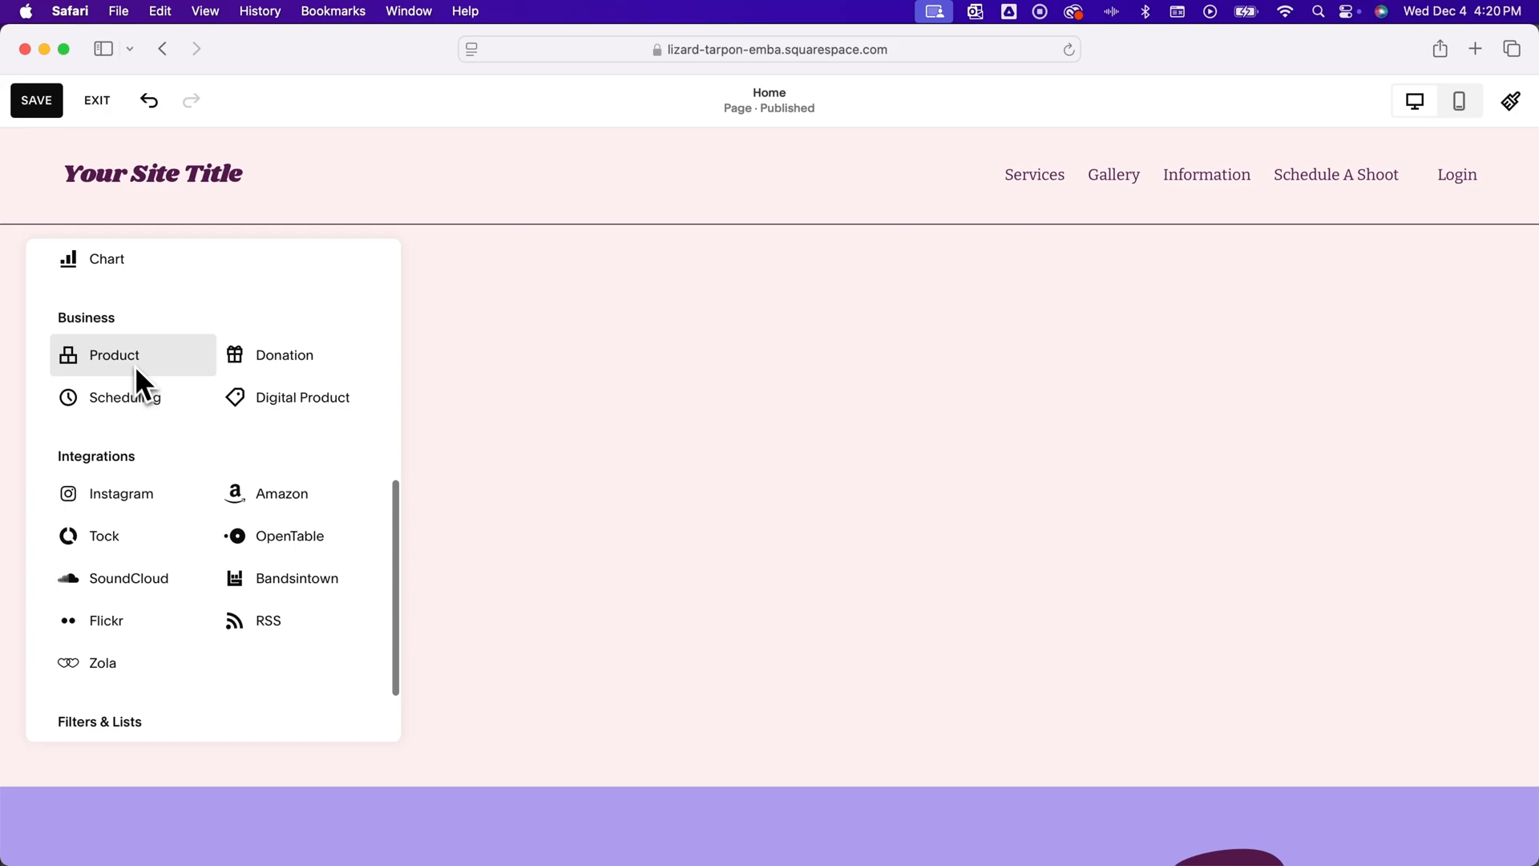
{"action": "scroll", "scroll_direction": "down", "scroll_amount": 3}
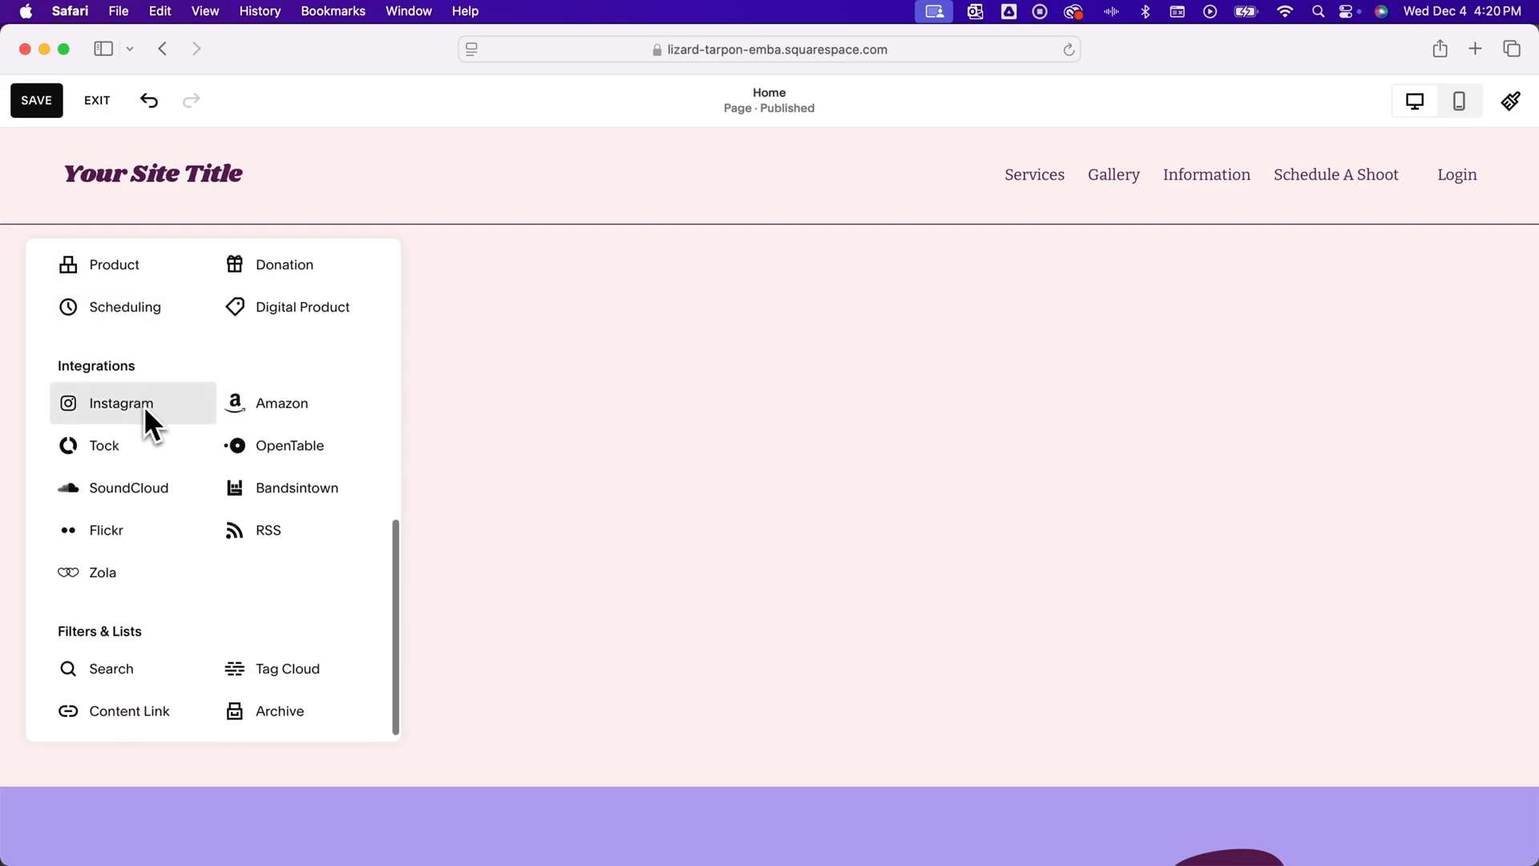
{"action": "mouse_move", "coordinate": [128, 458]}
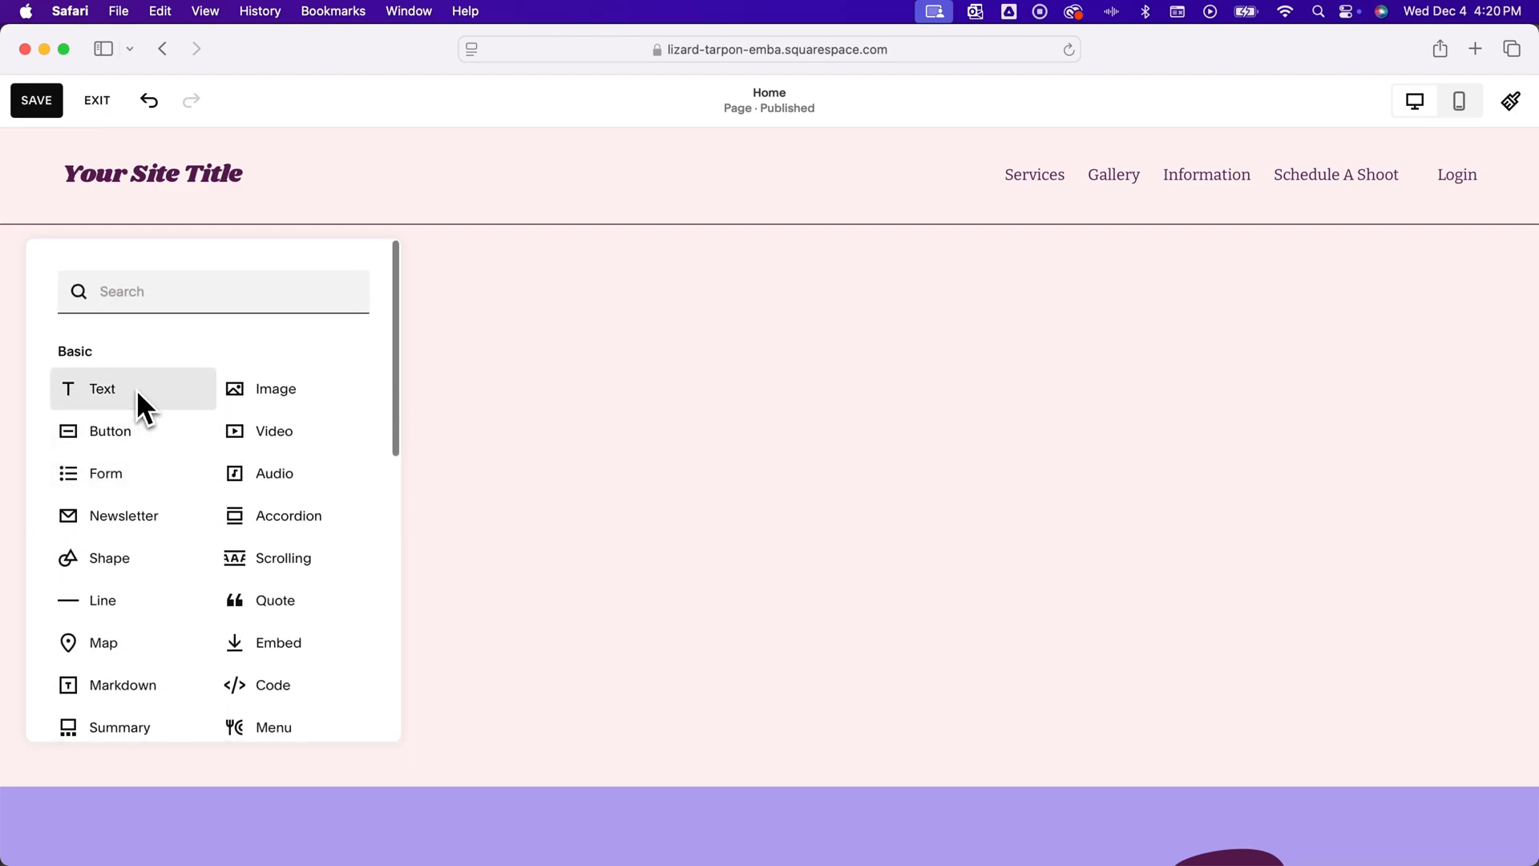
- Add a text block reading 'Here is some text.' and reposition it in the section
{"action": "left_click", "coordinate": [103, 388]}
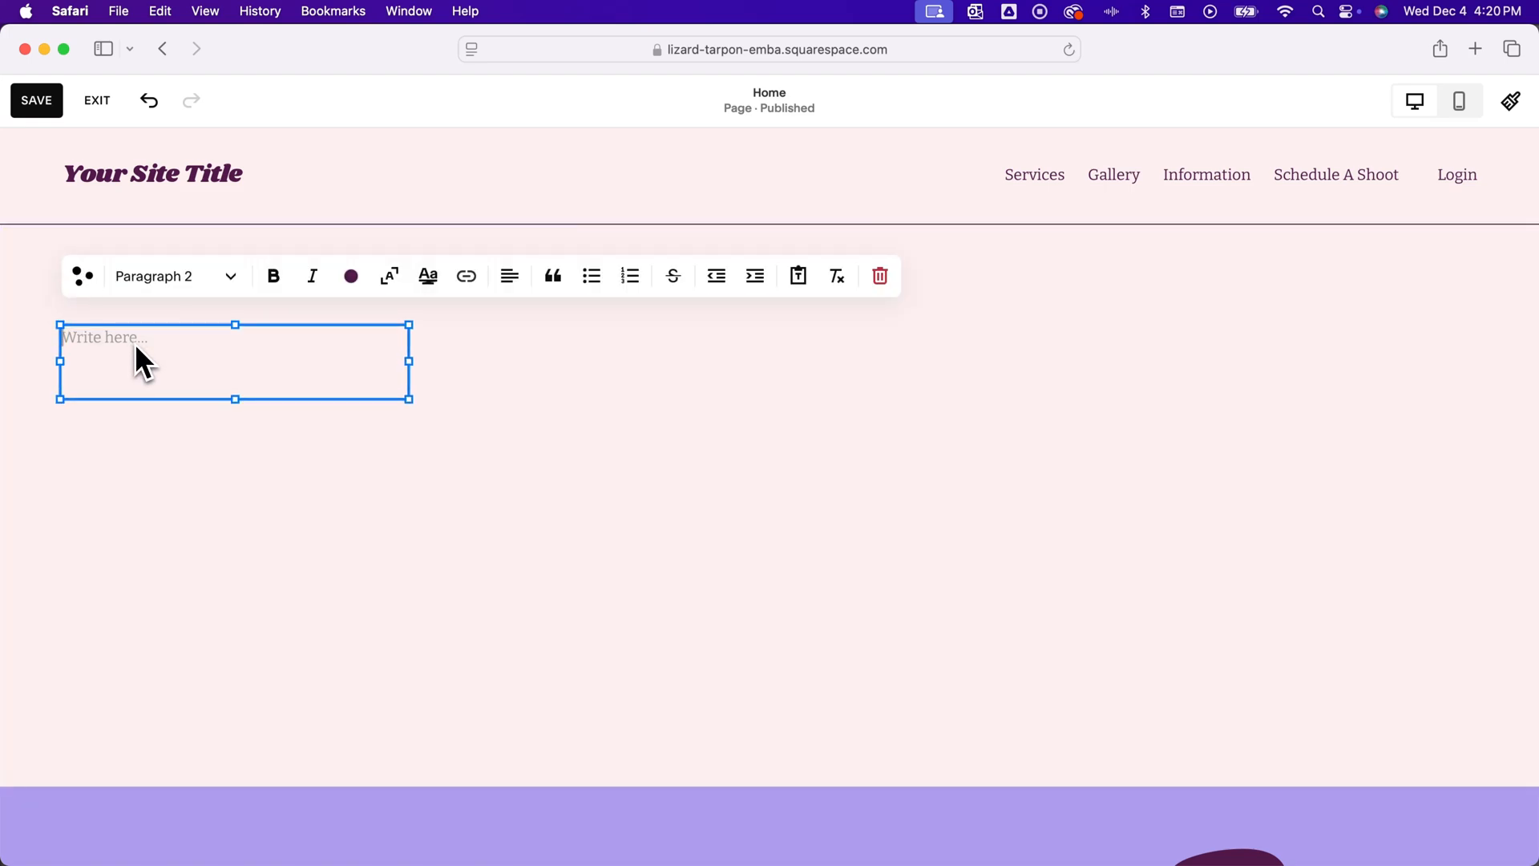
{"action": "type", "text": "H"}
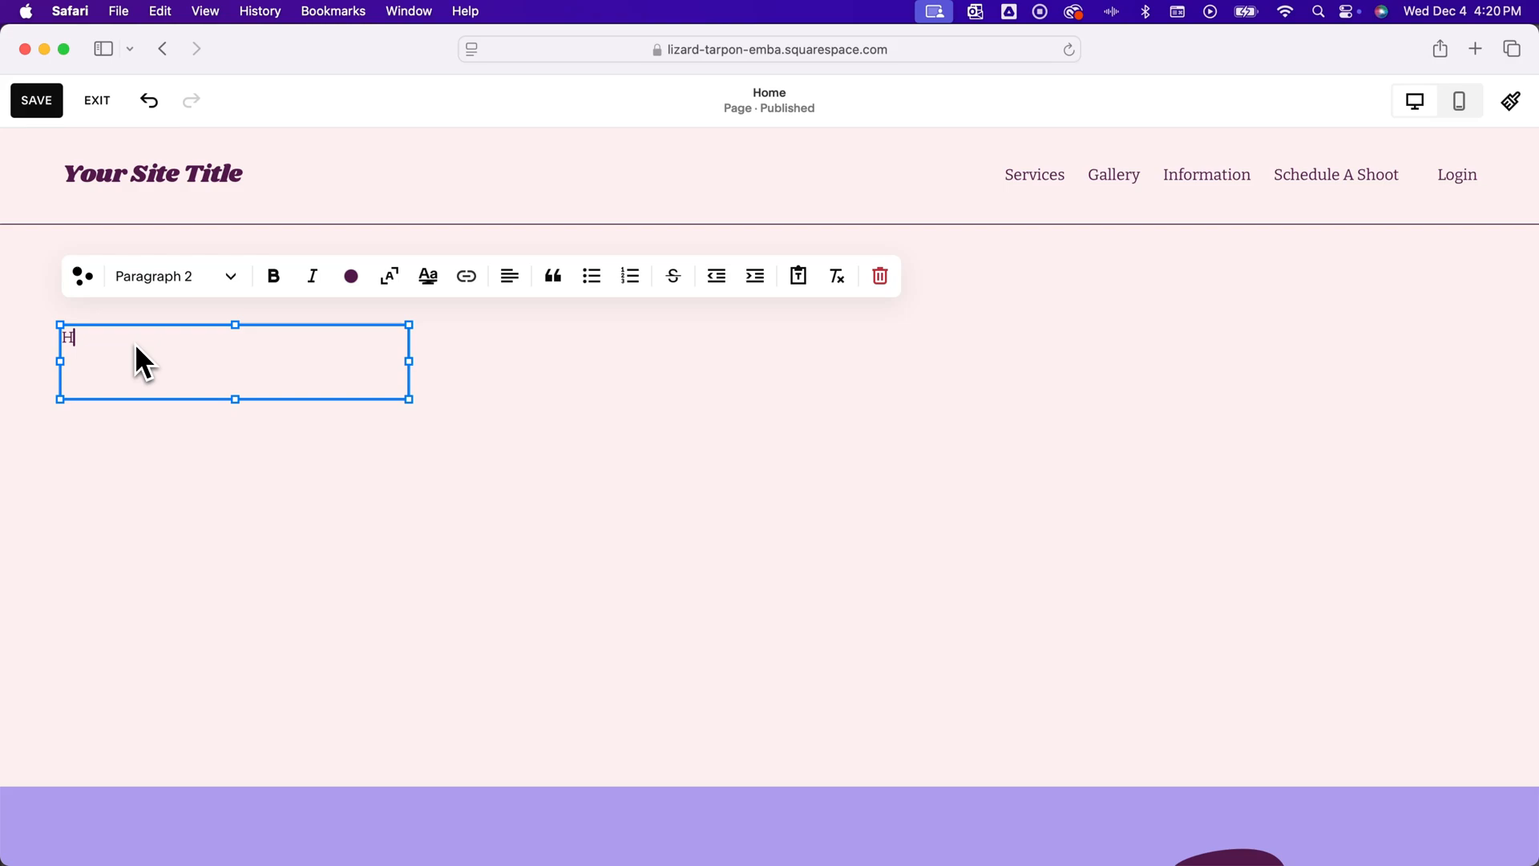
{"action": "type", "text": "ere is s"}
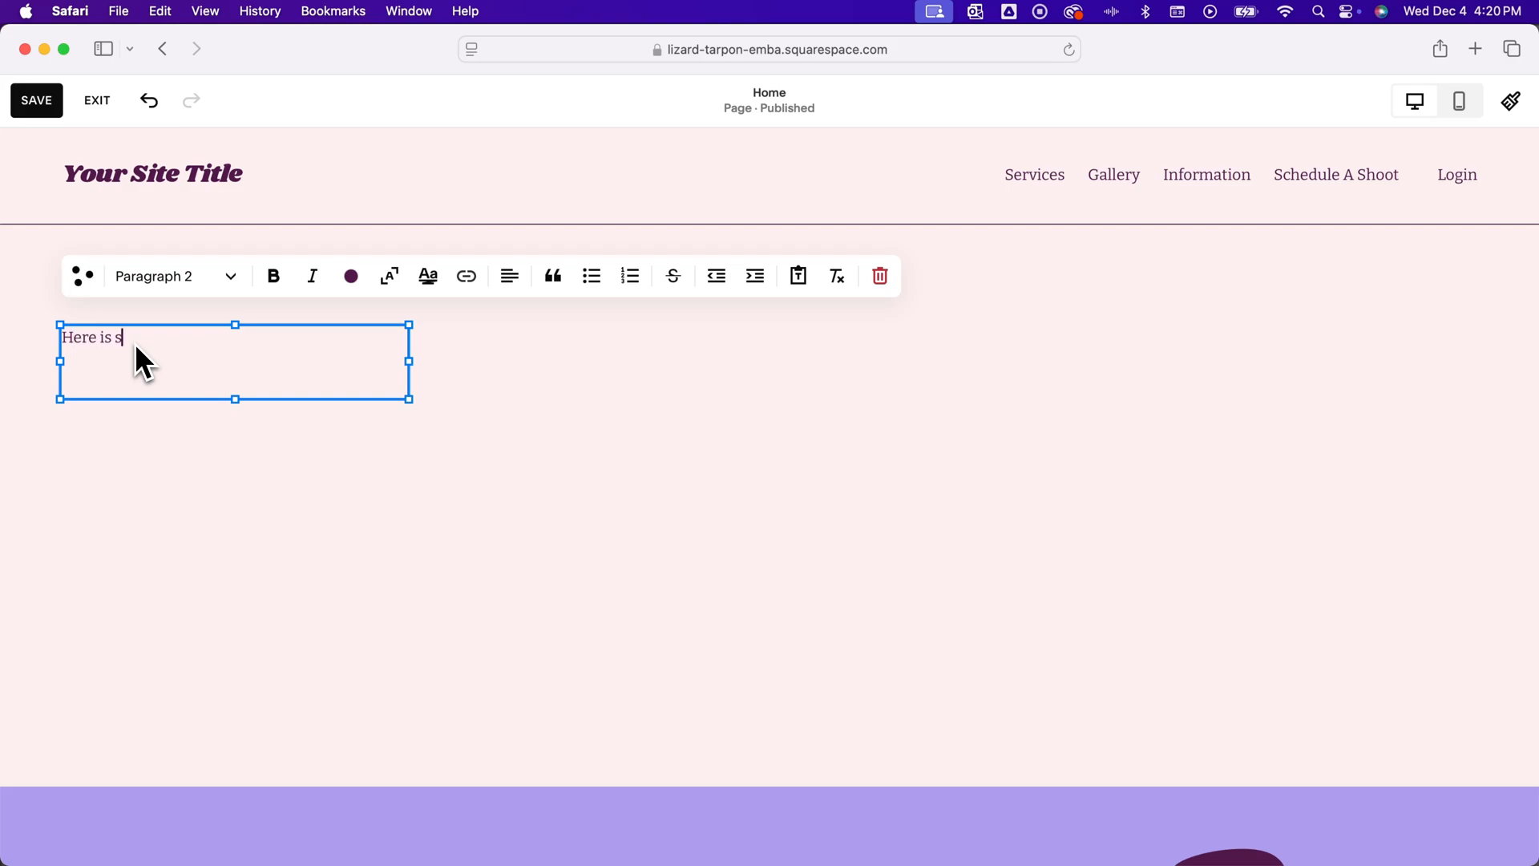
{"action": "type", "text": "ome text."}
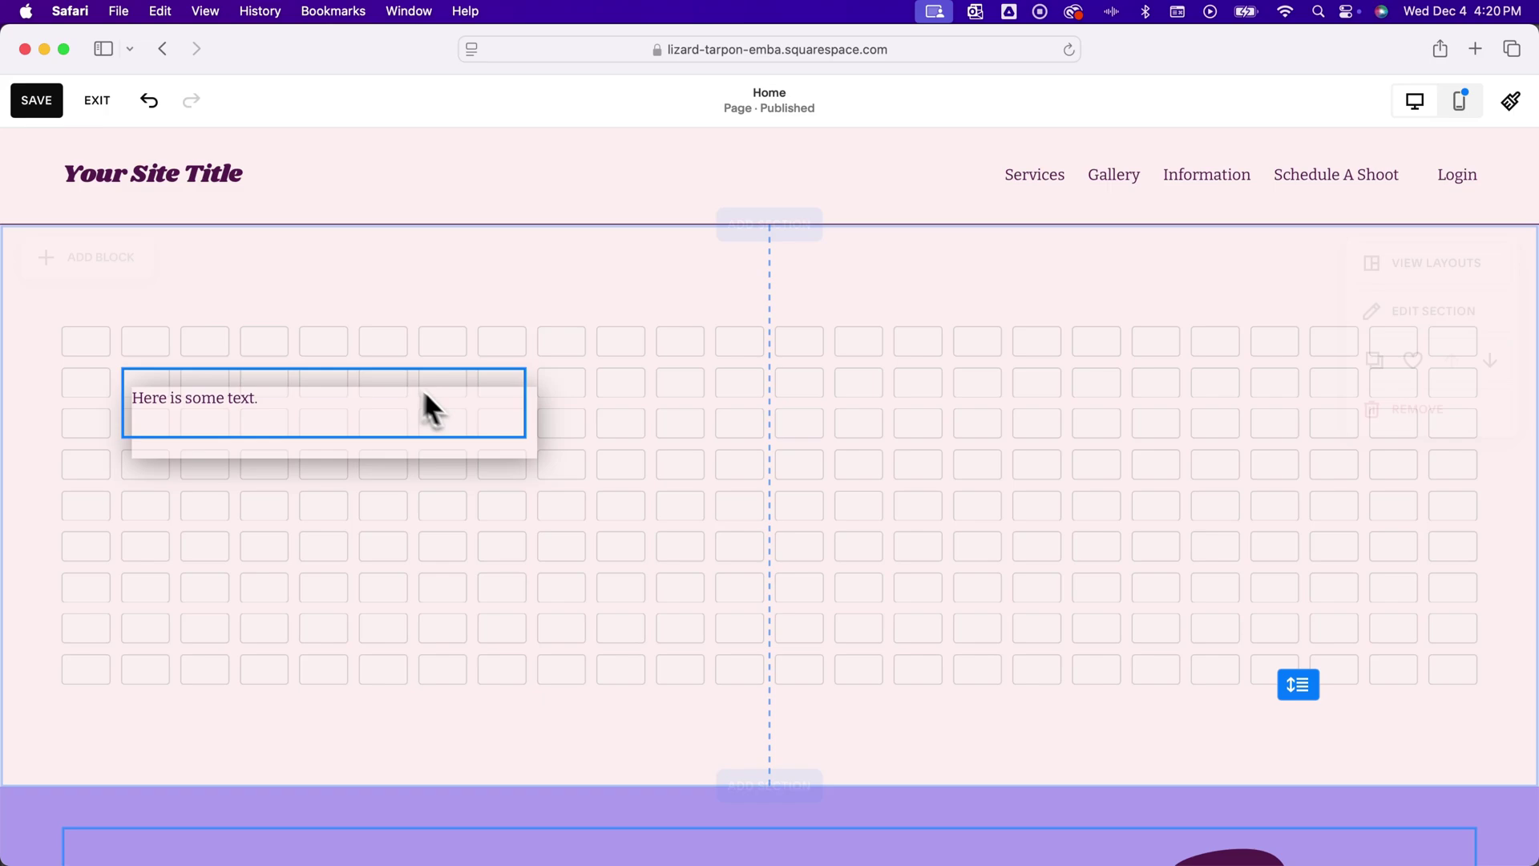
{"action": "left_click_drag", "start_coordinate": [323, 401], "coordinate": [1095, 483]}
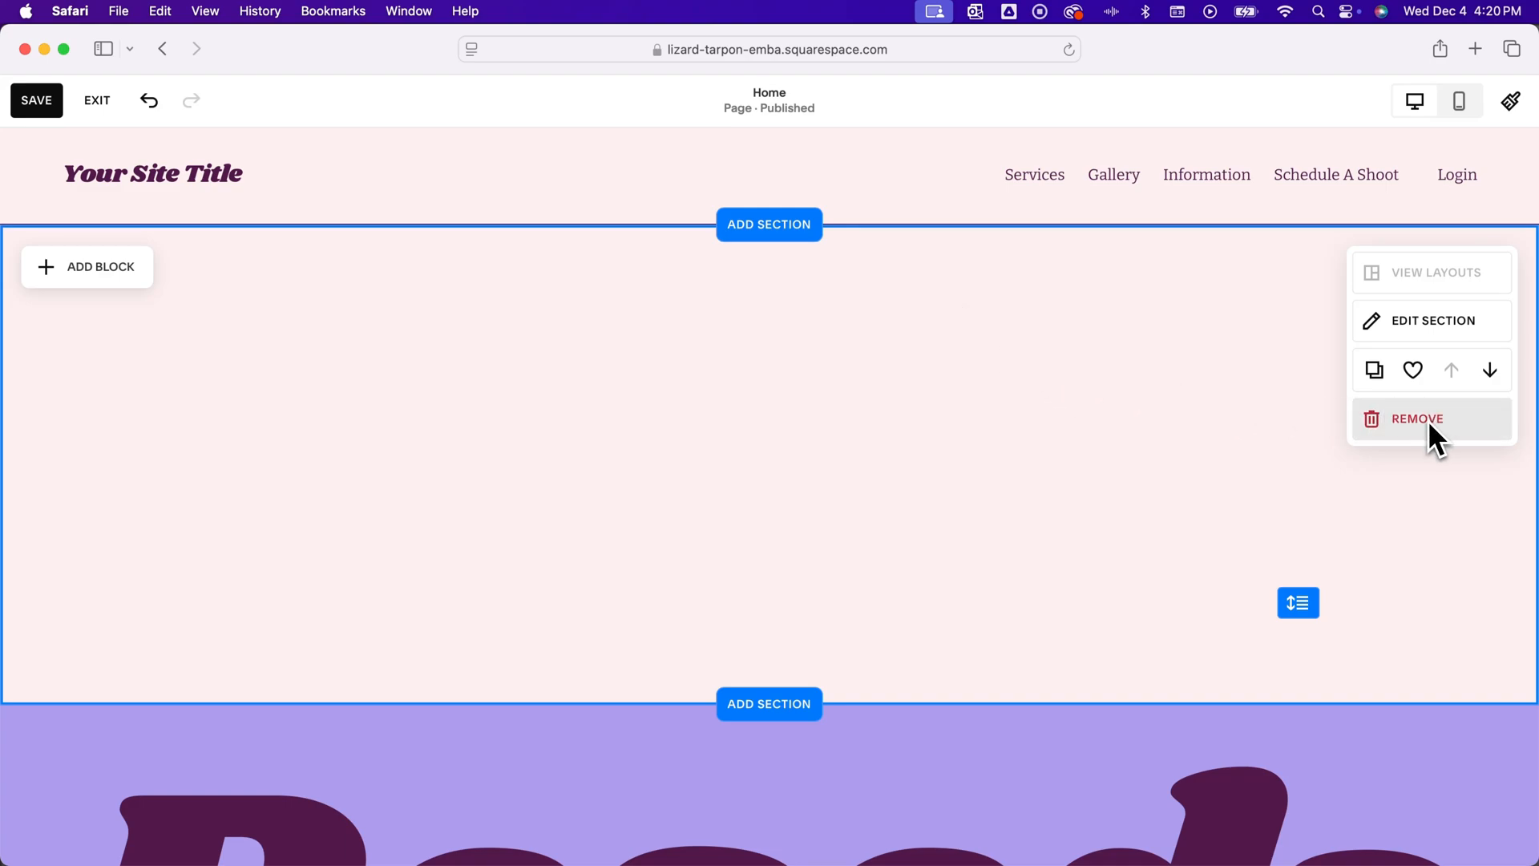
- Remove the empty section above the Reseda banner and the one below About Sofia
{"action": "left_click", "coordinate": [1417, 418]}
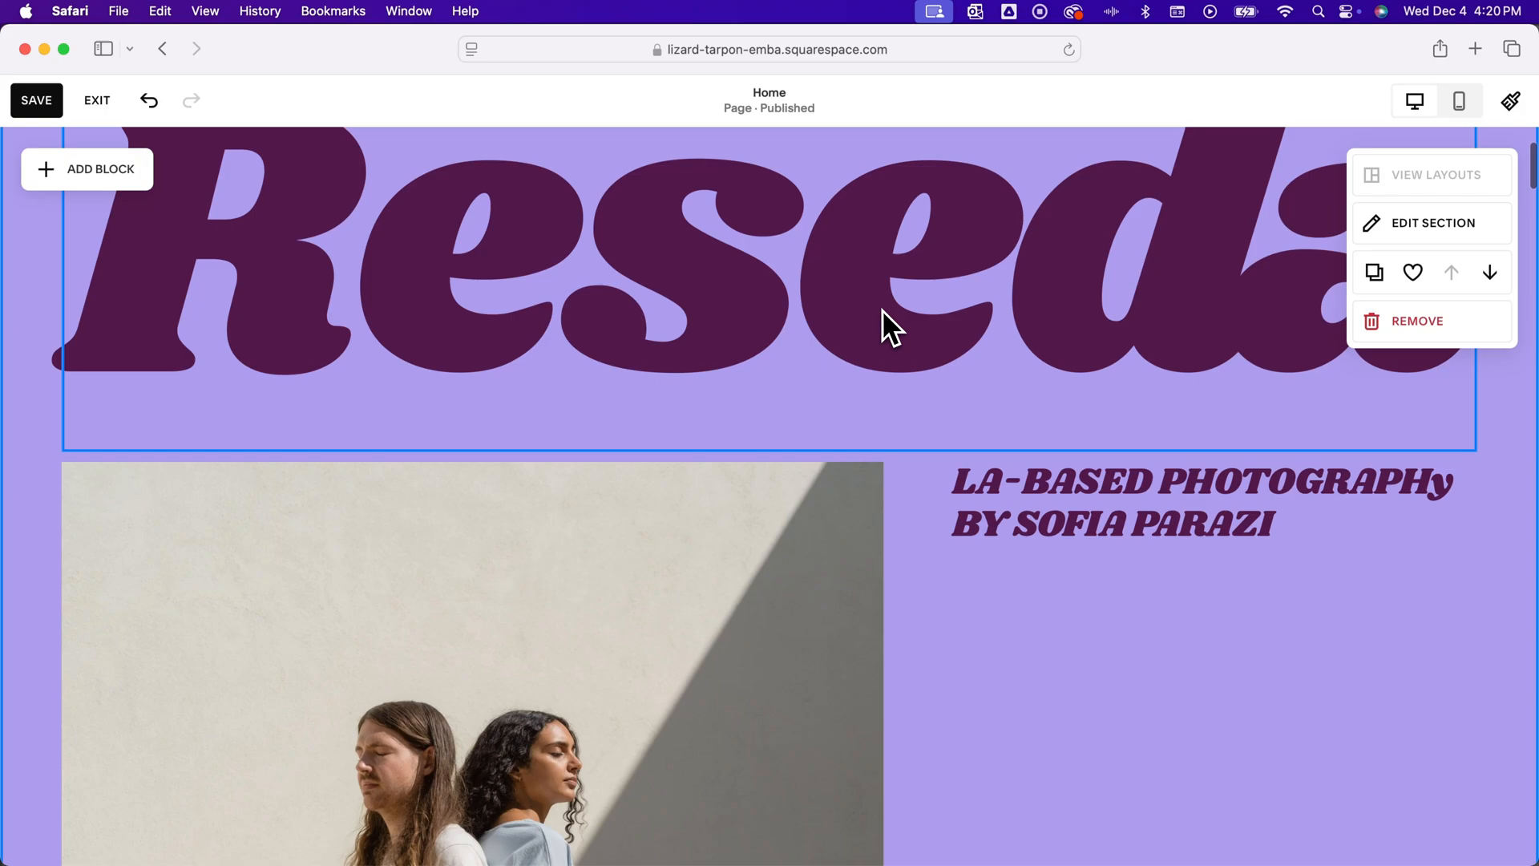
{"action": "scroll", "scroll_direction": "down", "scroll_amount": 3}
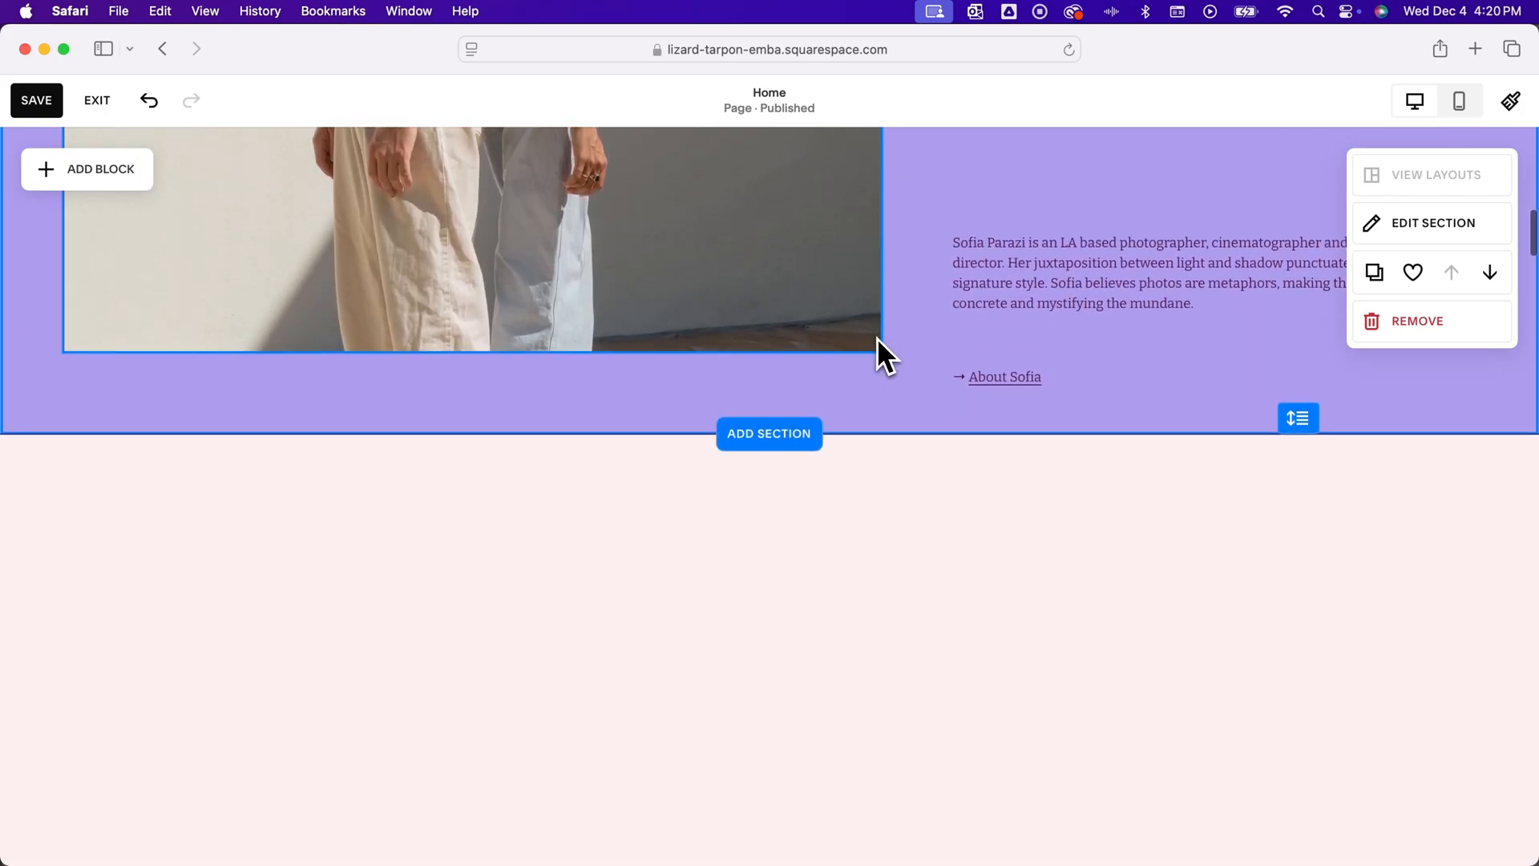
{"action": "scroll", "scroll_direction": "down", "scroll_amount": 3}
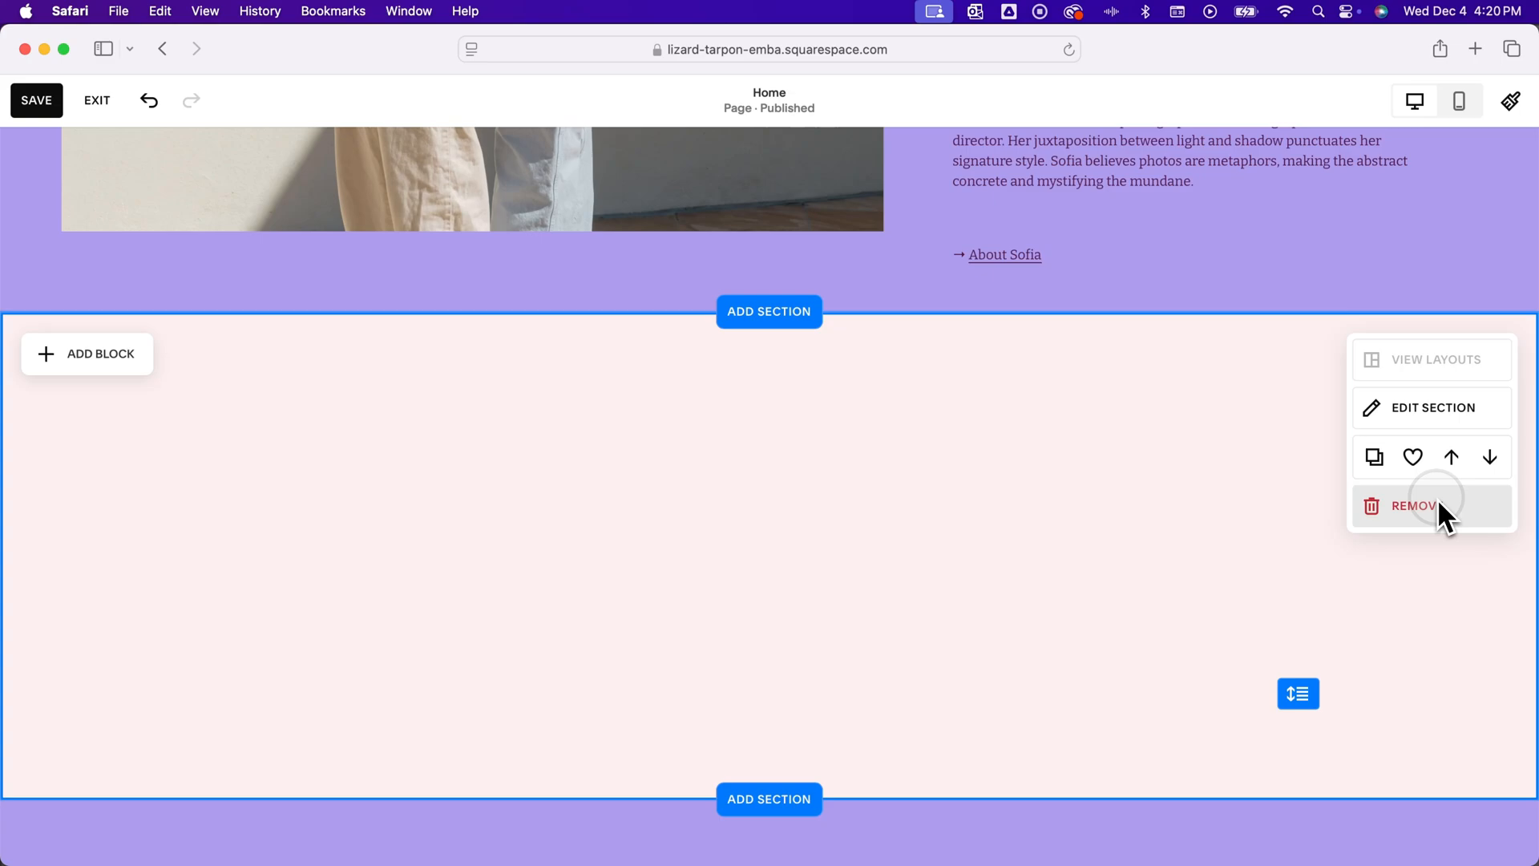
{"action": "left_click", "coordinate": [1414, 505]}
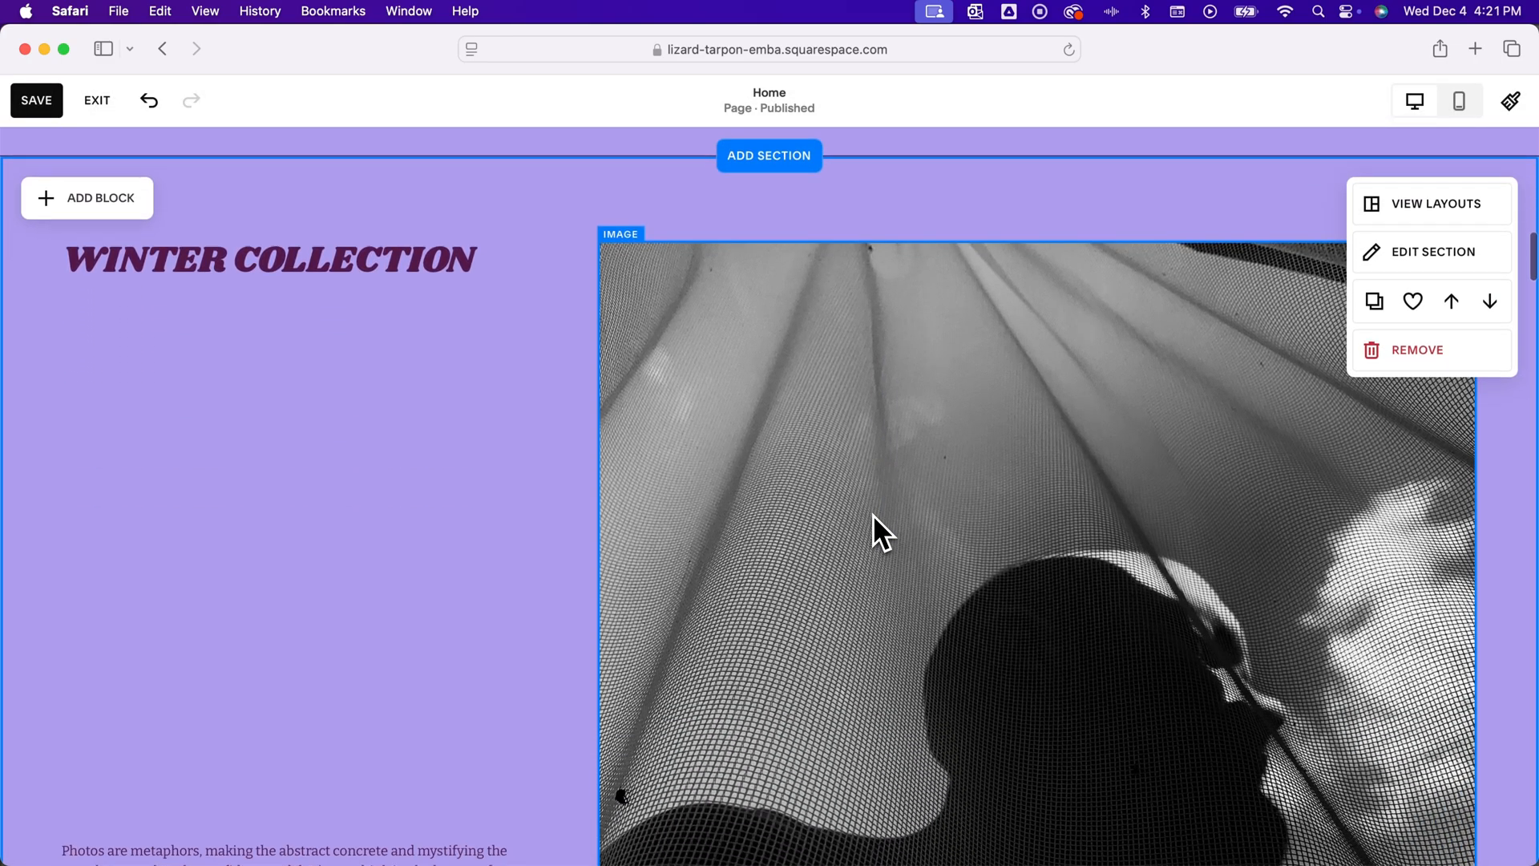
{"action": "scroll", "scroll_direction": "down", "scroll_amount": 3}
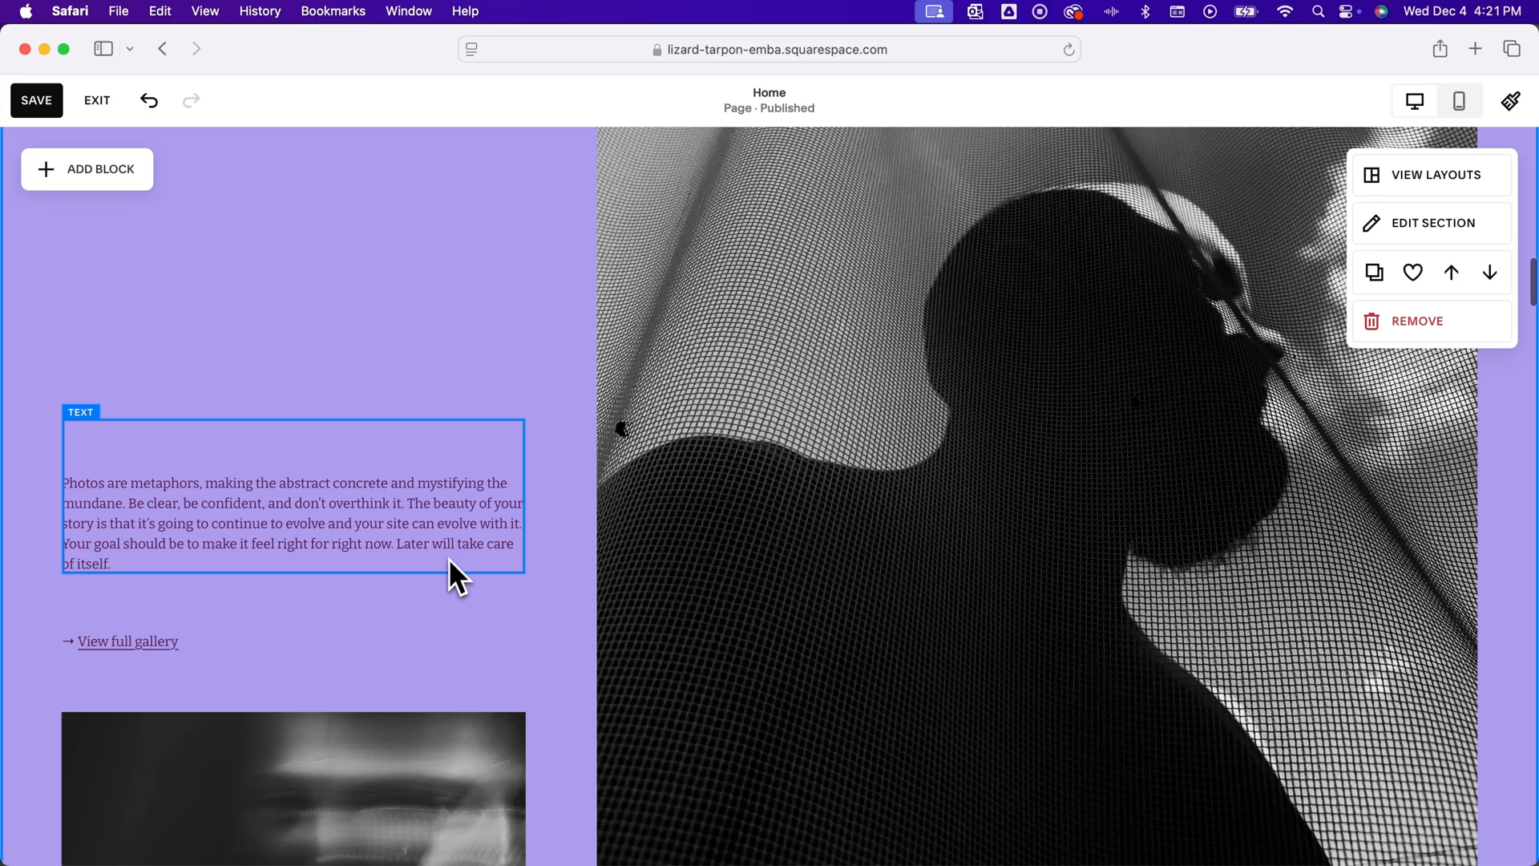
{"action": "left_click", "coordinate": [550, 497]}
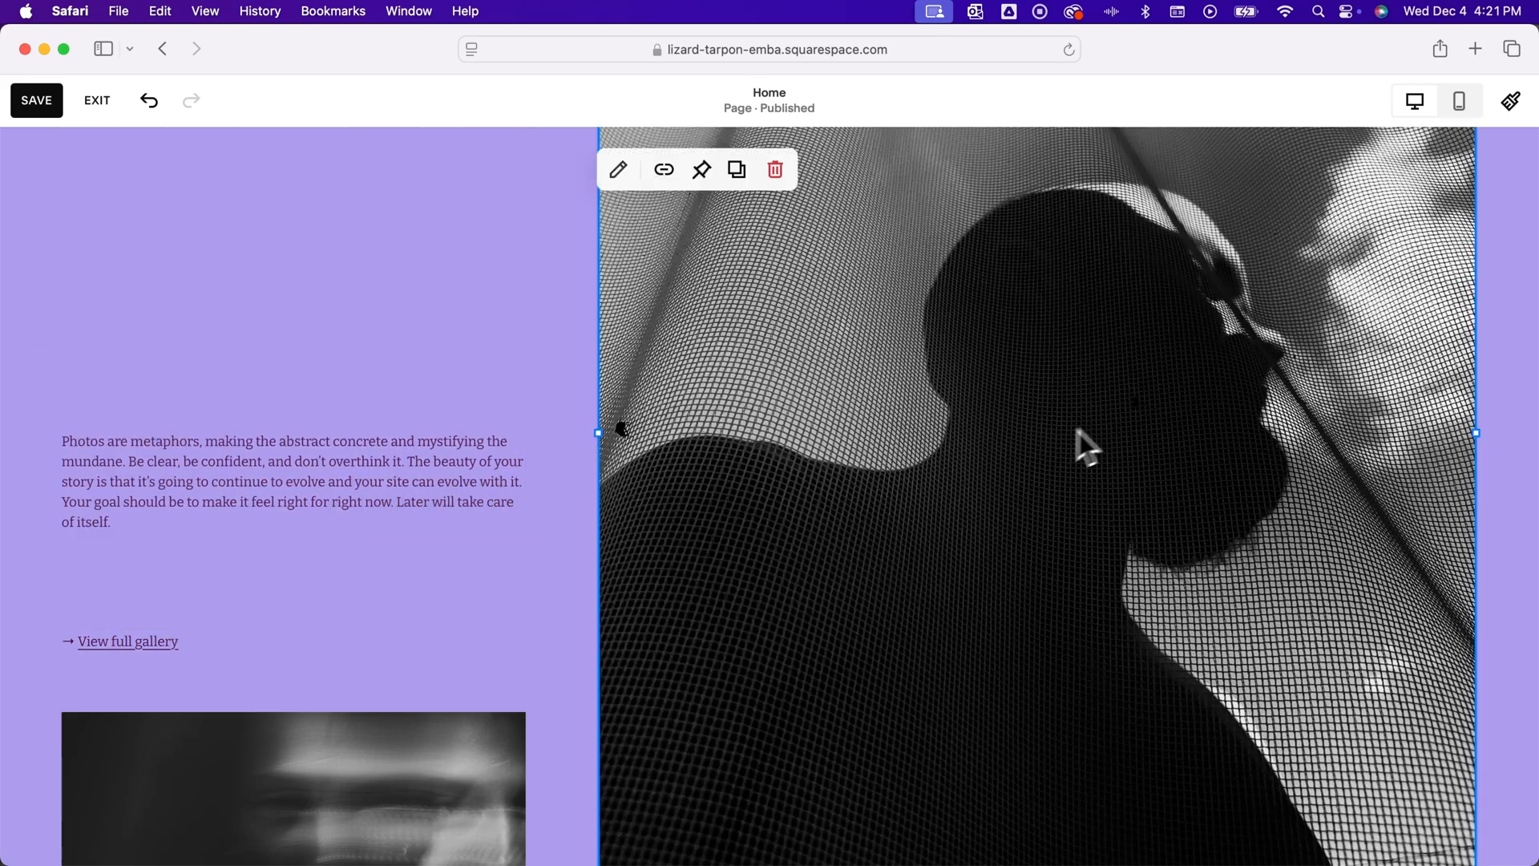
{"action": "mouse_move", "coordinate": [638, 189]}
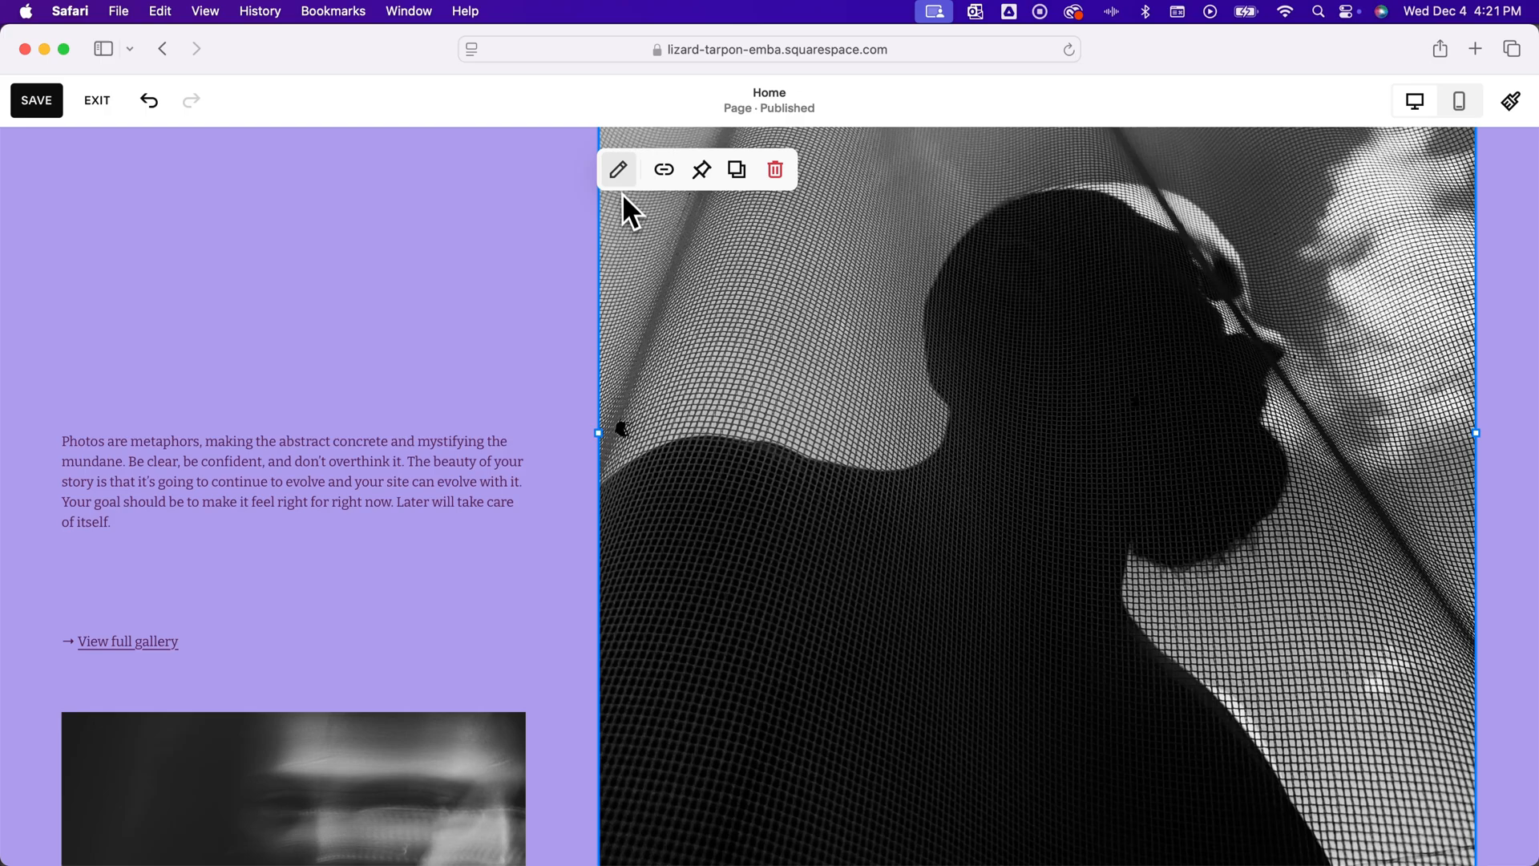
{"action": "mouse_move", "coordinate": [619, 170]}
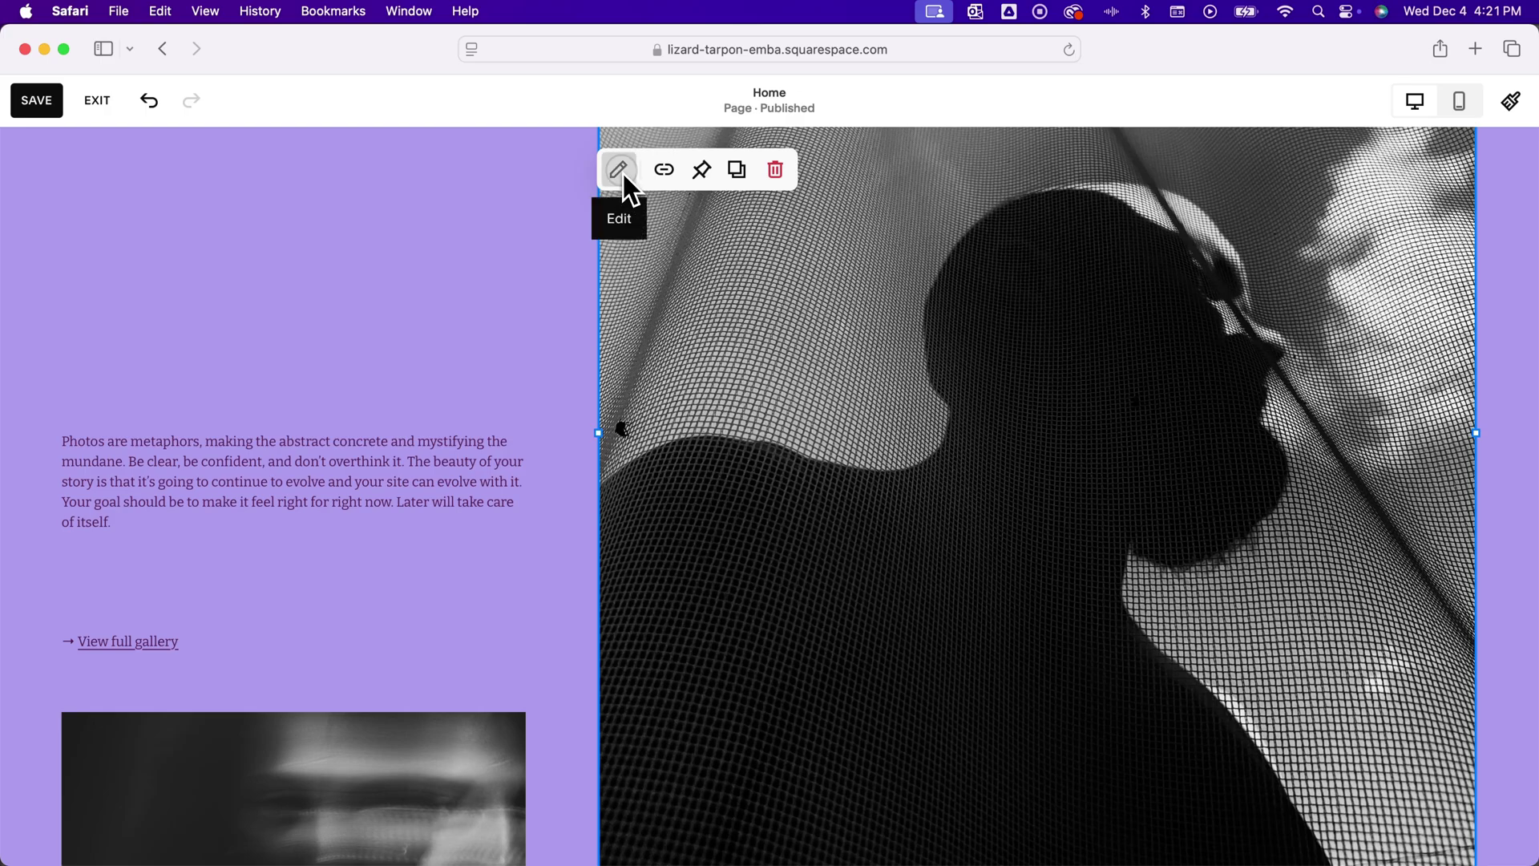
{"action": "left_click", "coordinate": [619, 170]}
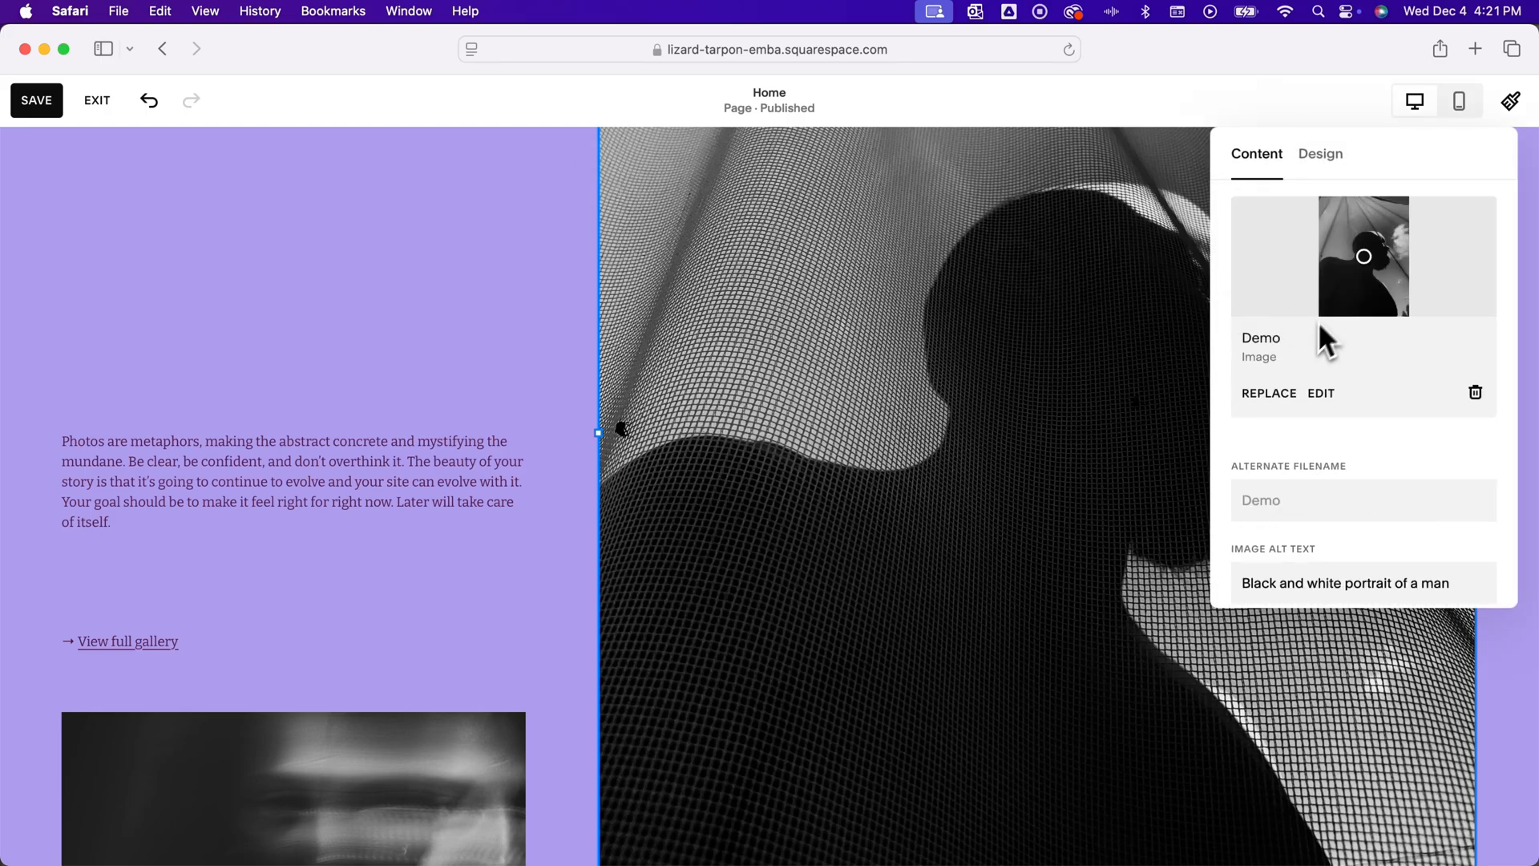
{"action": "mouse_move", "coordinate": [385, 290]}
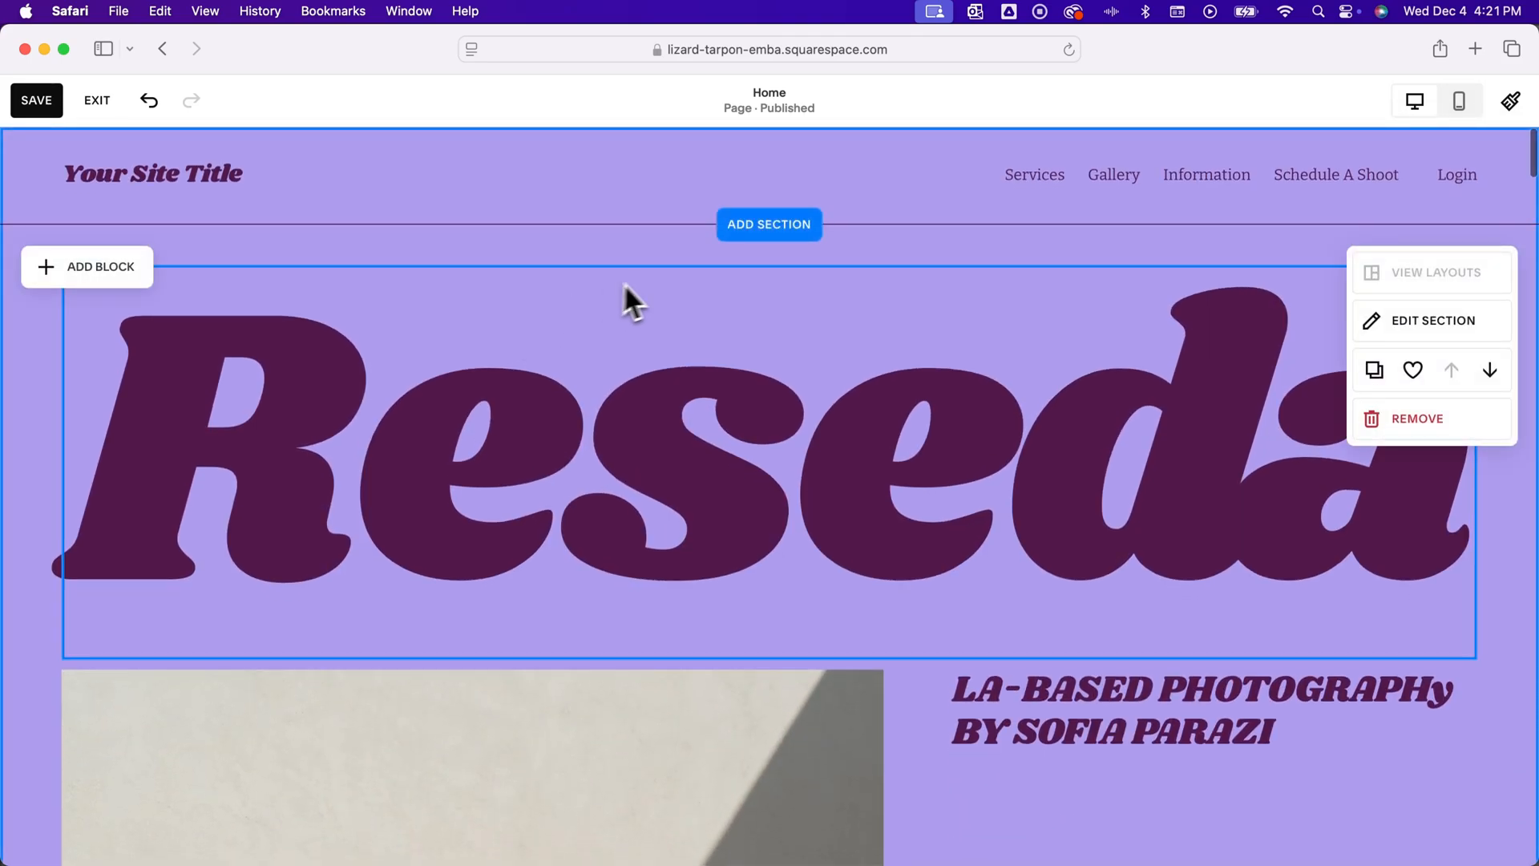
{"action": "mouse_move", "coordinate": [658, 298]}
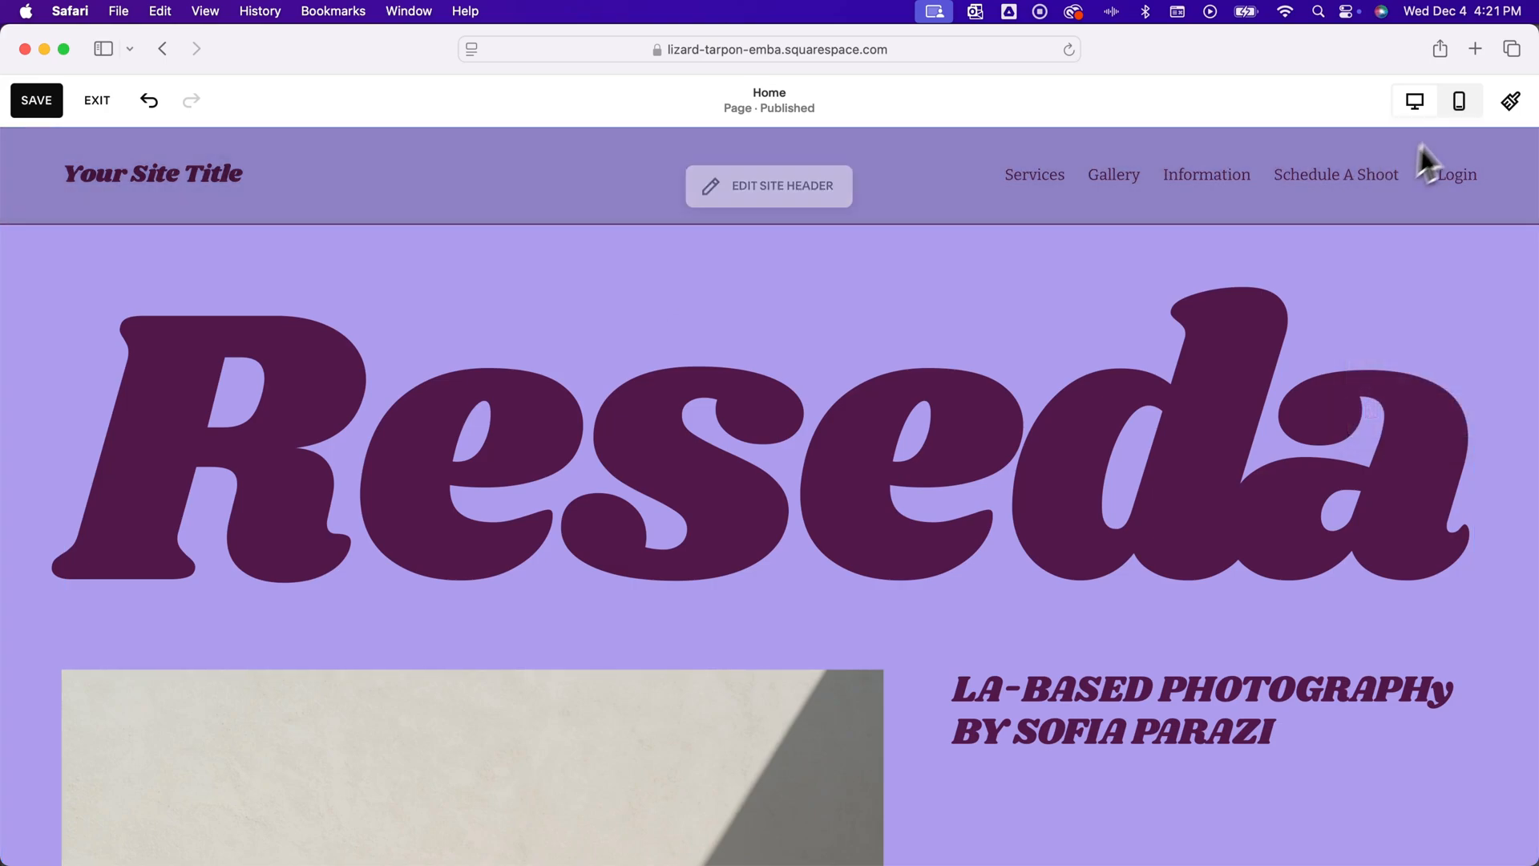
{"action": "mouse_move", "coordinate": [1414, 101]}
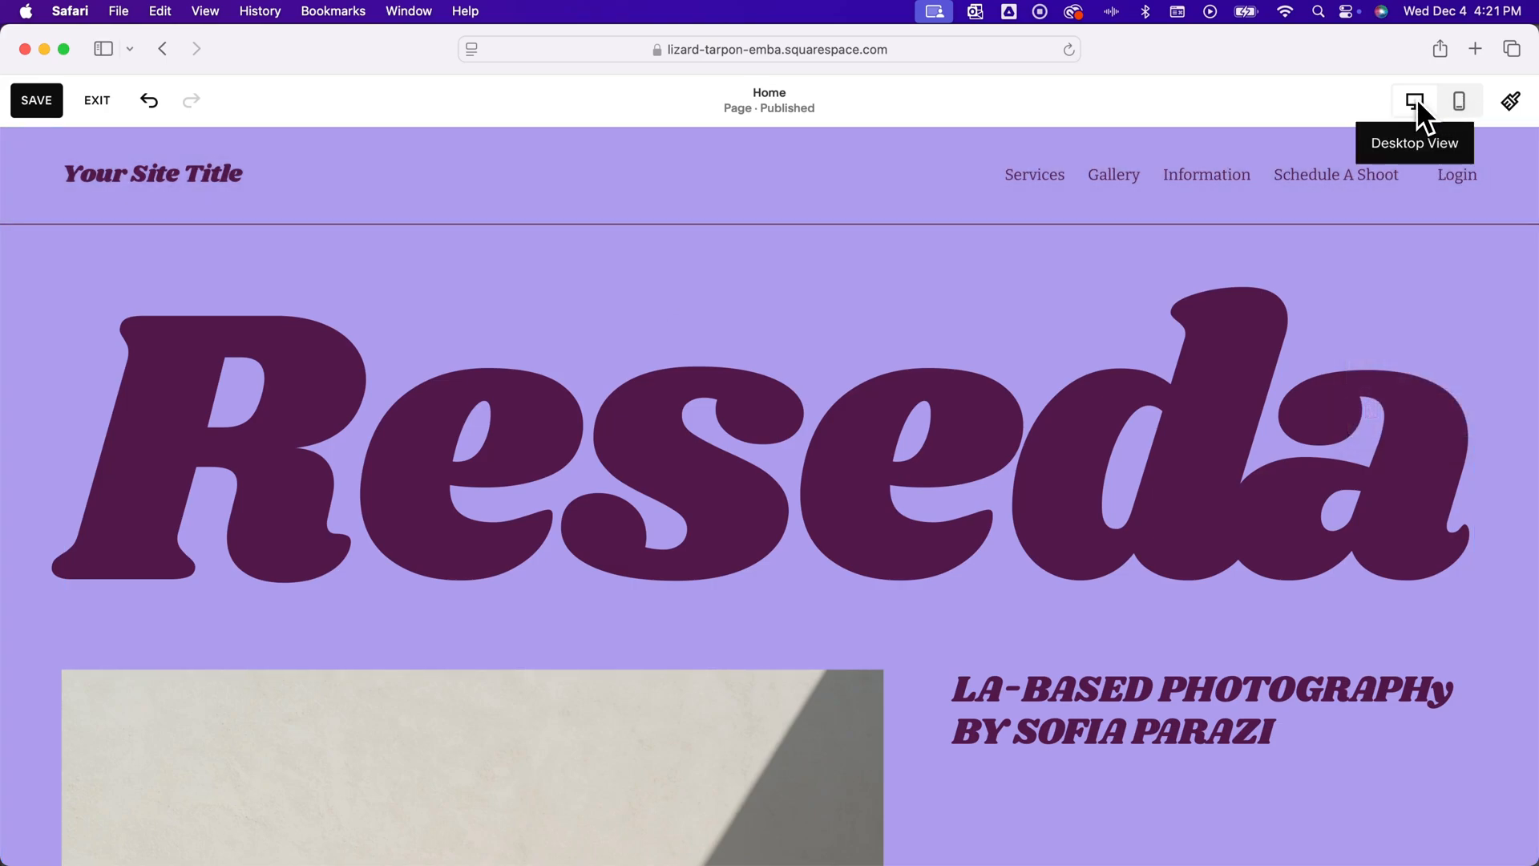
- Preview the phone layout, open and close its navigation menu, and exit editing
{"action": "left_click", "coordinate": [1459, 100]}
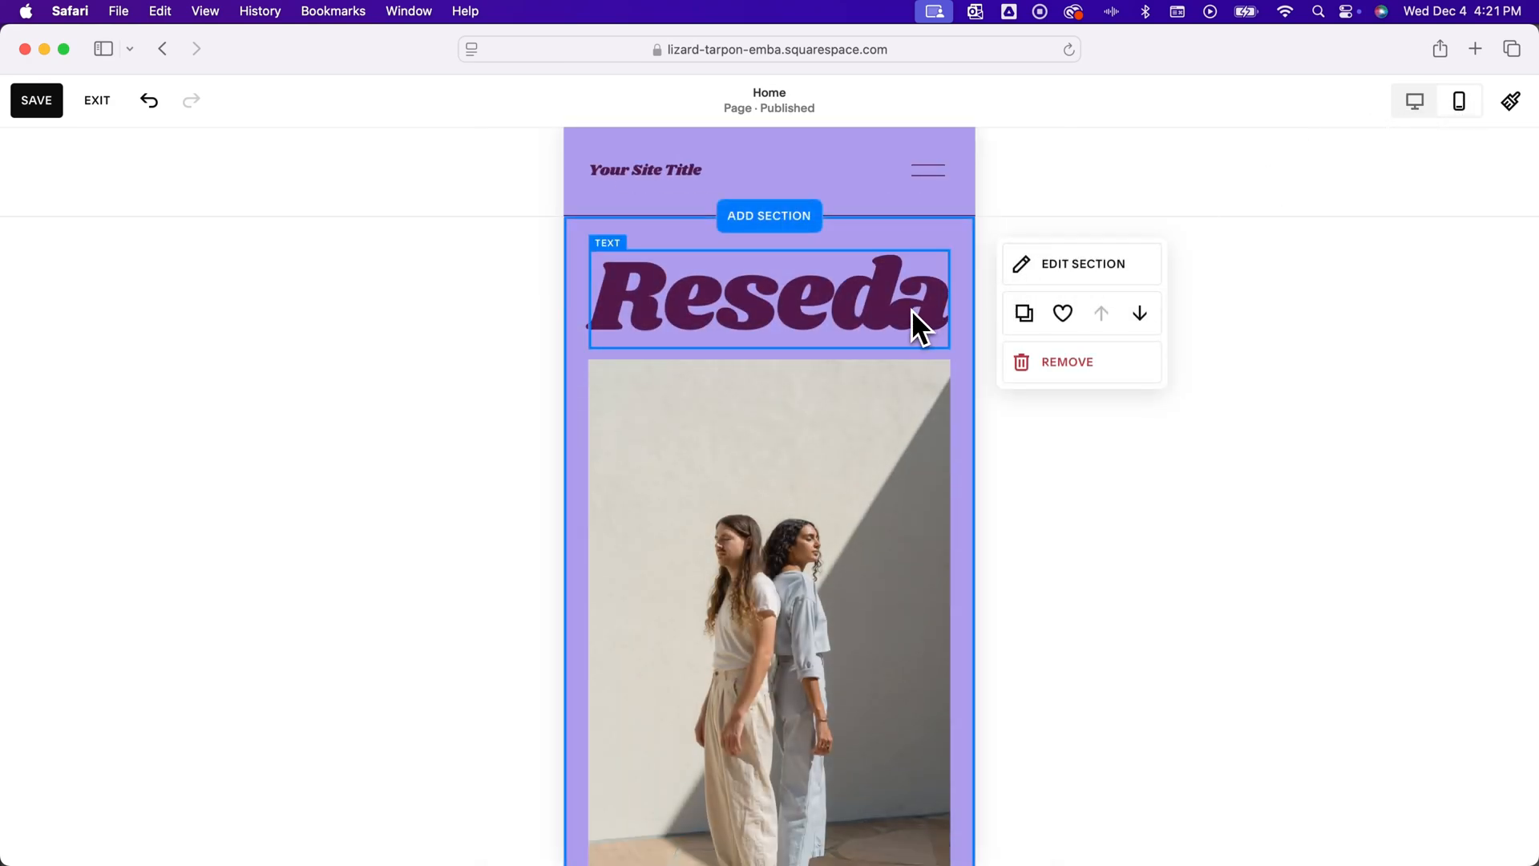
{"action": "mouse_move", "coordinate": [901, 345]}
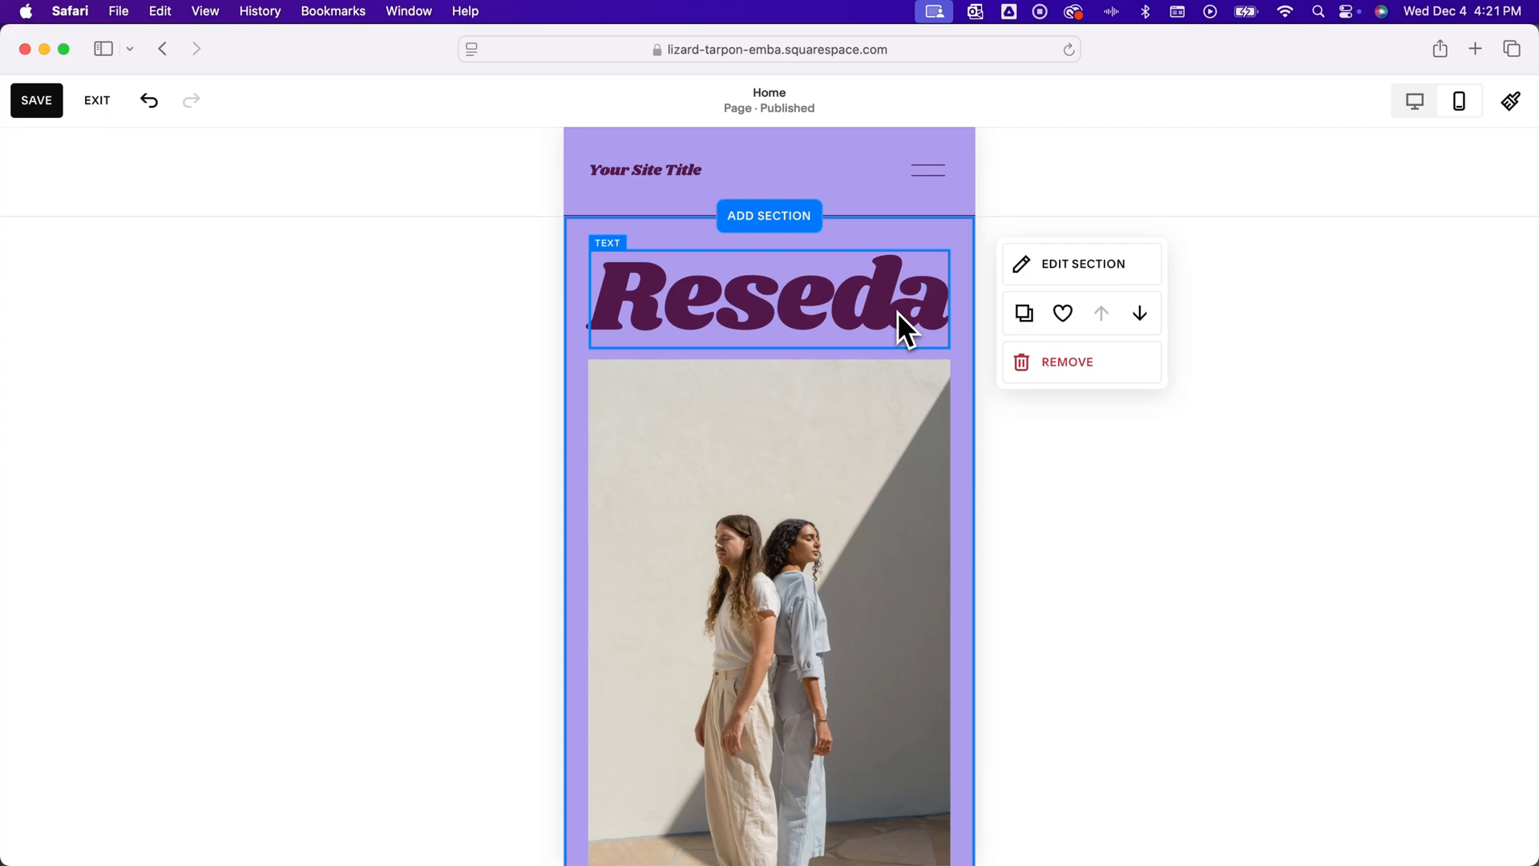
{"action": "mouse_move", "coordinate": [878, 333]}
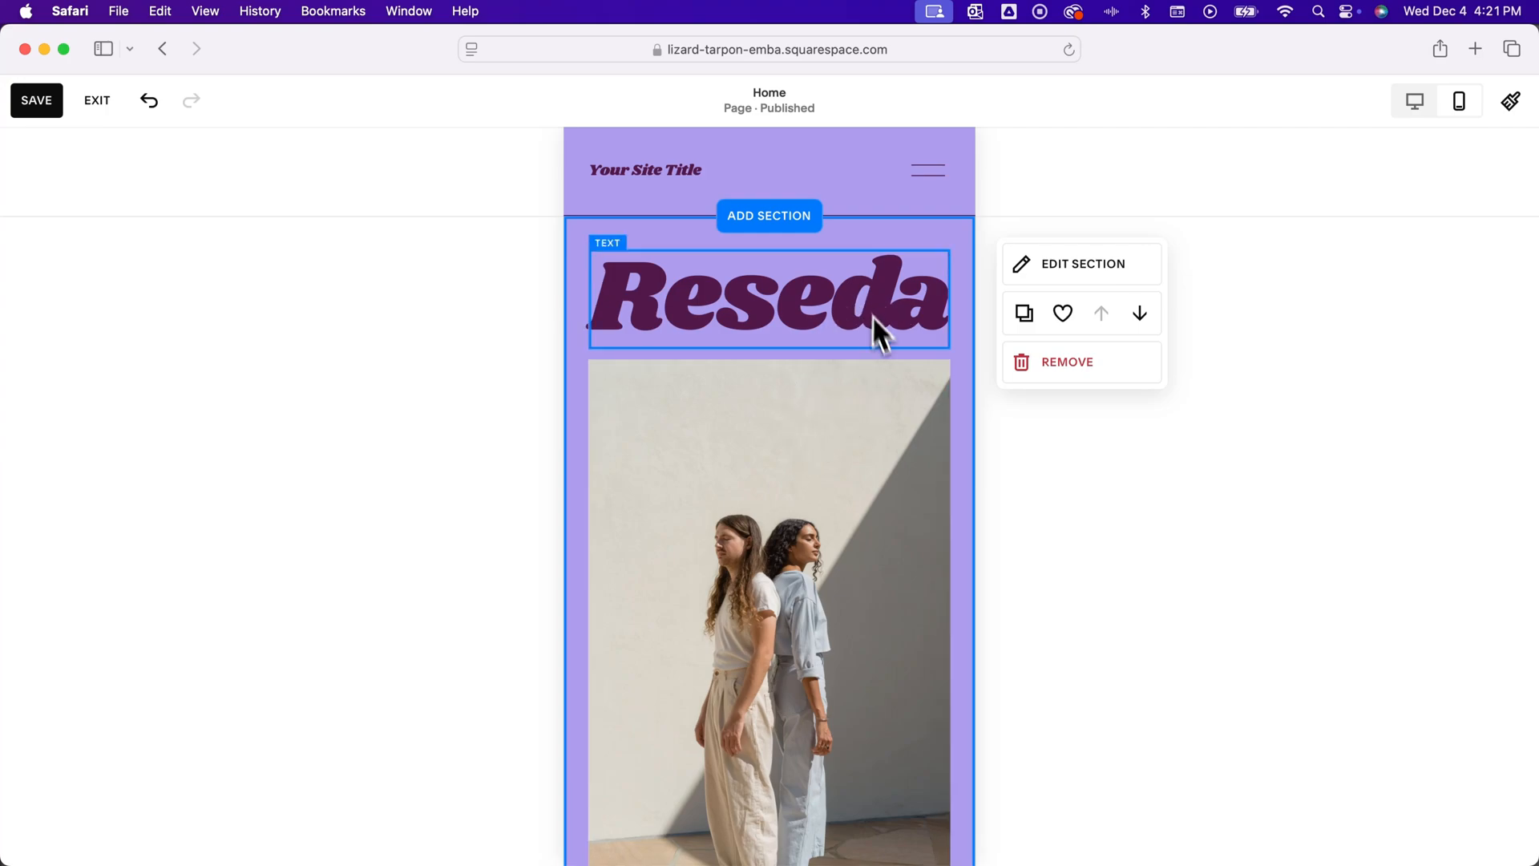
{"action": "left_click", "coordinate": [927, 170]}
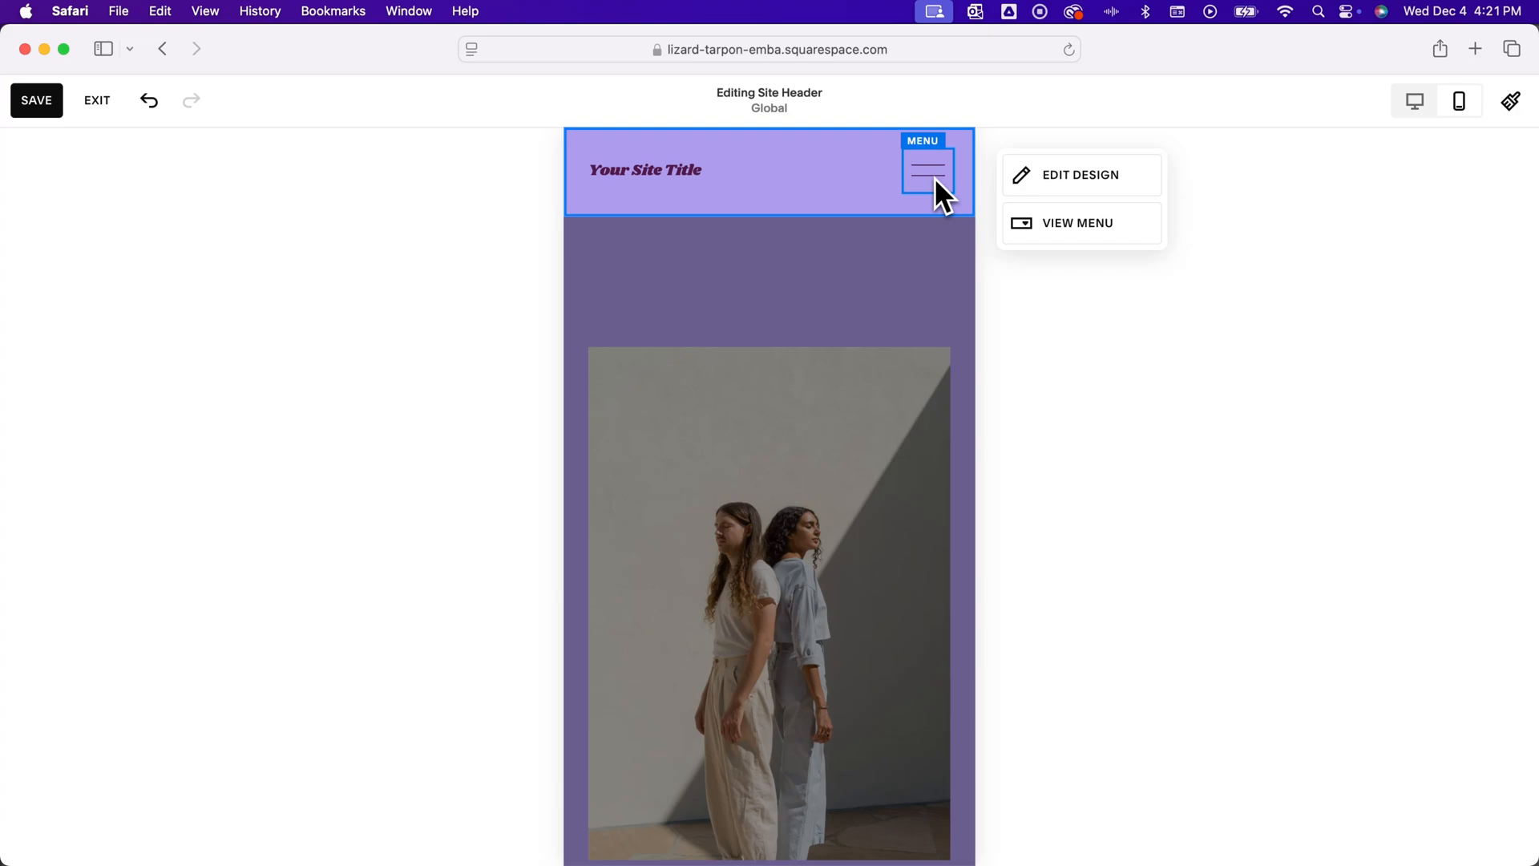
{"action": "left_click", "coordinate": [1080, 223]}
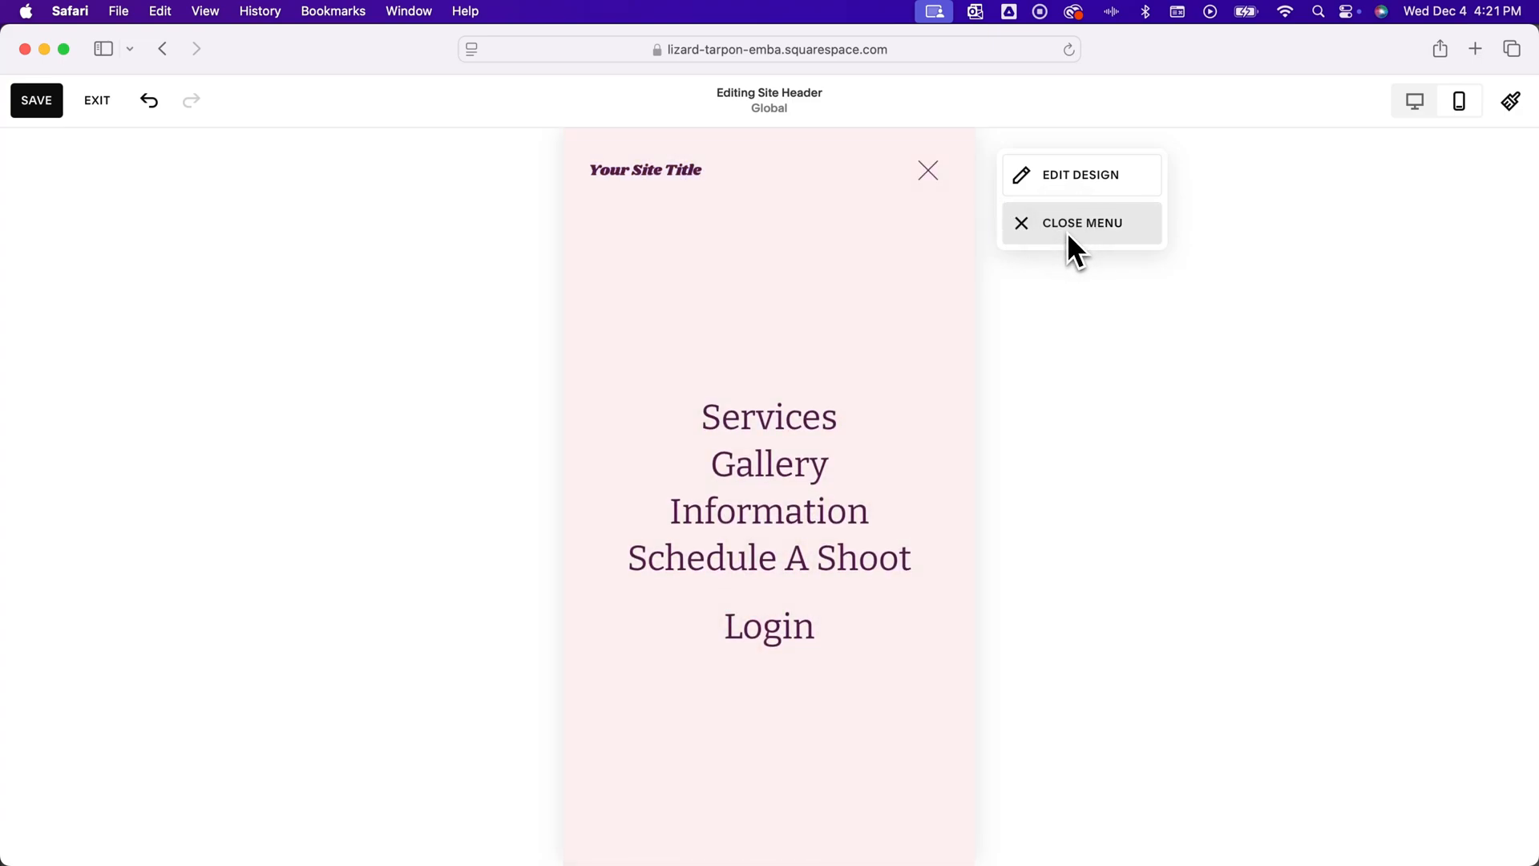
{"action": "mouse_move", "coordinate": [1052, 250]}
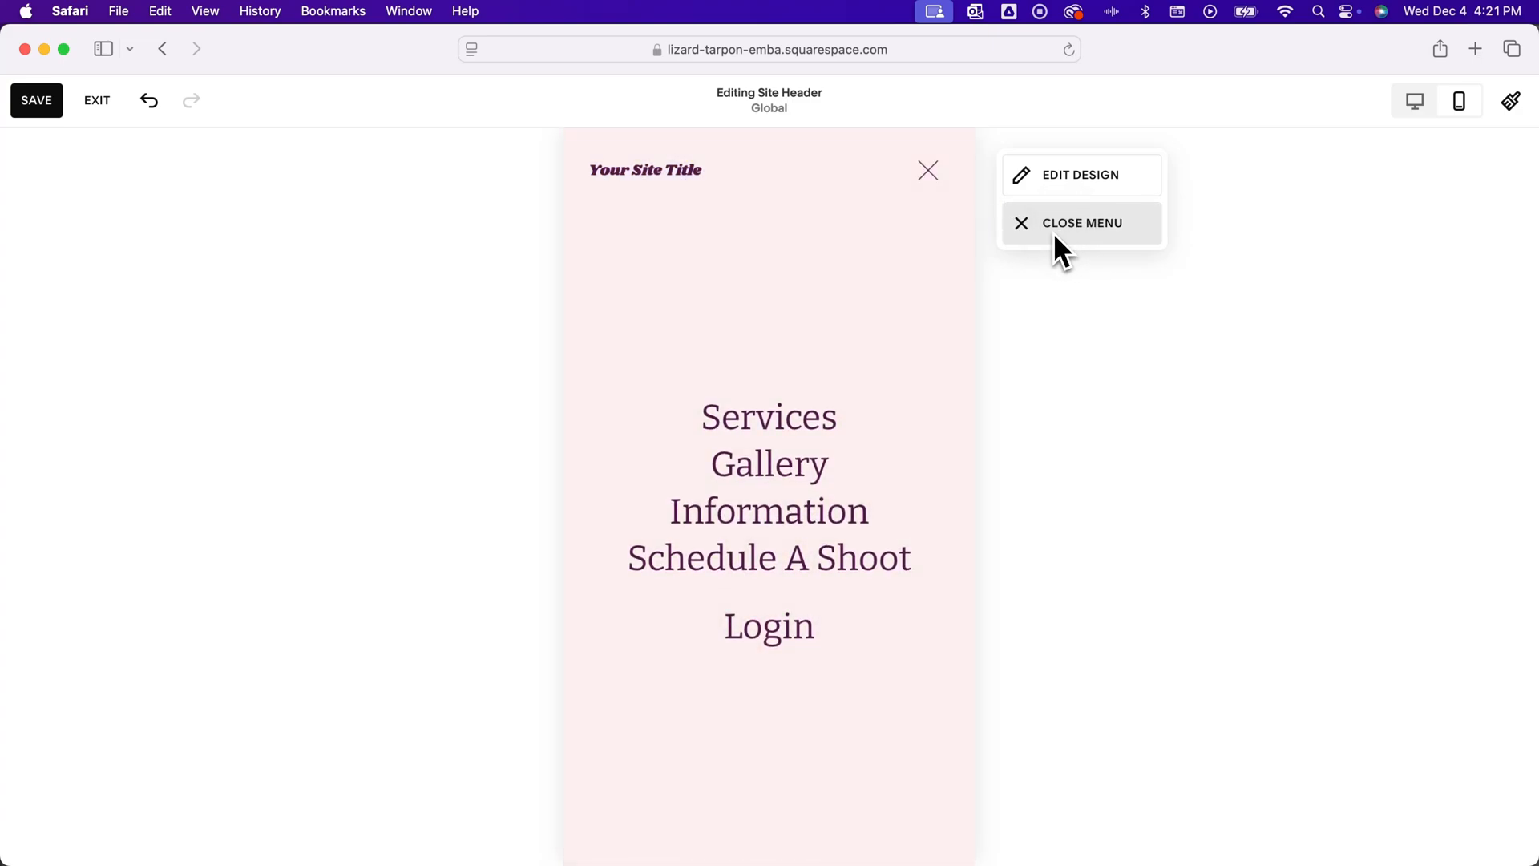
{"action": "left_click", "coordinate": [1084, 223]}
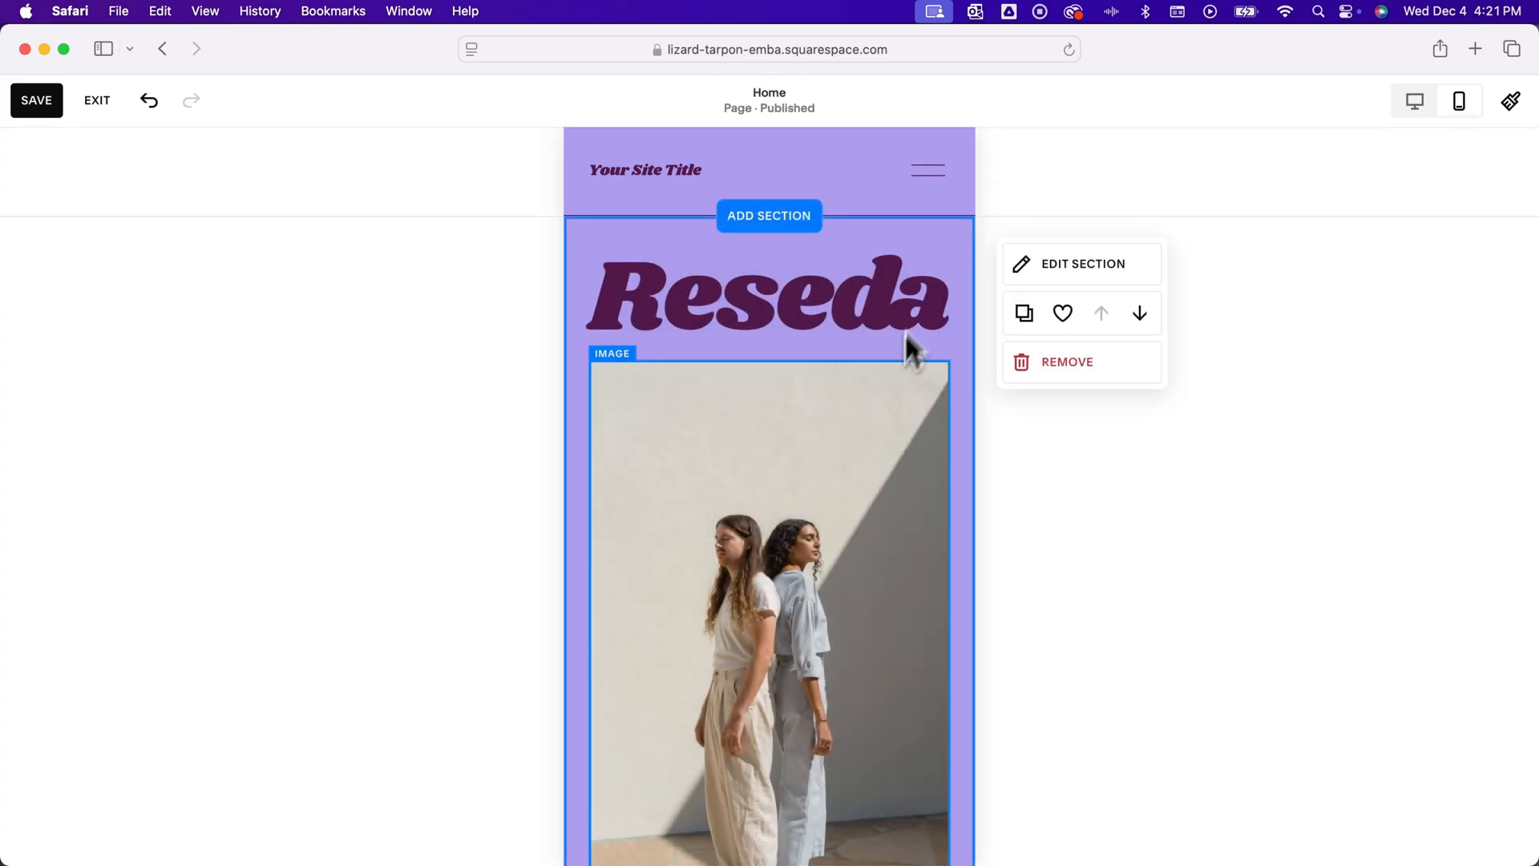
{"action": "left_click", "coordinate": [1066, 362]}
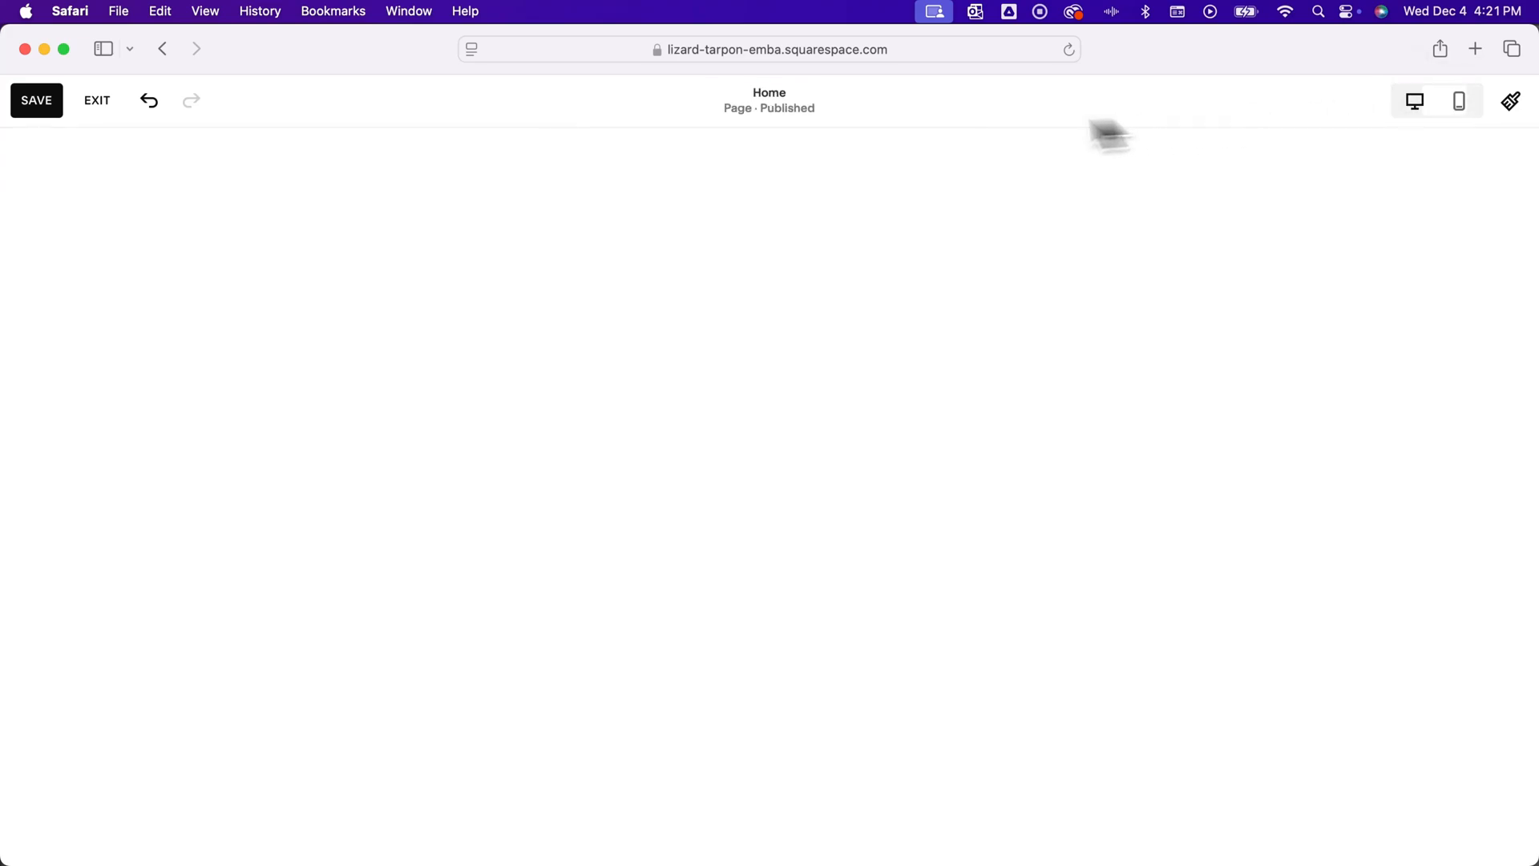
- View the Gallery page in full preview, scrolling through the portrait and banana-leaf photos
{"action": "left_click", "coordinate": [35, 99]}
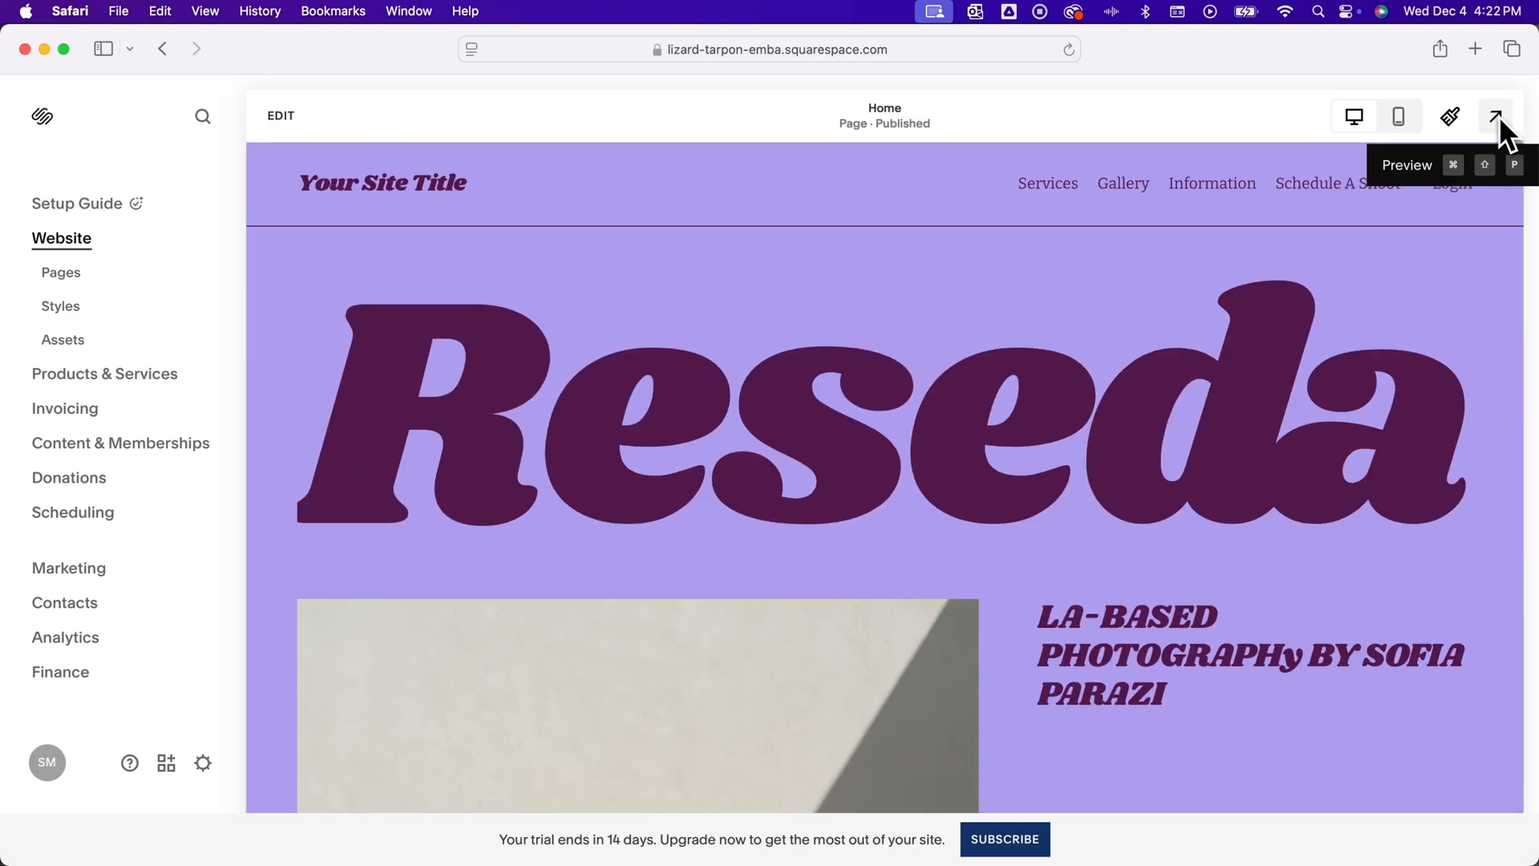
{"action": "left_click", "coordinate": [1497, 115]}
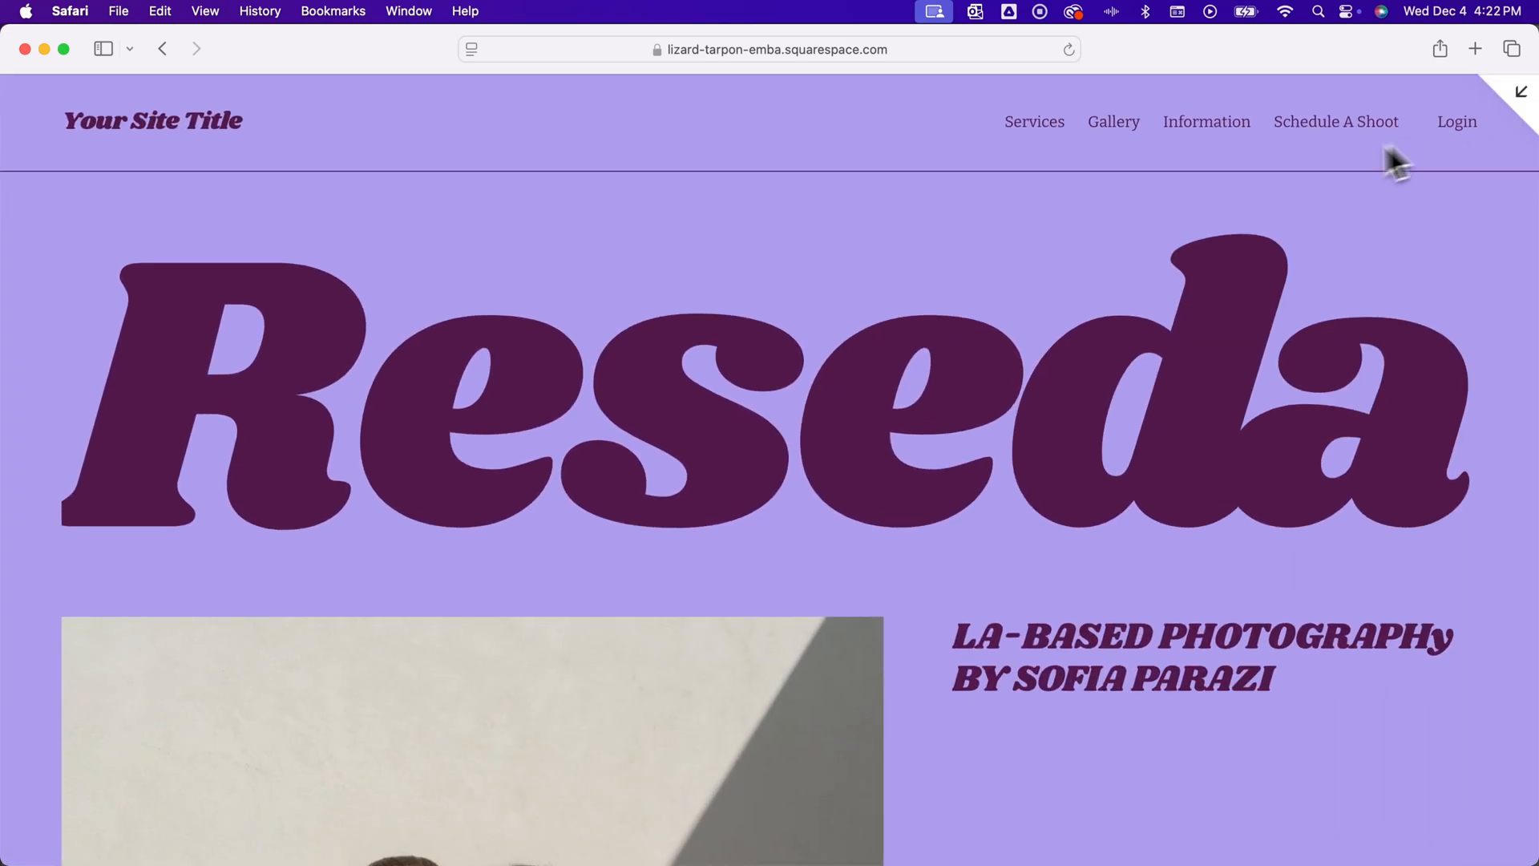
{"action": "mouse_move", "coordinate": [1305, 241]}
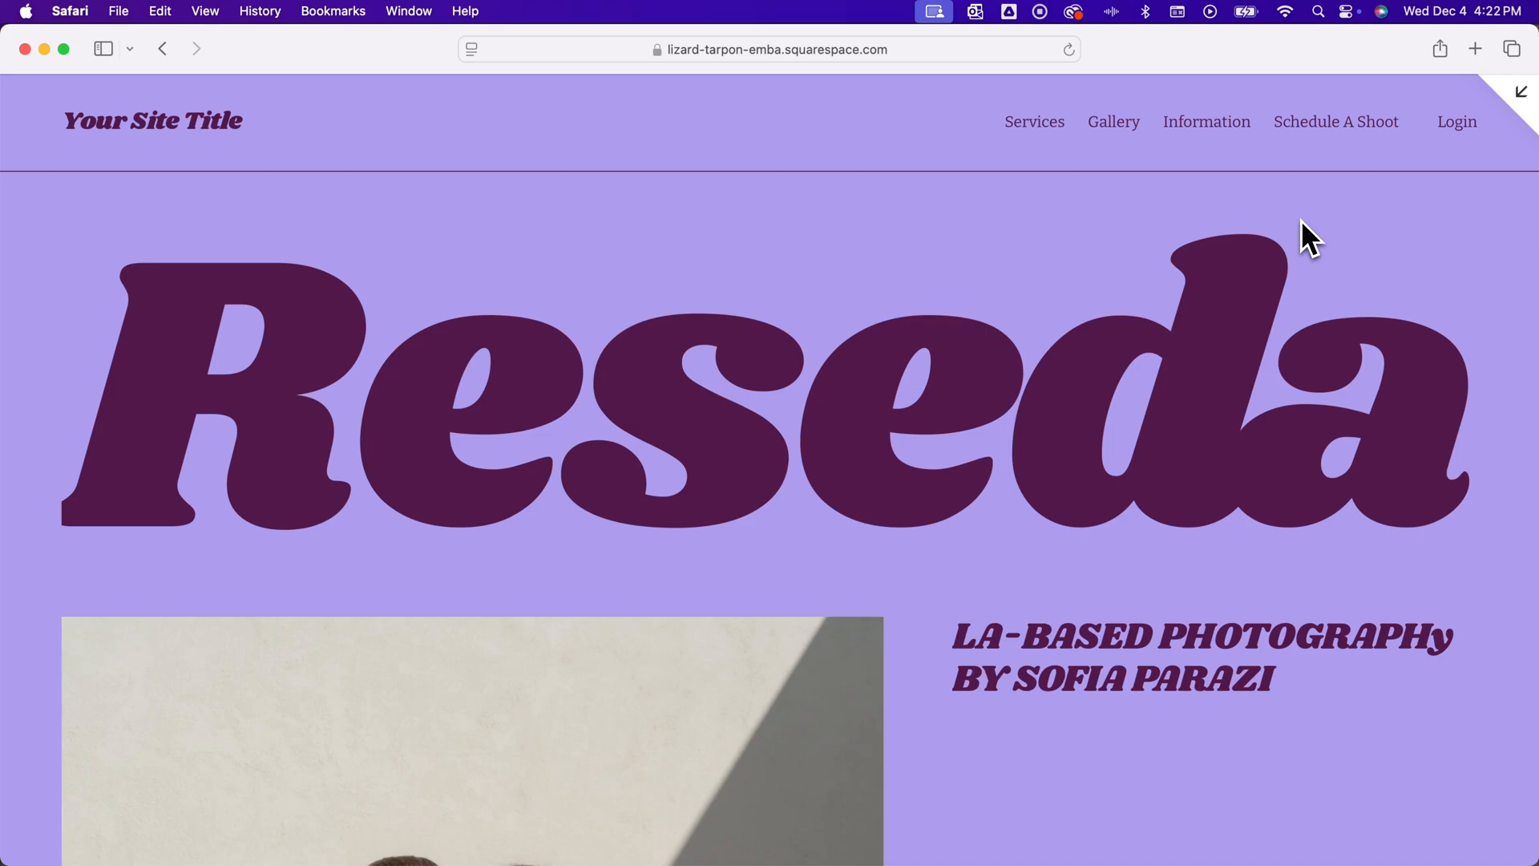
{"action": "mouse_move", "coordinate": [1114, 143]}
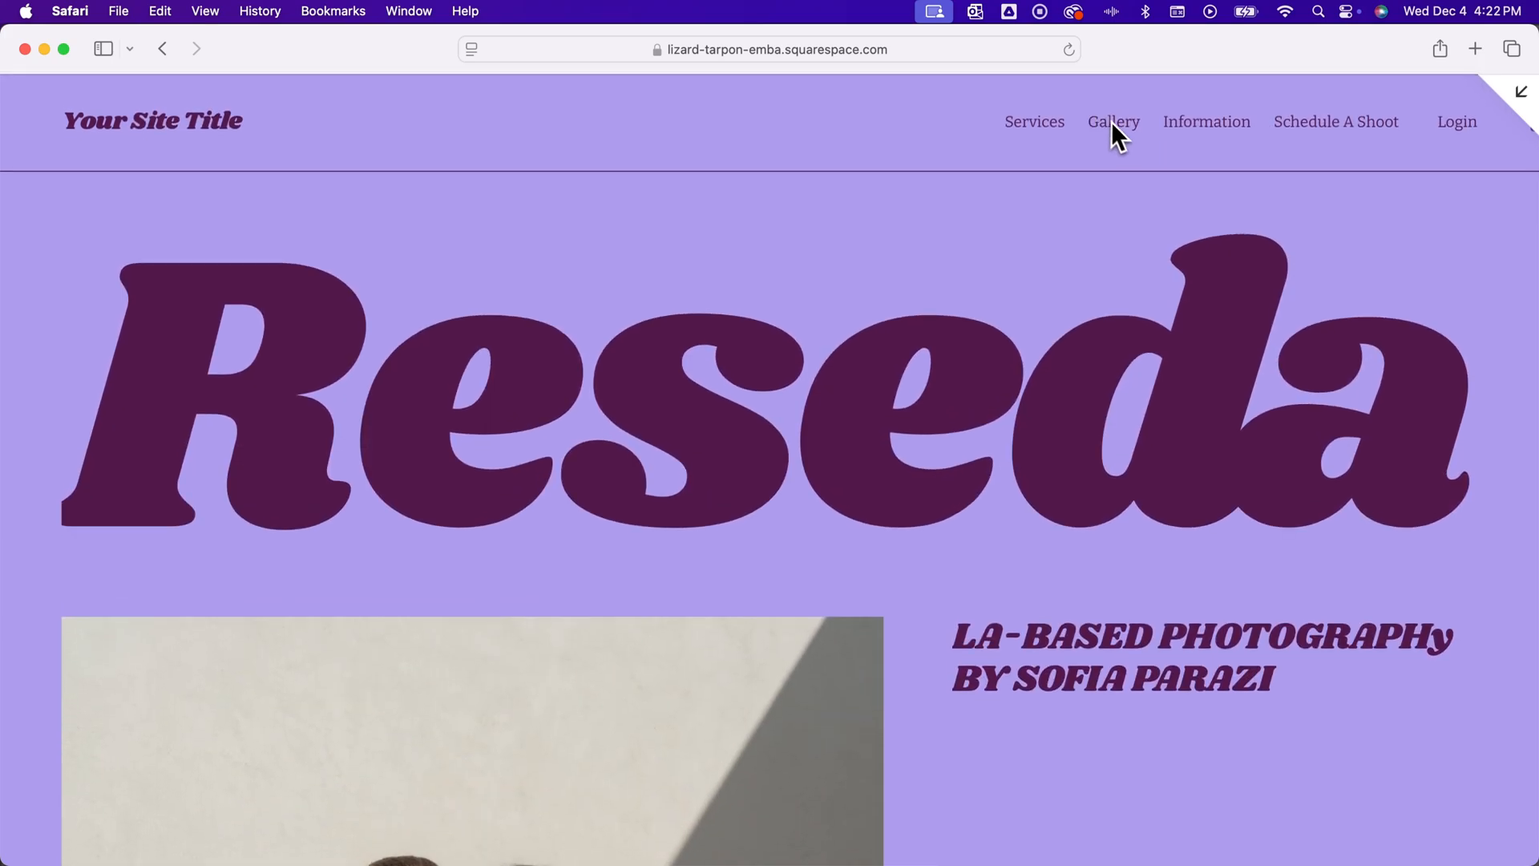
{"action": "left_click", "coordinate": [1113, 122]}
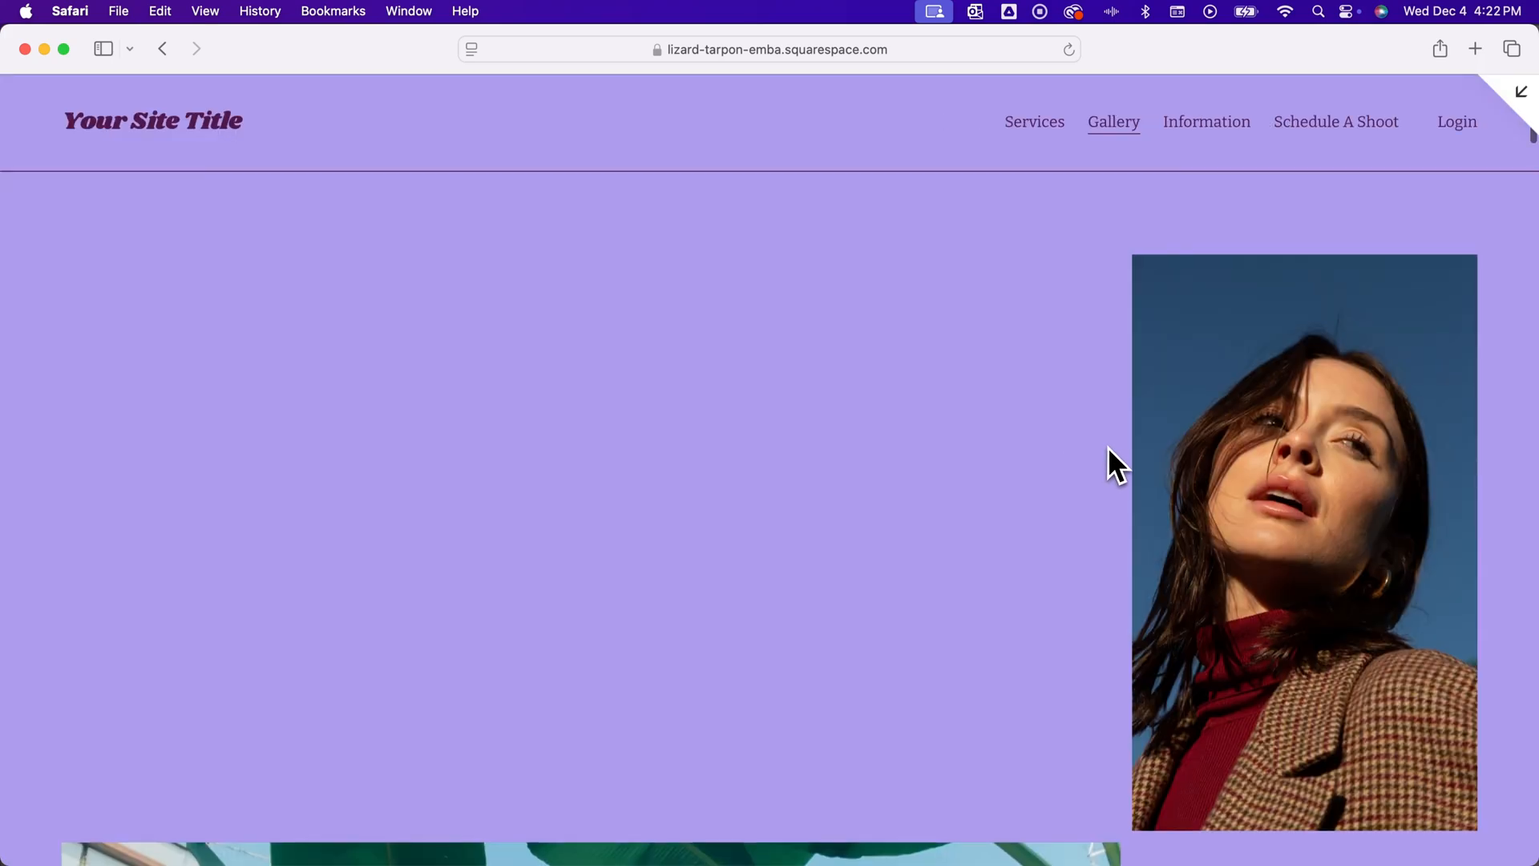
{"action": "scroll", "scroll_direction": "down", "scroll_amount": 3}
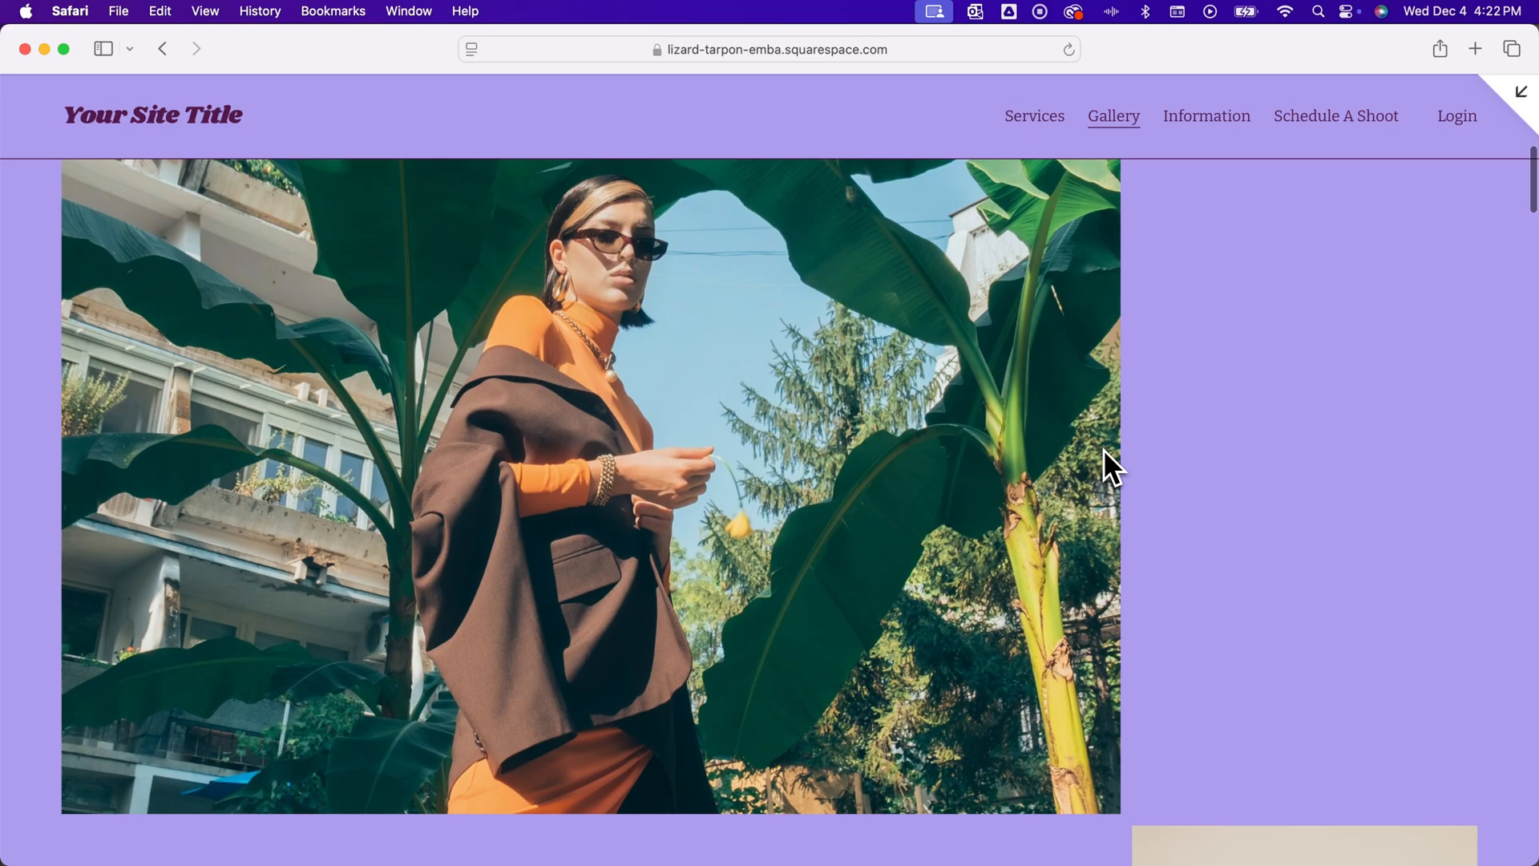
{"action": "scroll", "scroll_direction": "down", "scroll_amount": 3}
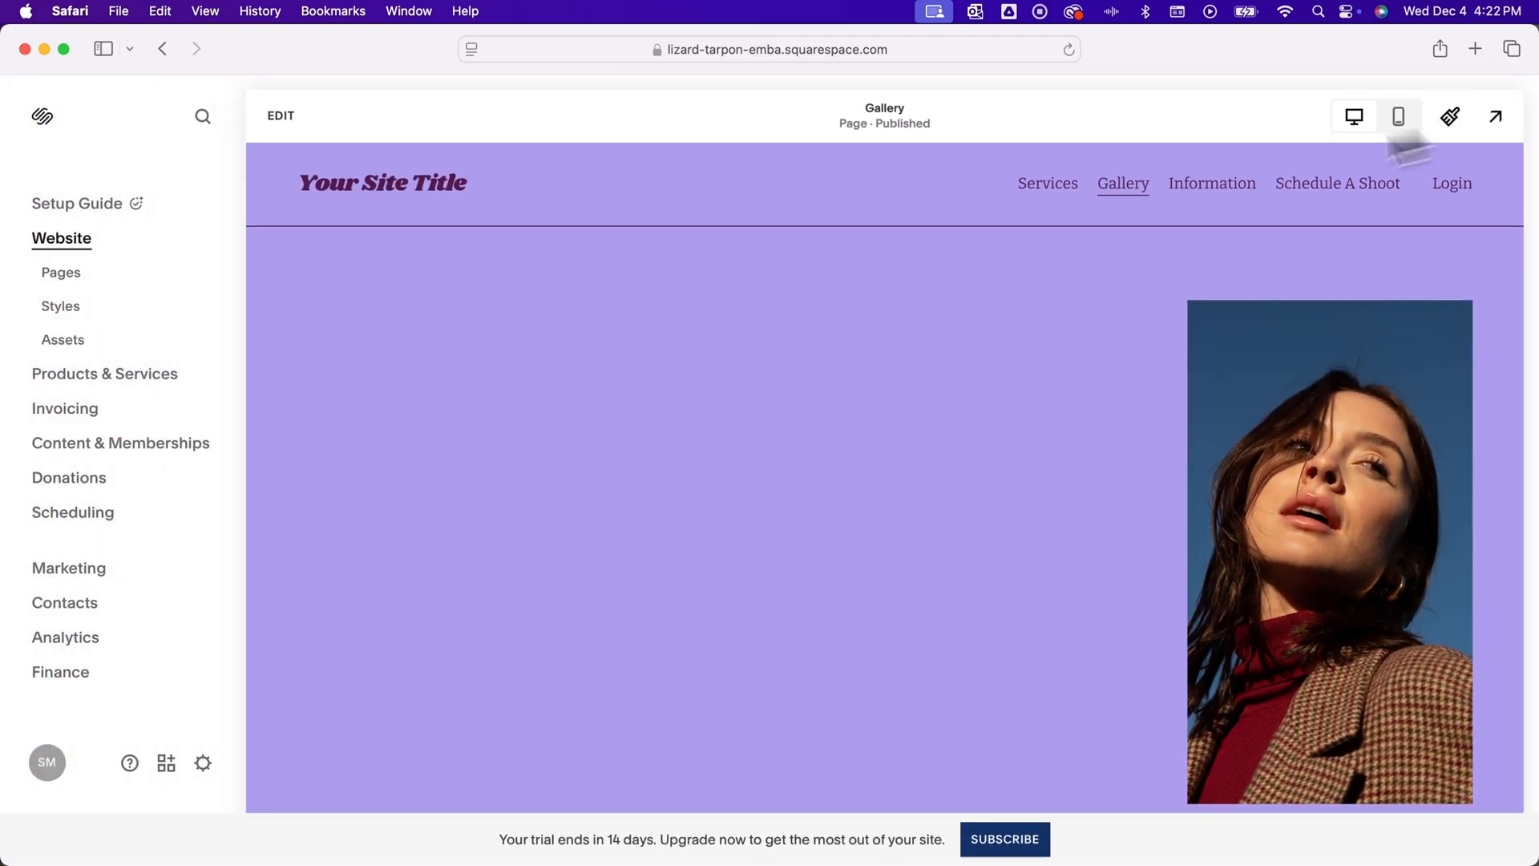
{"action": "mouse_move", "coordinate": [249, 144]}
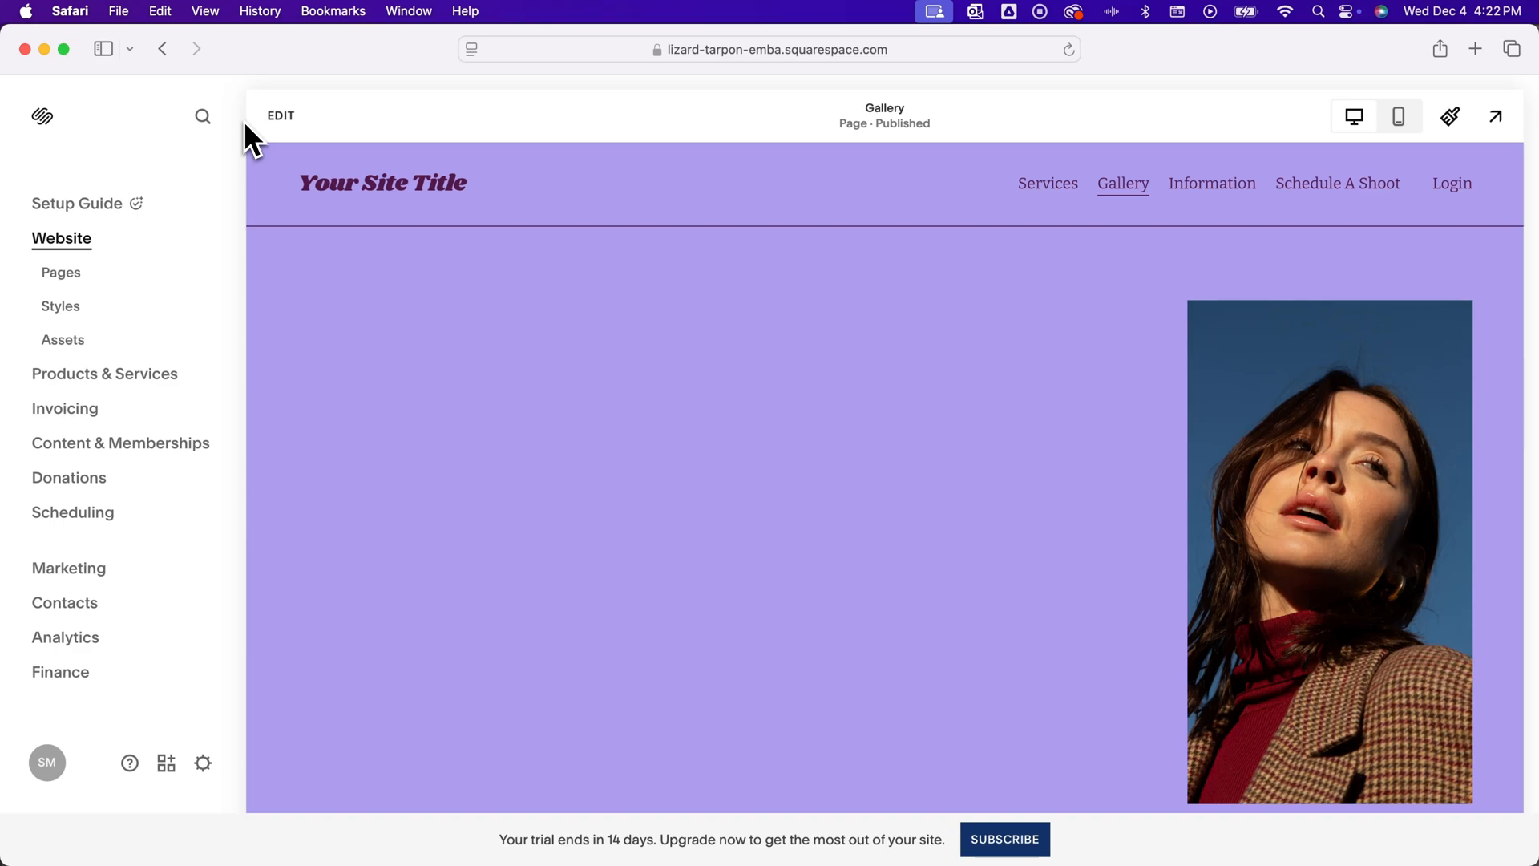
{"action": "mouse_move", "coordinate": [197, 455]}
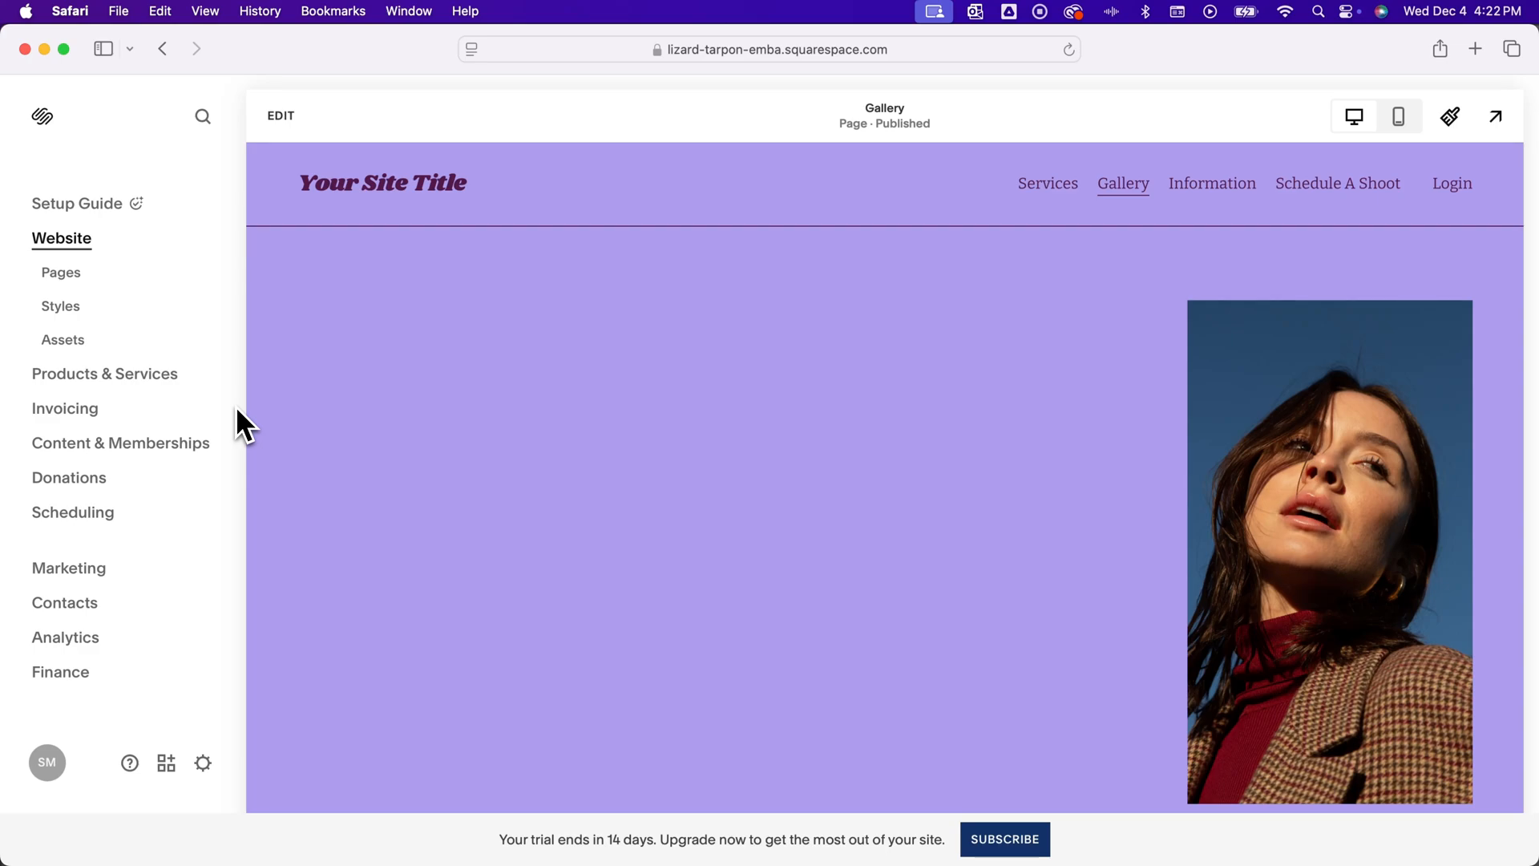
{"action": "mouse_move", "coordinate": [260, 430]}
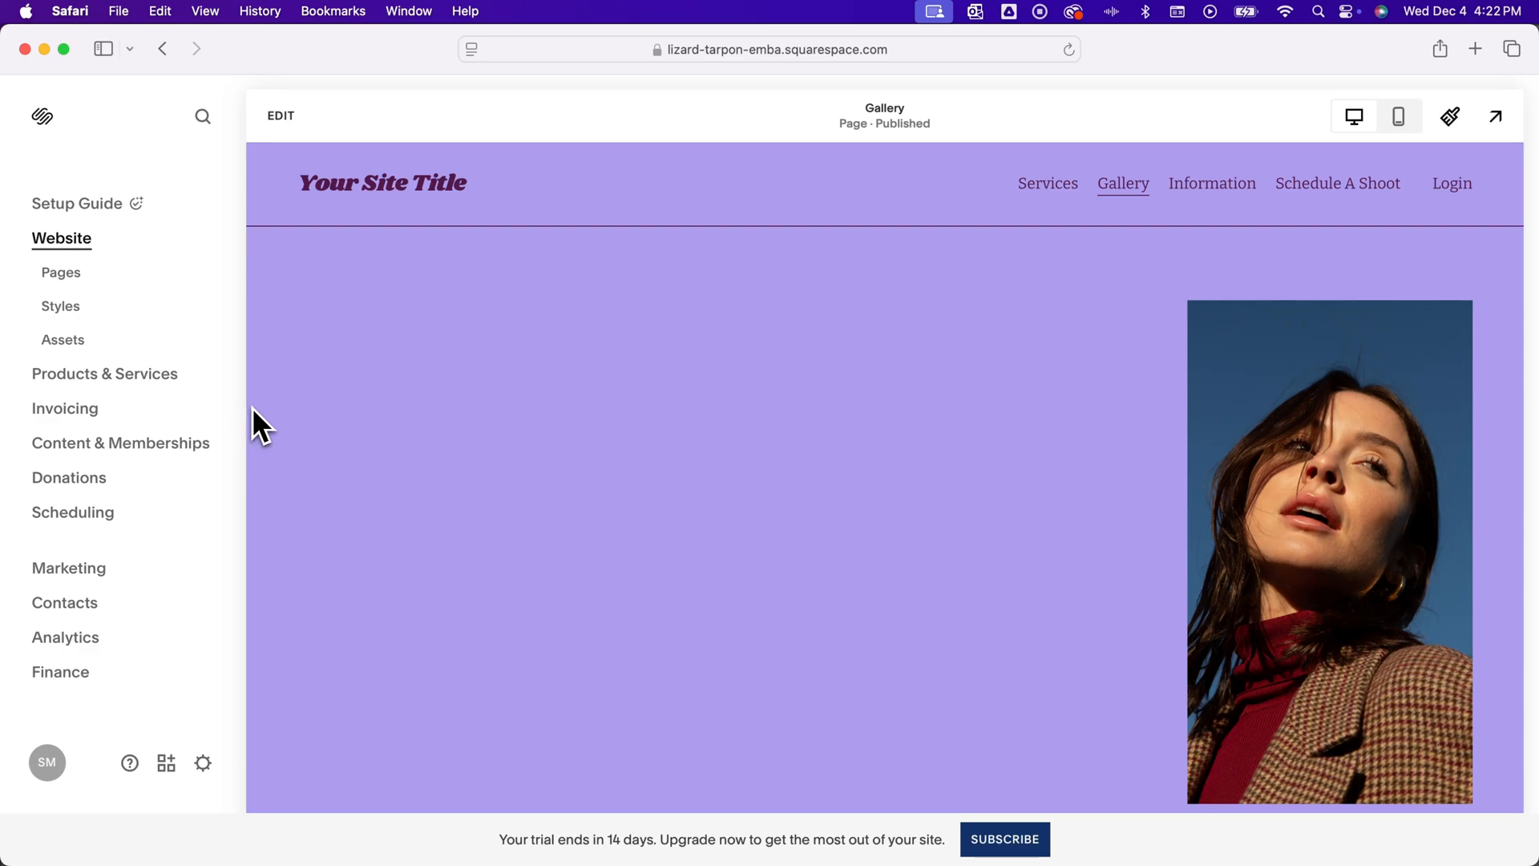
{"action": "mouse_move", "coordinate": [232, 425]}
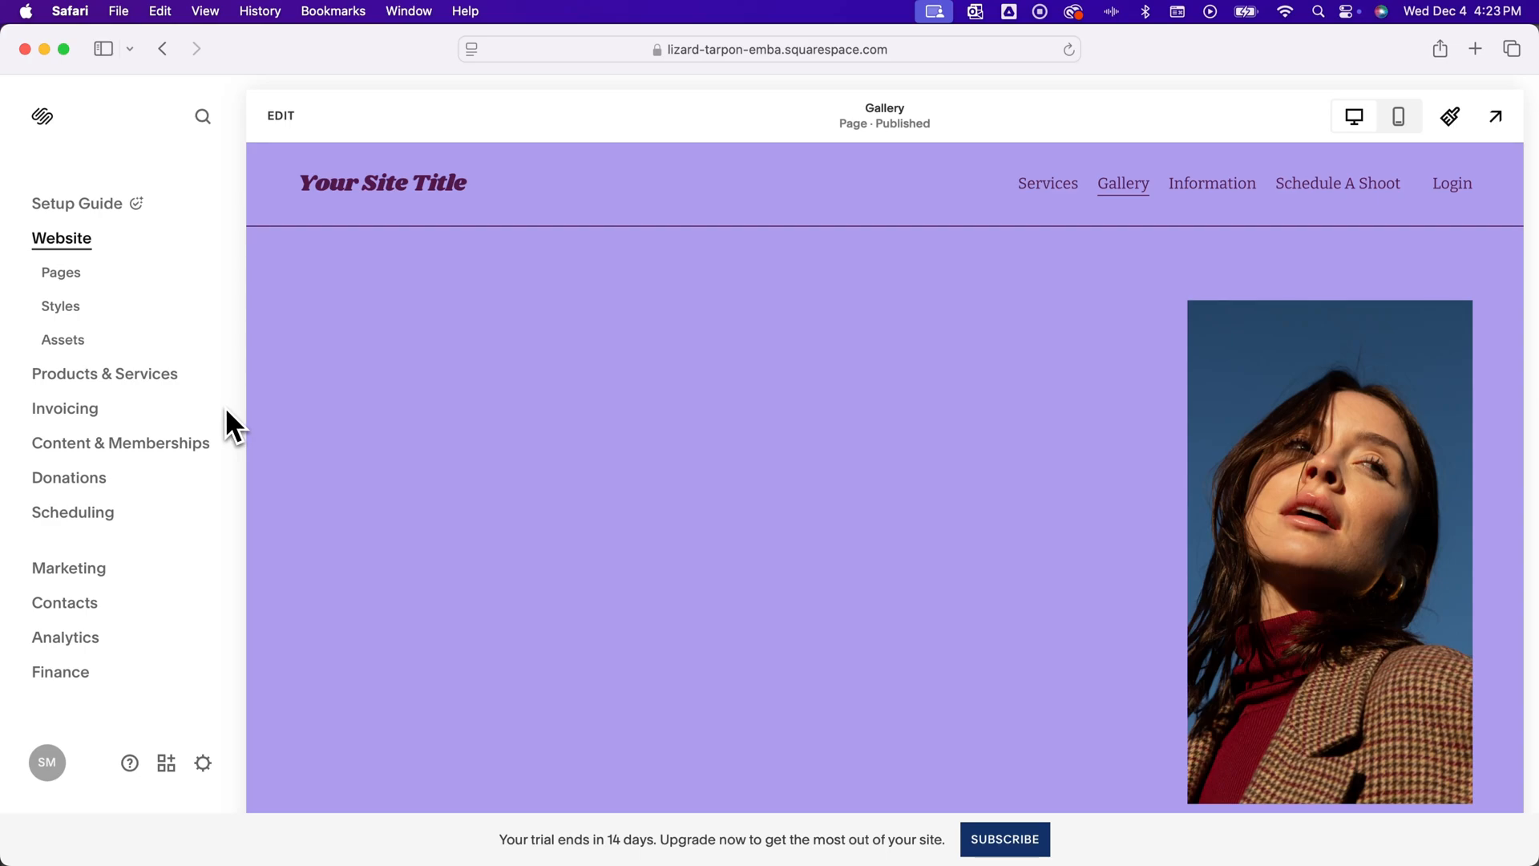
{"action": "mouse_move", "coordinate": [265, 417]}
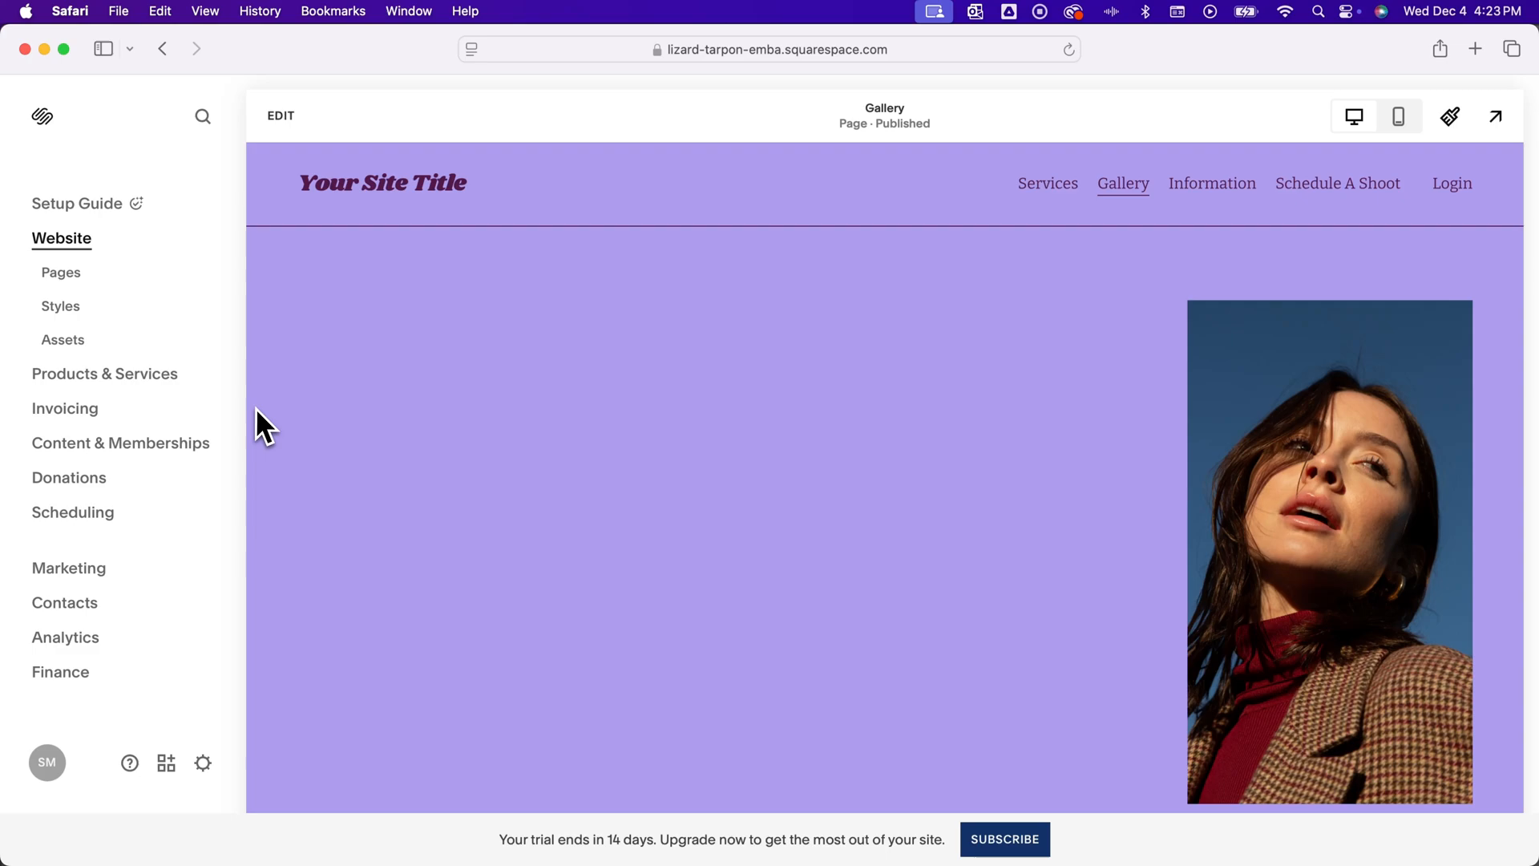
{"action": "mouse_move", "coordinate": [250, 428]}
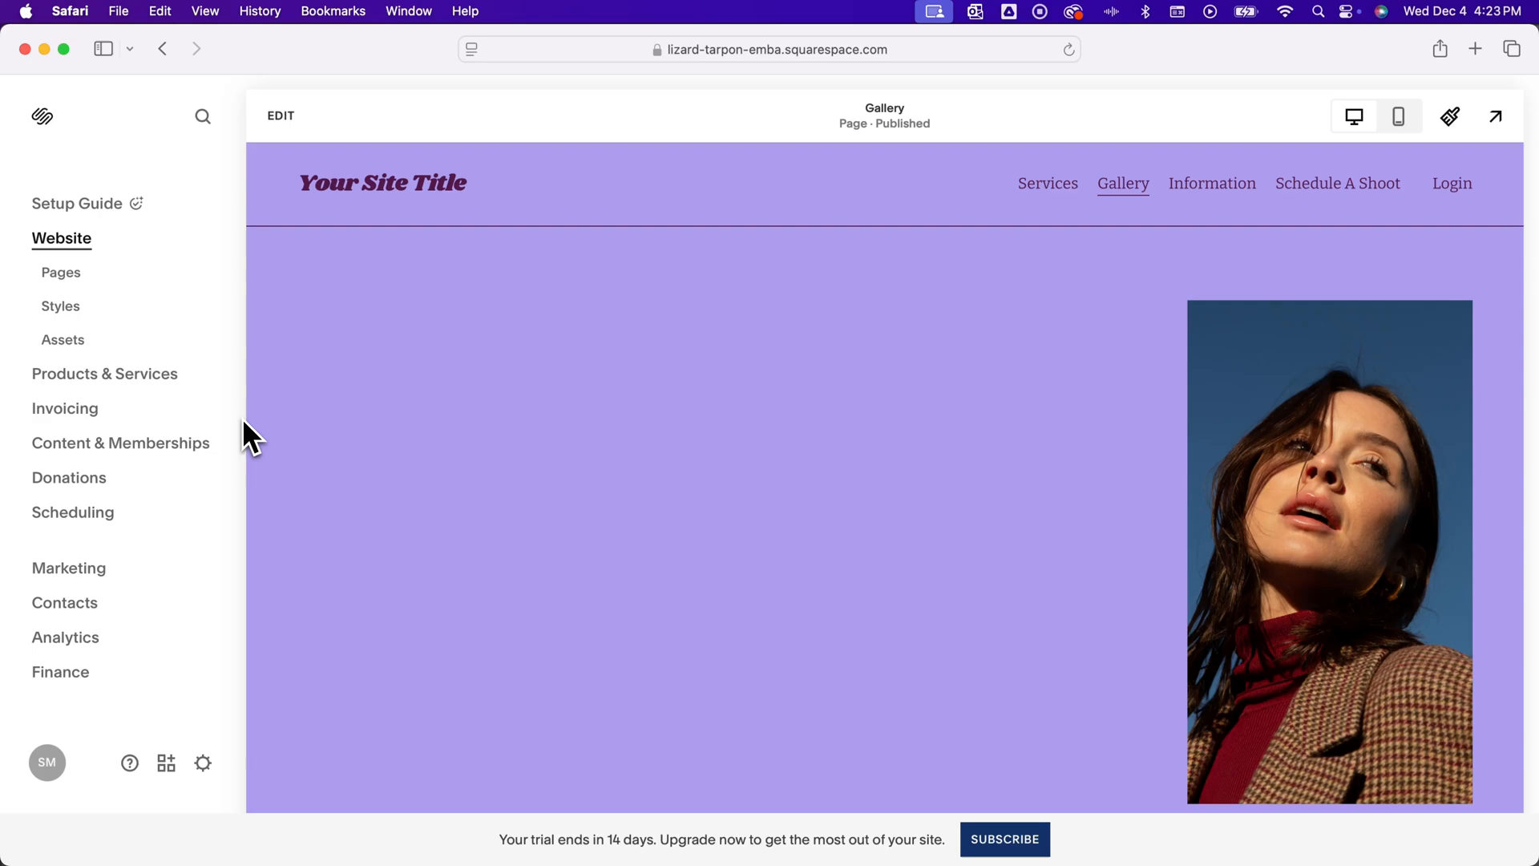
{"action": "mouse_move", "coordinate": [236, 433]}
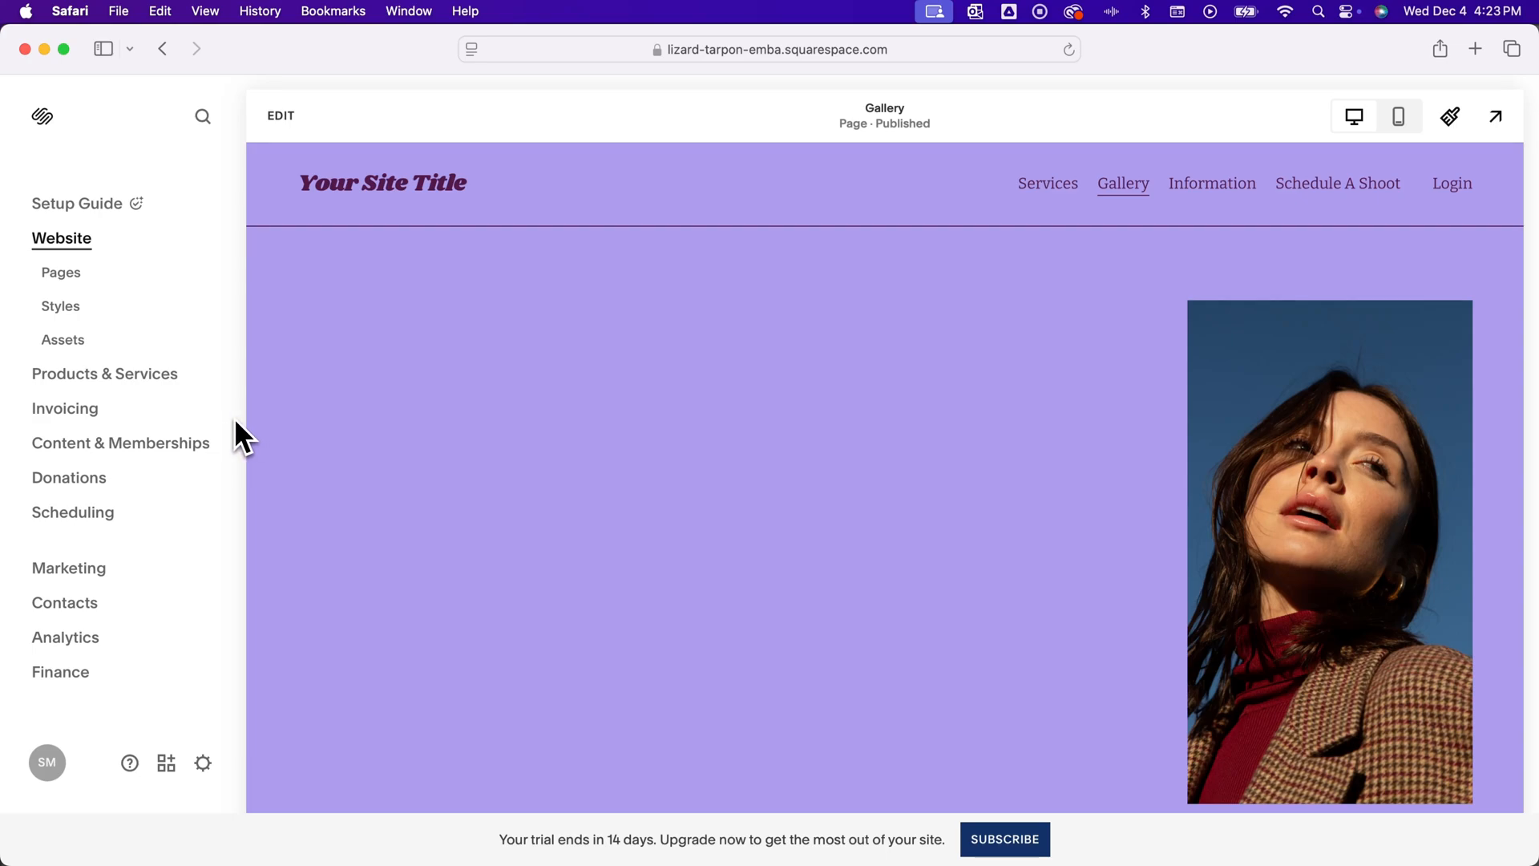
{"action": "mouse_move", "coordinate": [241, 436]}
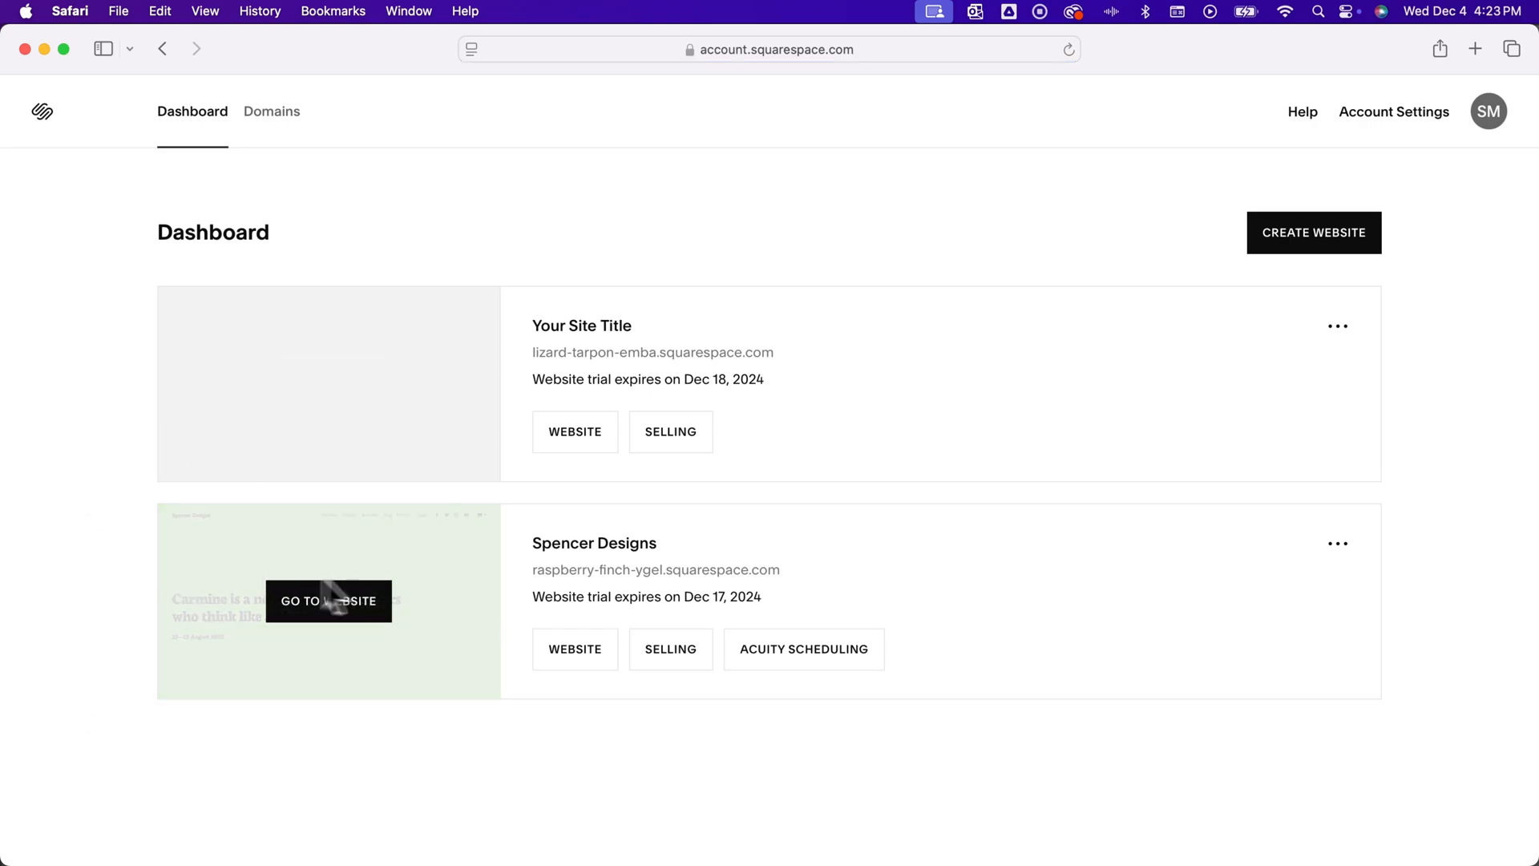
{"action": "mouse_move", "coordinate": [96, 545]}
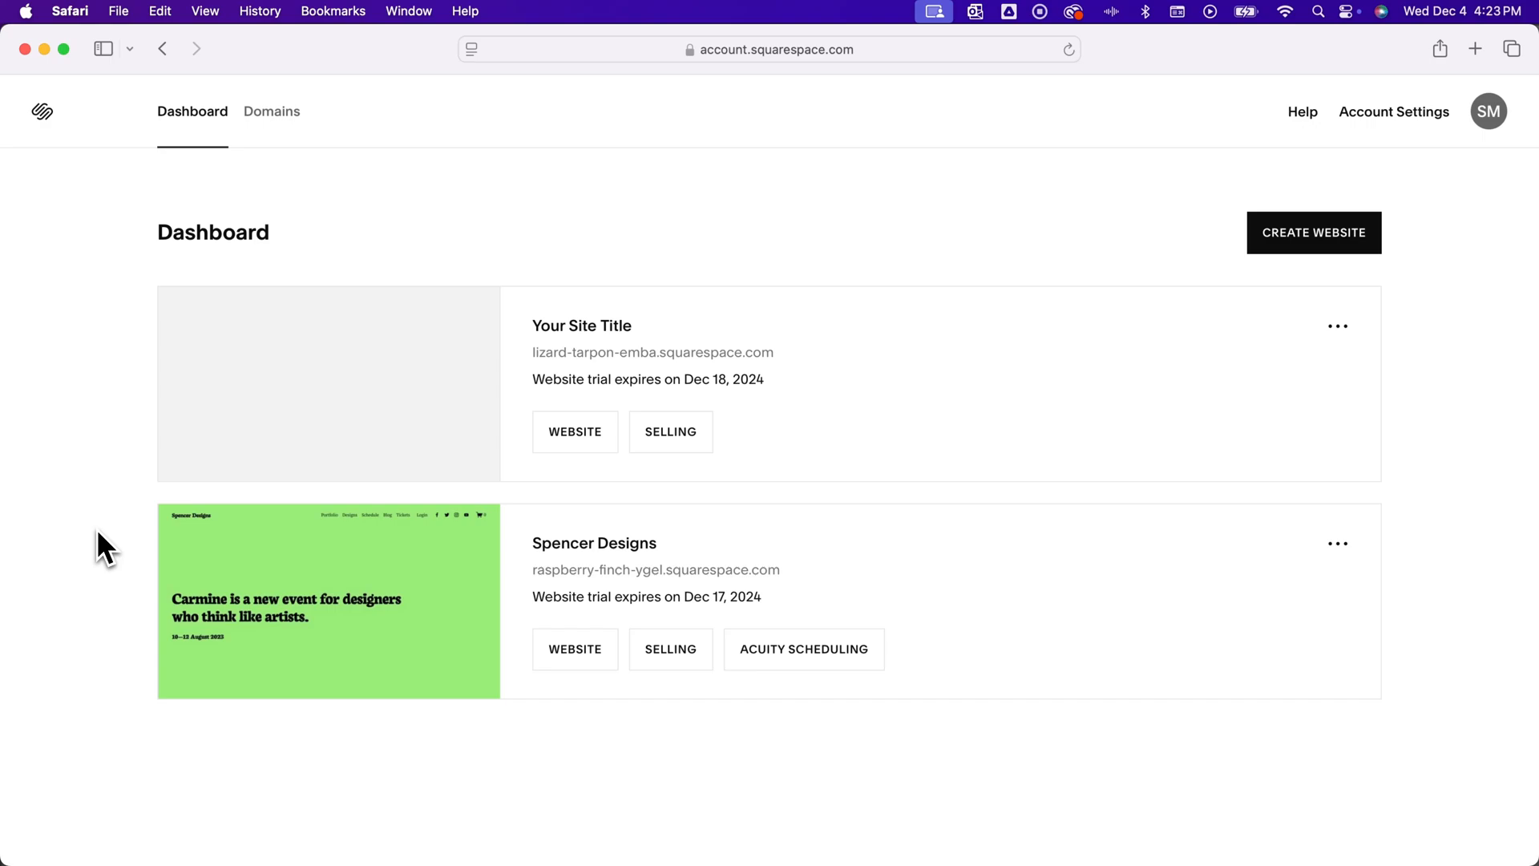
{"action": "mouse_move", "coordinate": [516, 203]}
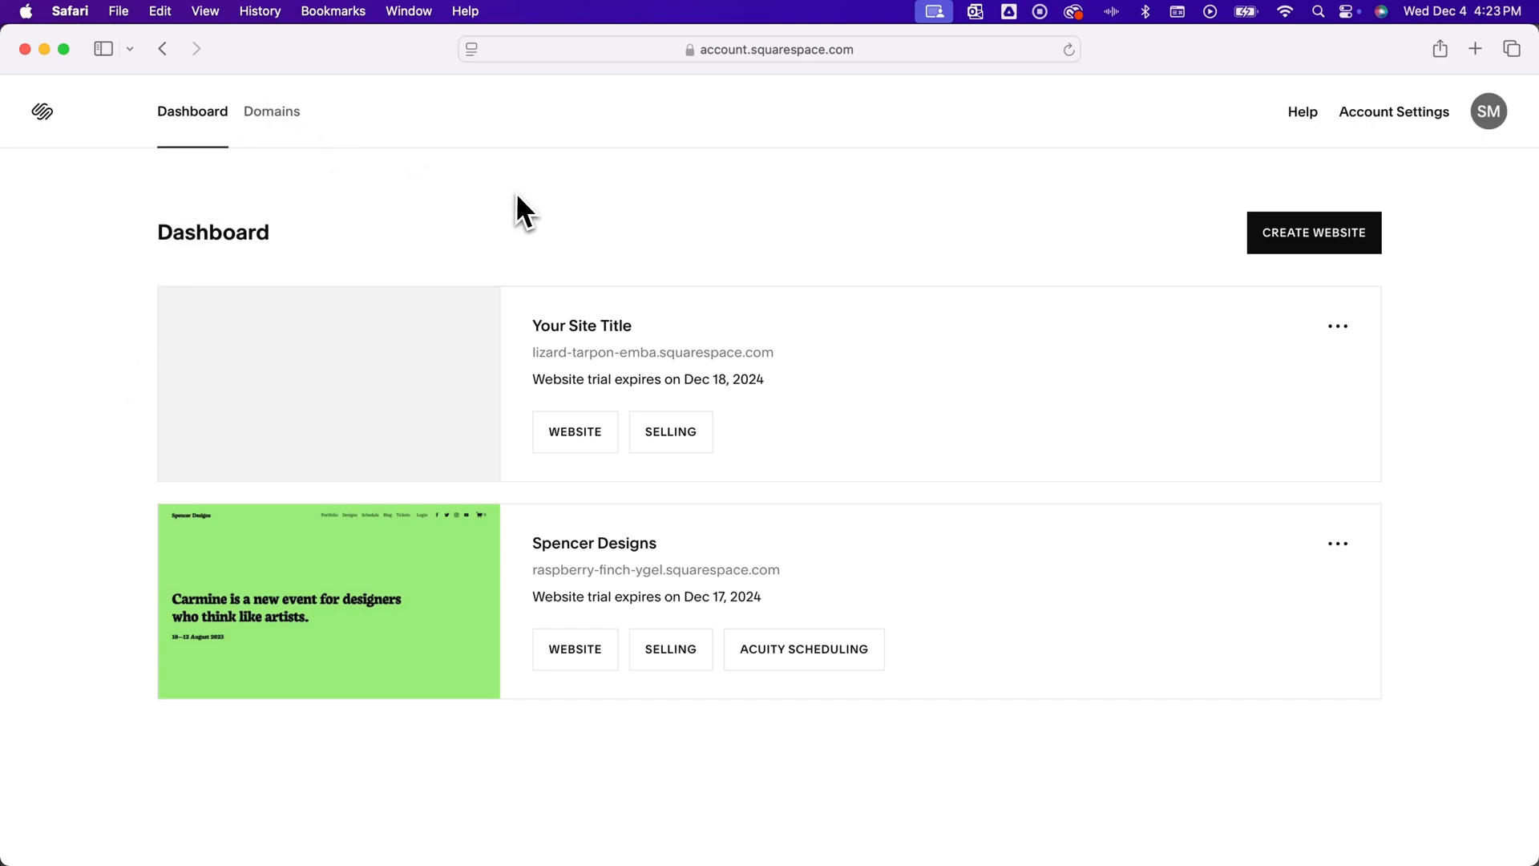
{"action": "mouse_move", "coordinate": [566, 214]}
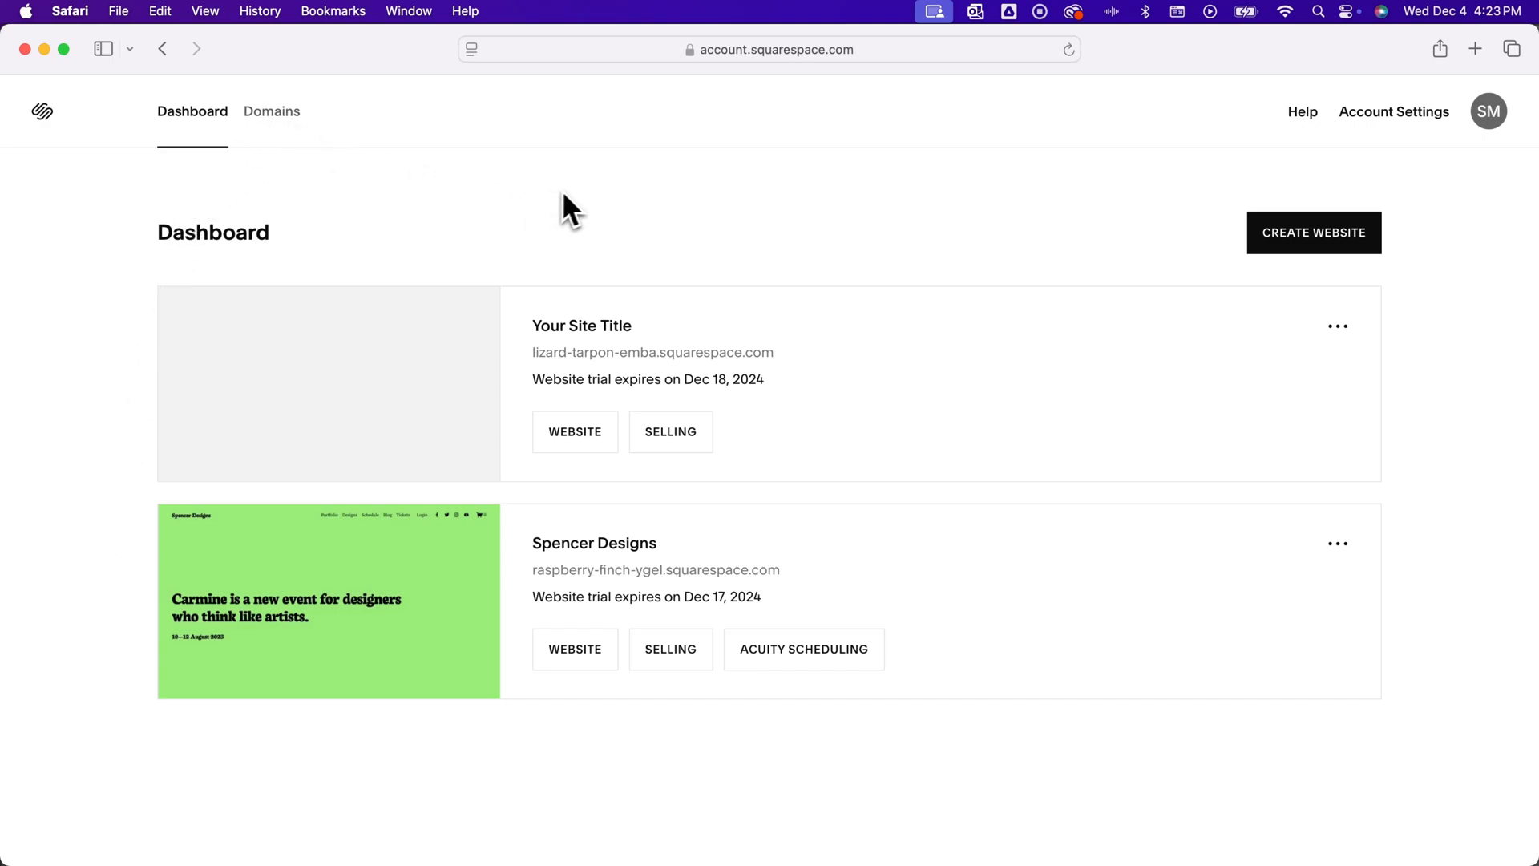
{"action": "mouse_move", "coordinate": [760, 239]}
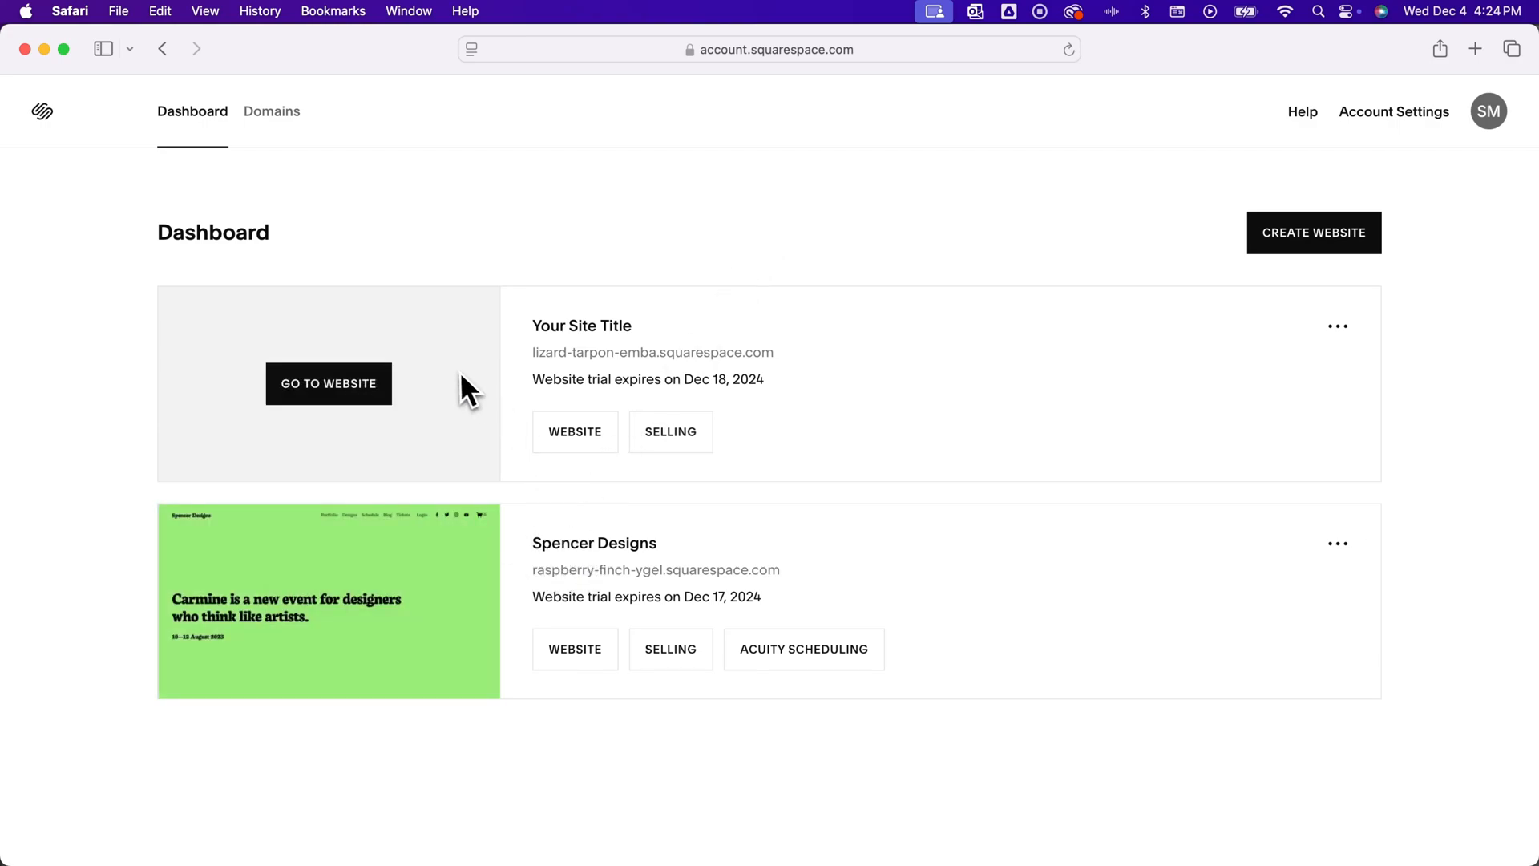
- Reopen the Your Site Title trial site from the account dashboard
{"action": "left_click", "coordinate": [329, 384]}
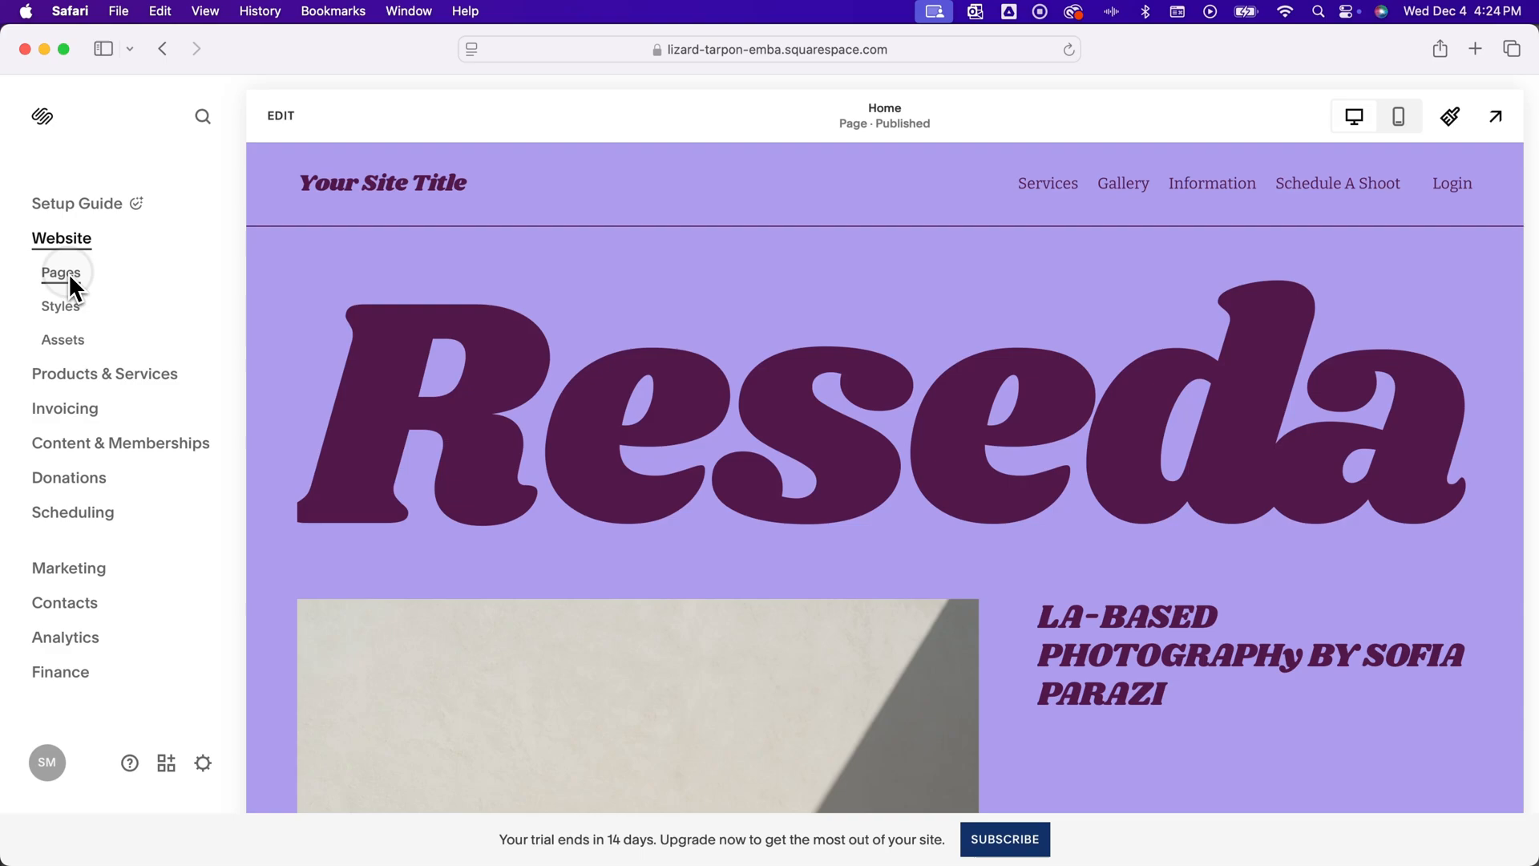
- Show the site's Pages list and start adding a new page under Not Linked
{"action": "left_click", "coordinate": [58, 271]}
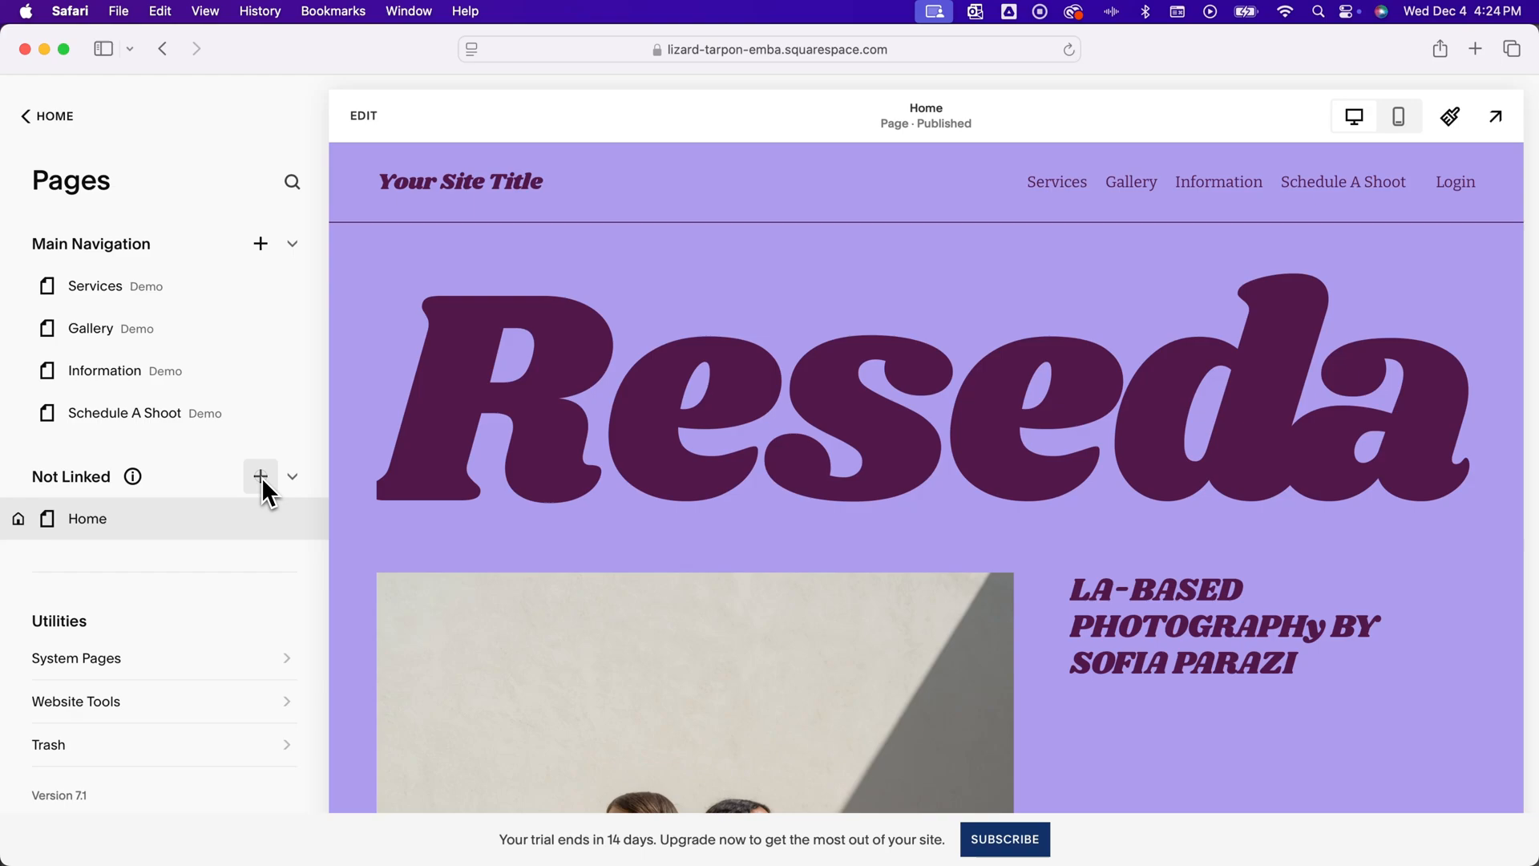
{"action": "left_click", "coordinate": [260, 477]}
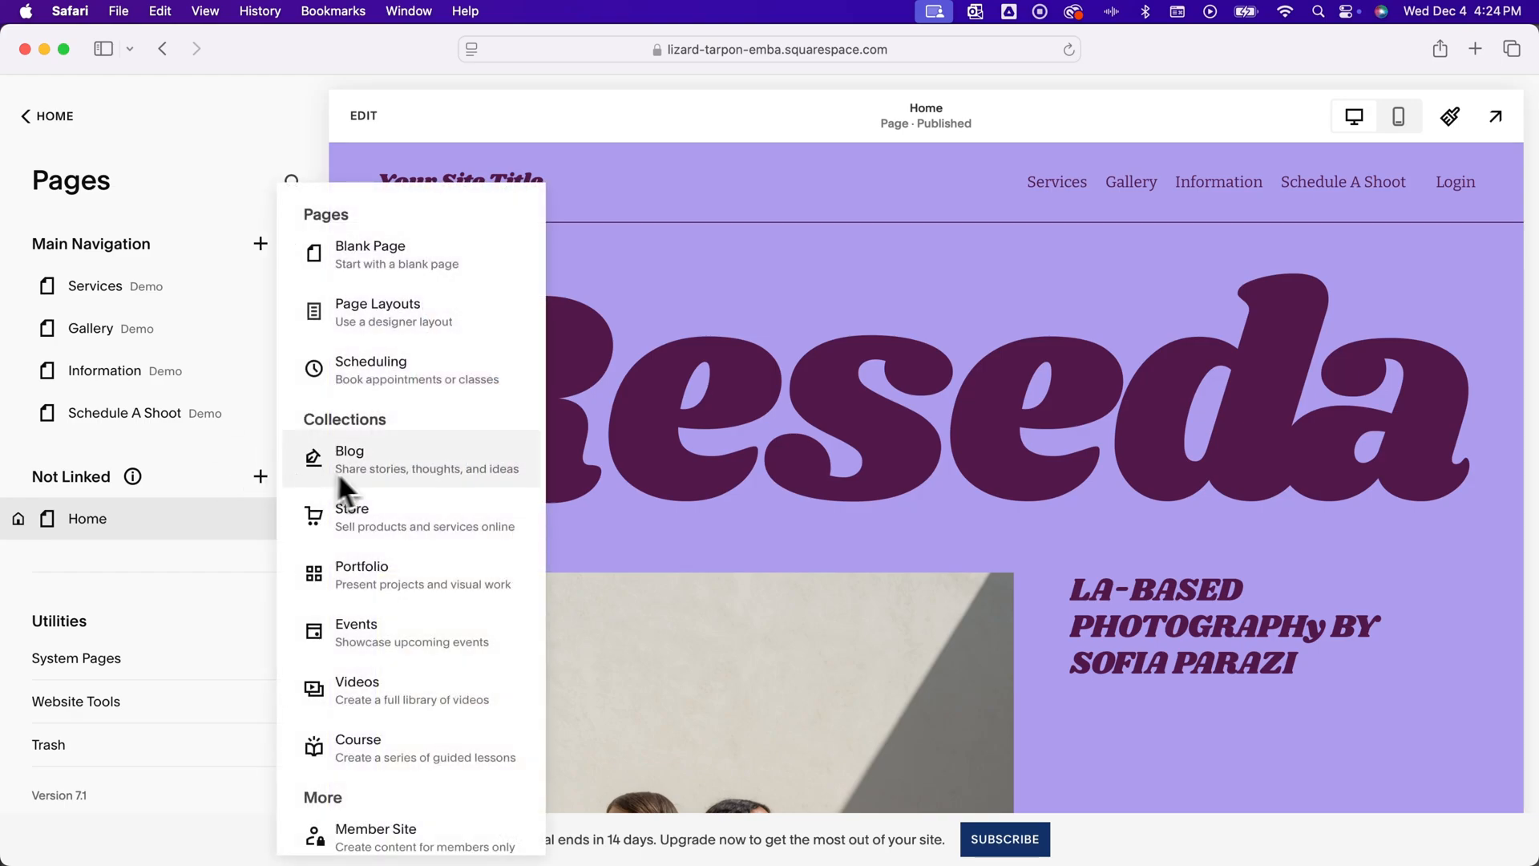
{"action": "mouse_move", "coordinate": [455, 504]}
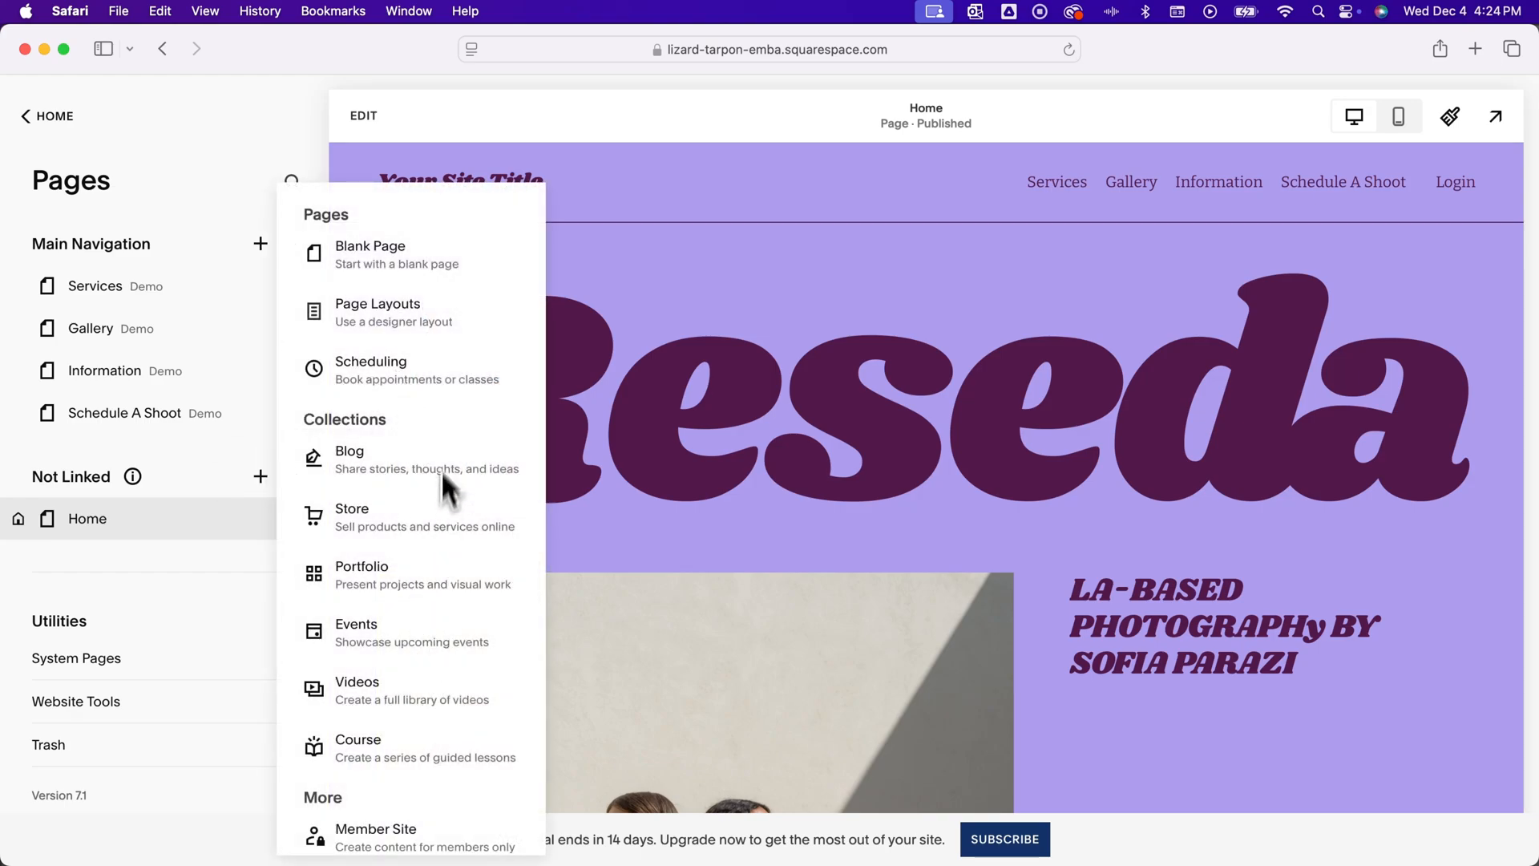
{"action": "mouse_move", "coordinate": [463, 495]}
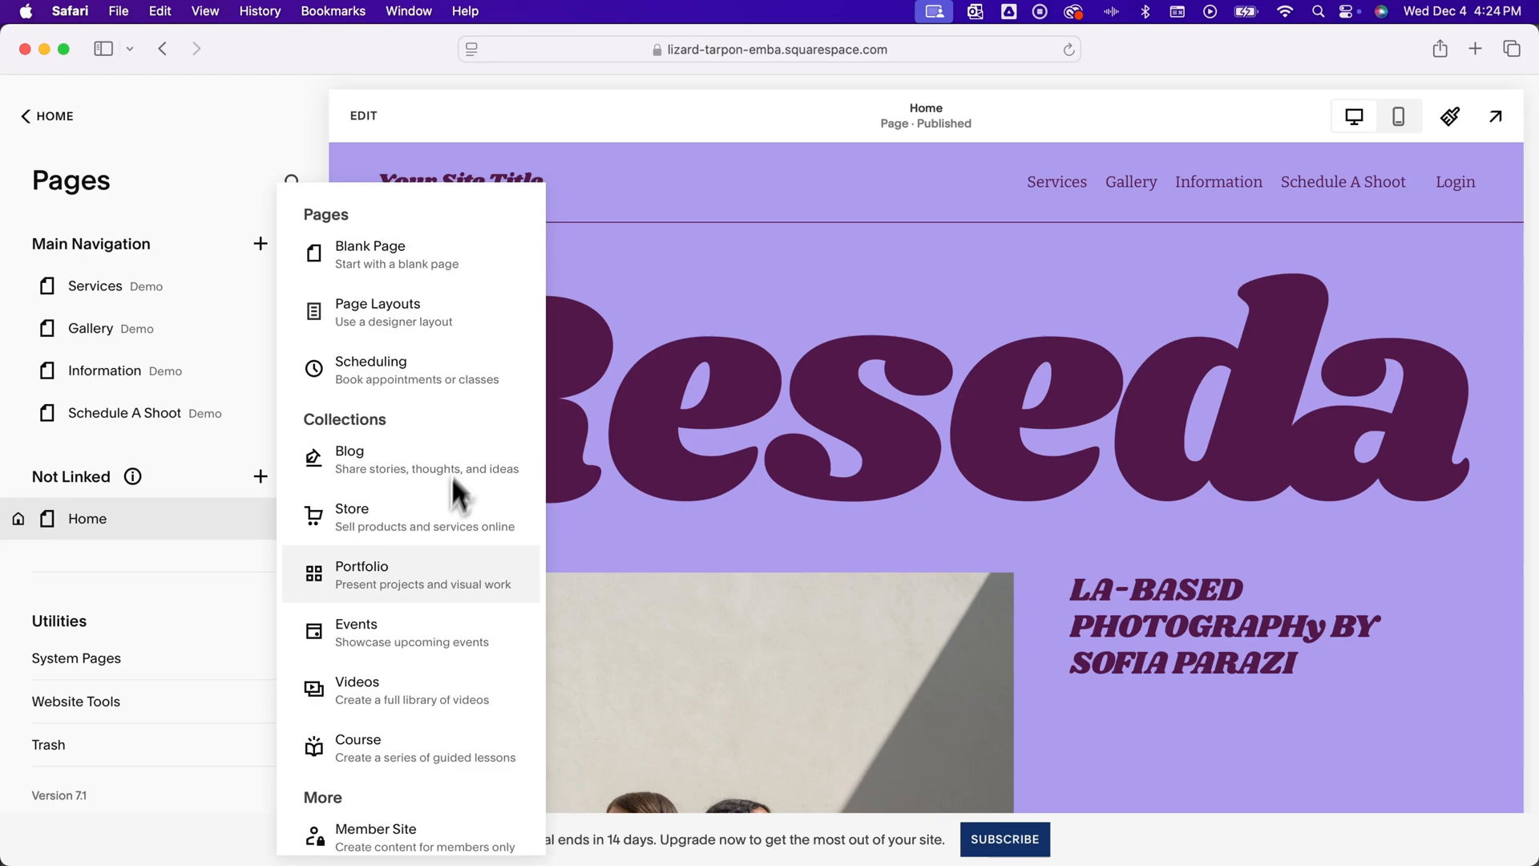
{"action": "mouse_move", "coordinate": [407, 510]}
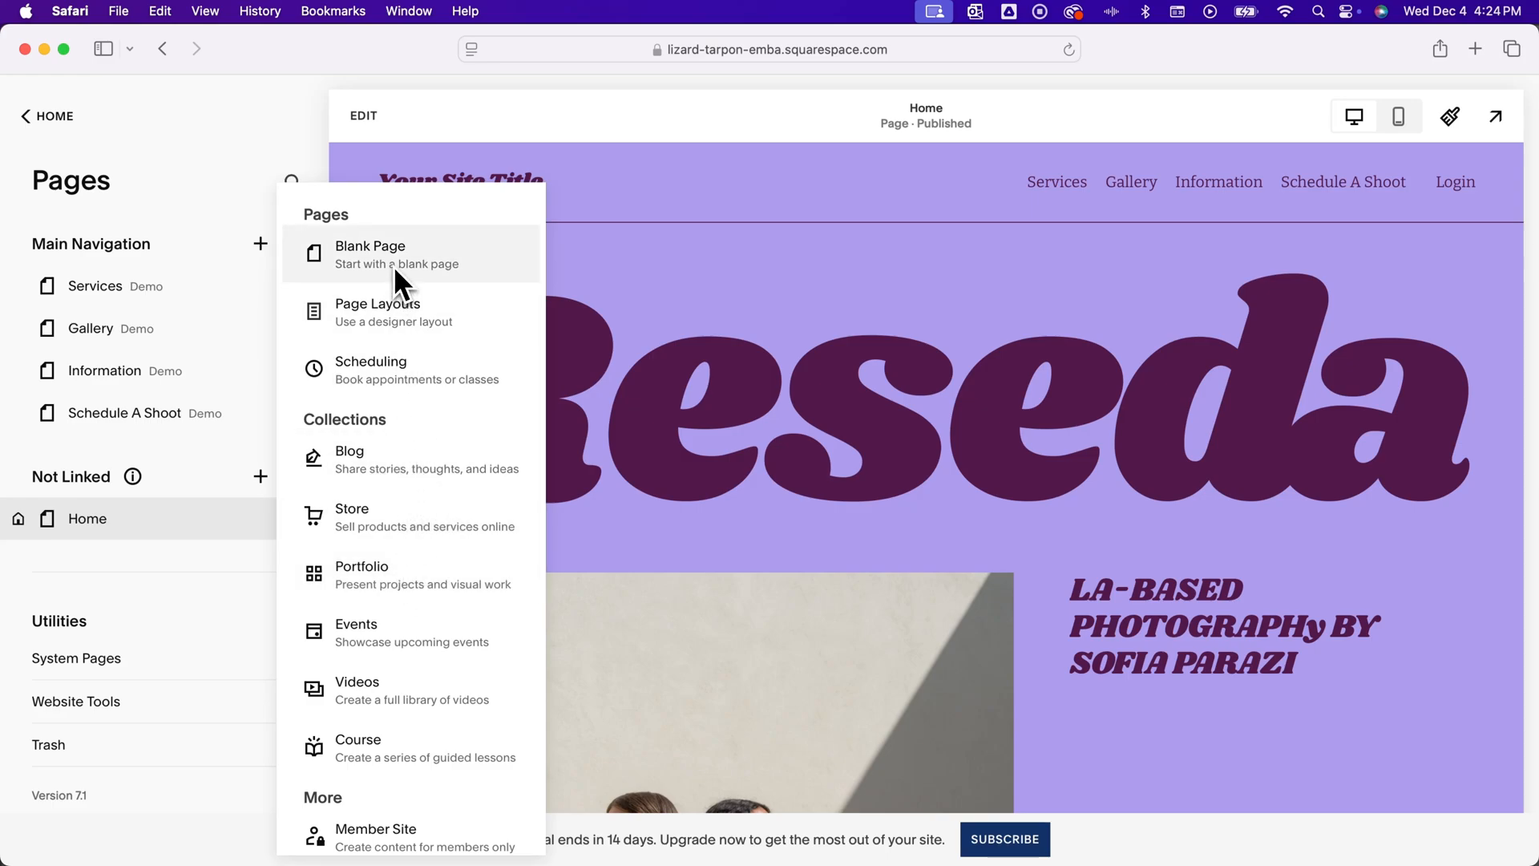
{"action": "mouse_move", "coordinate": [402, 332]}
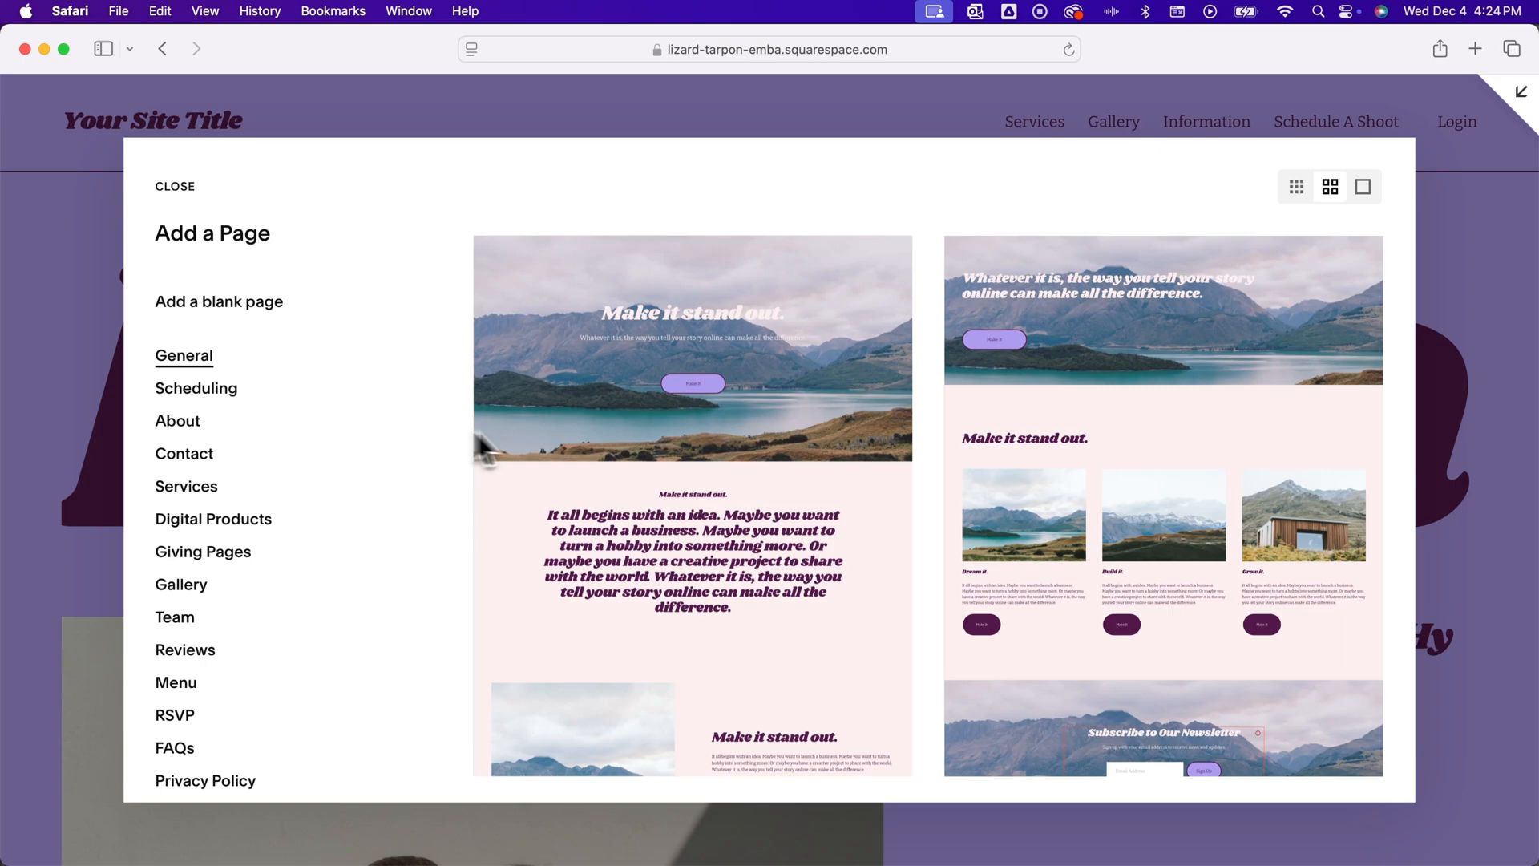
- Add a new About page from a designer layout headed 'Make it stand out.'
{"action": "scroll", "scroll_direction": "down", "scroll_amount": 3}
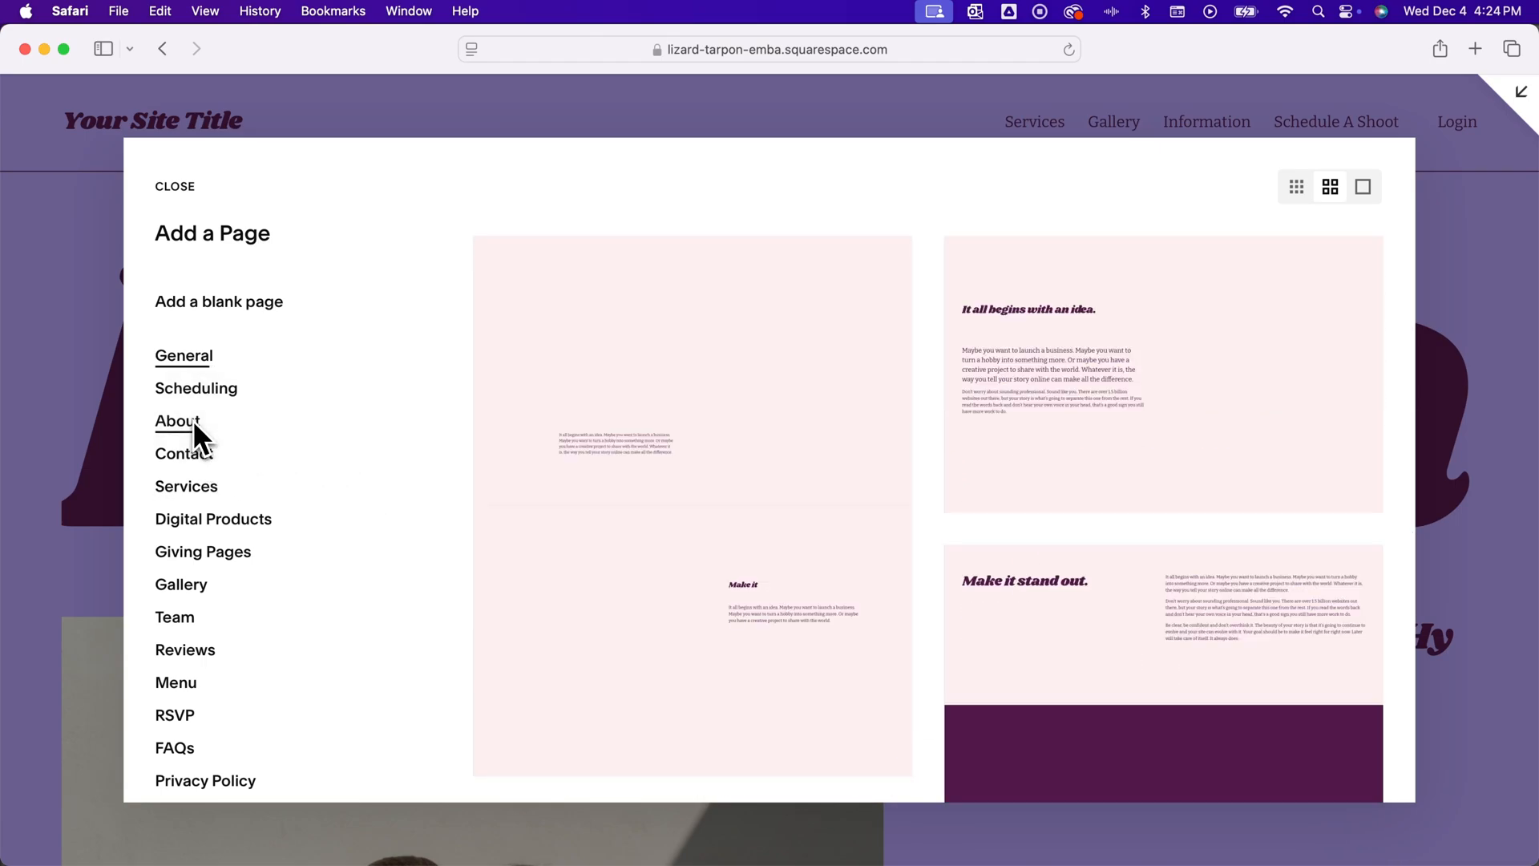
{"action": "left_click", "coordinate": [177, 420]}
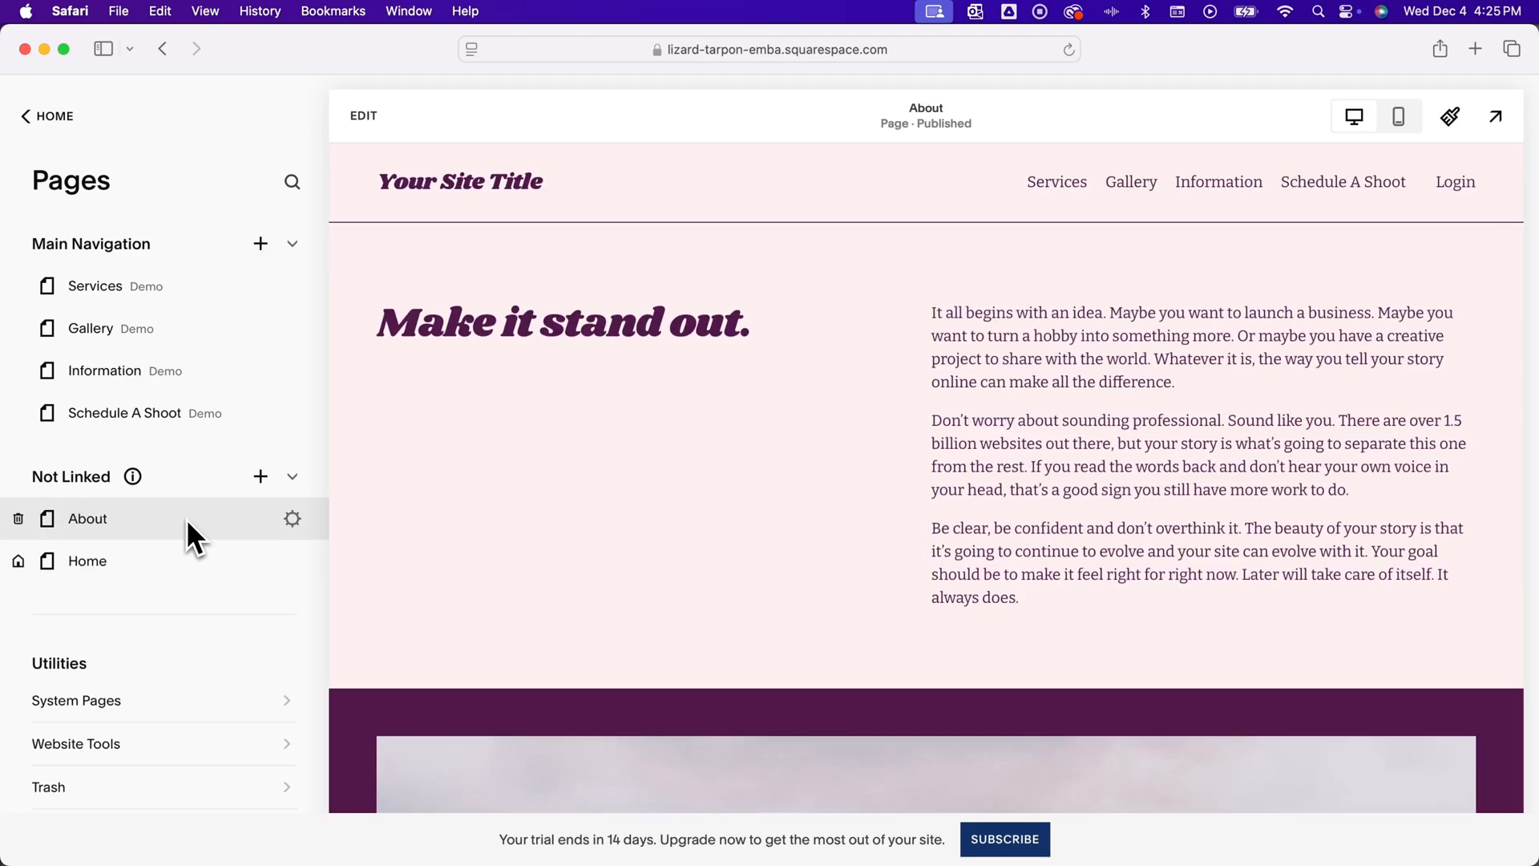
{"action": "scroll", "scroll_direction": "down", "scroll_amount": 3}
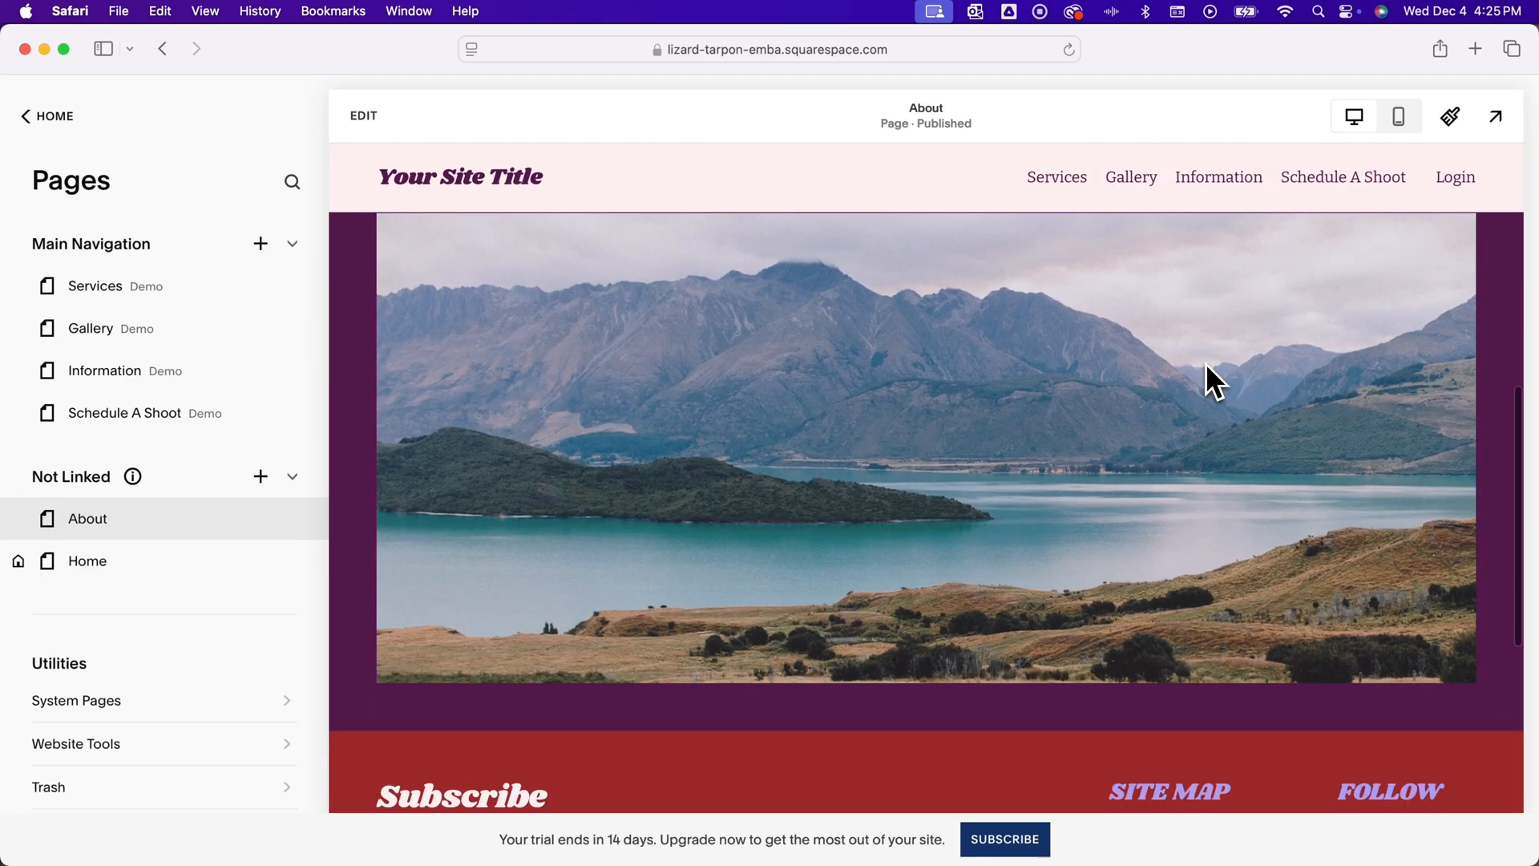
{"action": "scroll", "scroll_direction": "down", "scroll_amount": 3}
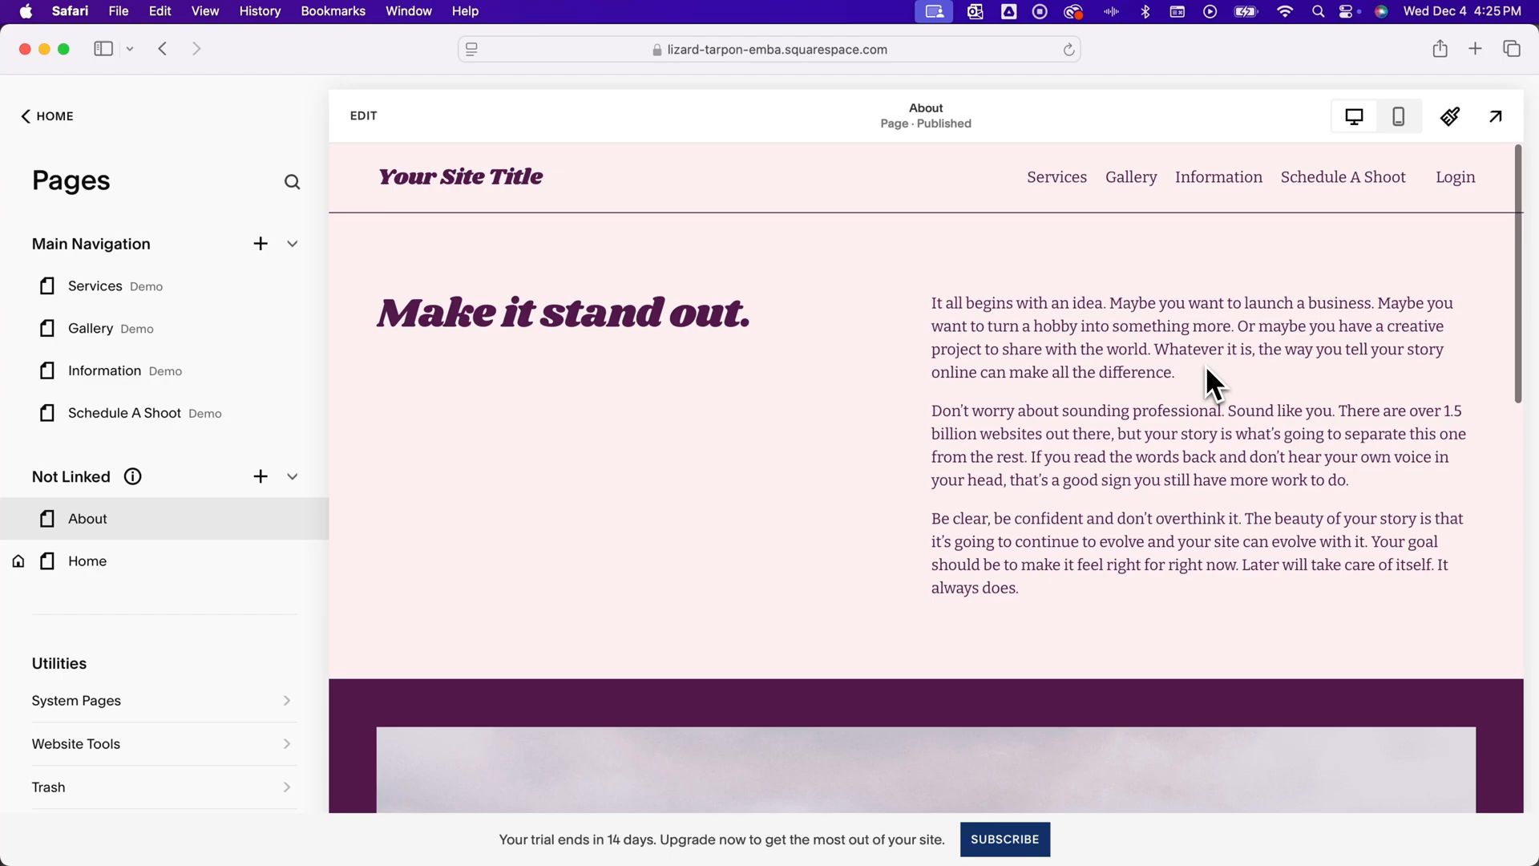